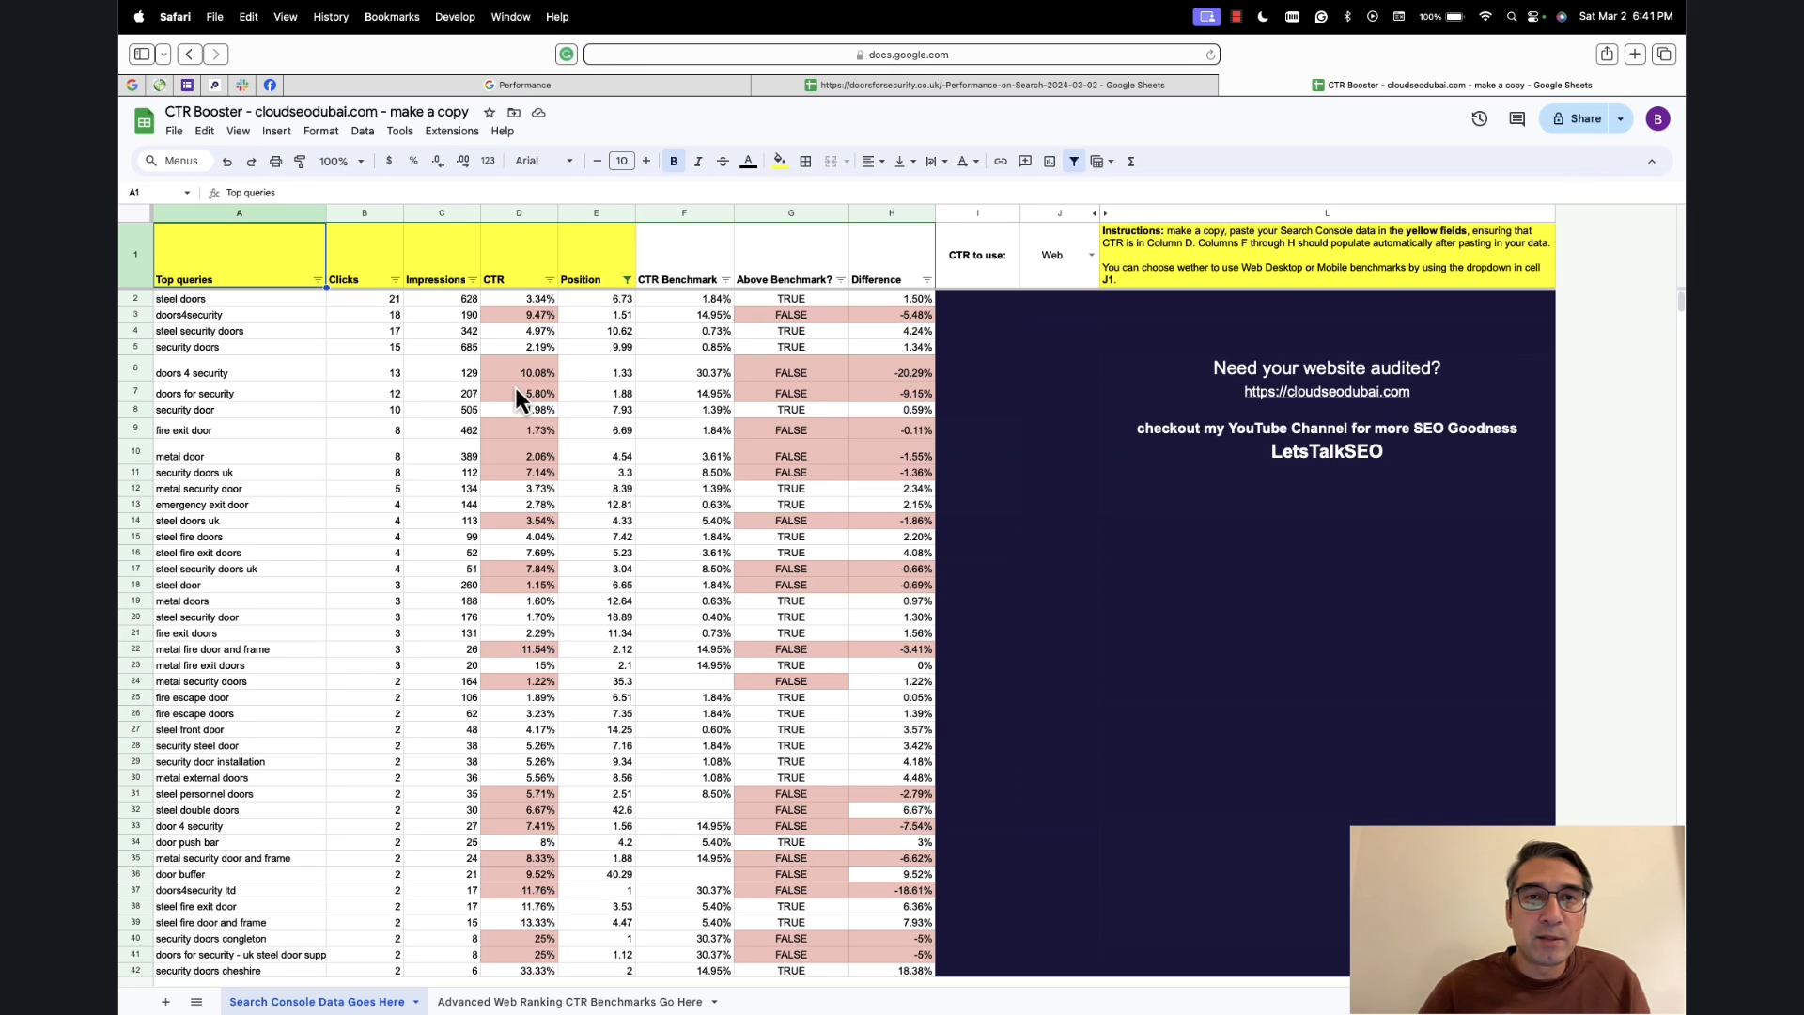
{"action": "mouse_move", "coordinate": [391, 358]}
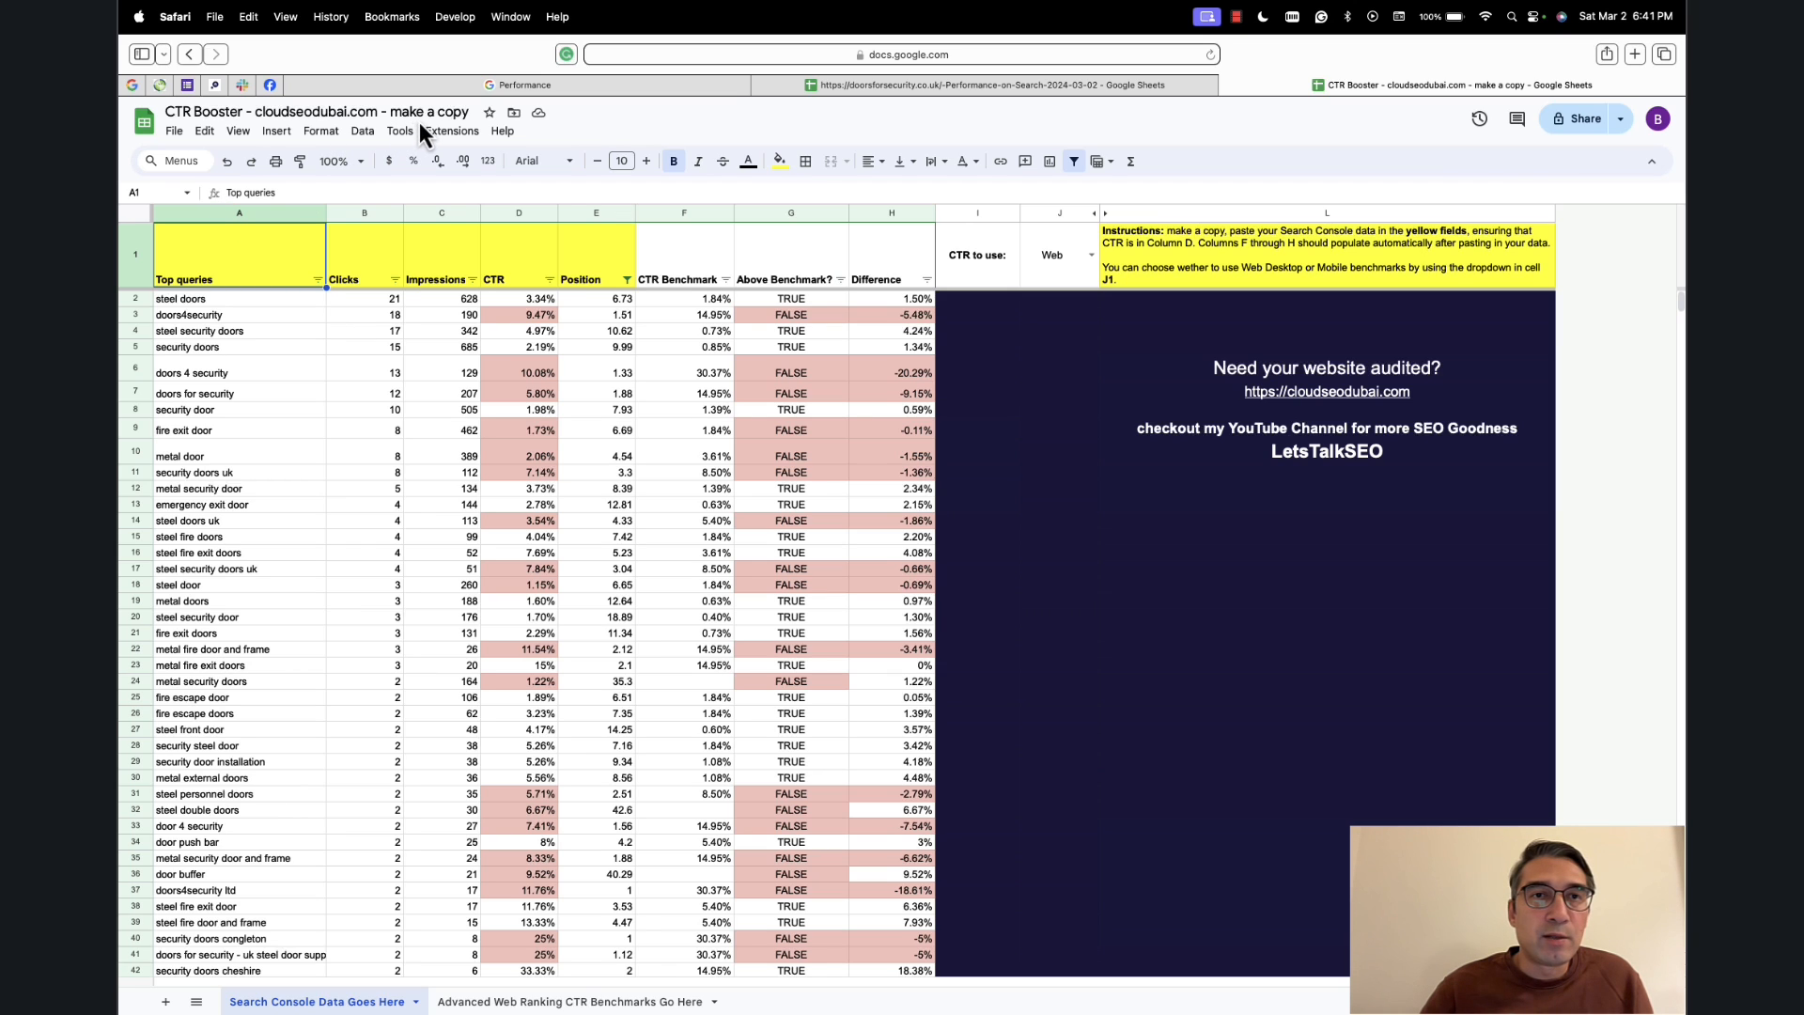
Set the Search Console Performance report to Last 7 days, showing 536 clicks and 41K impressions.
{"action": "left_click", "coordinate": [174, 131]}
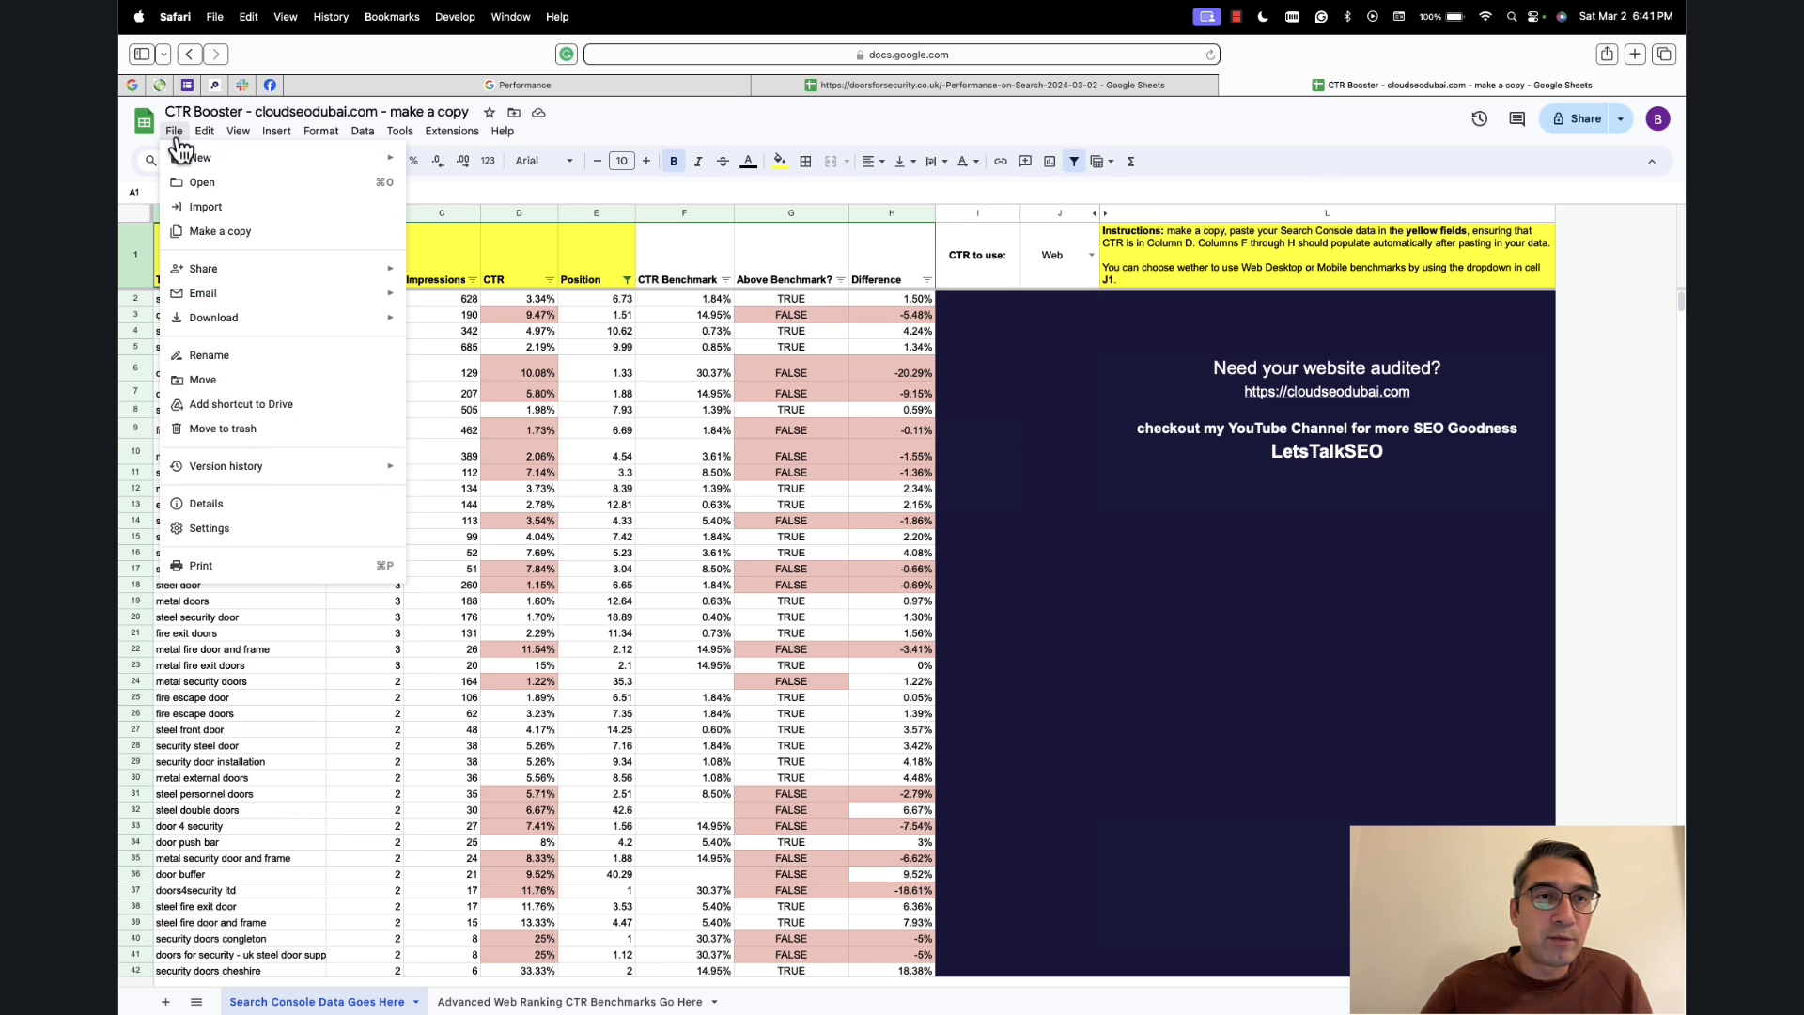
{"action": "mouse_move", "coordinate": [723, 161]}
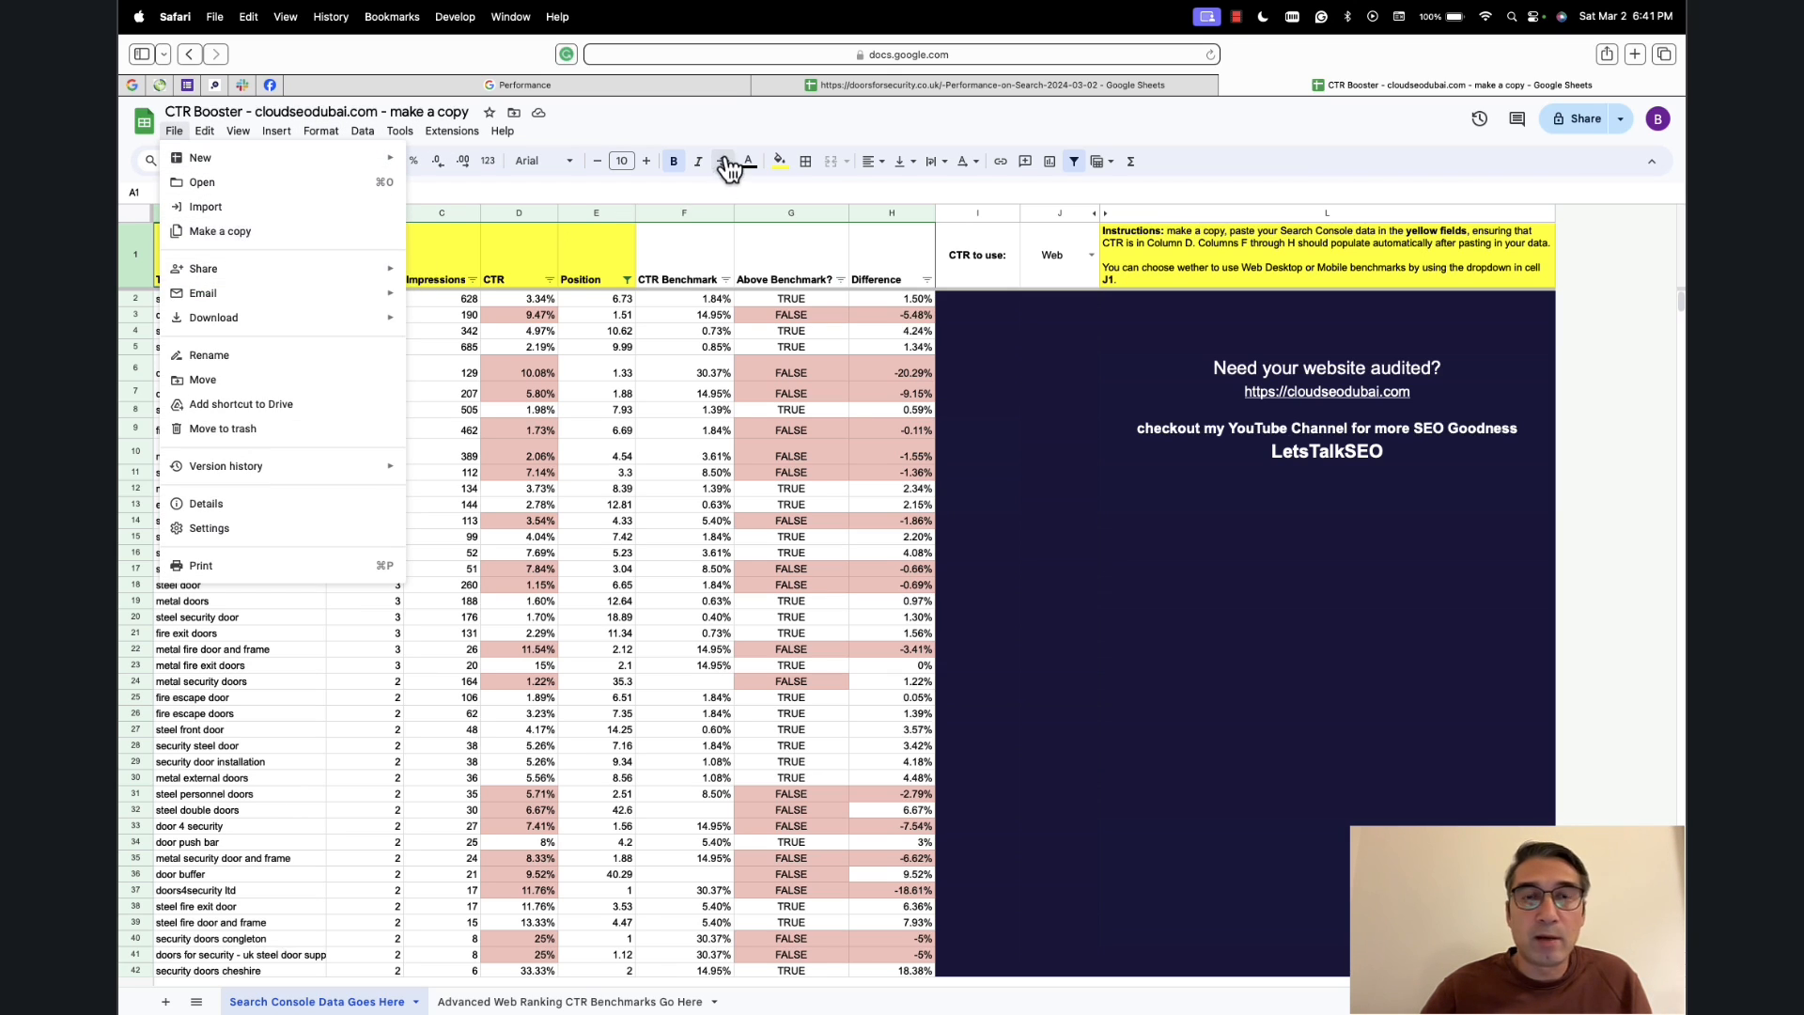
{"action": "left_click", "coordinate": [443, 372]}
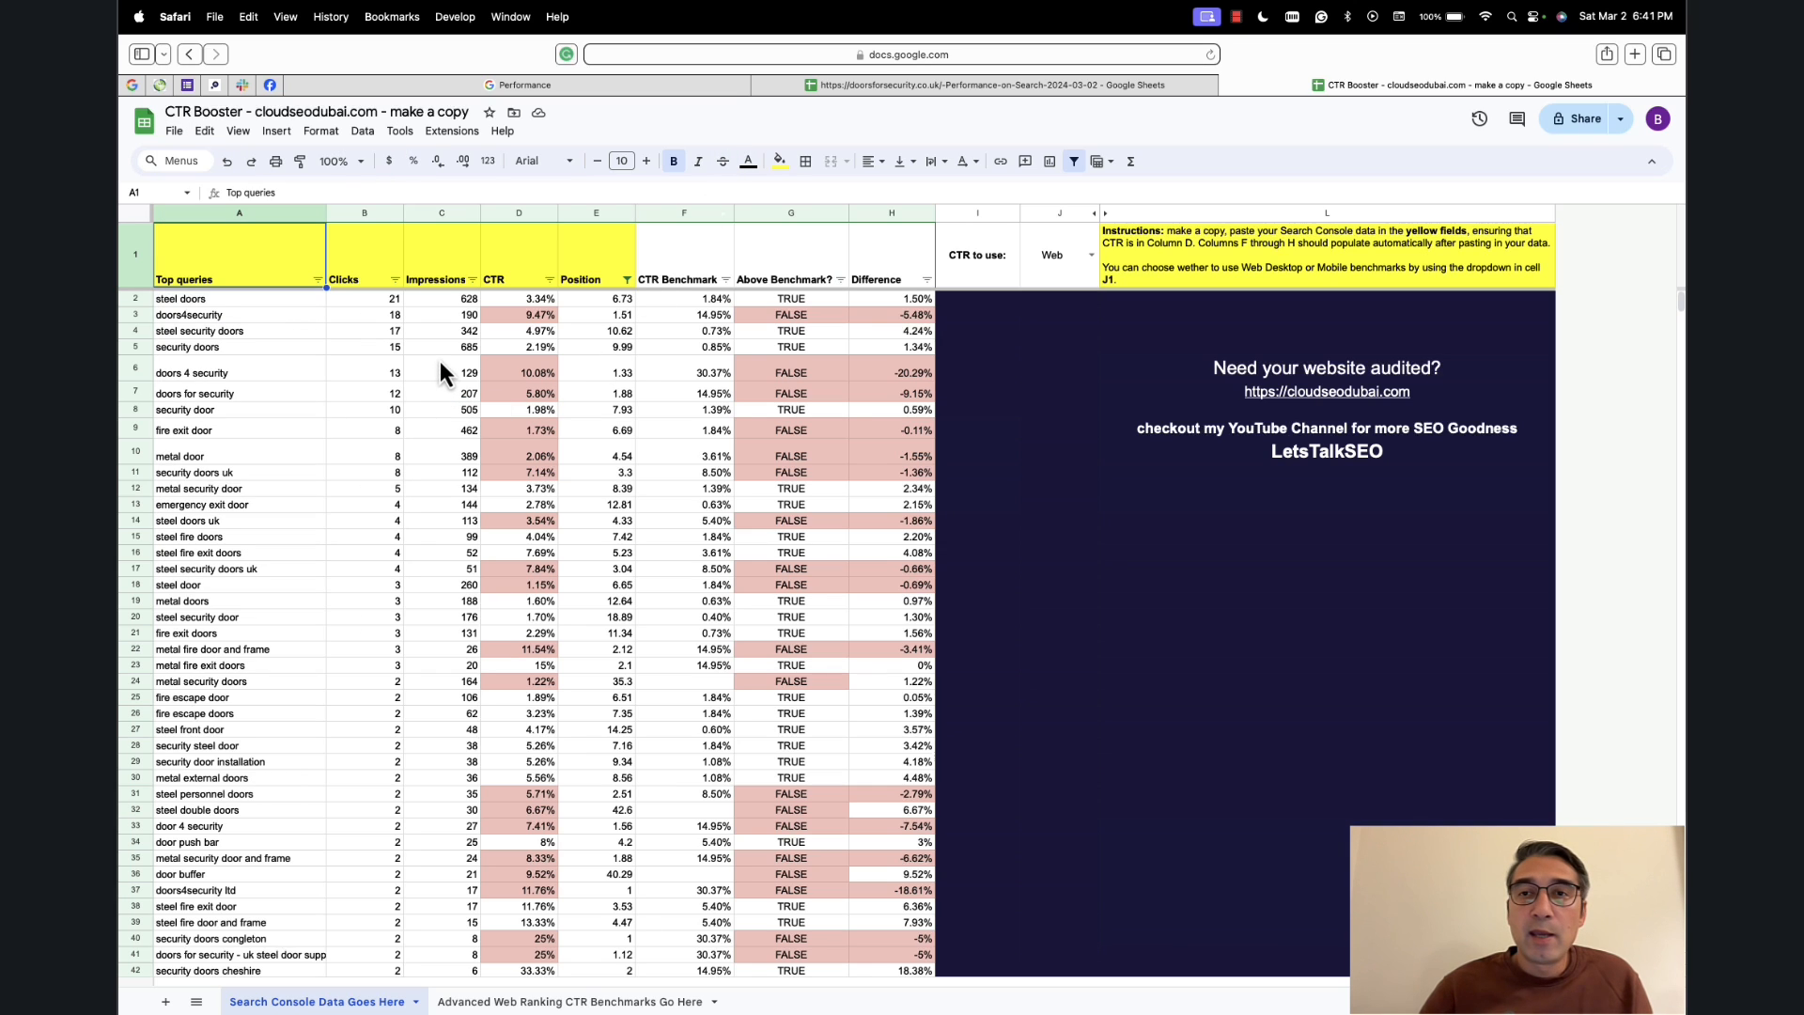
{"action": "mouse_move", "coordinate": [557, 385]}
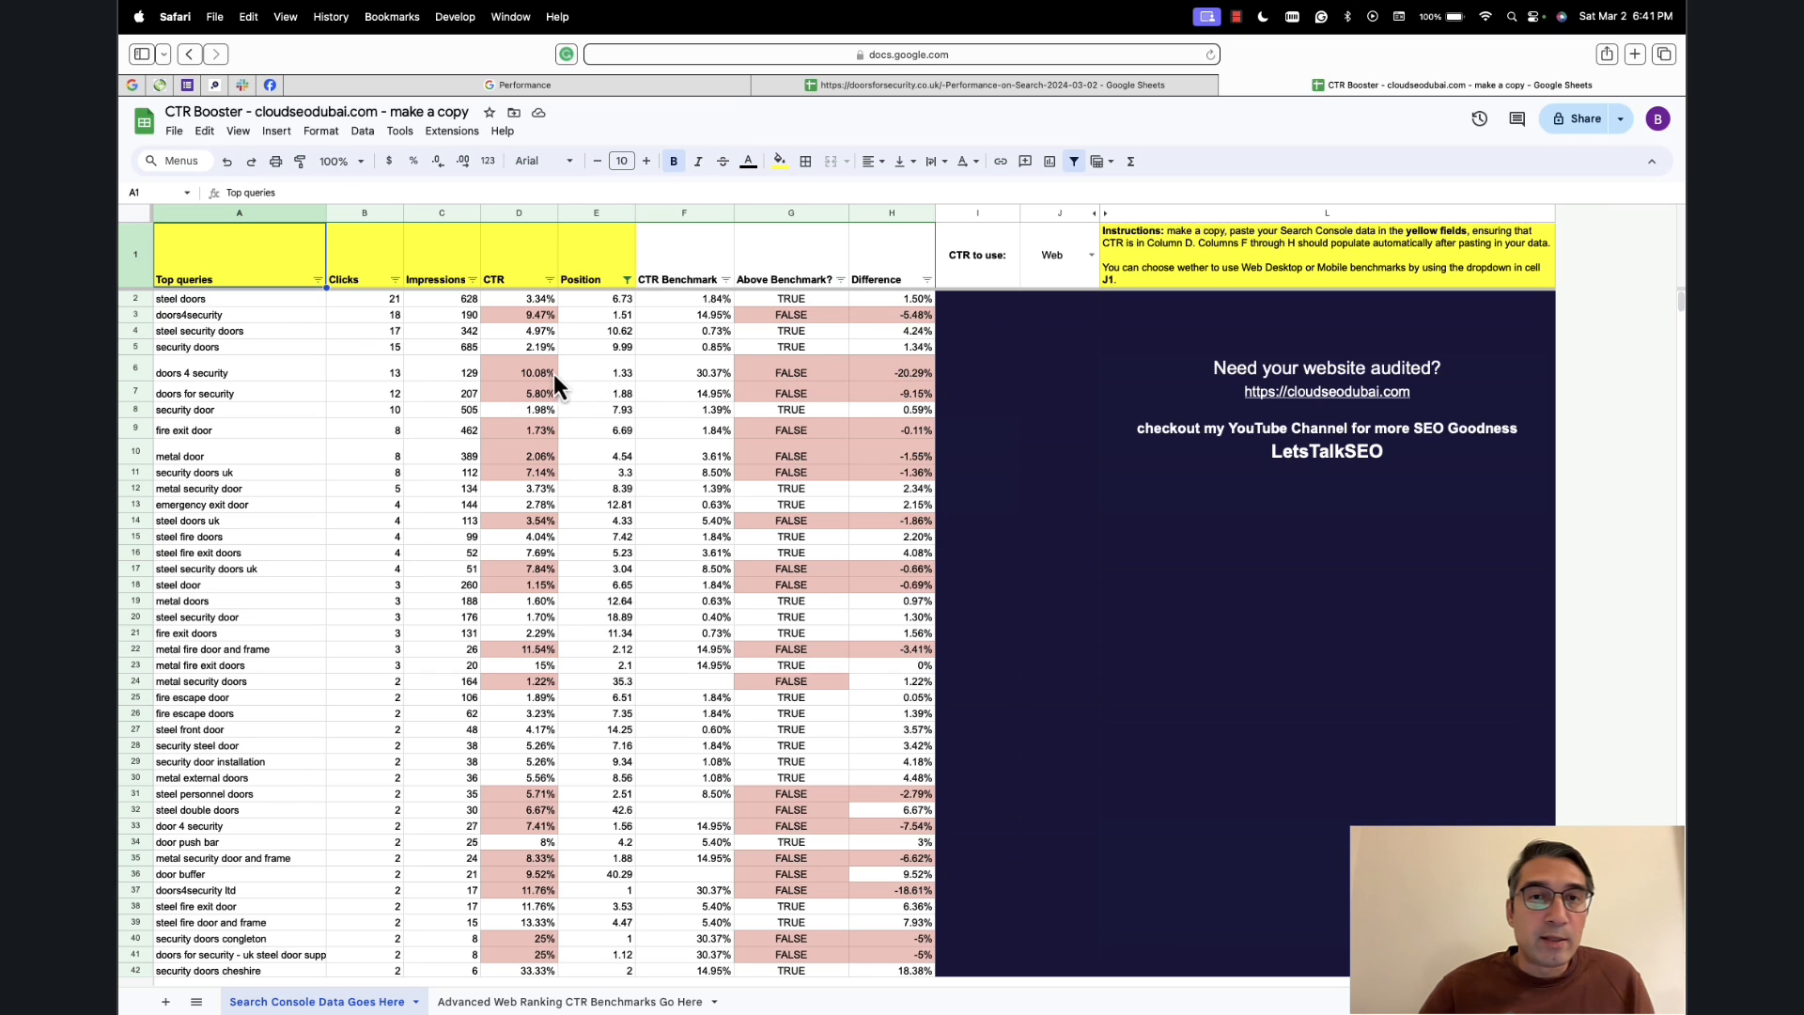
{"action": "mouse_move", "coordinate": [271, 321]}
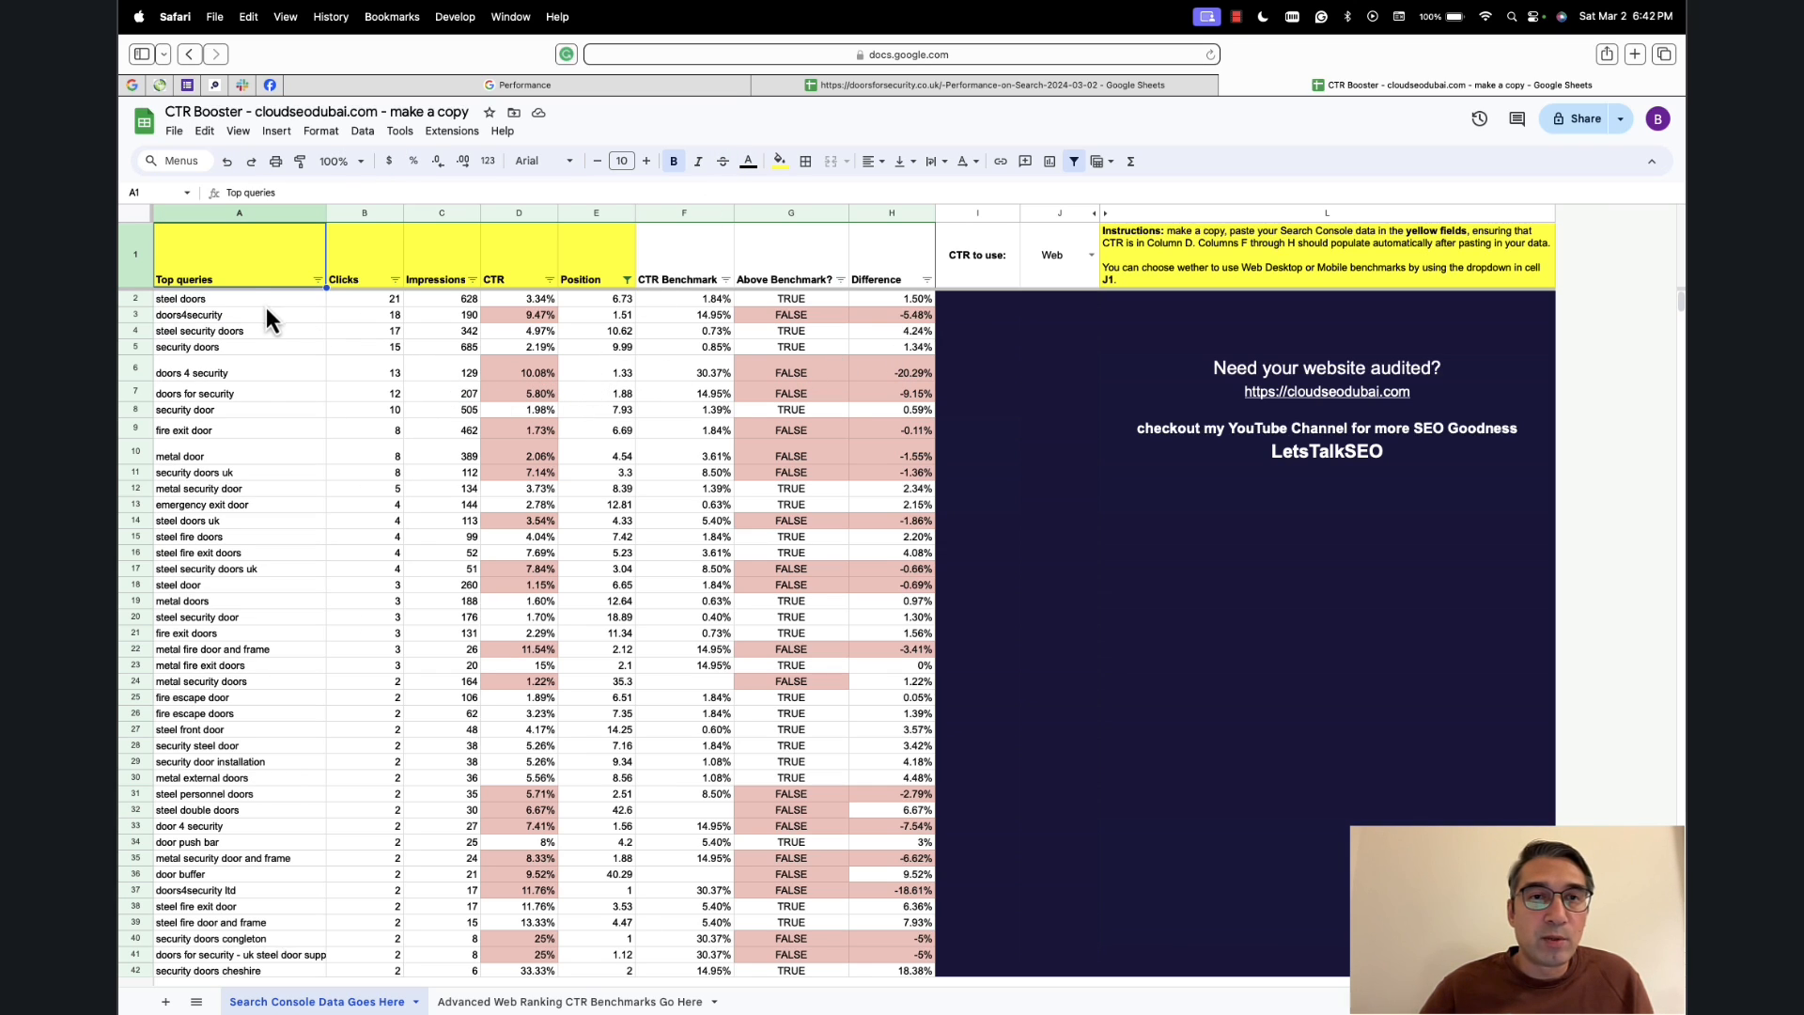
{"action": "mouse_move", "coordinate": [844, 345]}
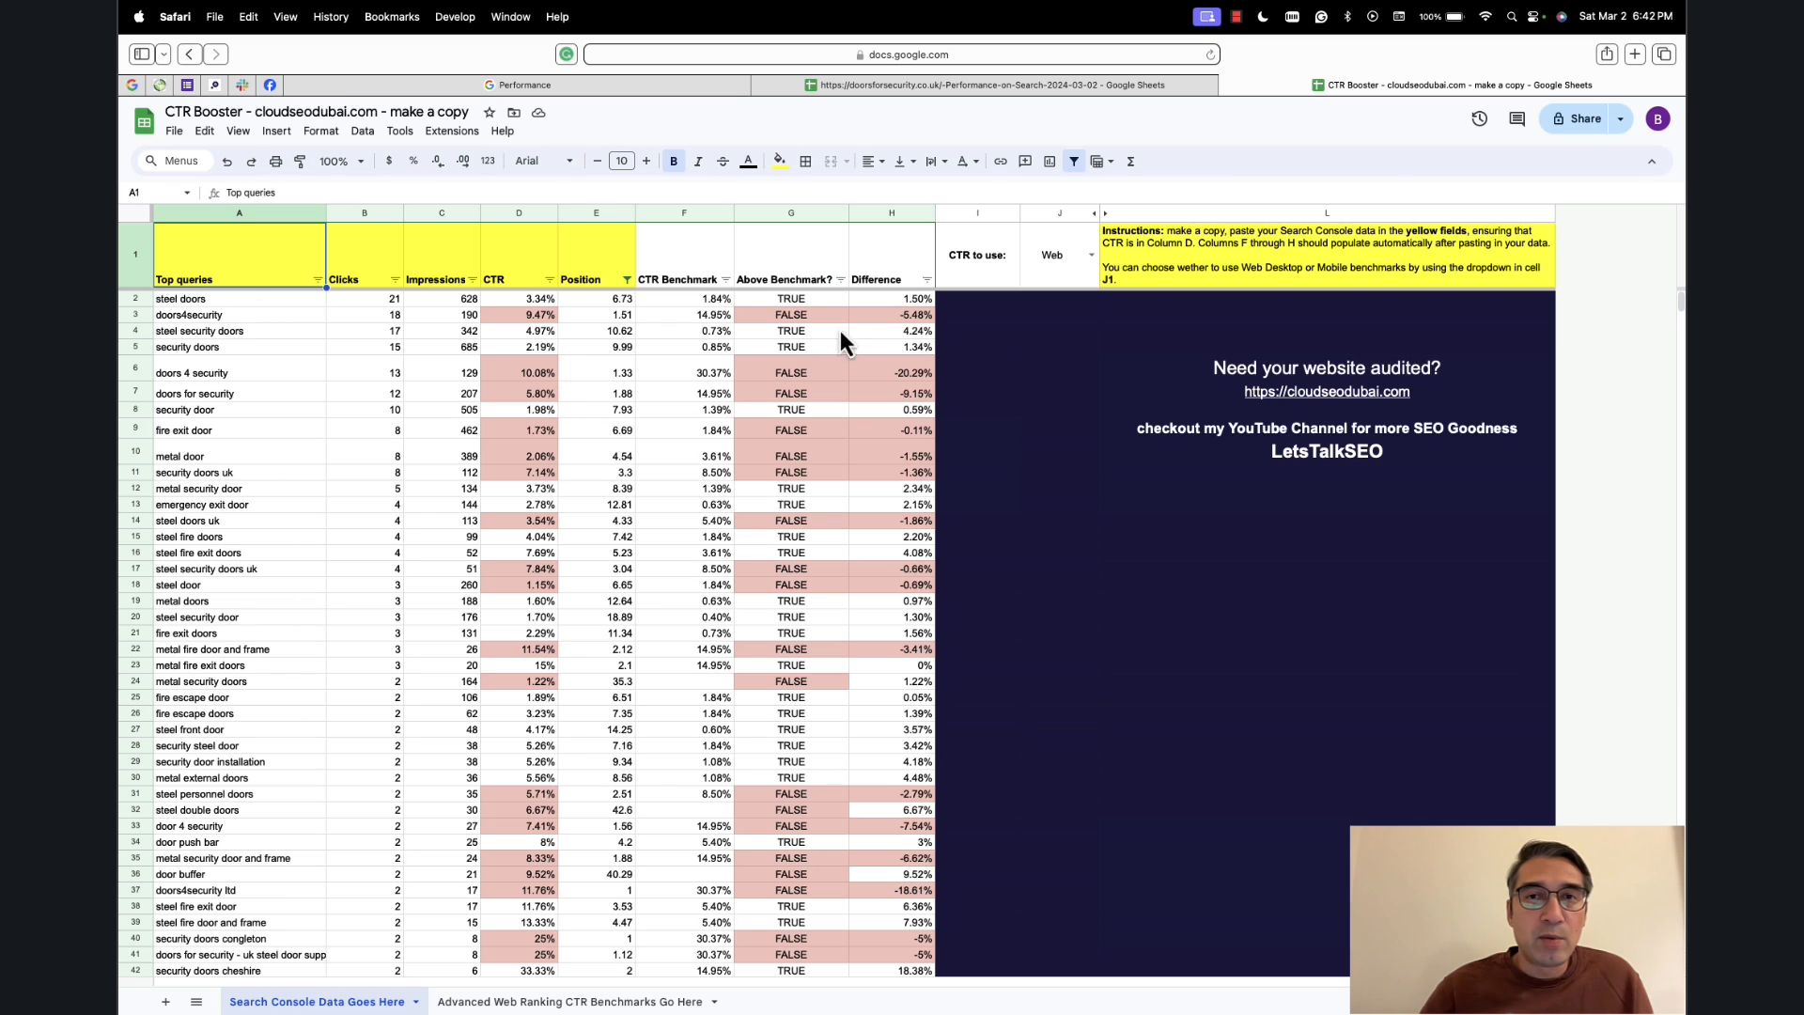
{"action": "mouse_move", "coordinate": [451, 320]}
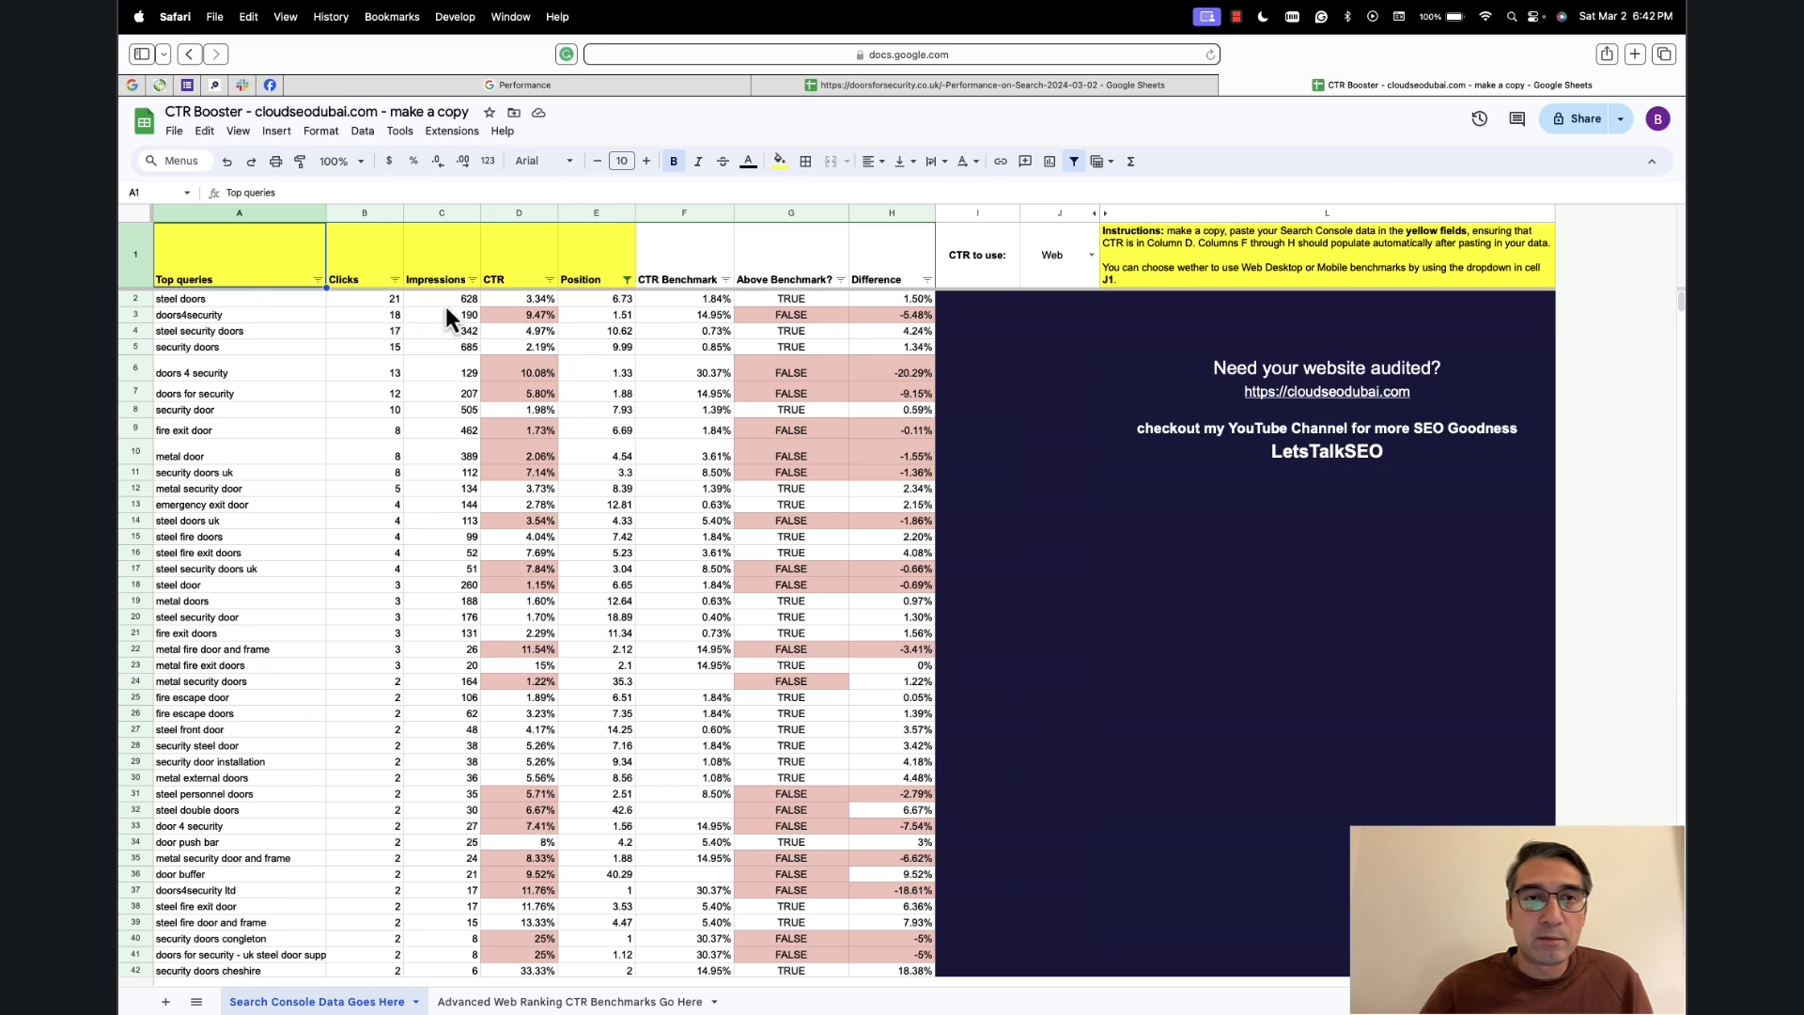
{"action": "mouse_move", "coordinate": [607, 320]}
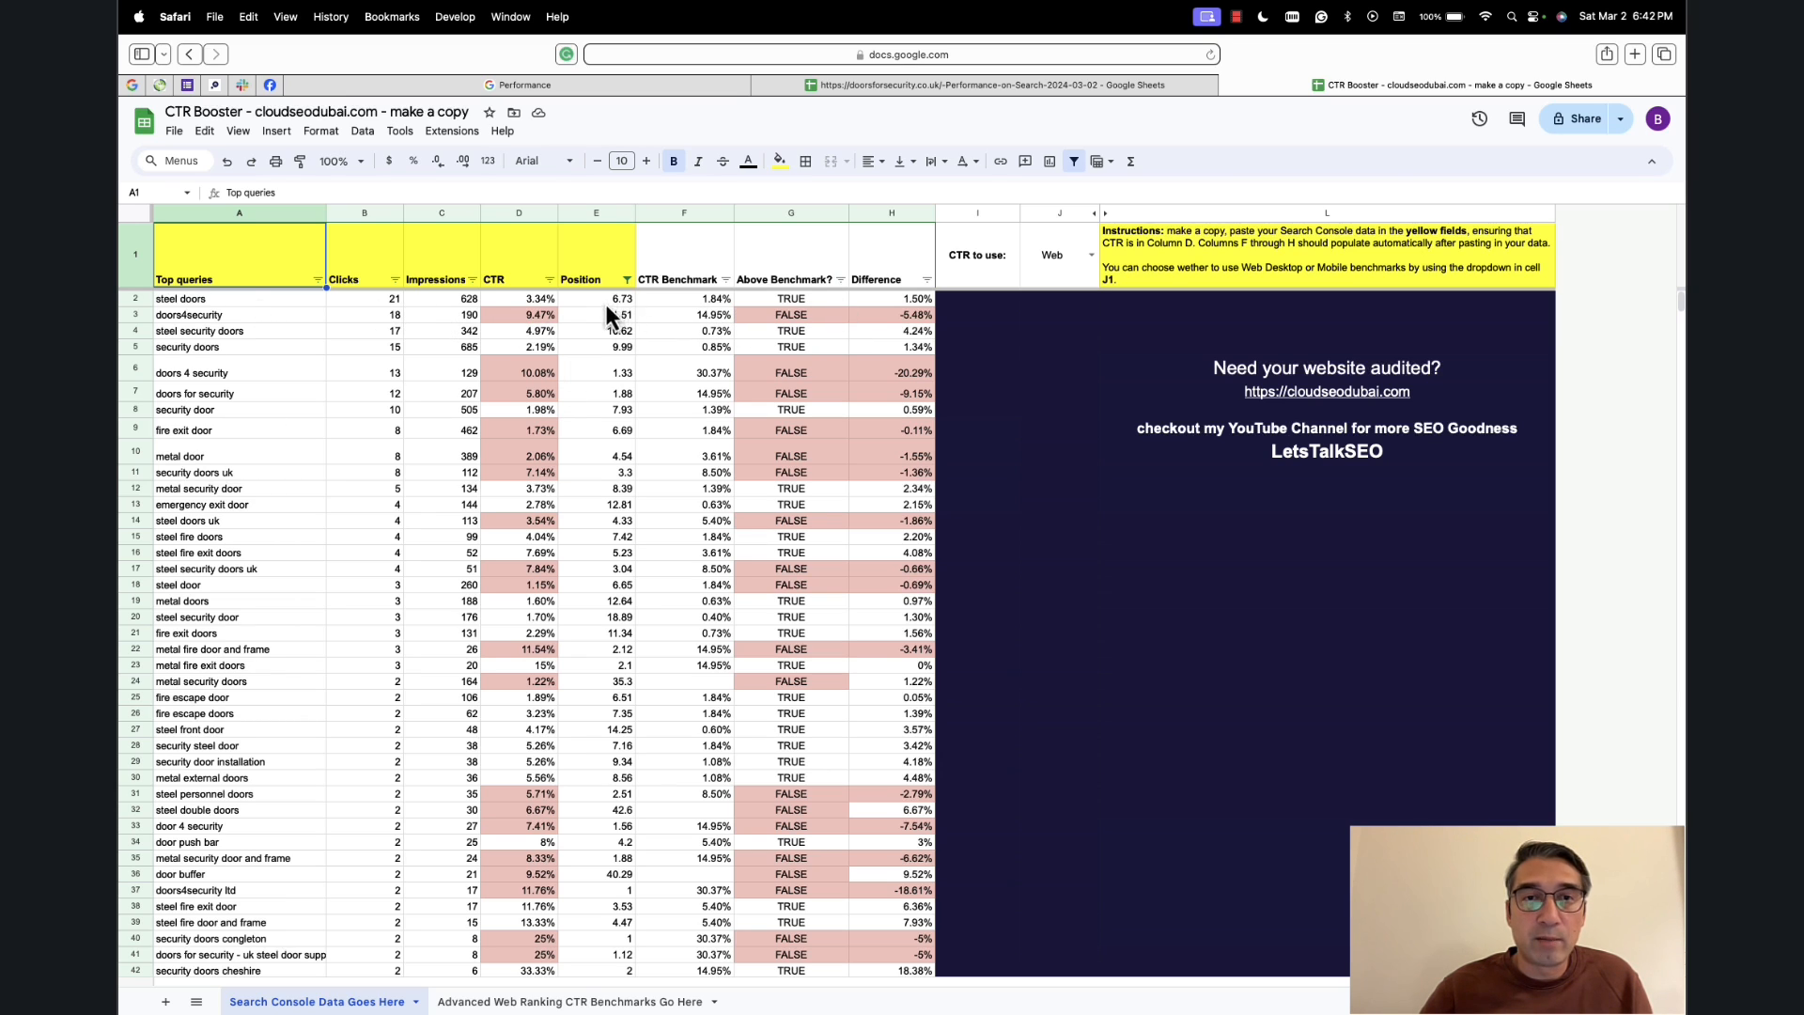
{"action": "mouse_move", "coordinate": [661, 336]}
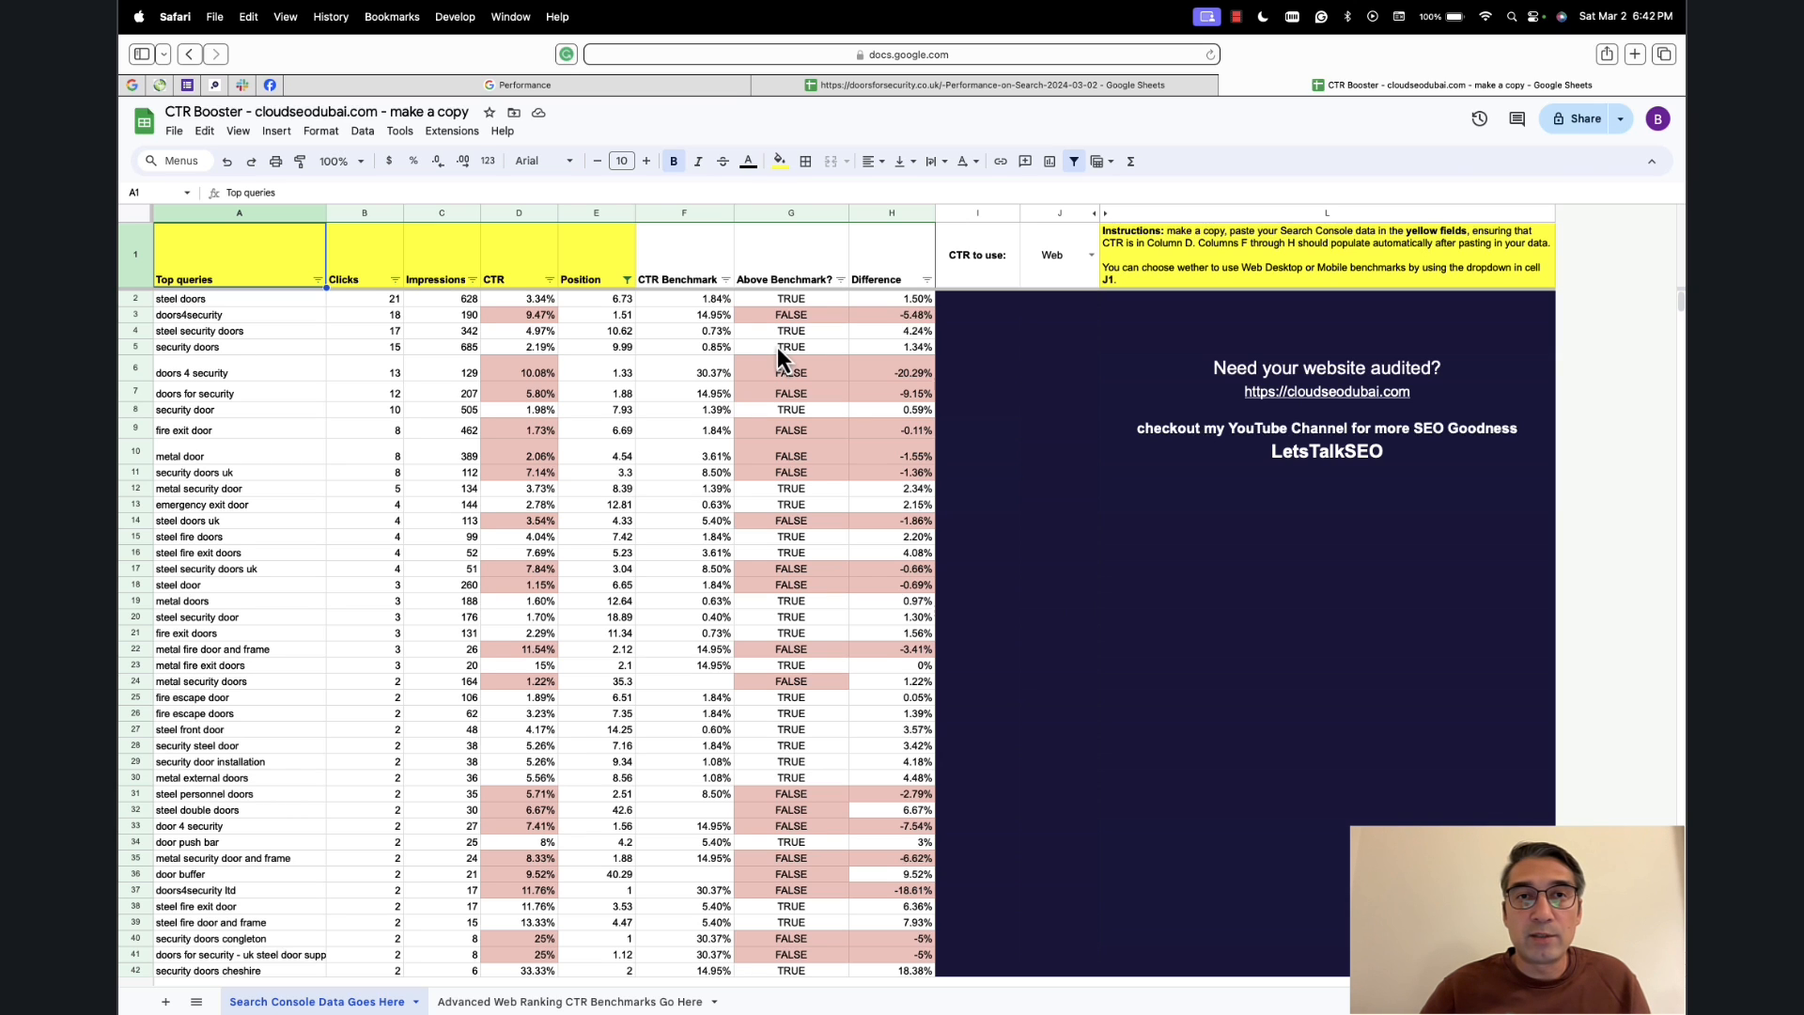
{"action": "left_click", "coordinate": [524, 84]}
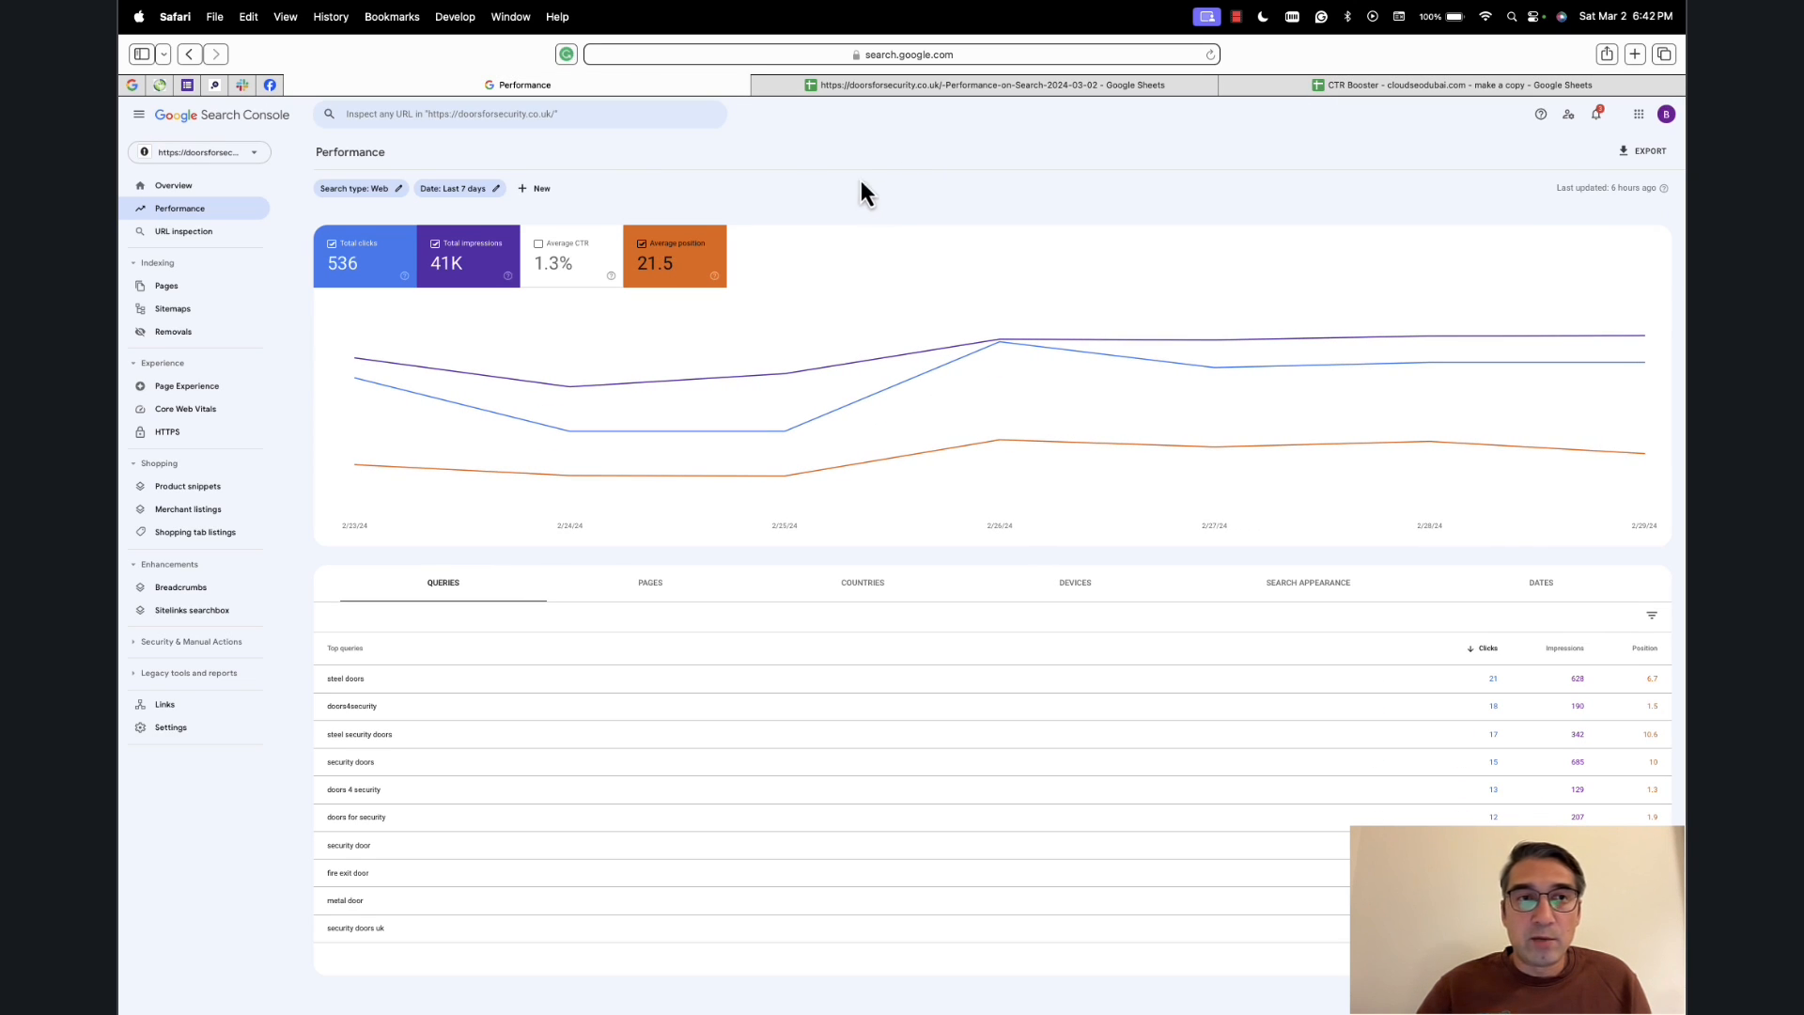
{"action": "left_click", "coordinate": [173, 185]}
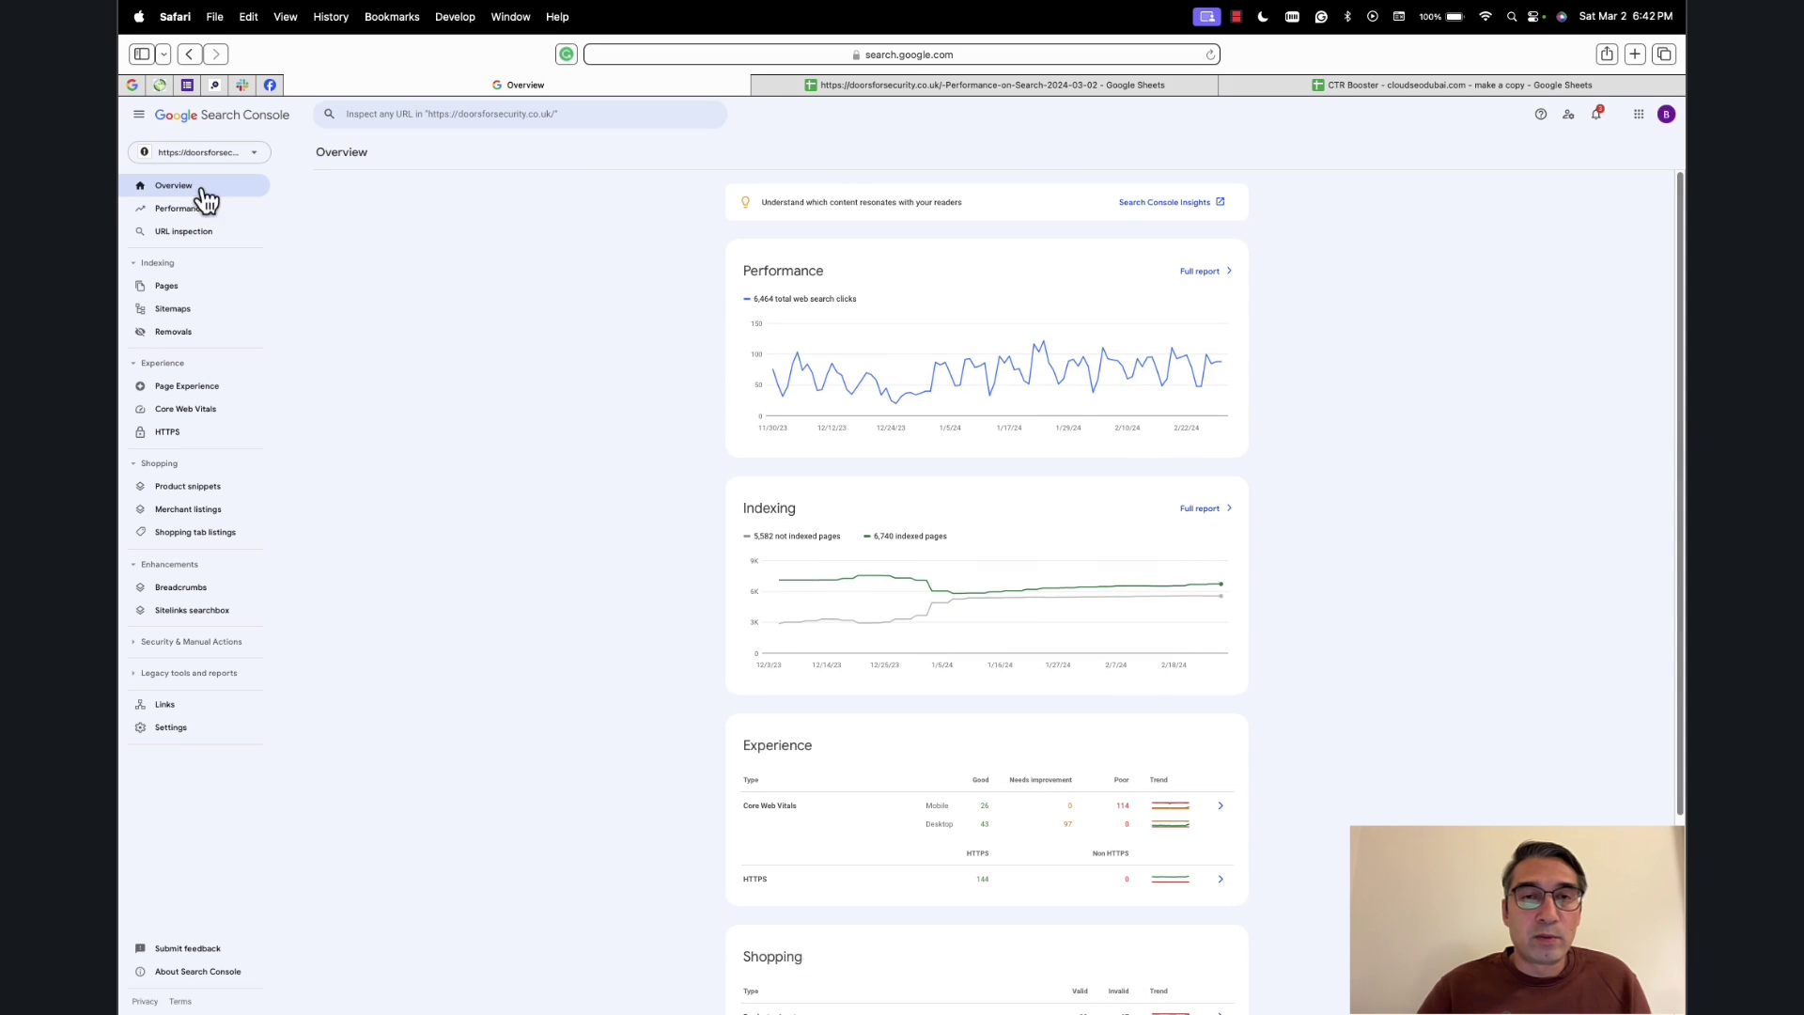
{"action": "mouse_move", "coordinate": [414, 229]}
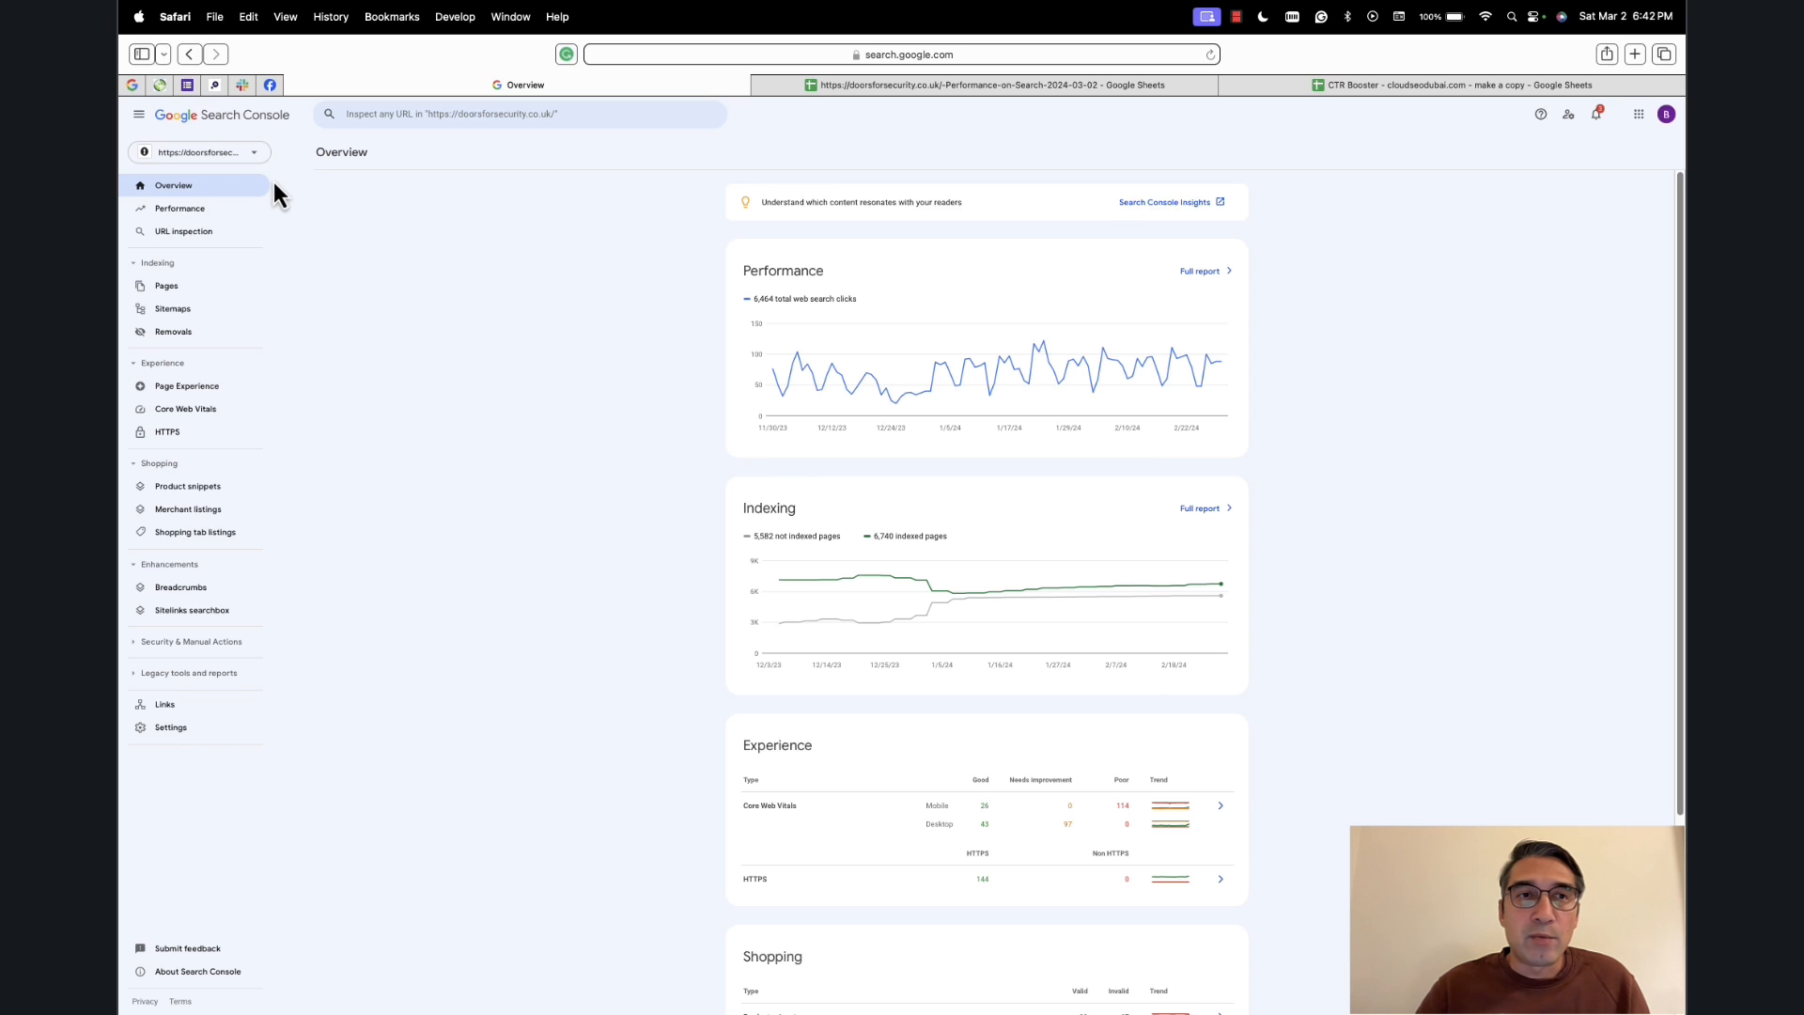
{"action": "mouse_move", "coordinate": [187, 221]}
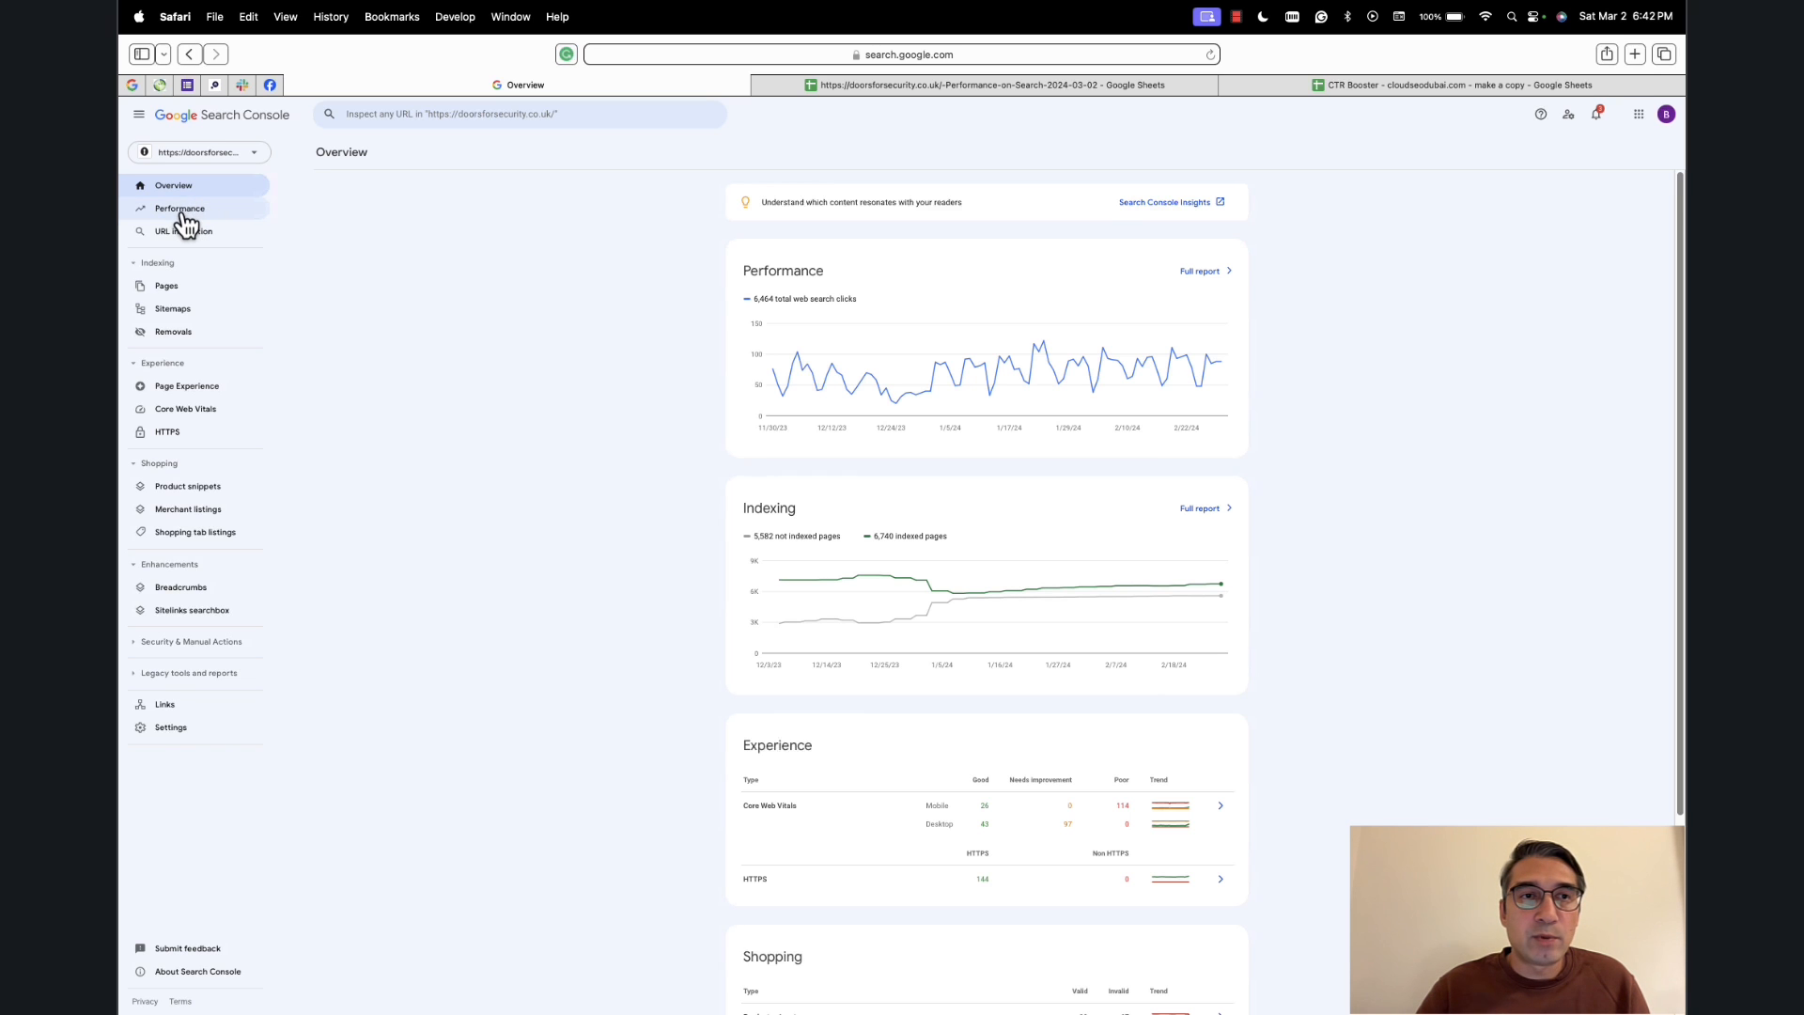
{"action": "left_click", "coordinate": [177, 207]}
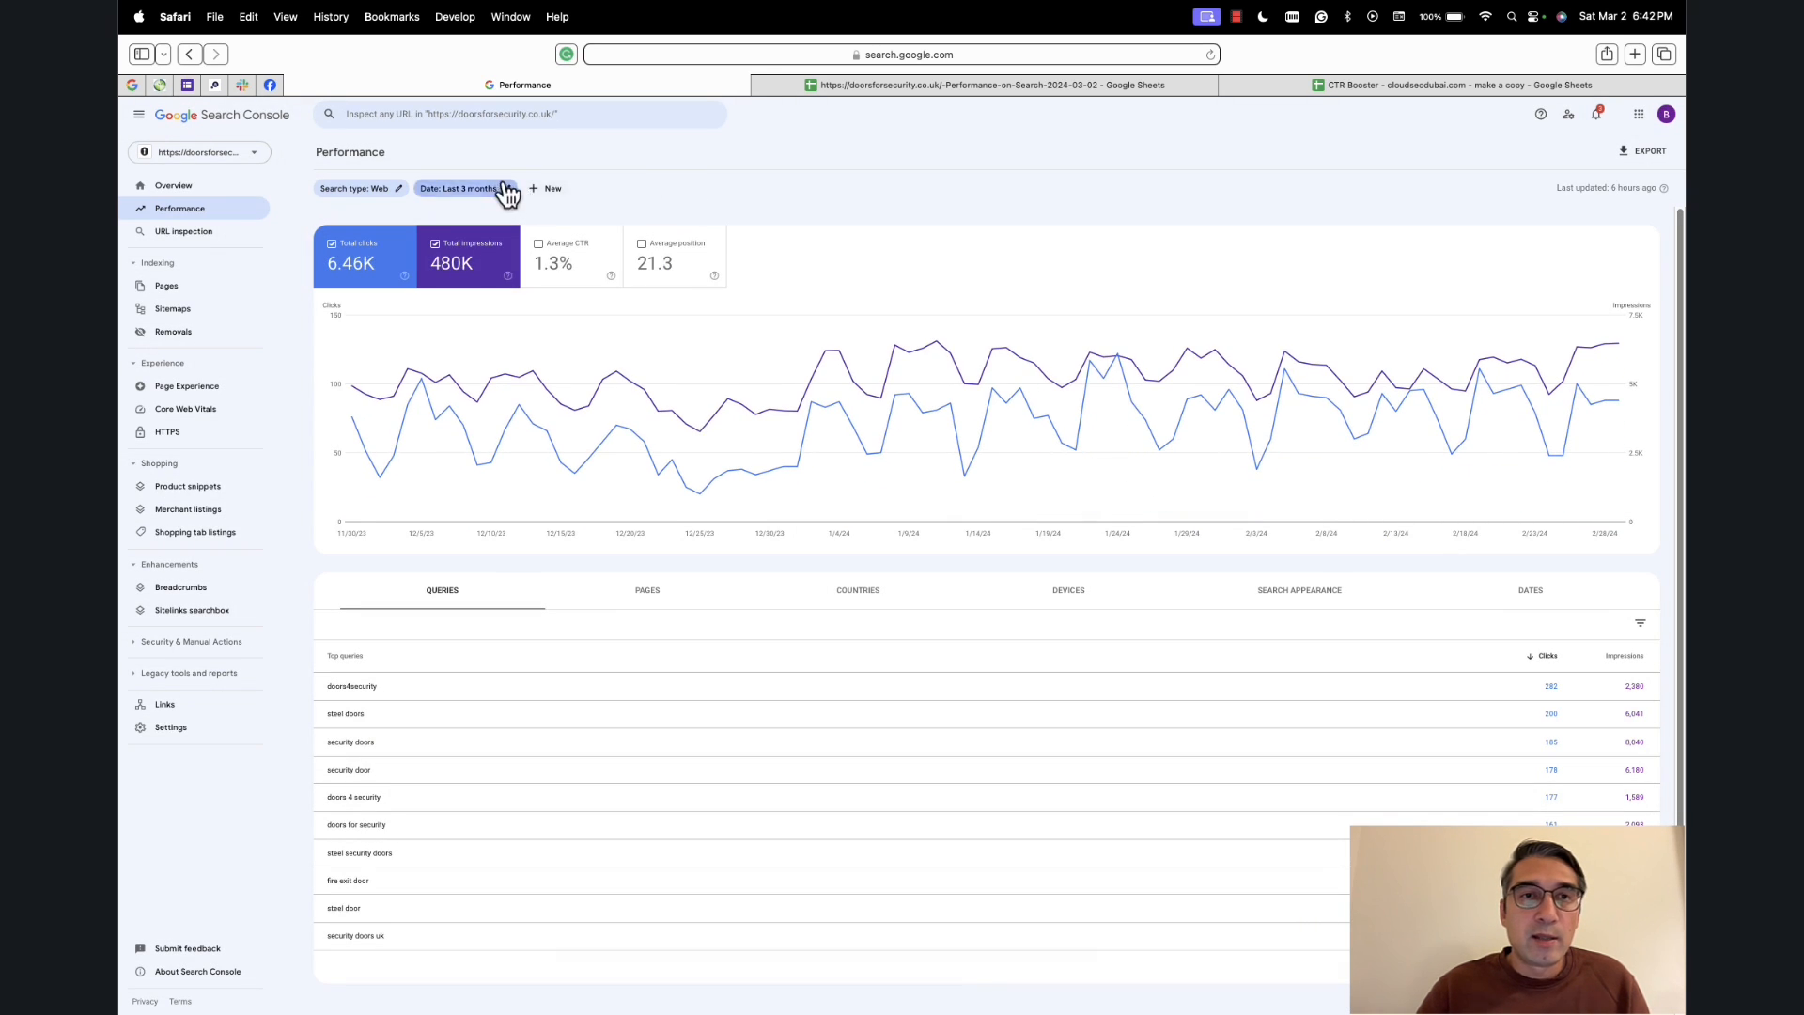
{"action": "left_click", "coordinate": [466, 188]}
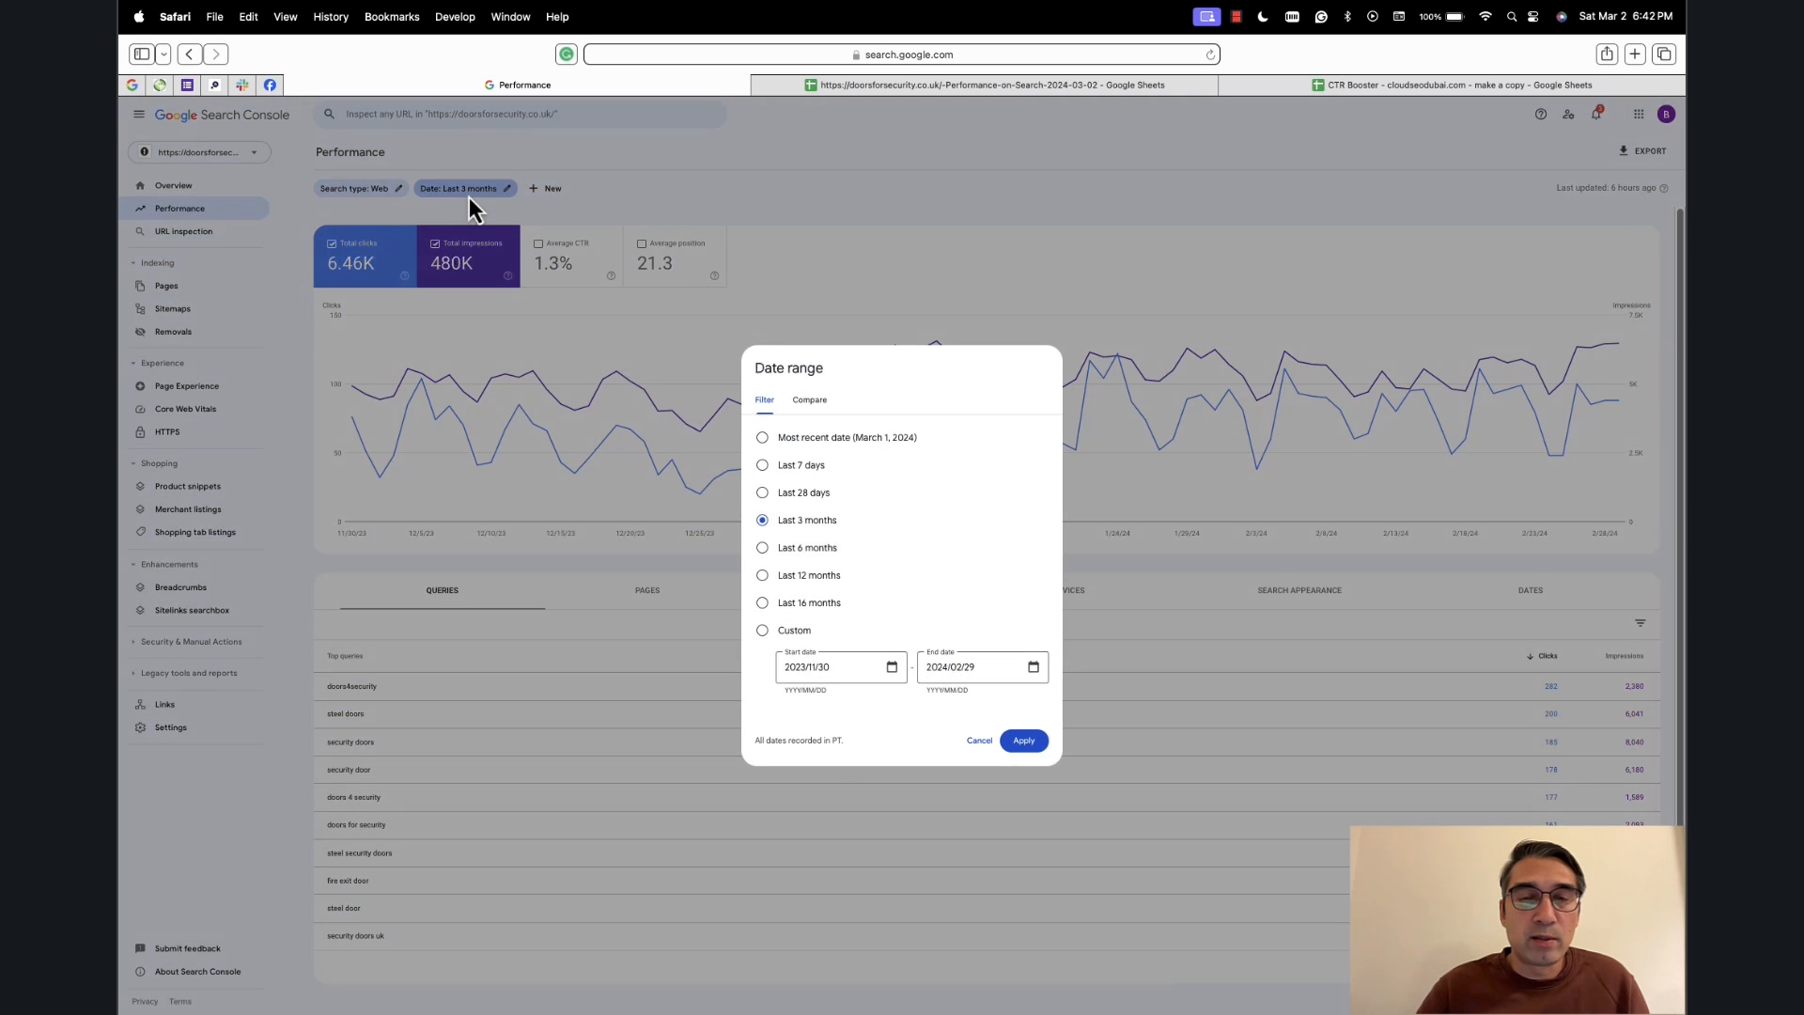
{"action": "left_click", "coordinate": [762, 465]}
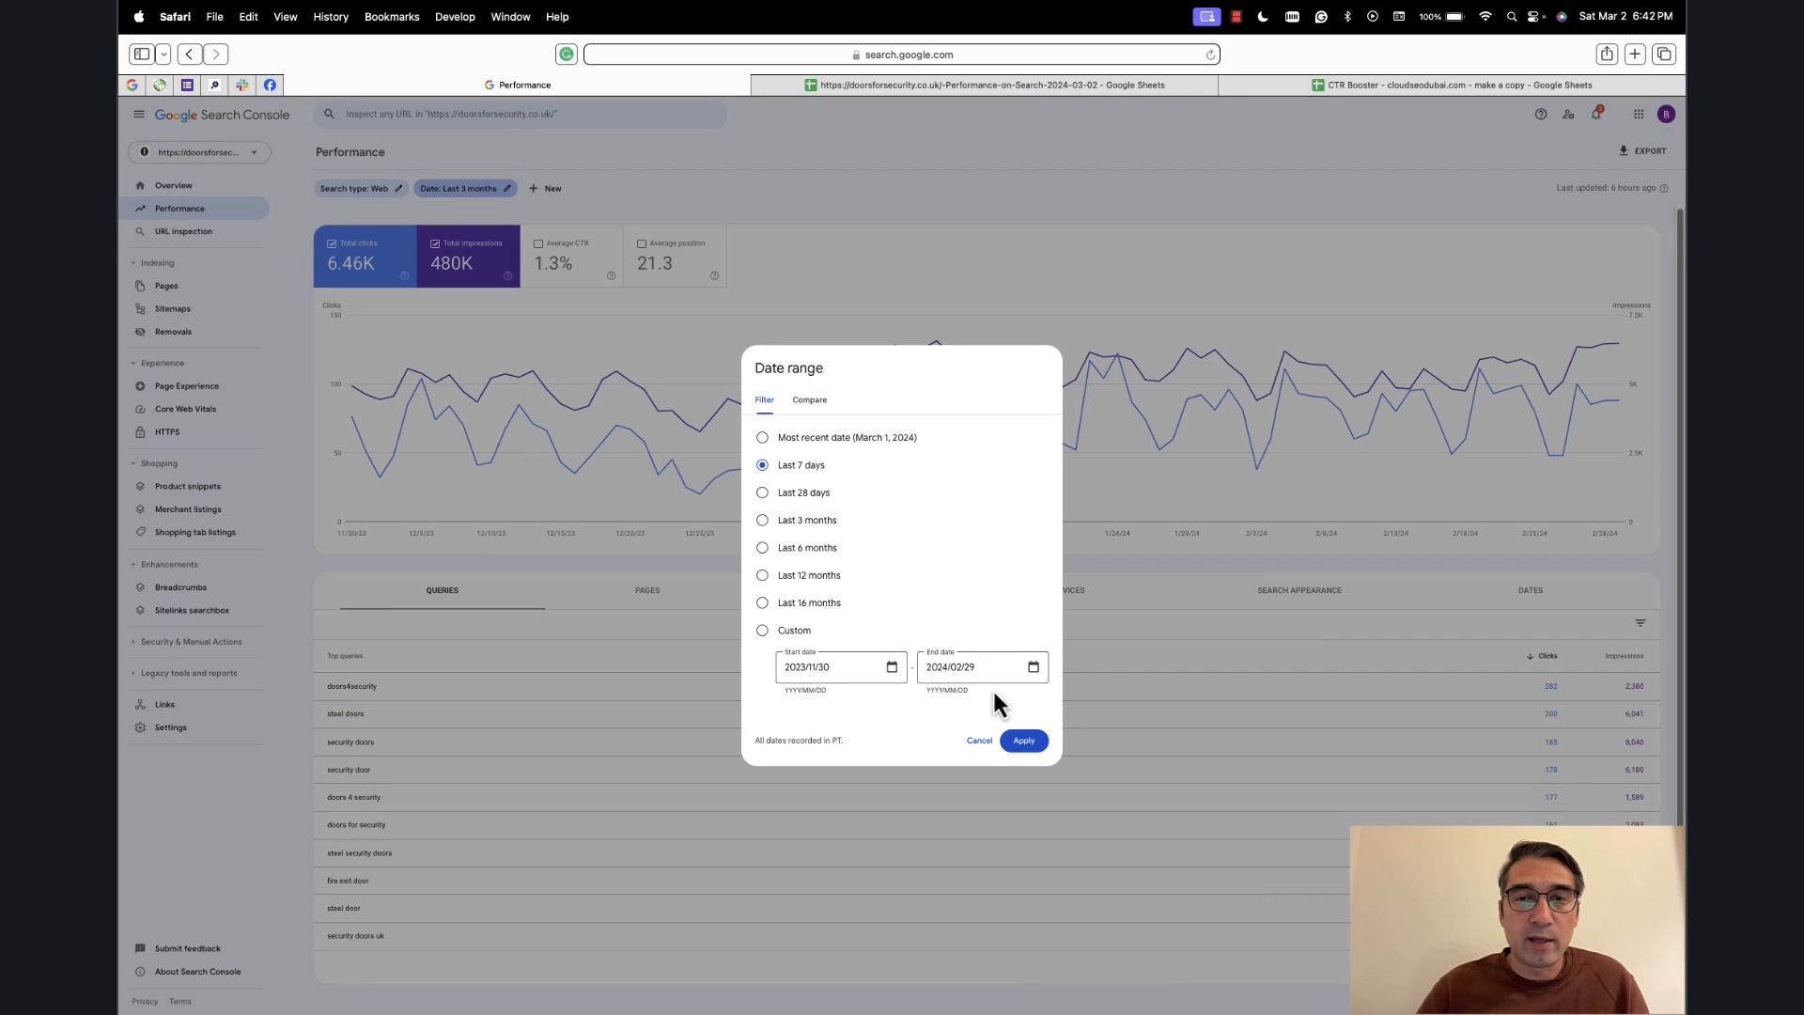
{"action": "left_click", "coordinate": [1025, 740]}
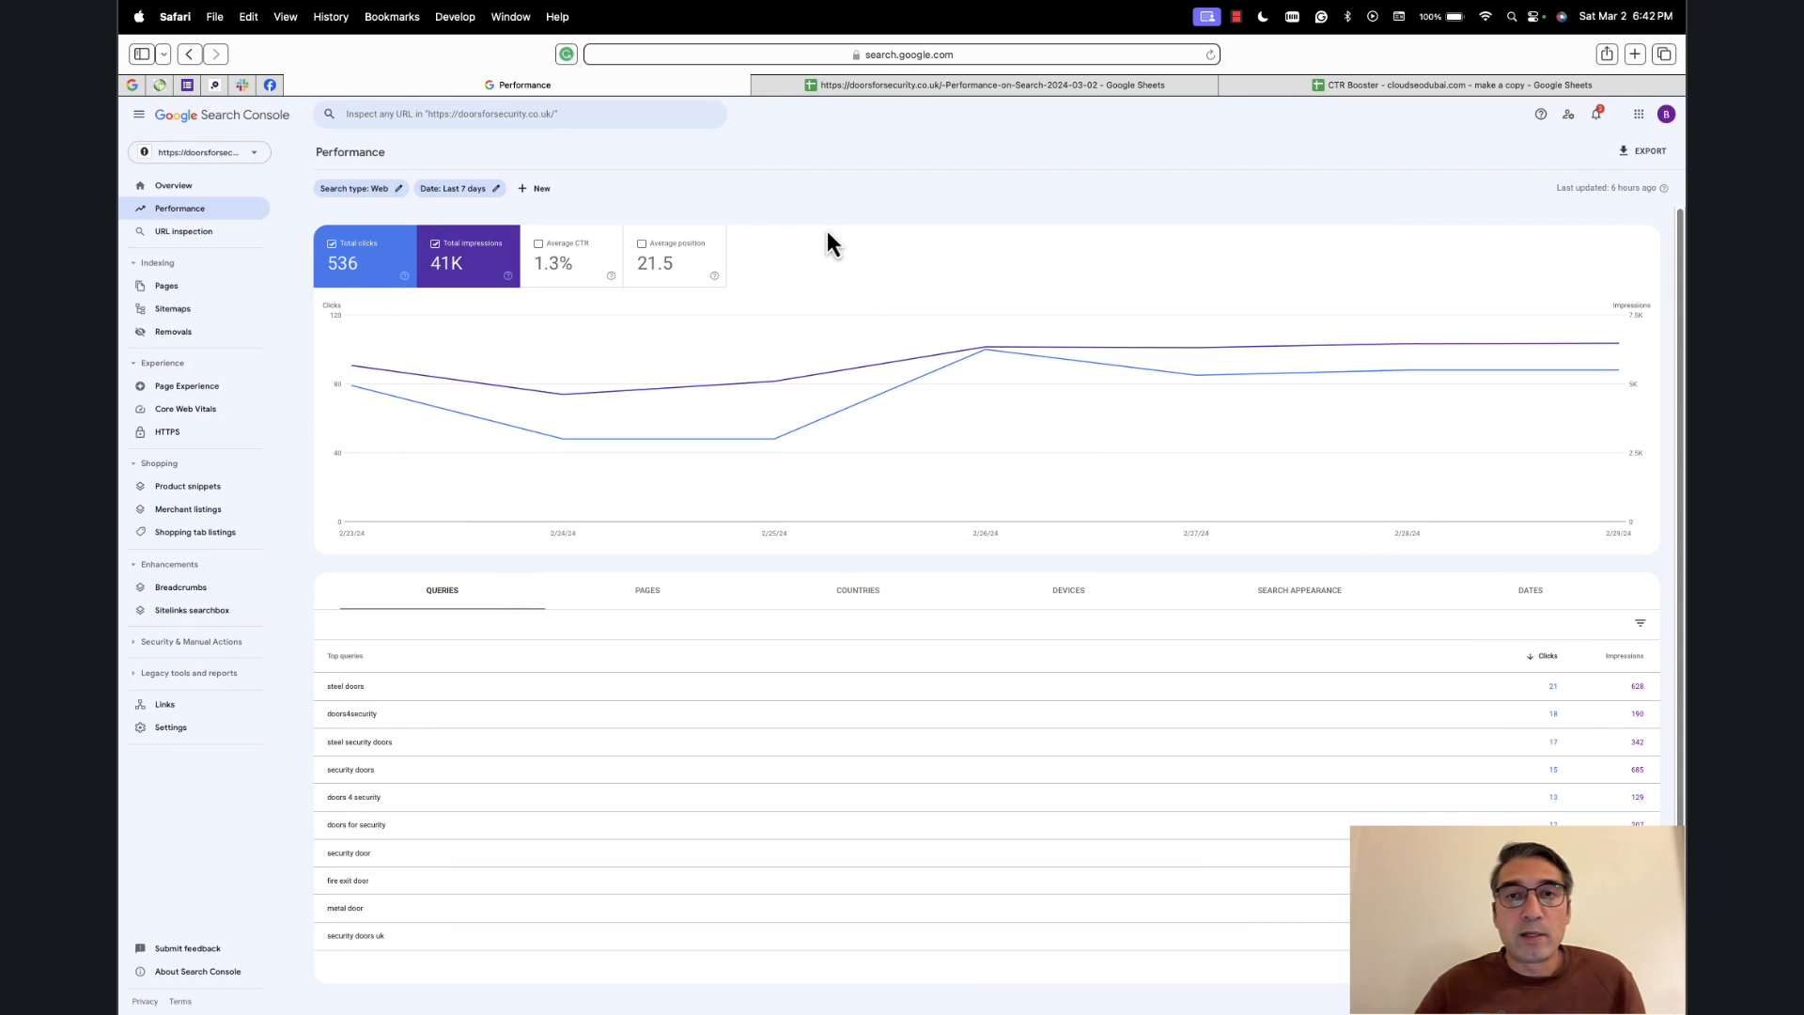
{"action": "mouse_move", "coordinate": [840, 226]}
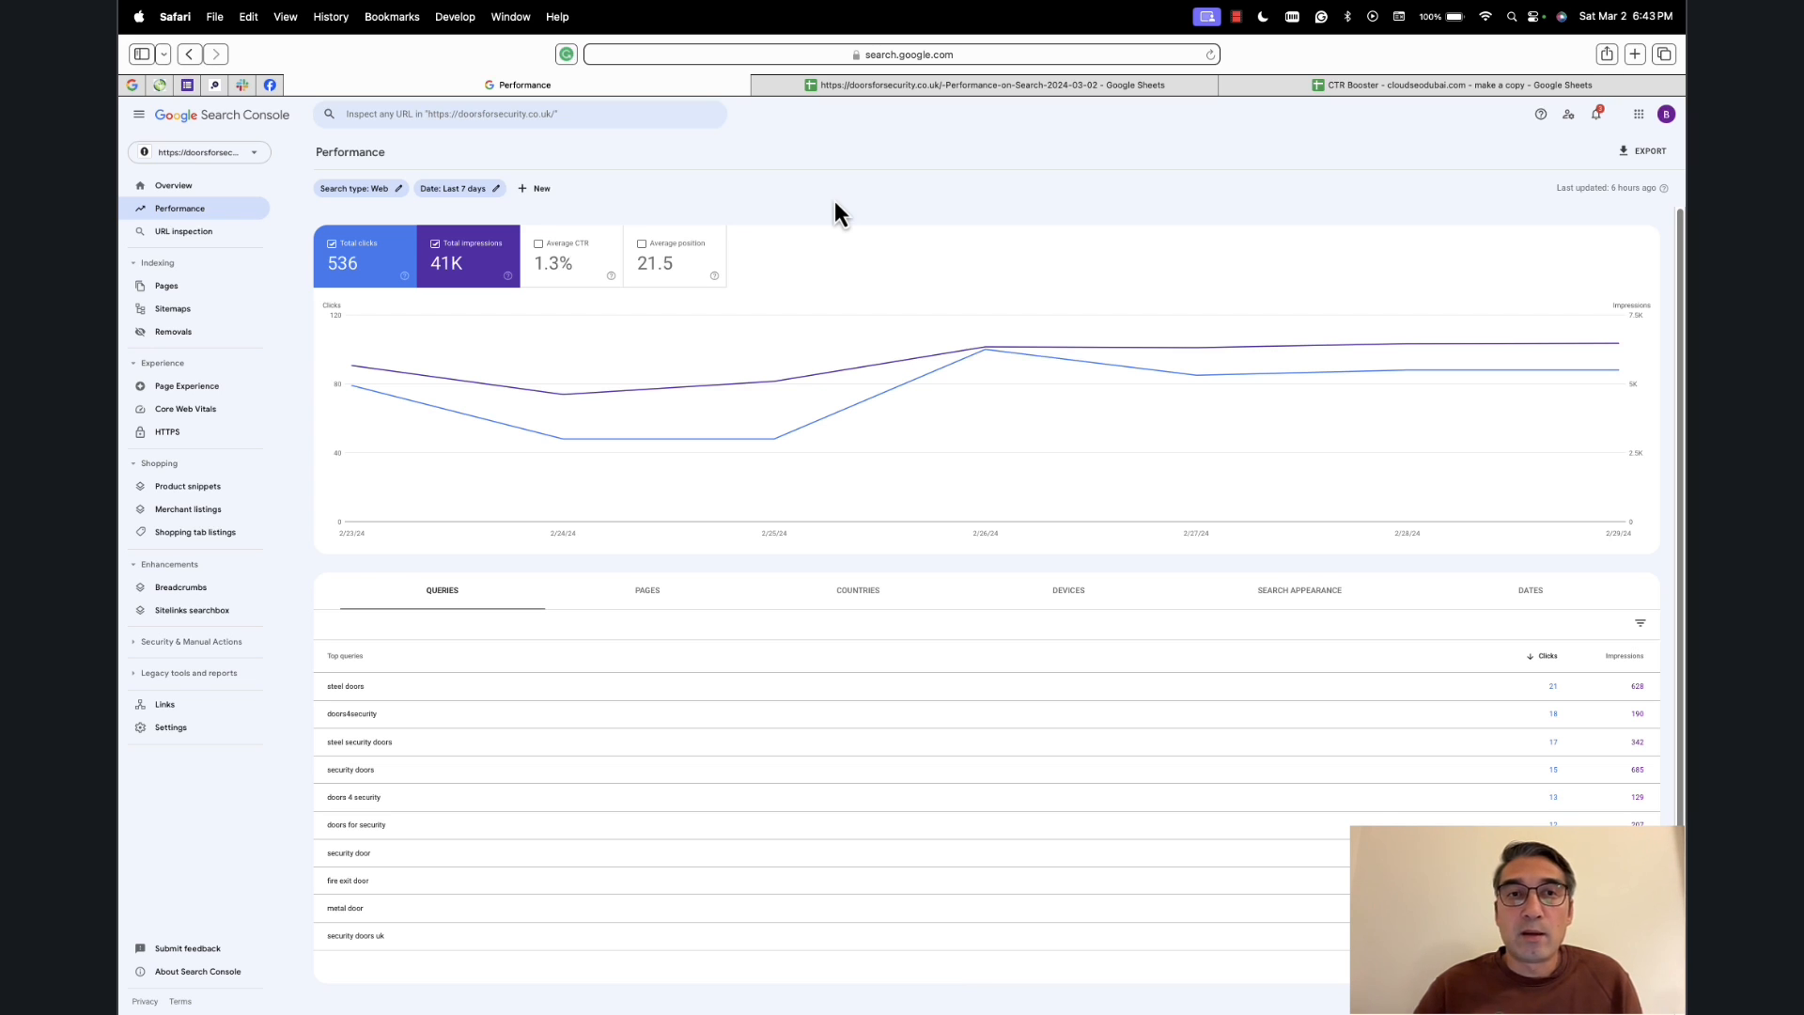
{"action": "mouse_move", "coordinate": [720, 169]}
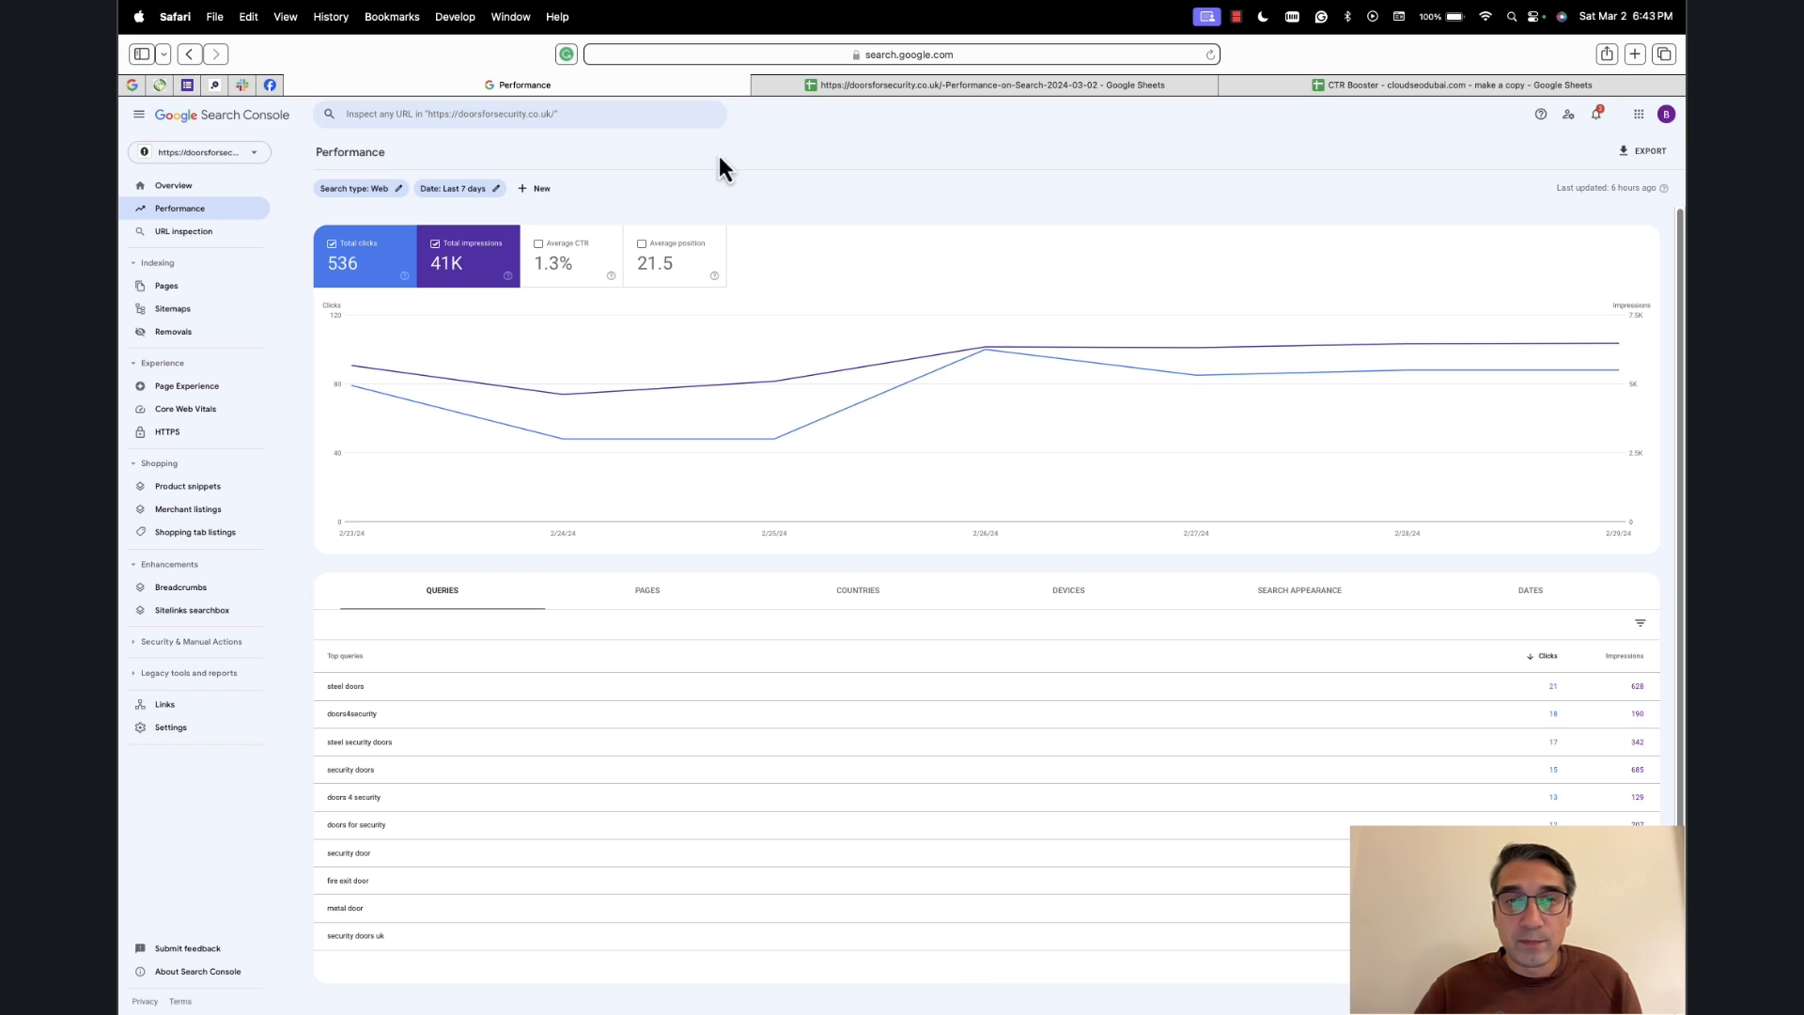
{"action": "mouse_move", "coordinate": [509, 202]}
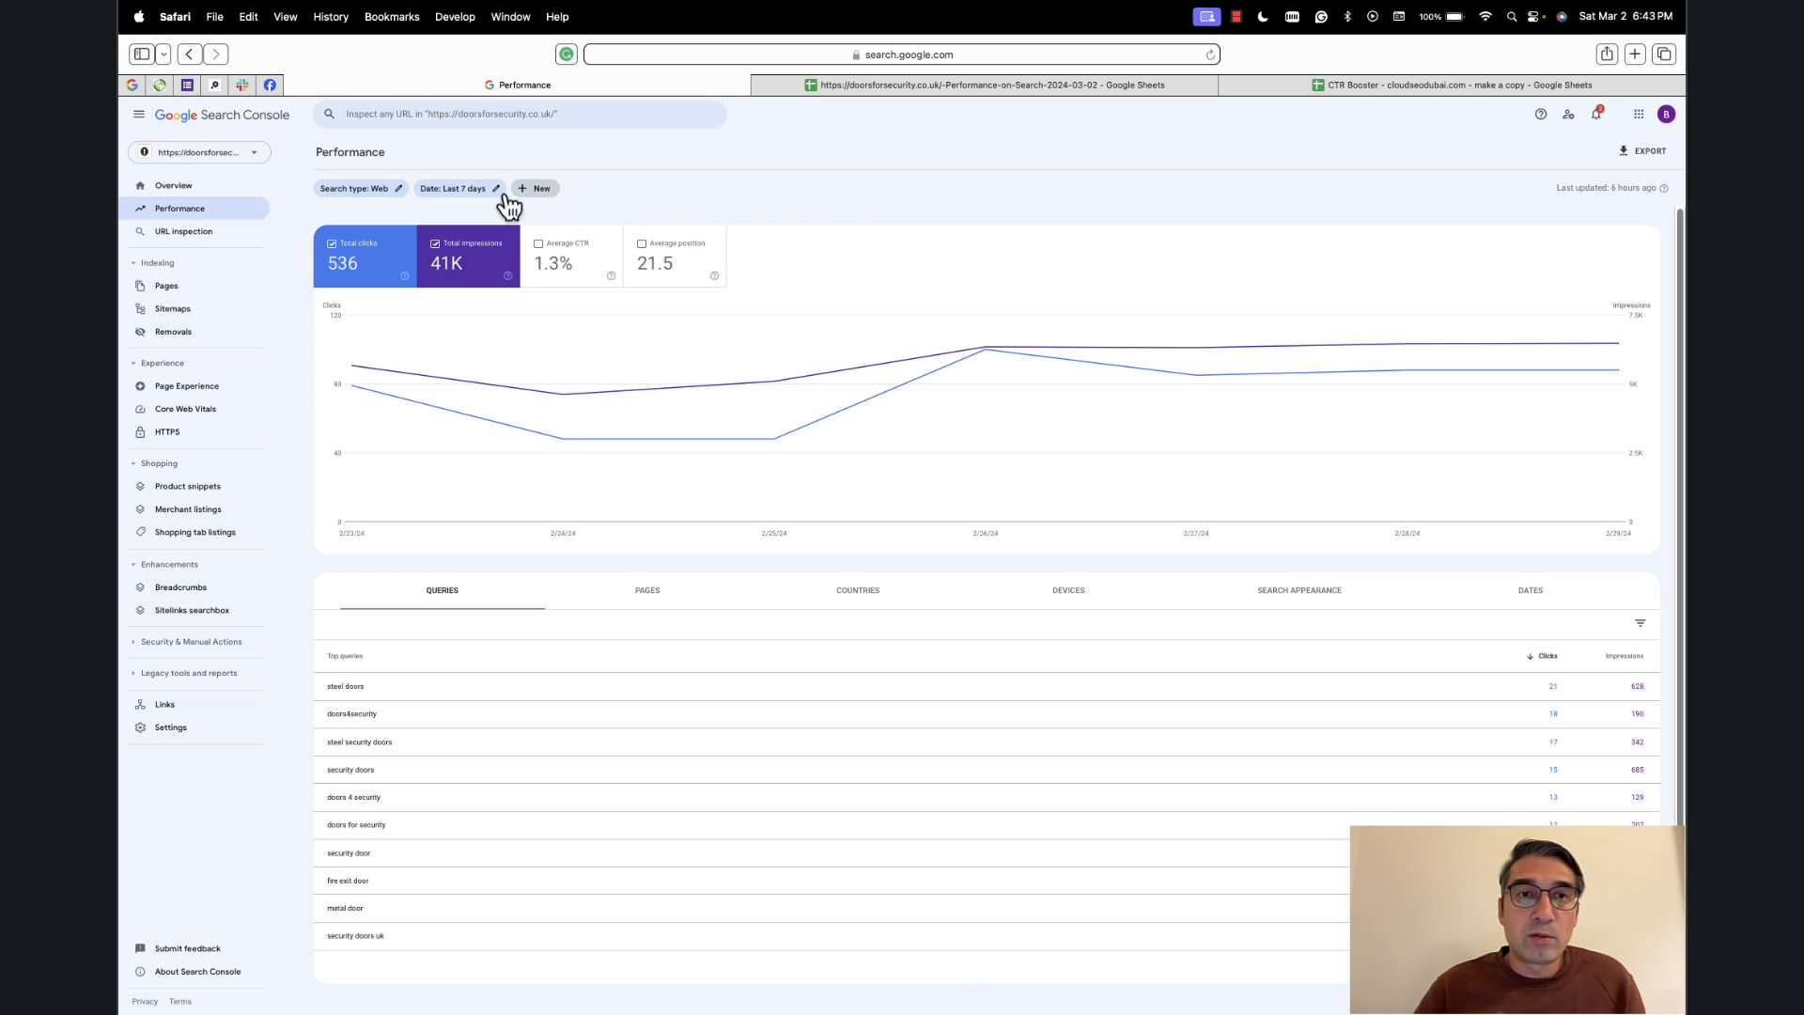
{"action": "mouse_move", "coordinate": [542, 223]}
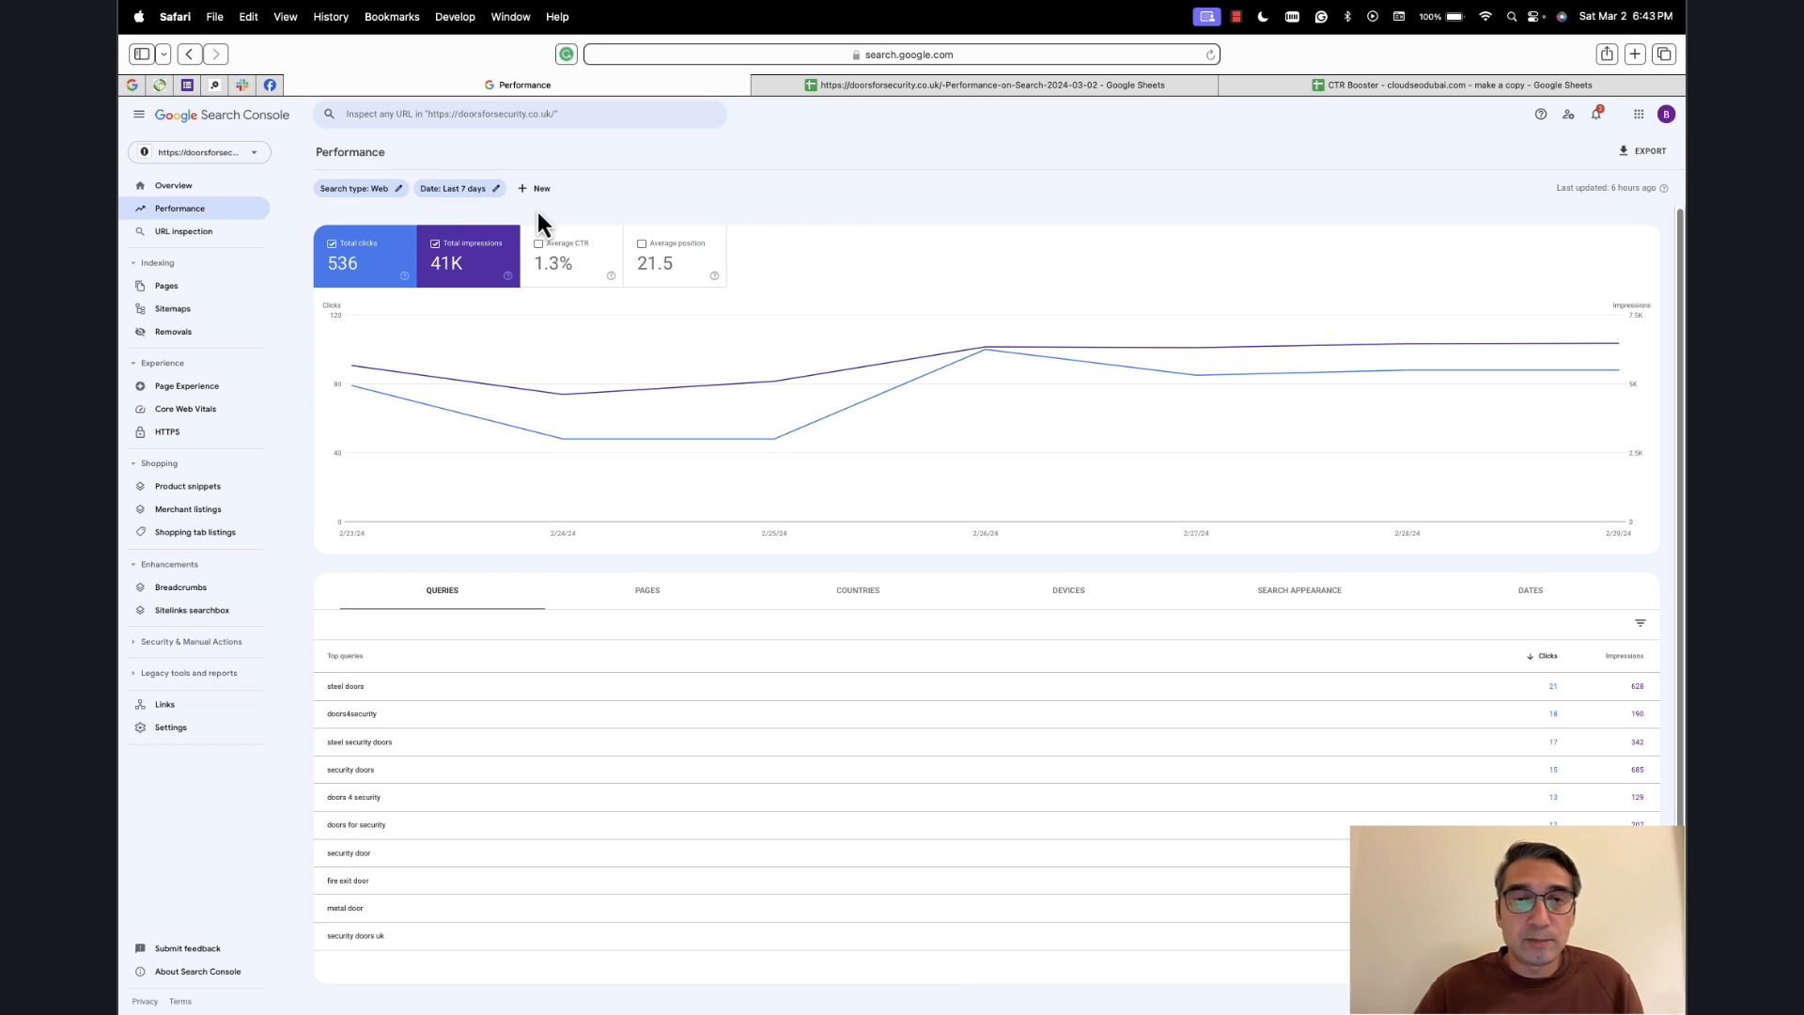
{"action": "mouse_move", "coordinate": [535, 191]}
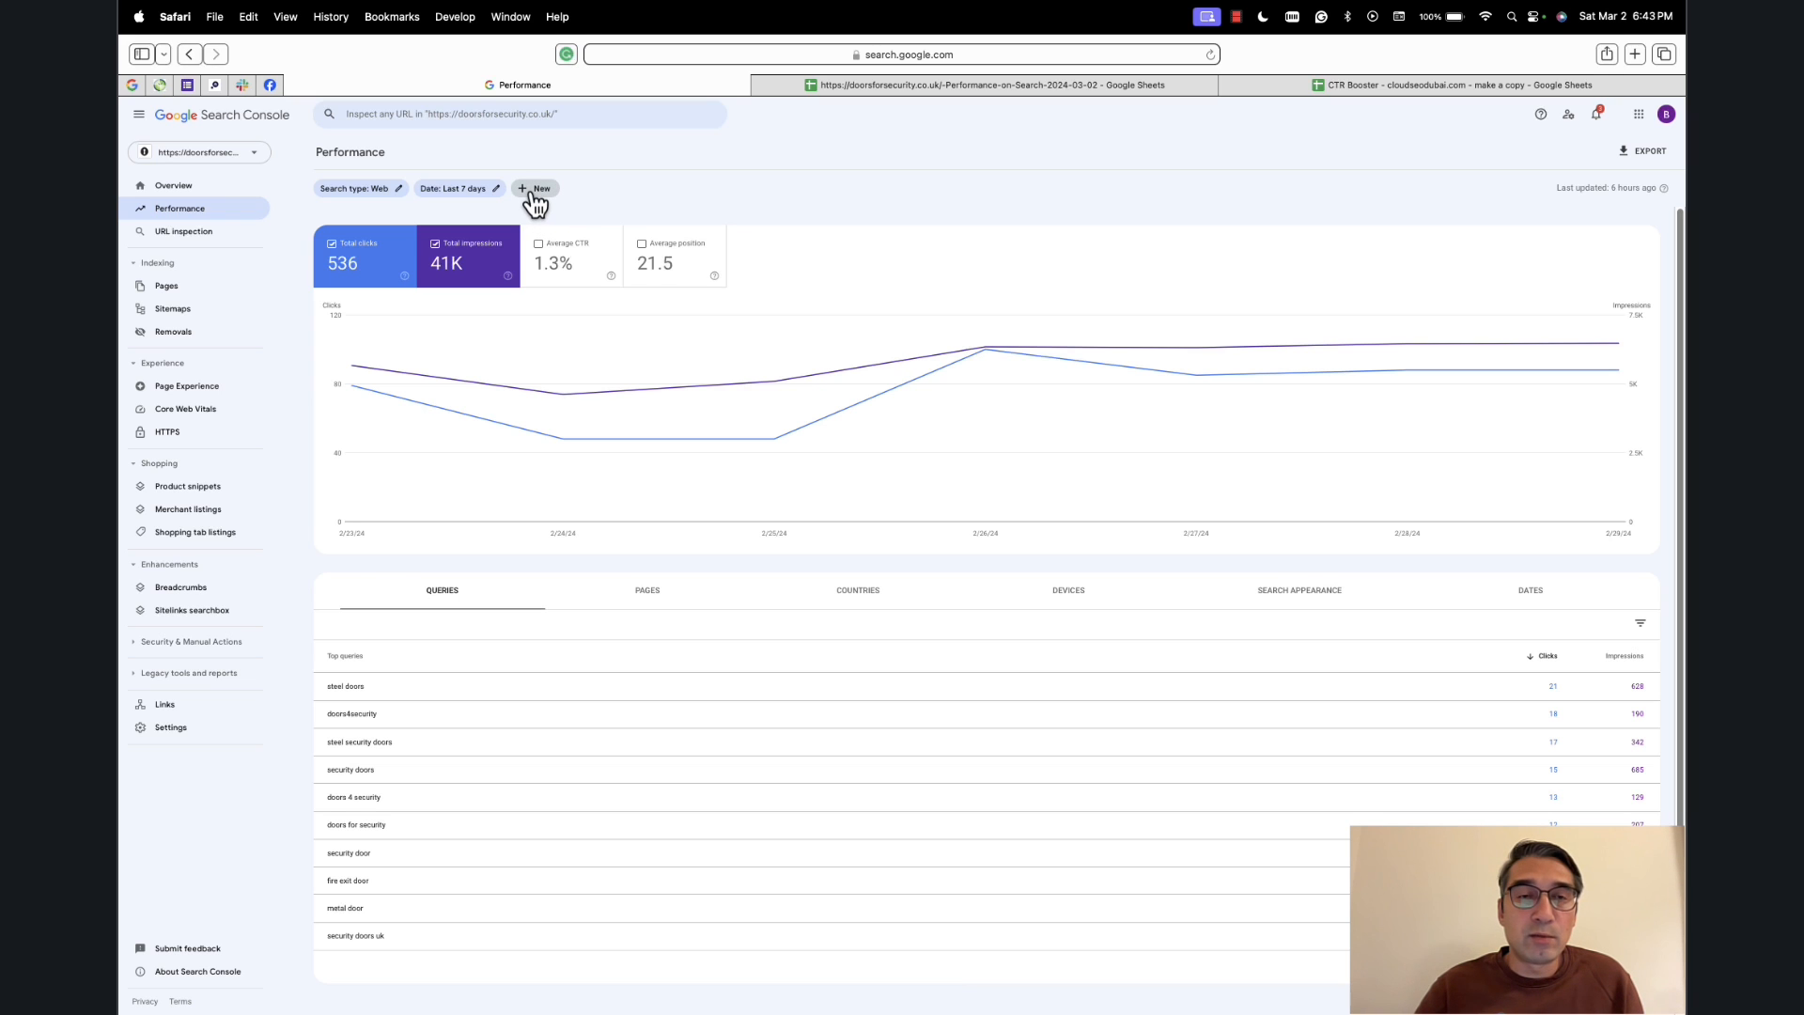
Add a 'Queries not containing' doors4security filter, dropping totals to 289 clicks and 30.1K impressions.
{"action": "left_click", "coordinate": [535, 188]}
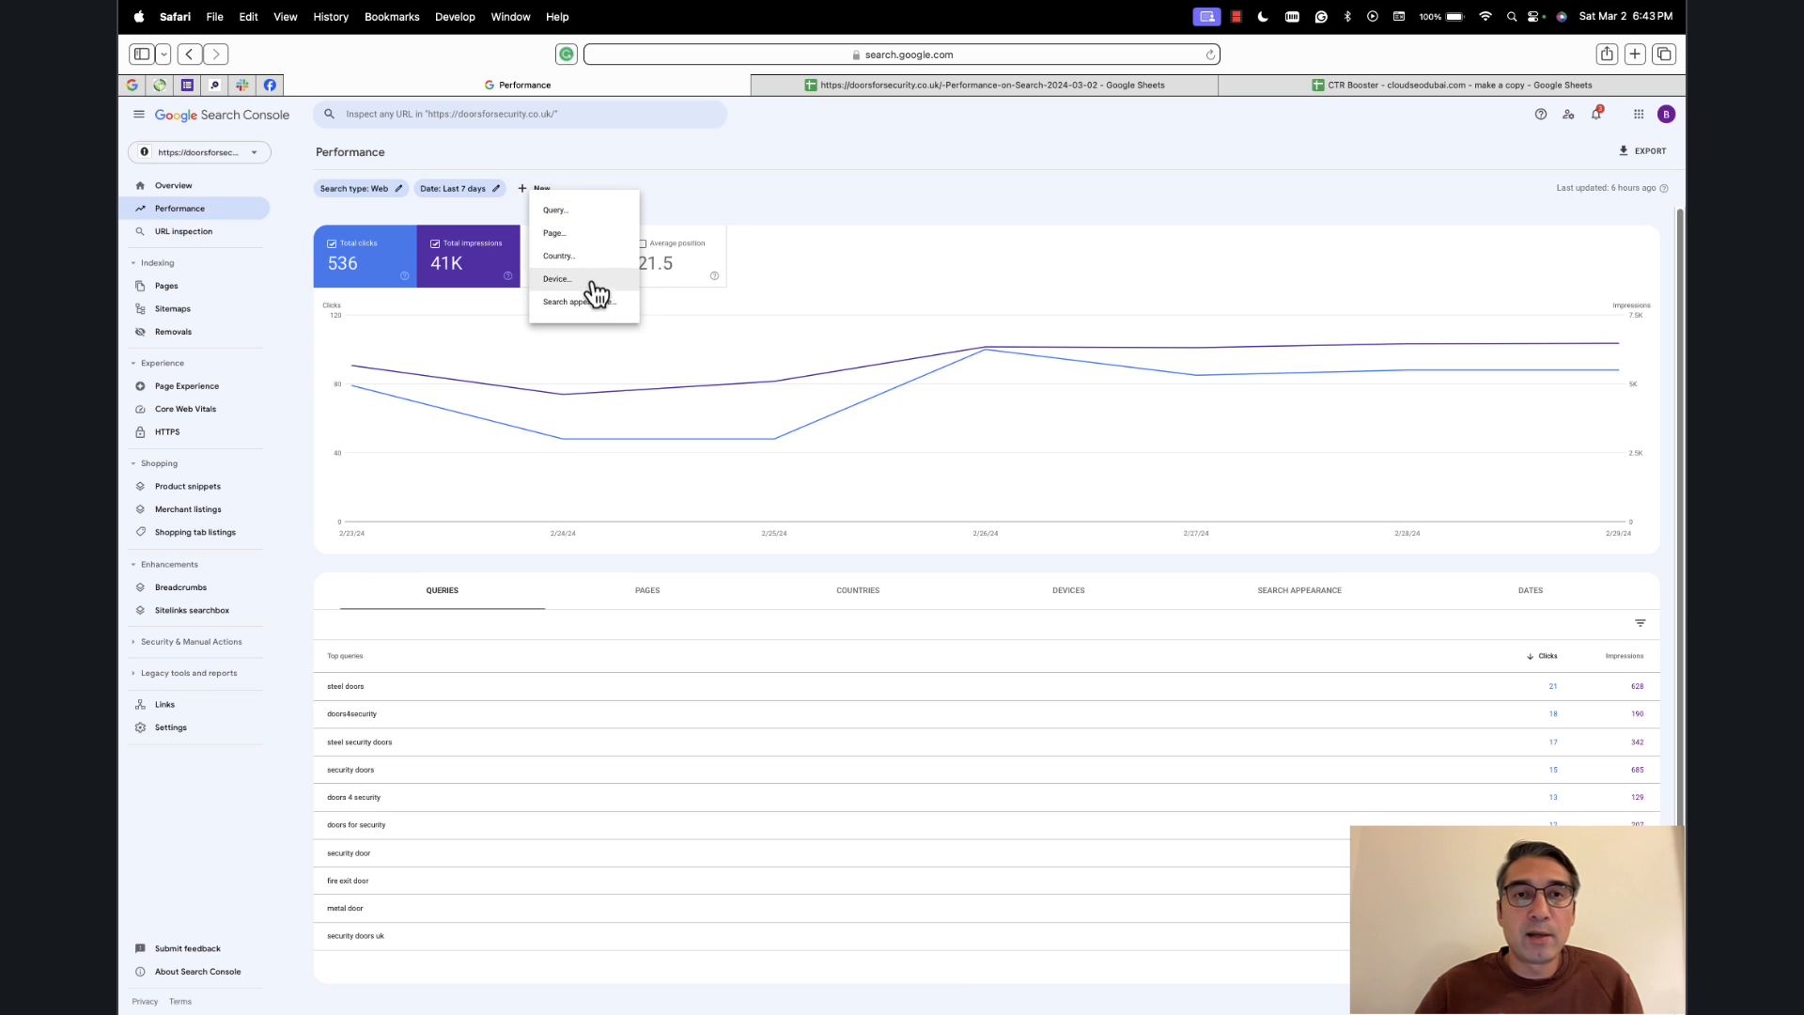
{"action": "mouse_move", "coordinate": [585, 220]}
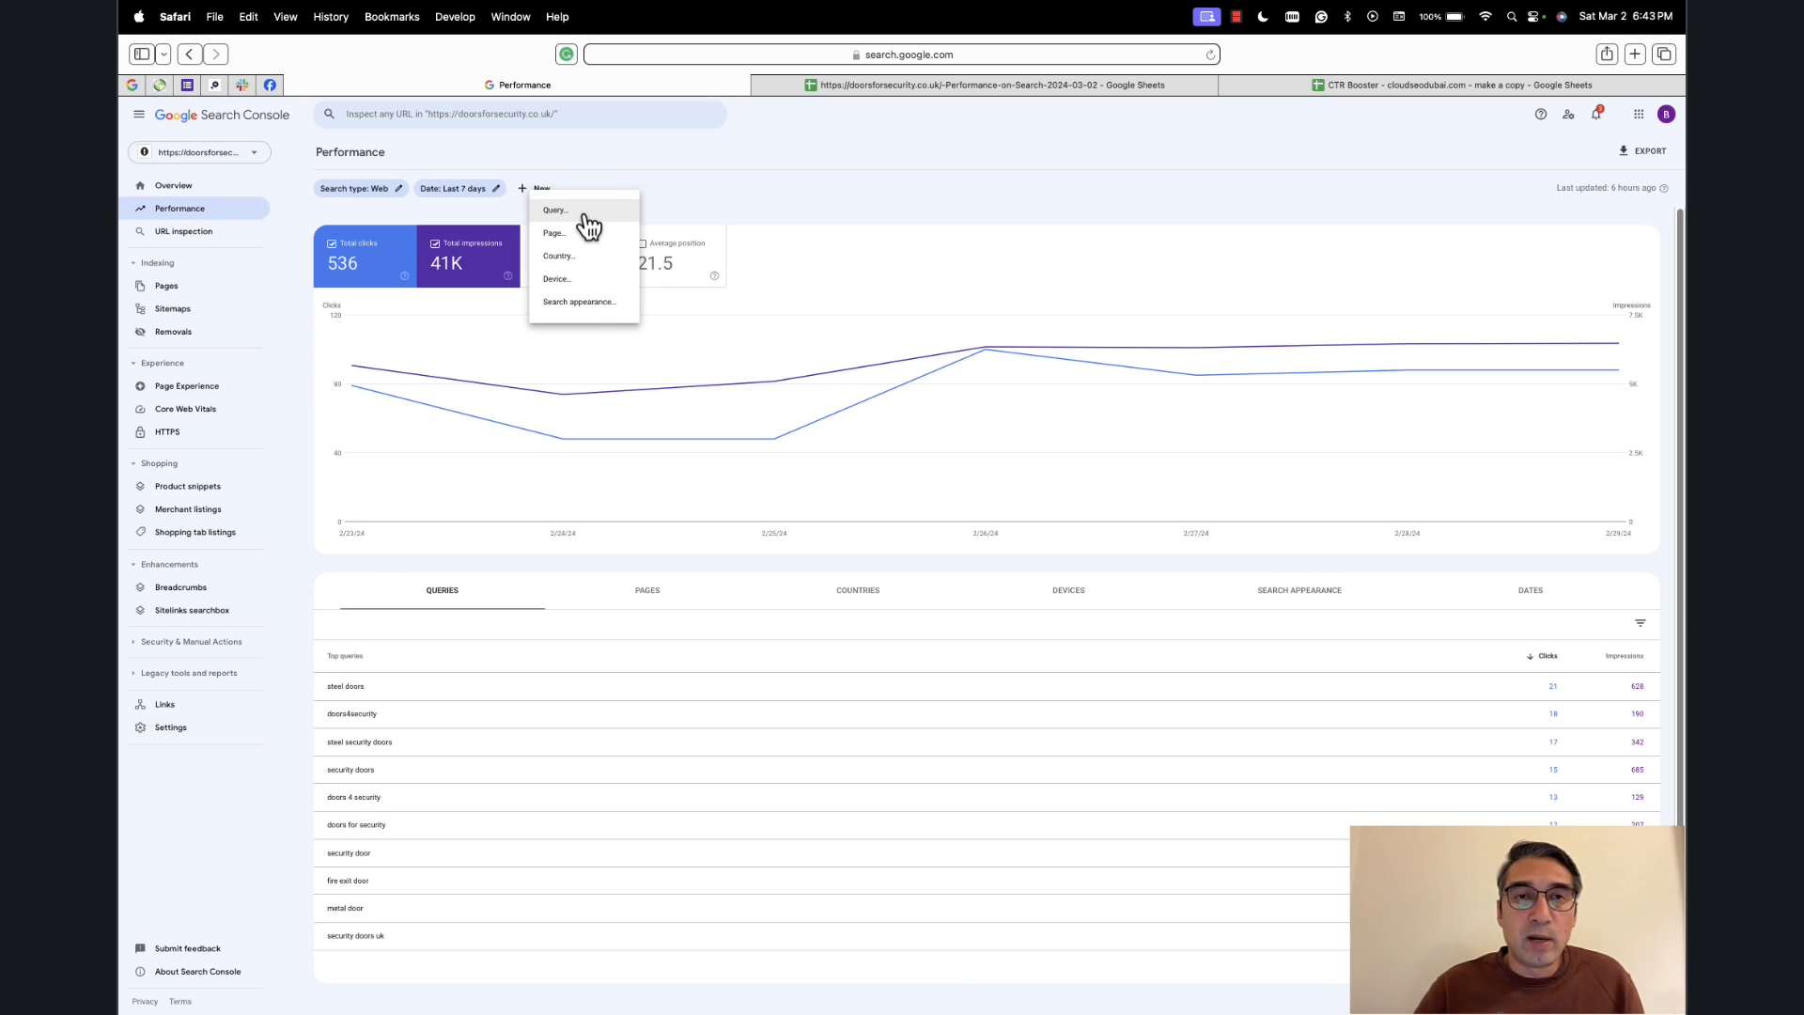
{"action": "left_click", "coordinate": [553, 209]}
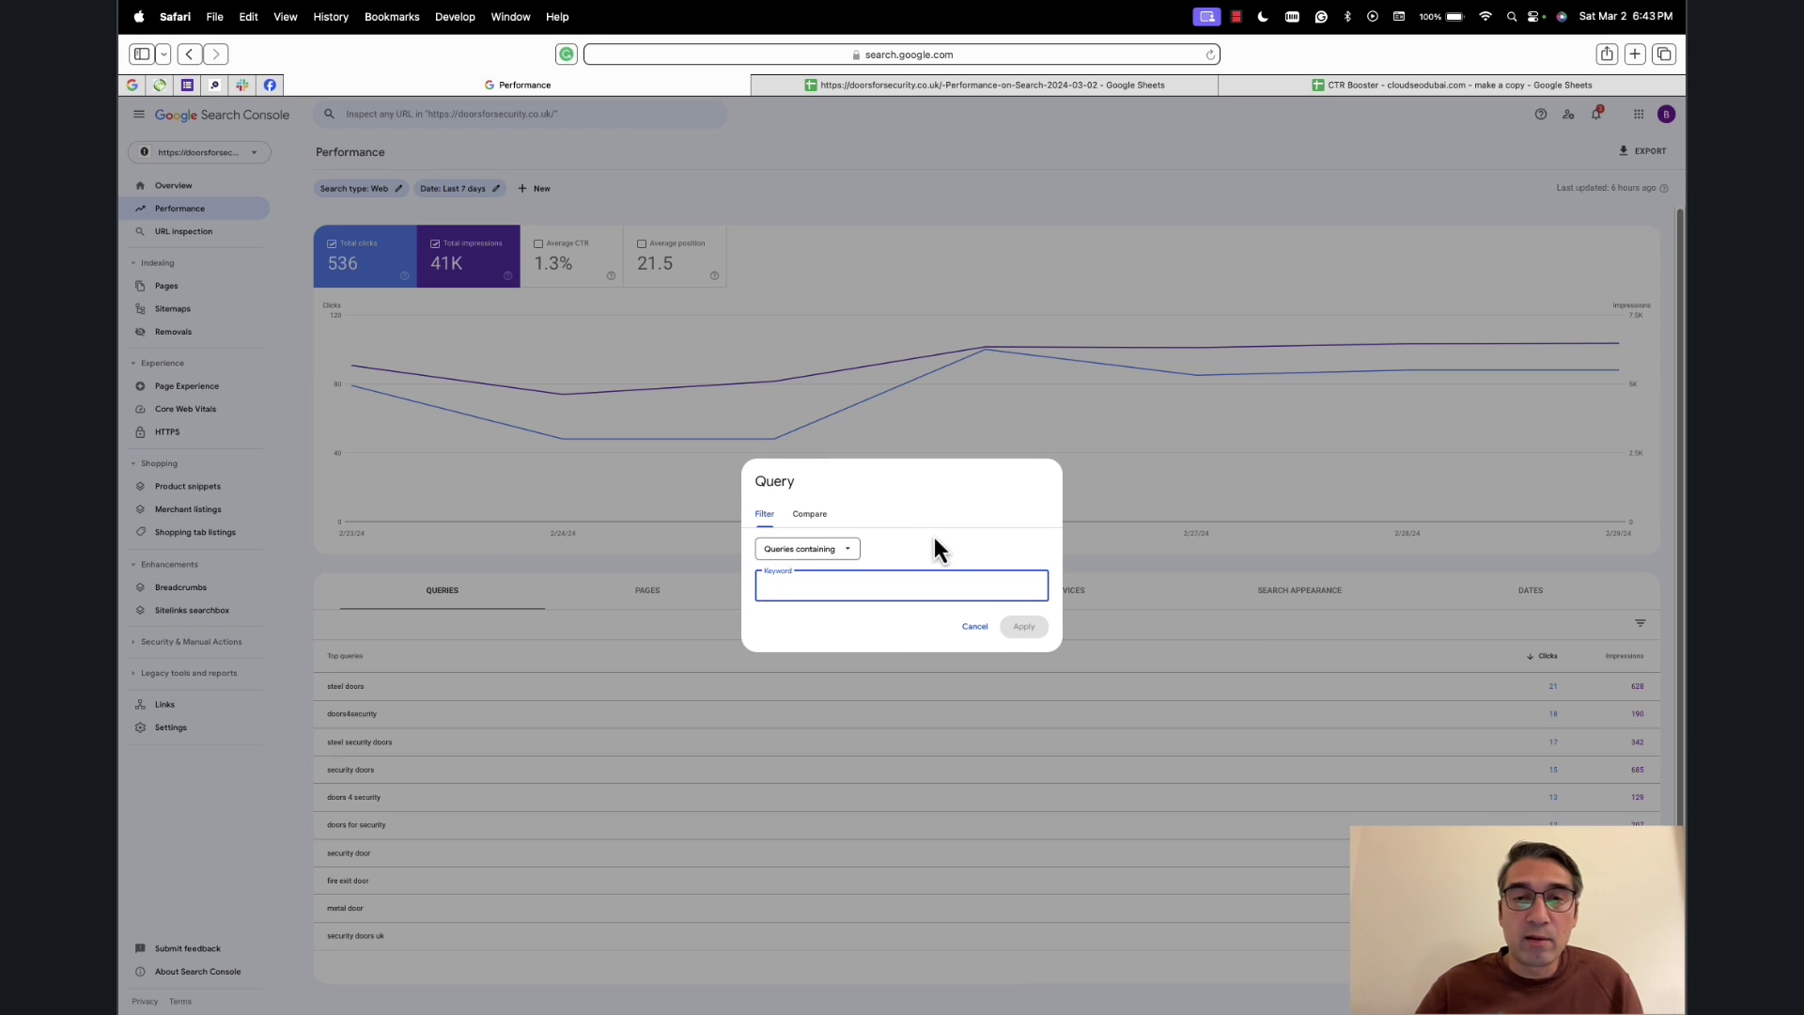
{"action": "left_click", "coordinate": [807, 549]}
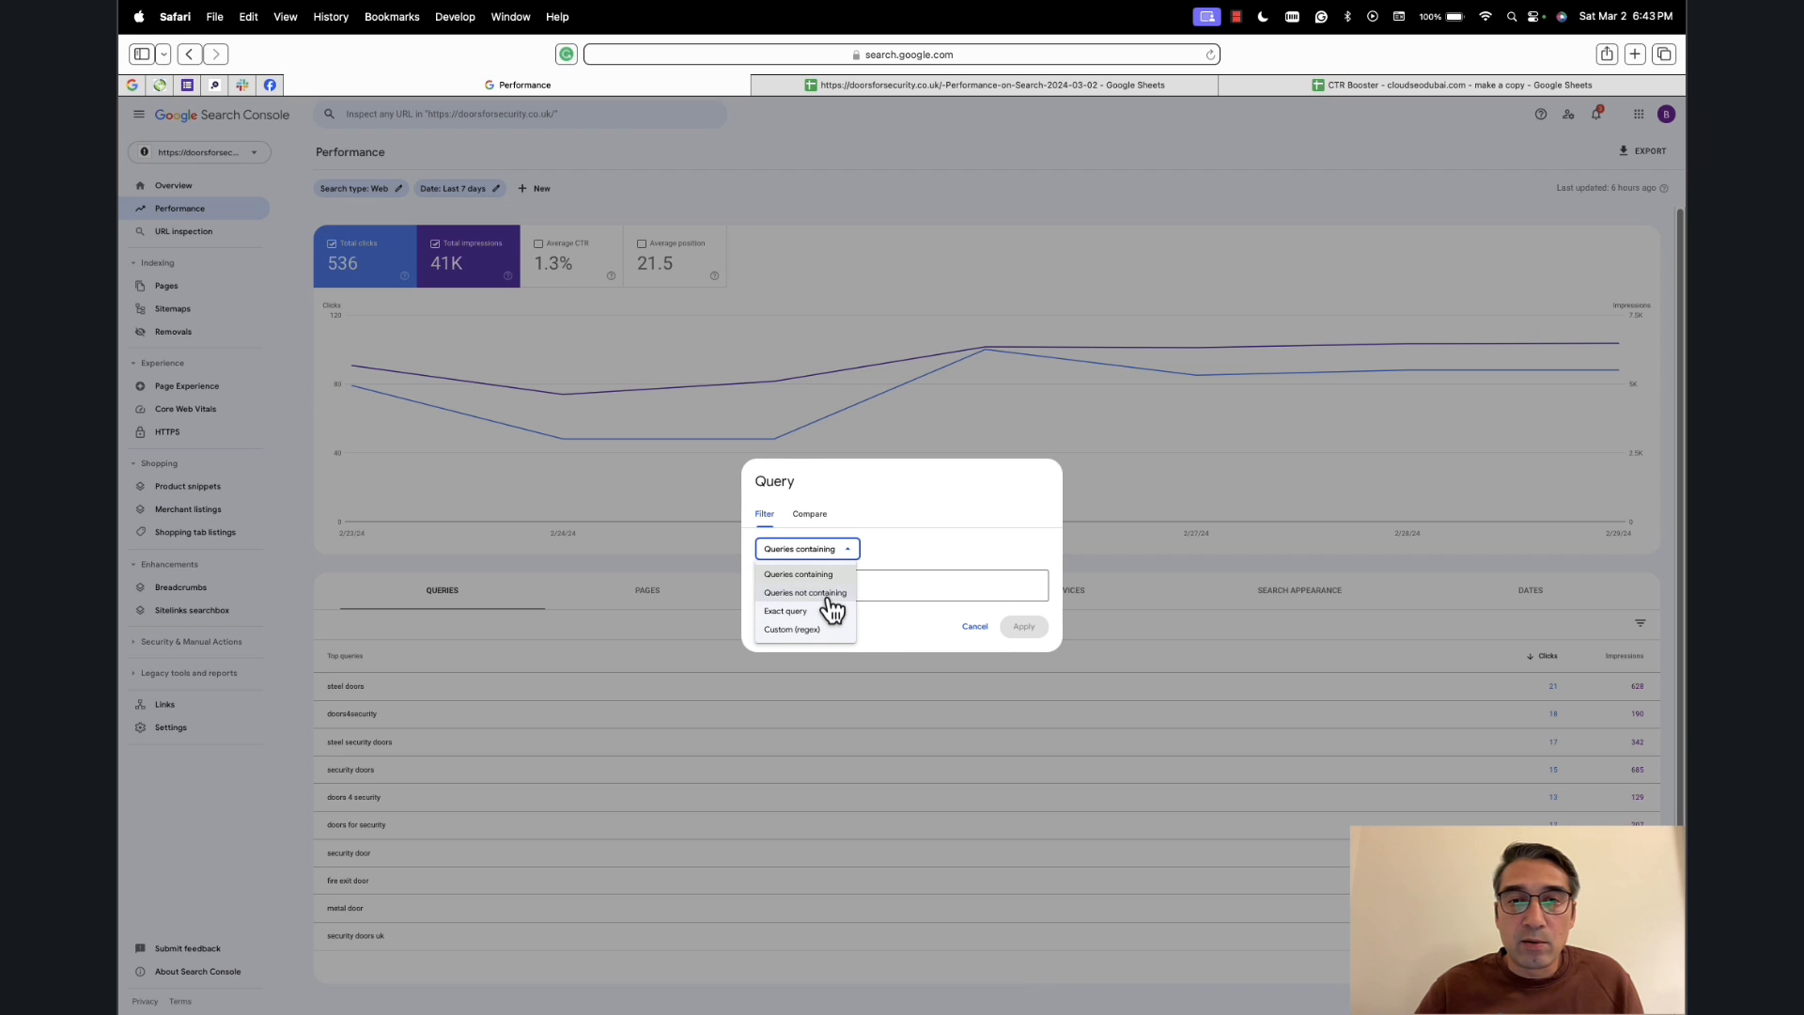
{"action": "mouse_move", "coordinate": [829, 612]}
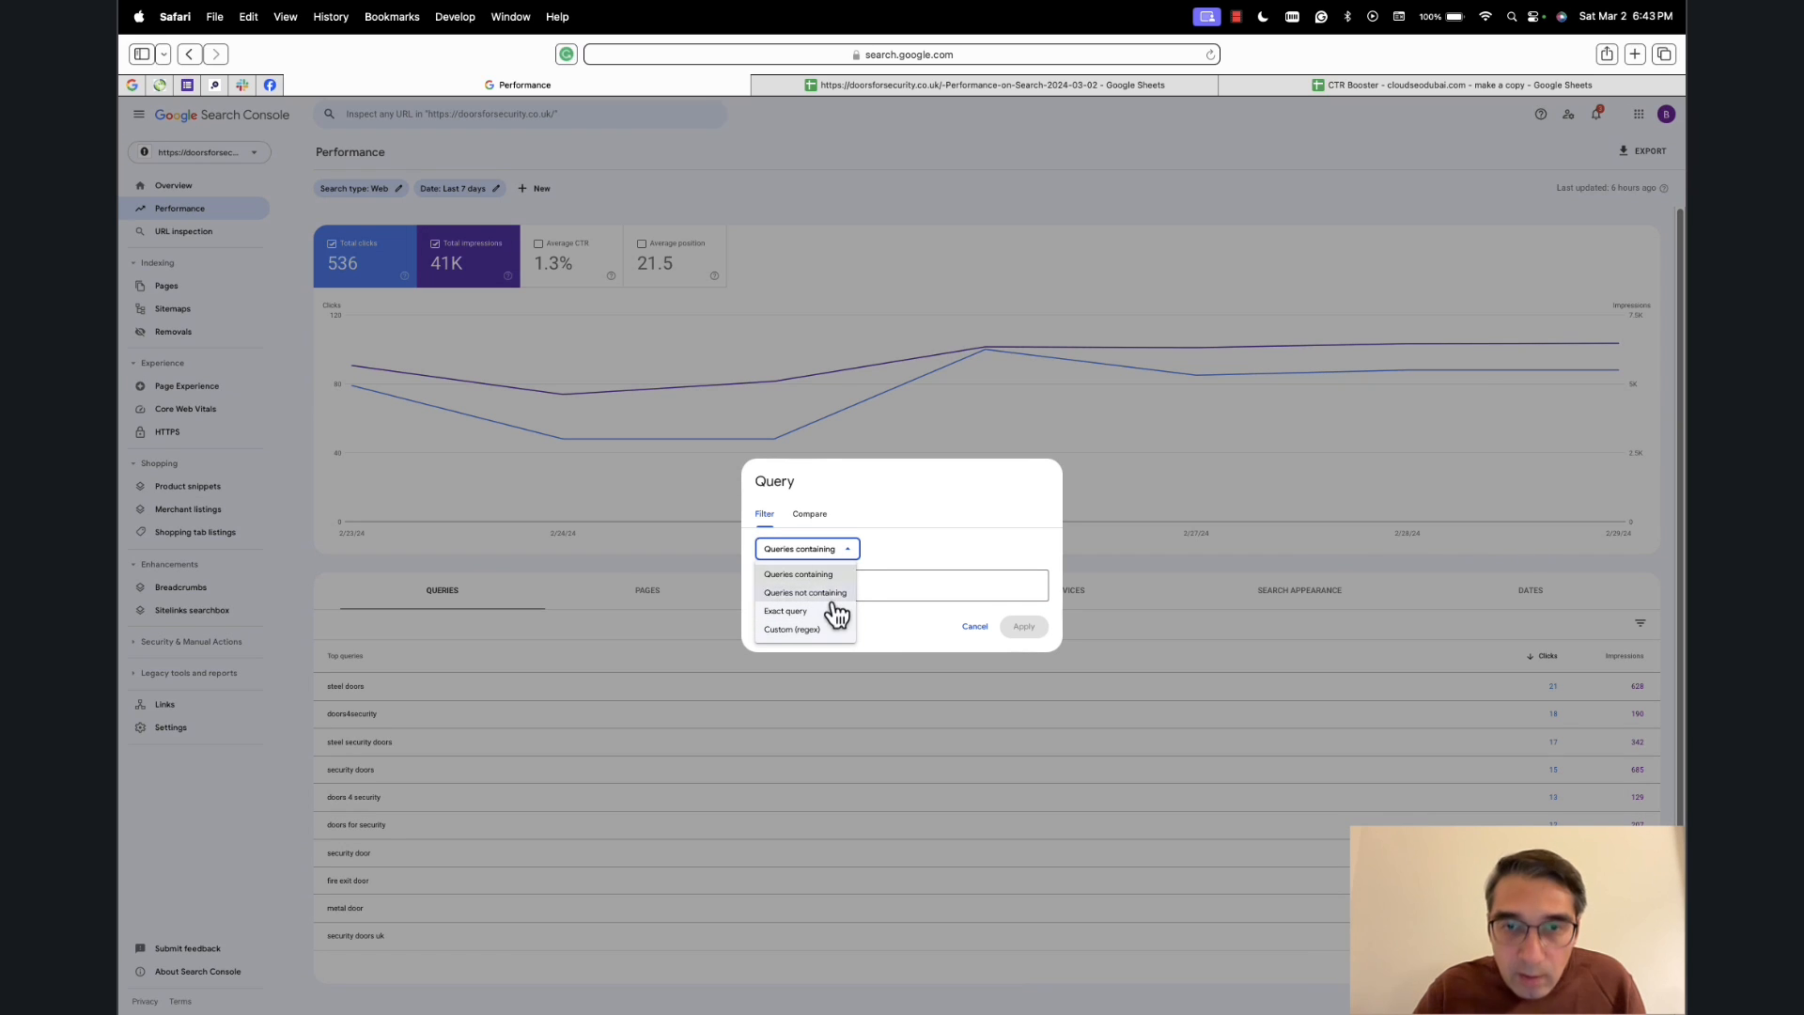
{"action": "left_click", "coordinate": [805, 592]}
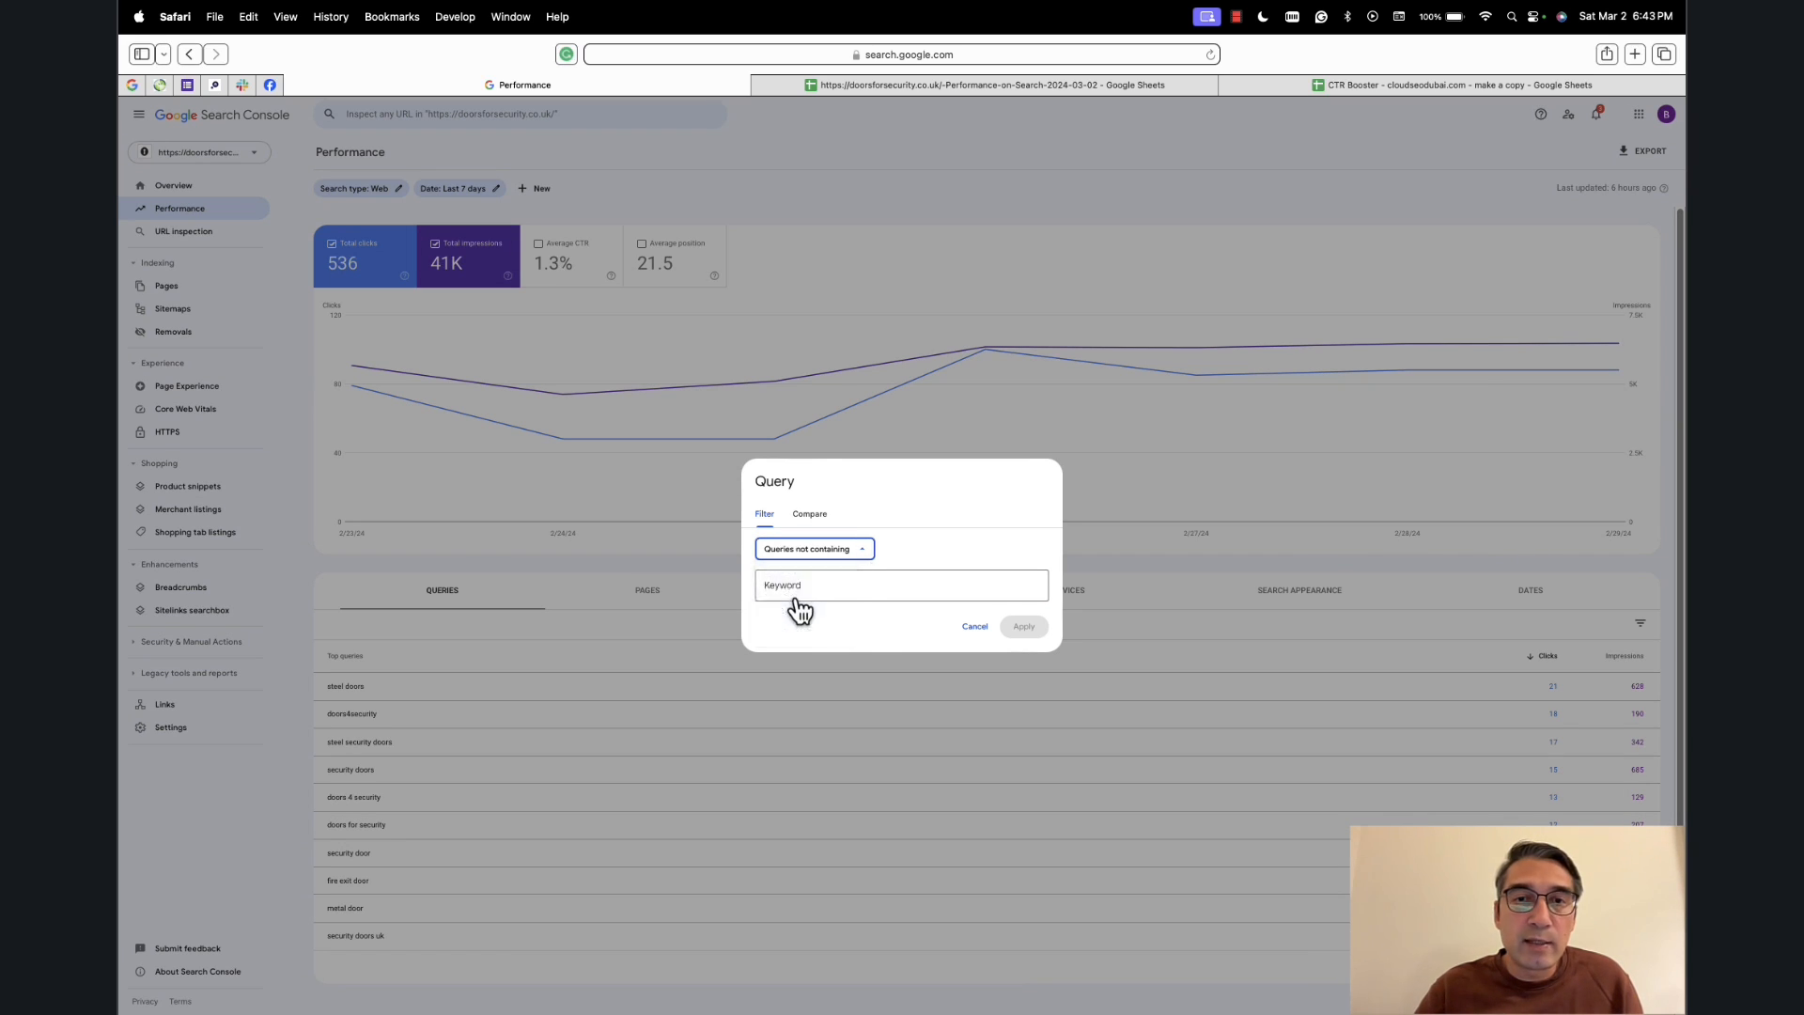
{"action": "left_click", "coordinate": [900, 585]}
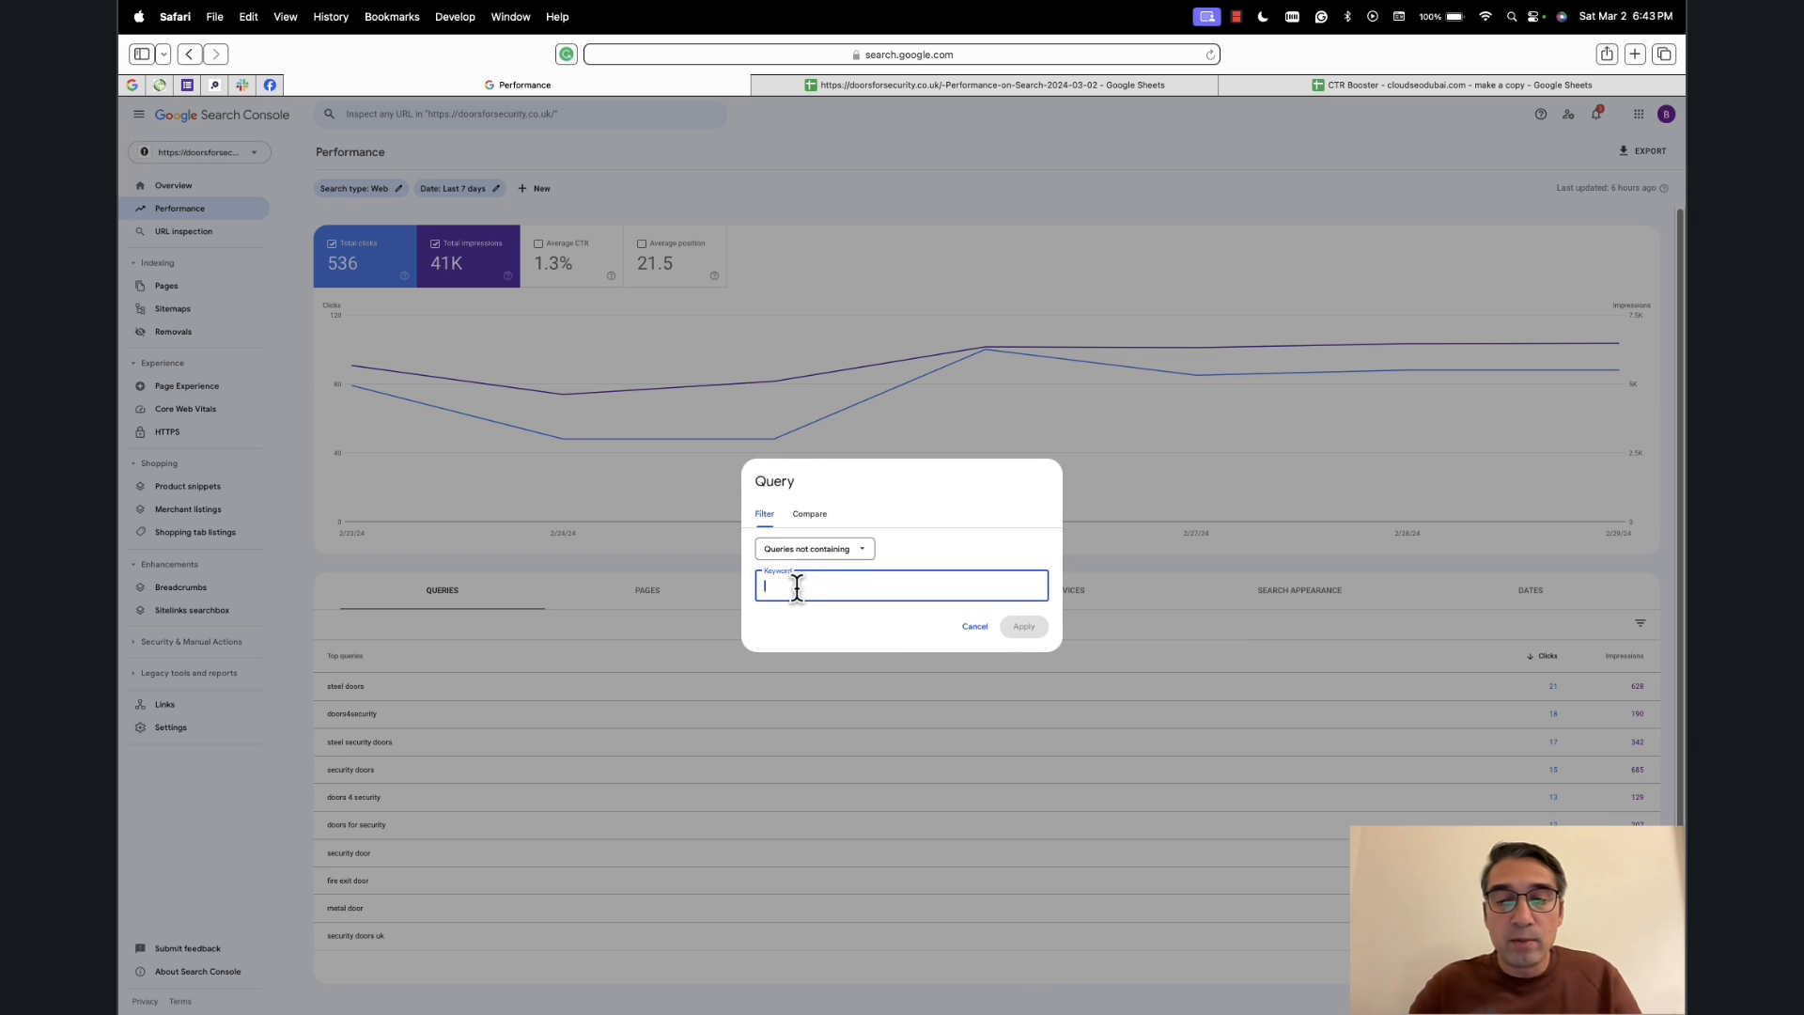
{"action": "type", "text": "doors4security"}
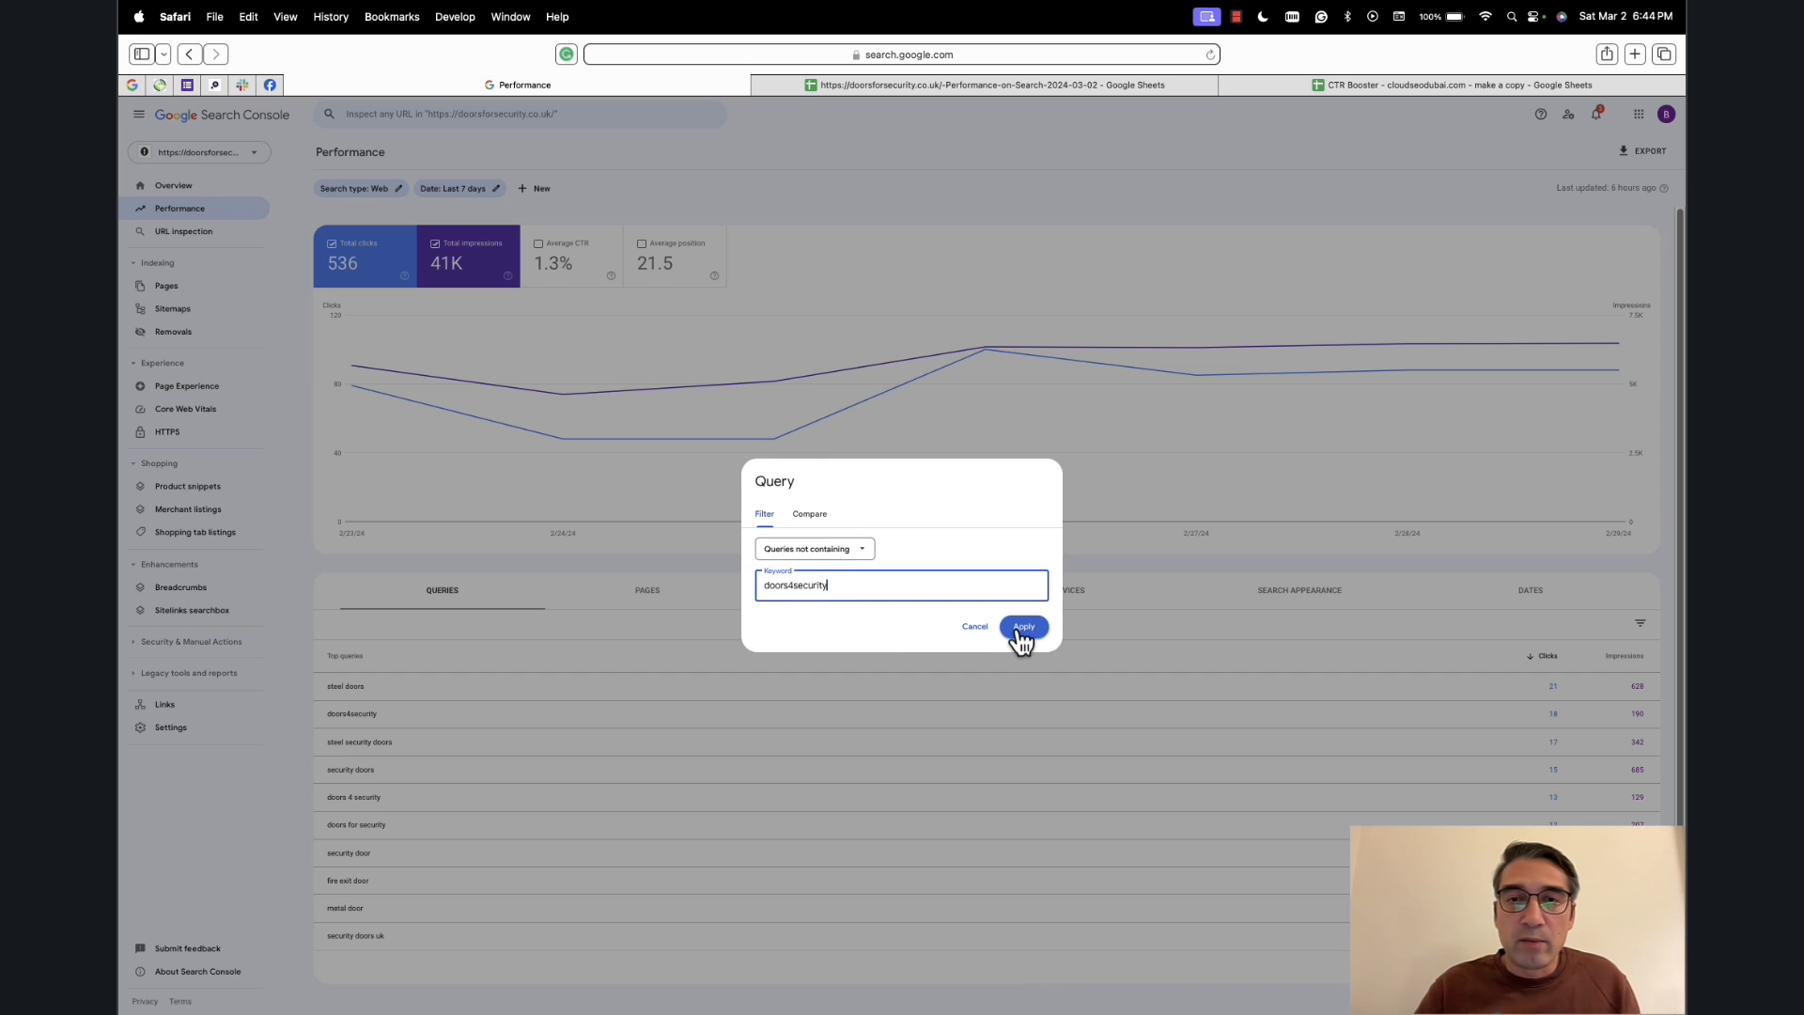
{"action": "left_click", "coordinate": [1024, 627]}
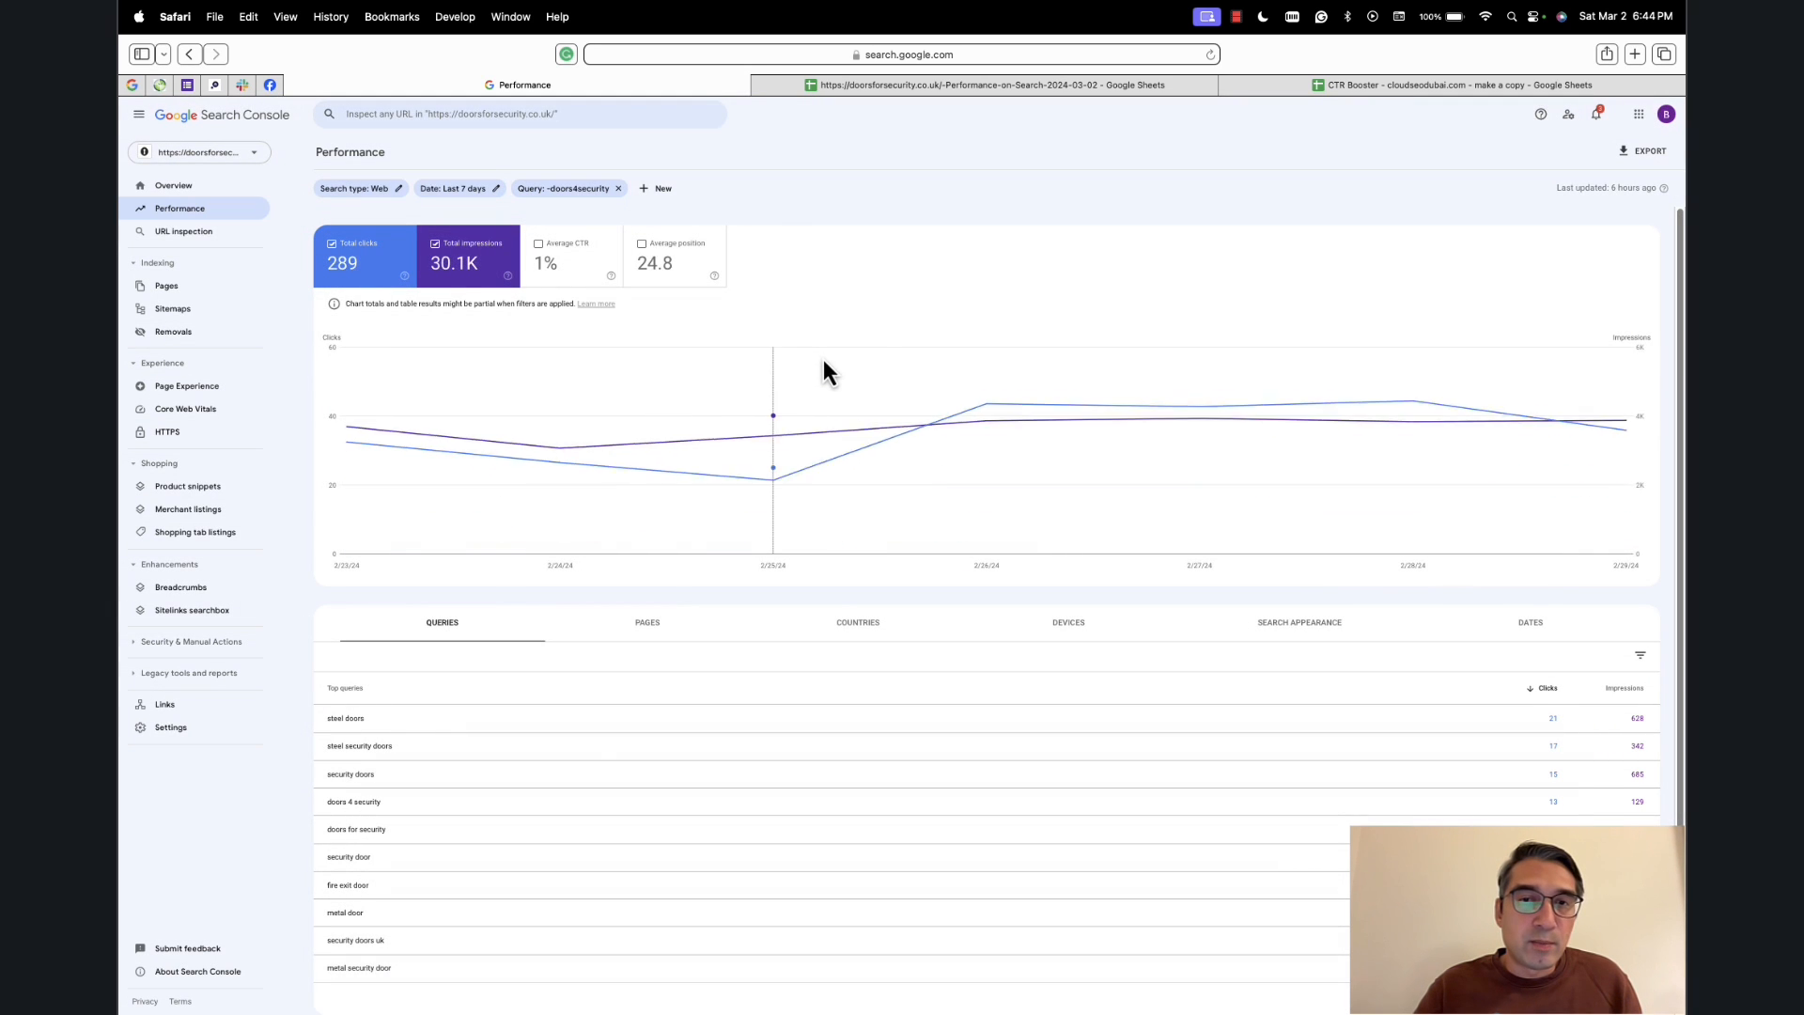
{"action": "mouse_move", "coordinate": [608, 771]}
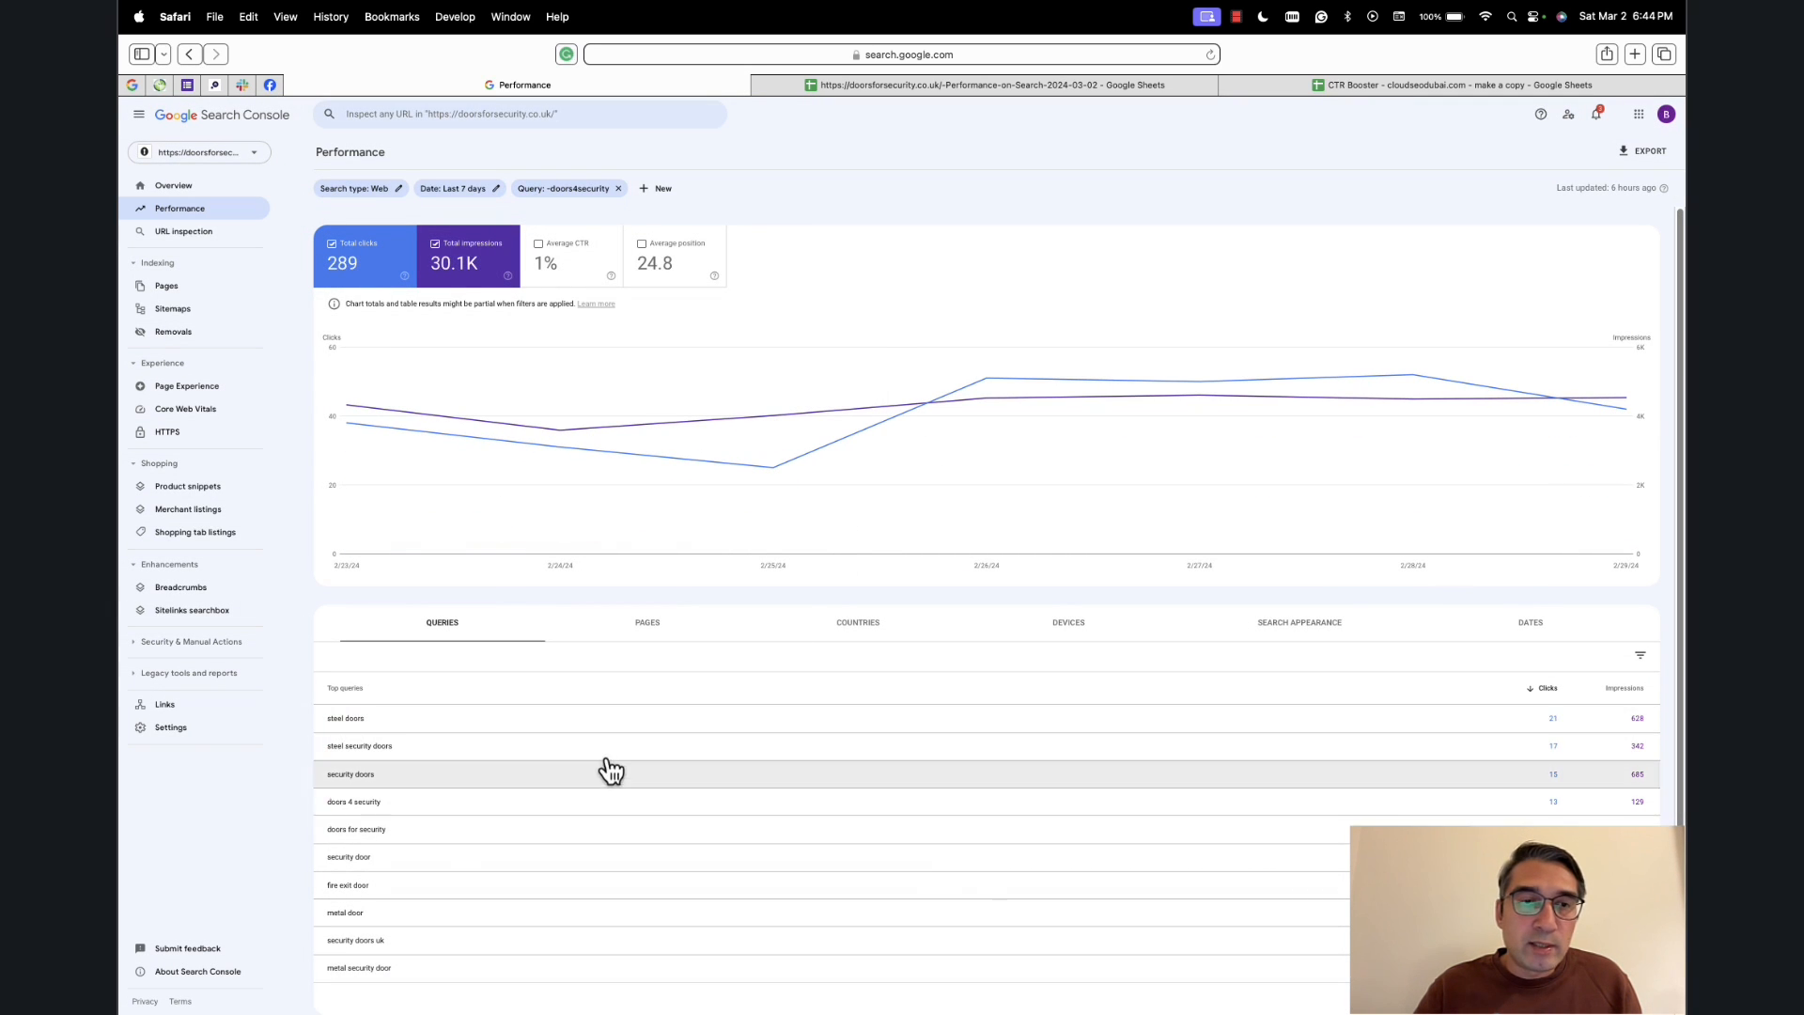
{"action": "scroll", "scroll_direction": "down", "scroll_amount": 3}
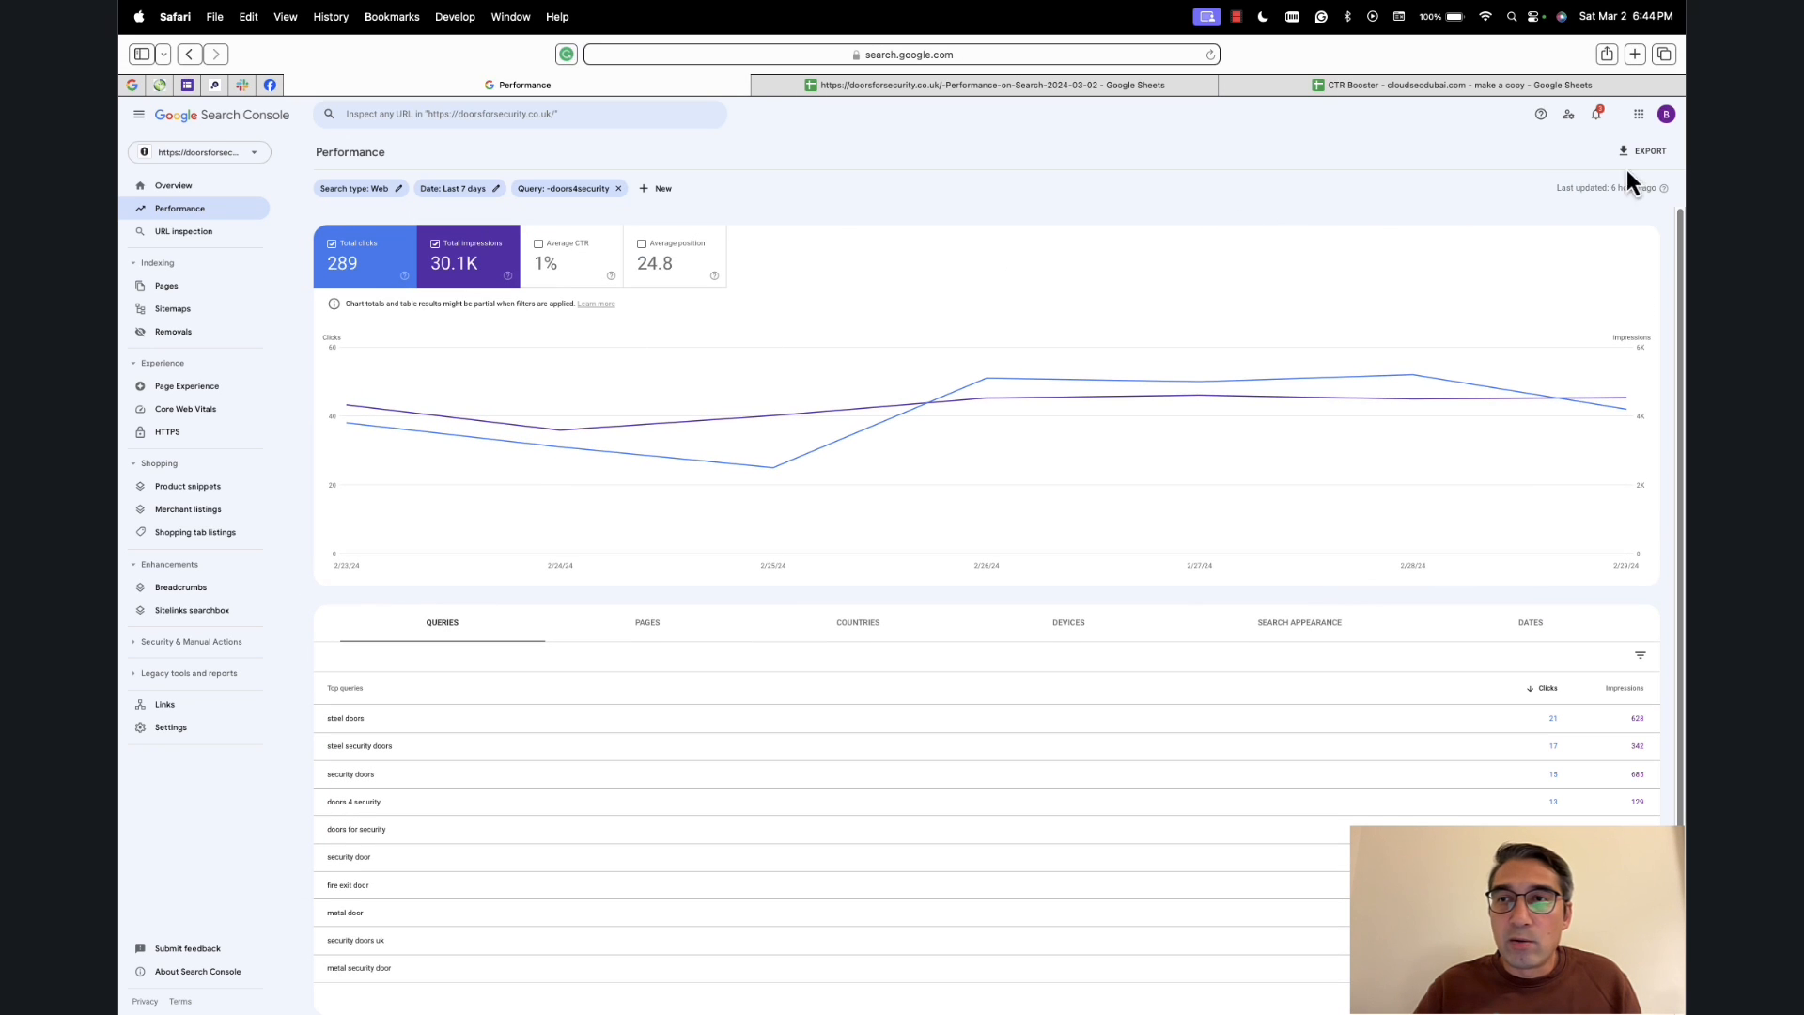
{"action": "left_click", "coordinate": [1647, 151]}
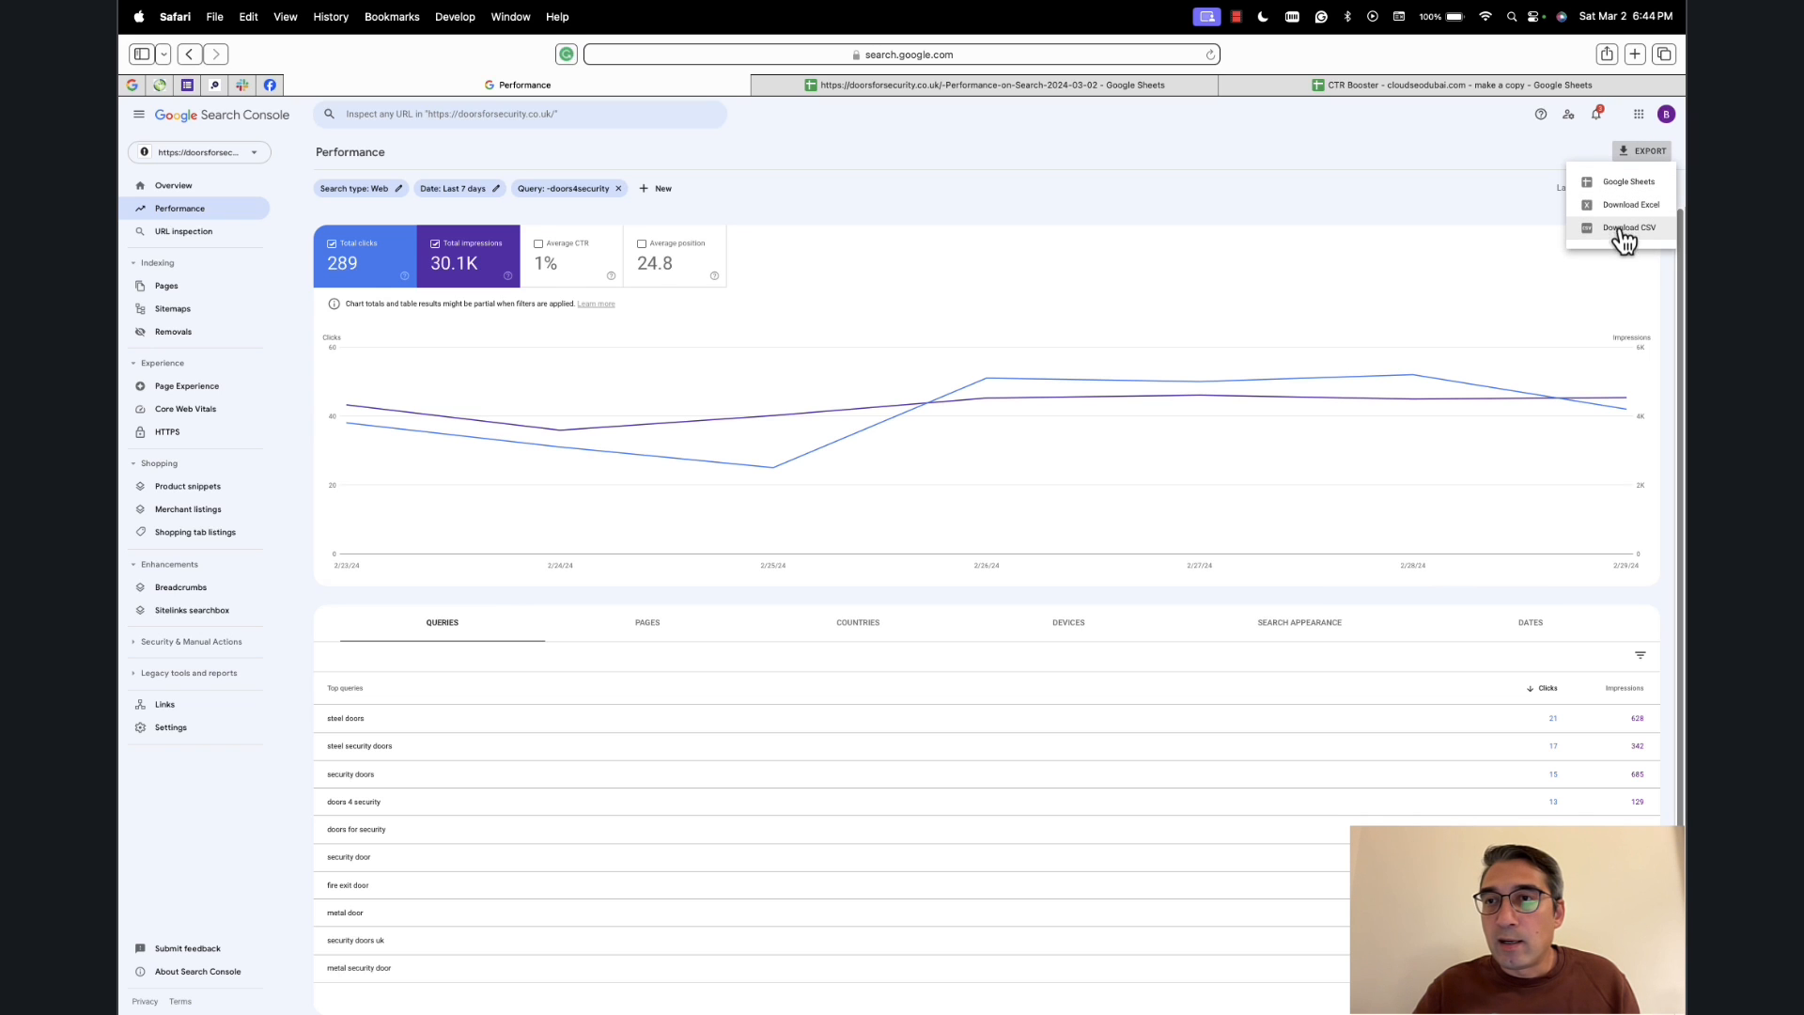
{"action": "mouse_move", "coordinate": [1613, 188]}
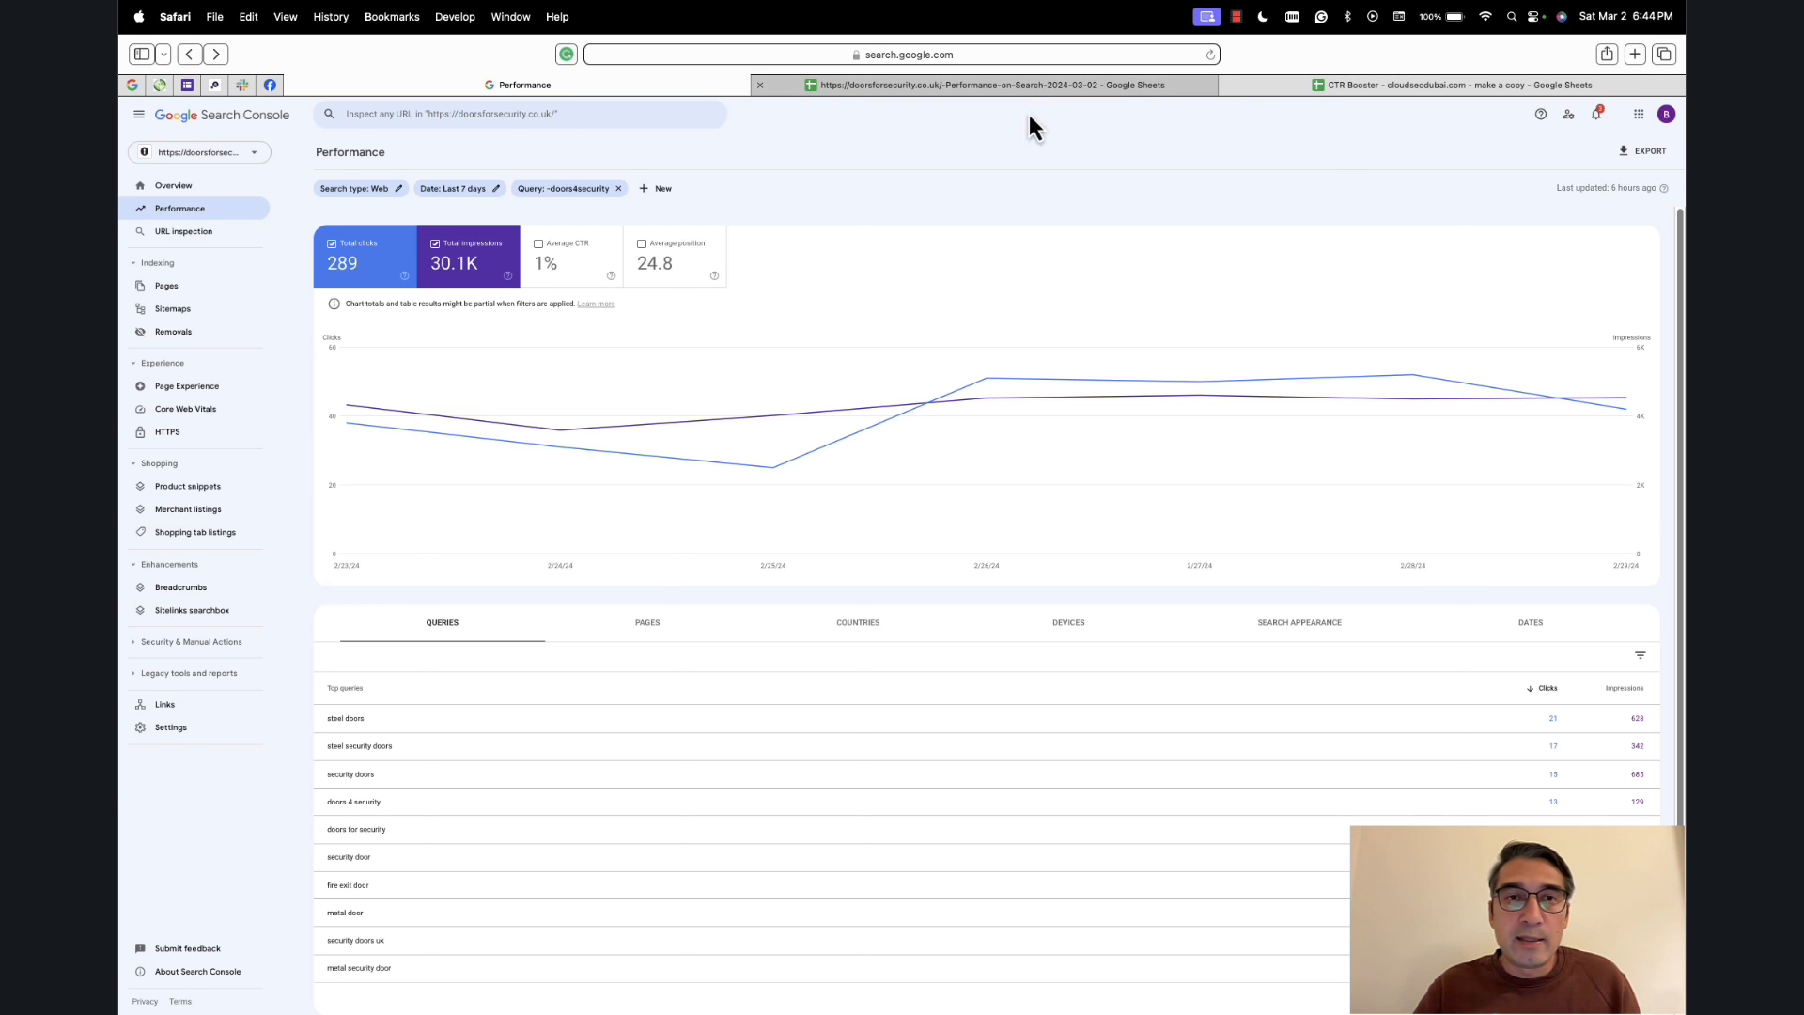
Switch to the Performance-on-Search spreadsheet and scroll through its Queries sheet.
{"action": "left_click", "coordinate": [989, 84]}
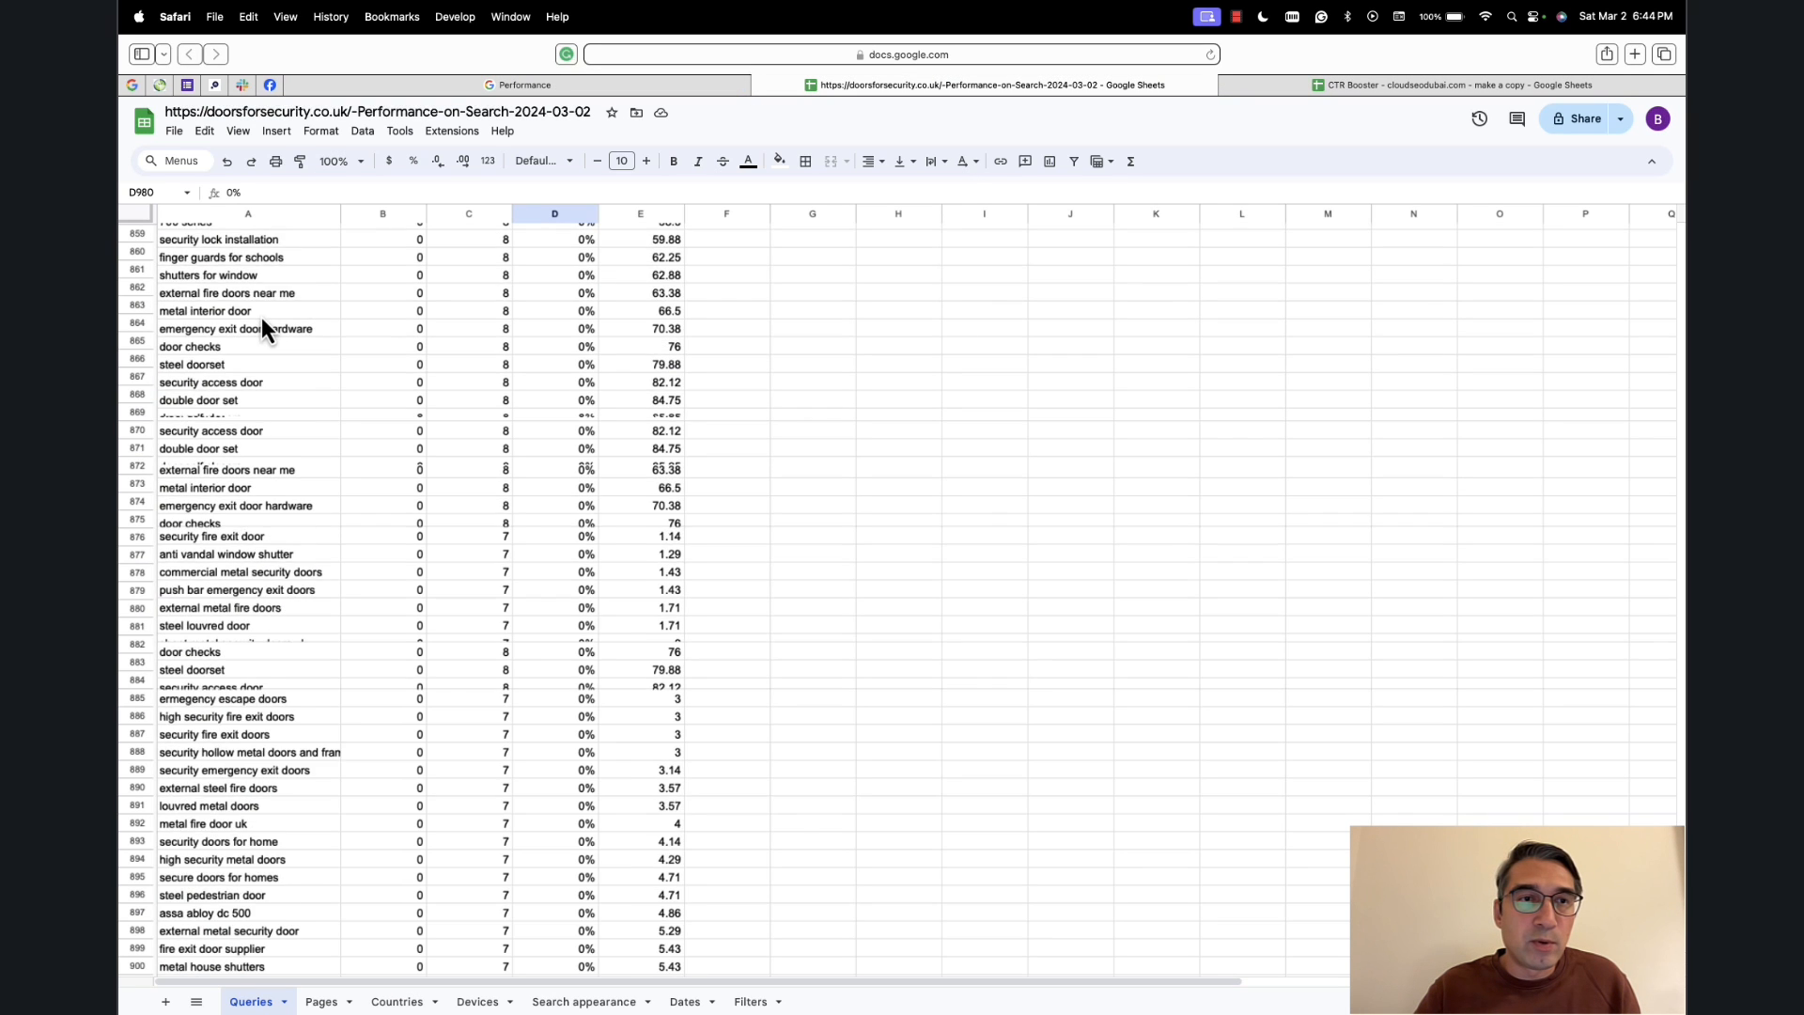
{"action": "scroll", "scroll_direction": "down", "scroll_amount": 3}
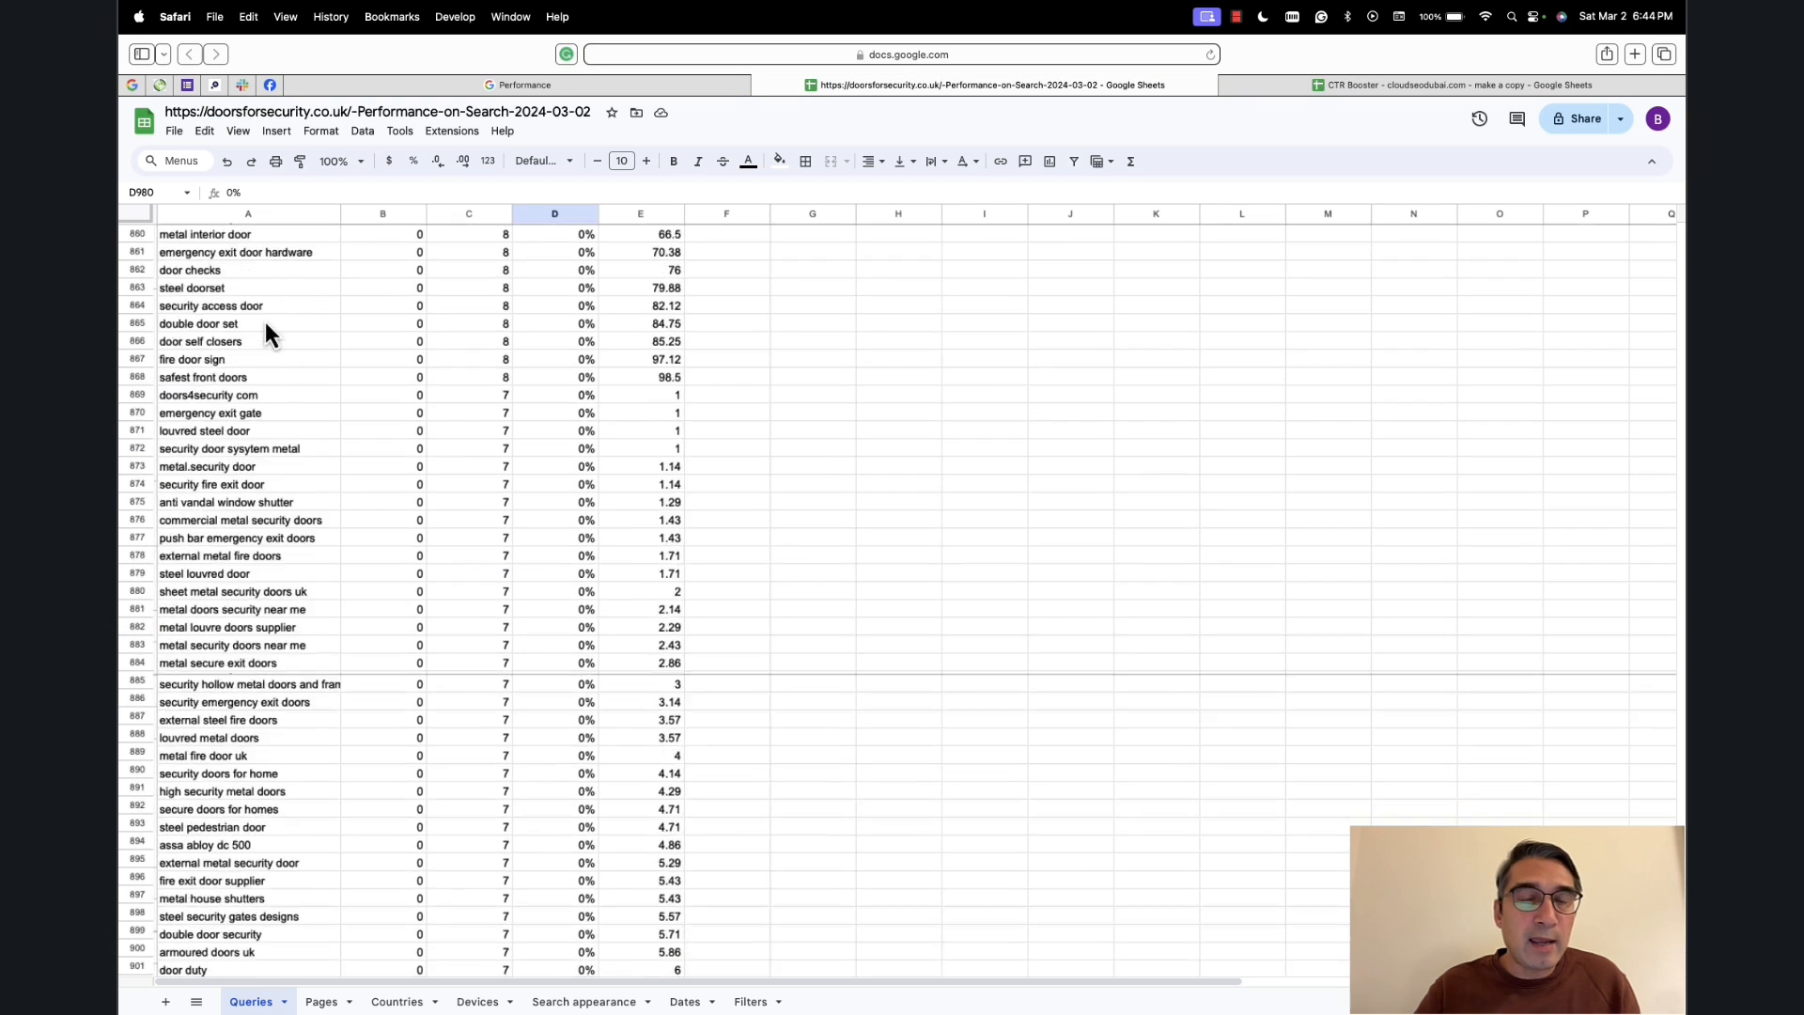
{"action": "scroll", "scroll_direction": "up", "scroll_amount": 3}
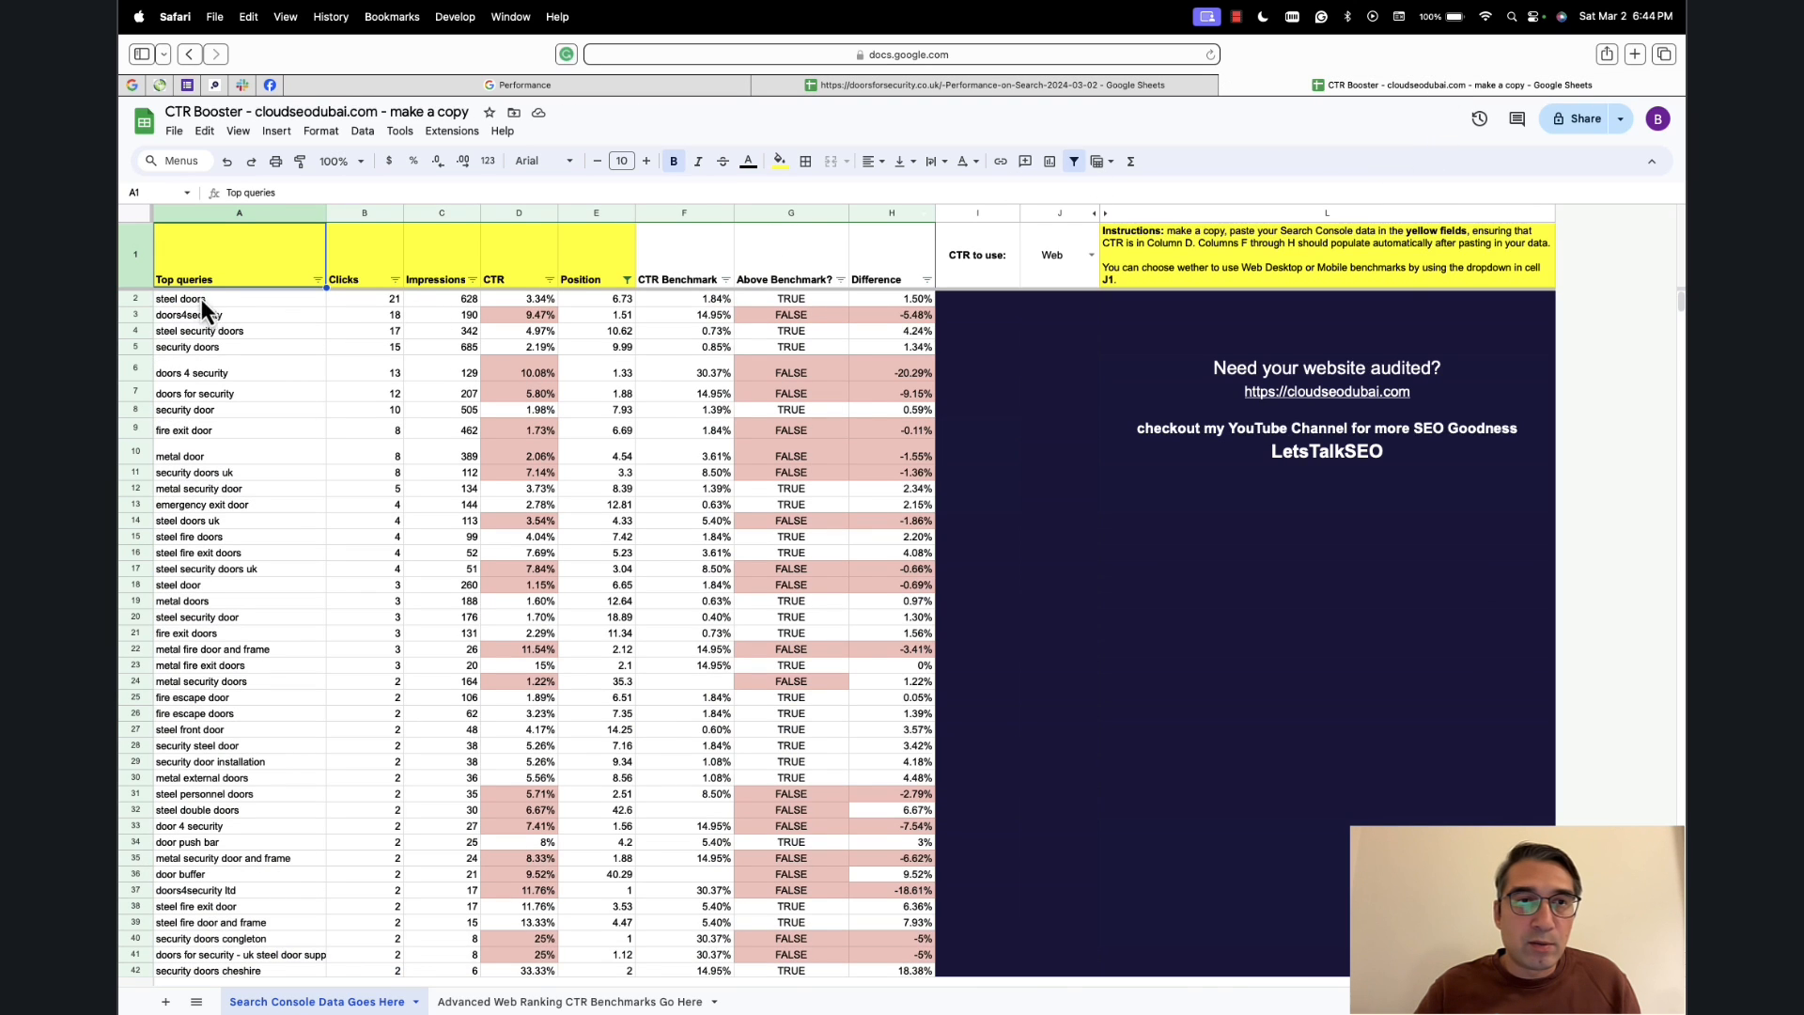
Select the steel doors row A2:E2 in the CTR Booster copy.
{"action": "left_click", "coordinate": [199, 299]}
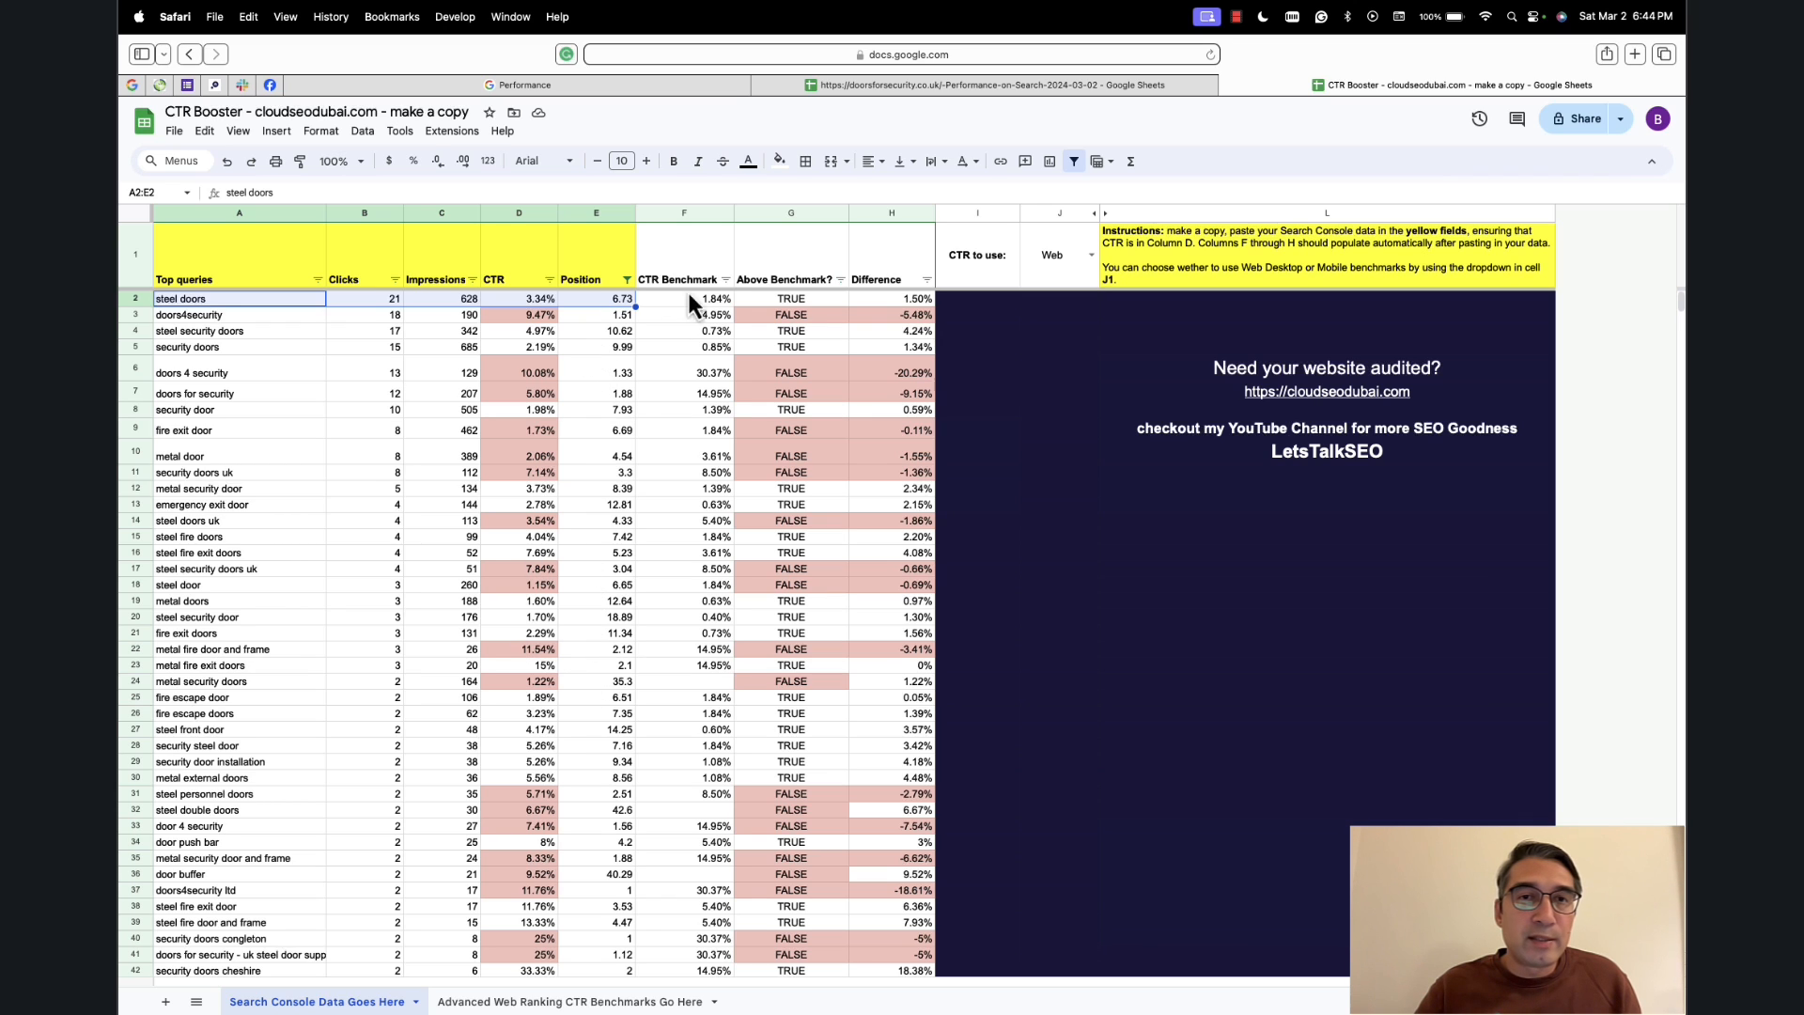
{"action": "left_click", "coordinate": [791, 298]}
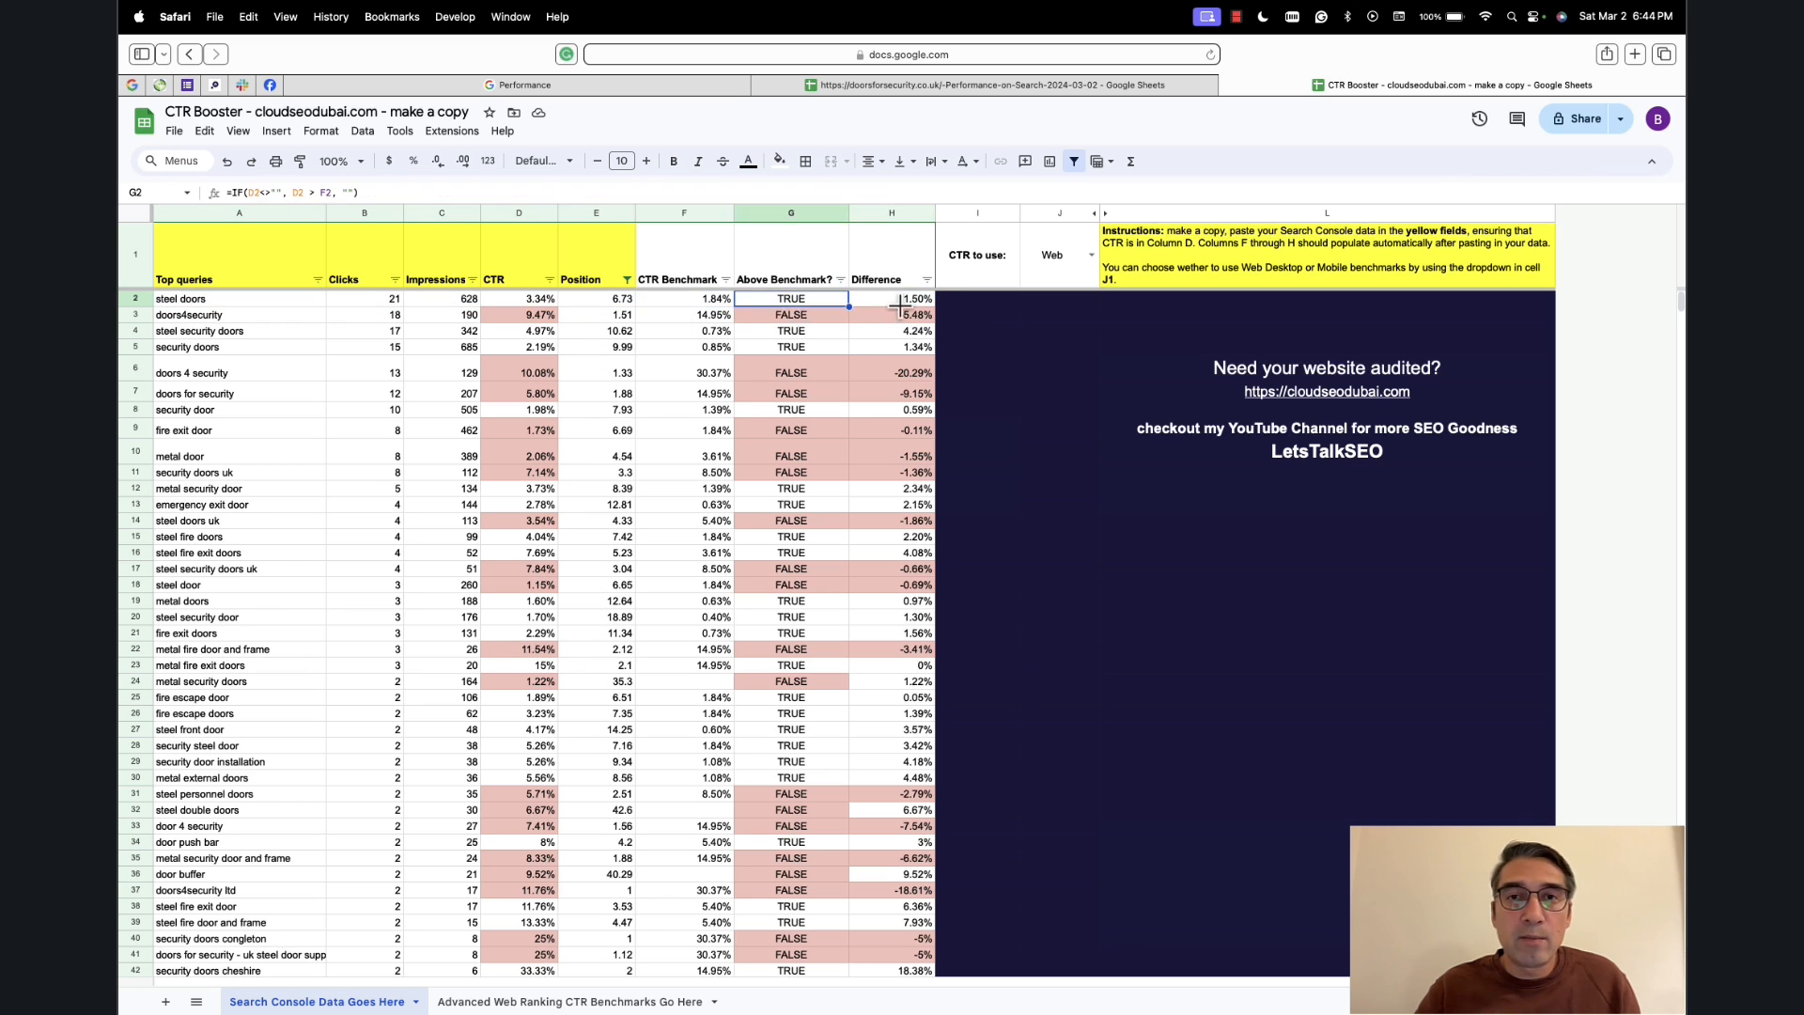
{"action": "left_click", "coordinate": [684, 347]}
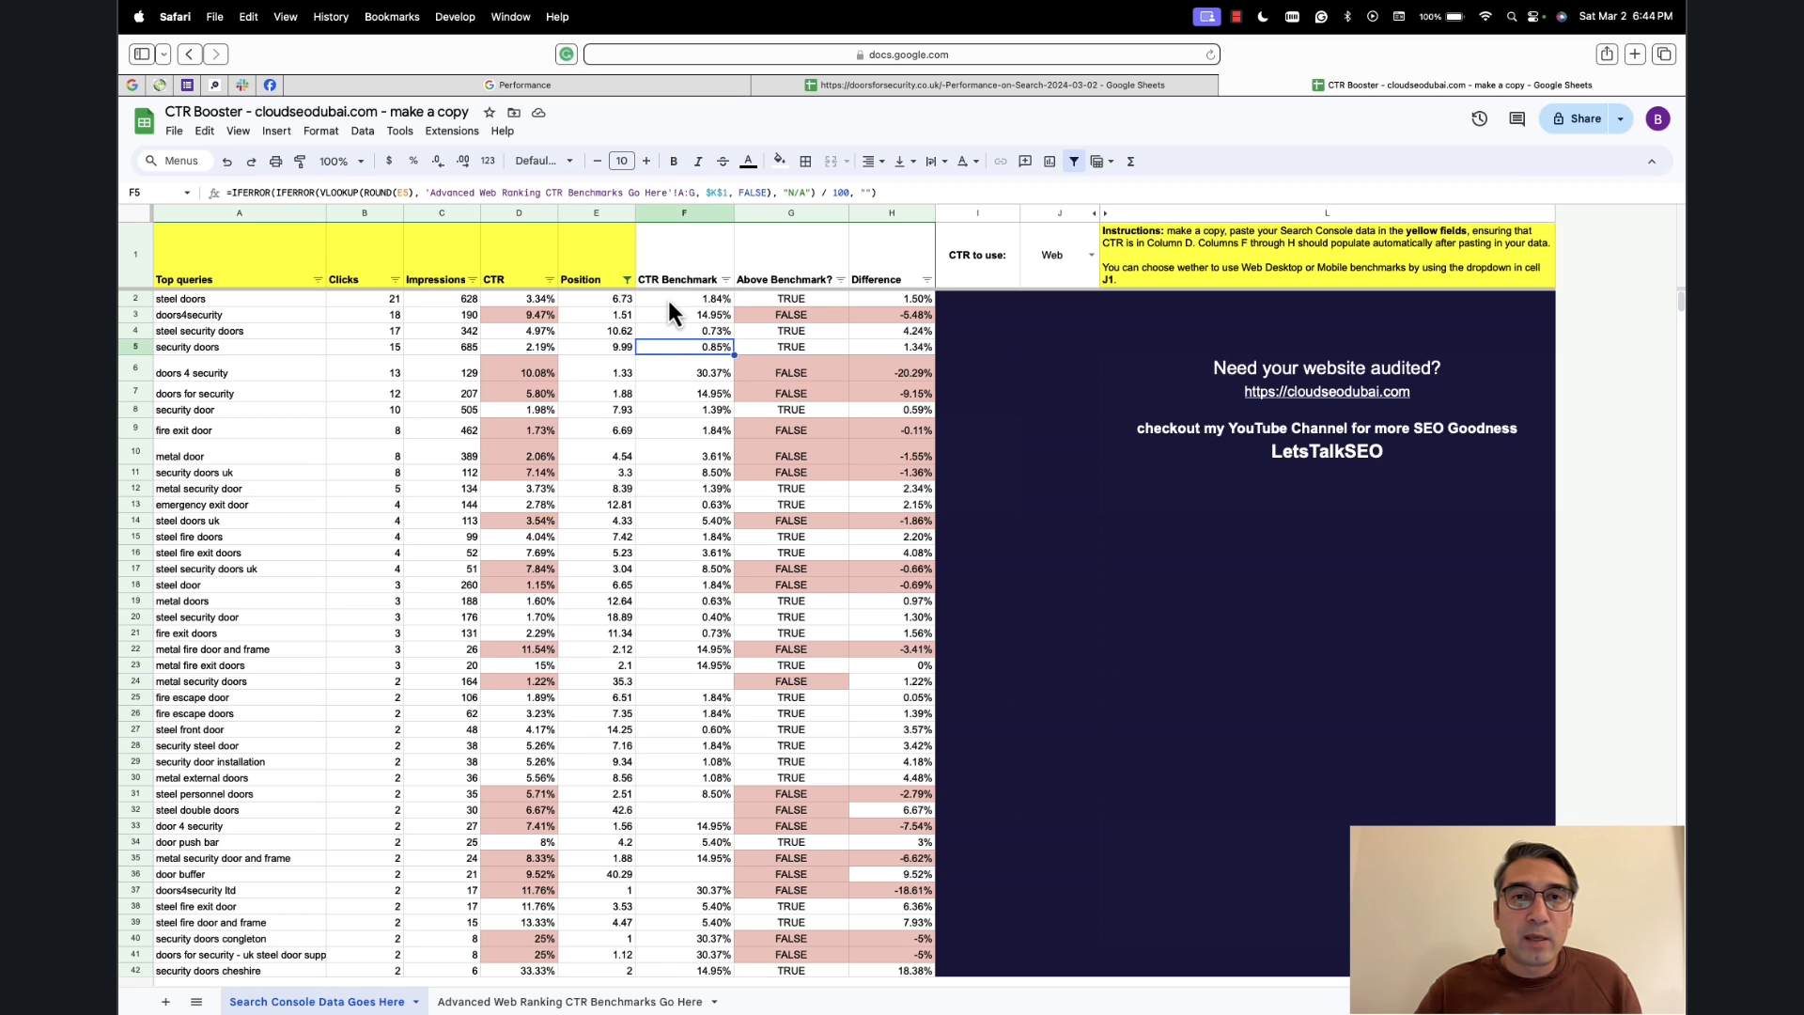
{"action": "left_click", "coordinate": [685, 300]}
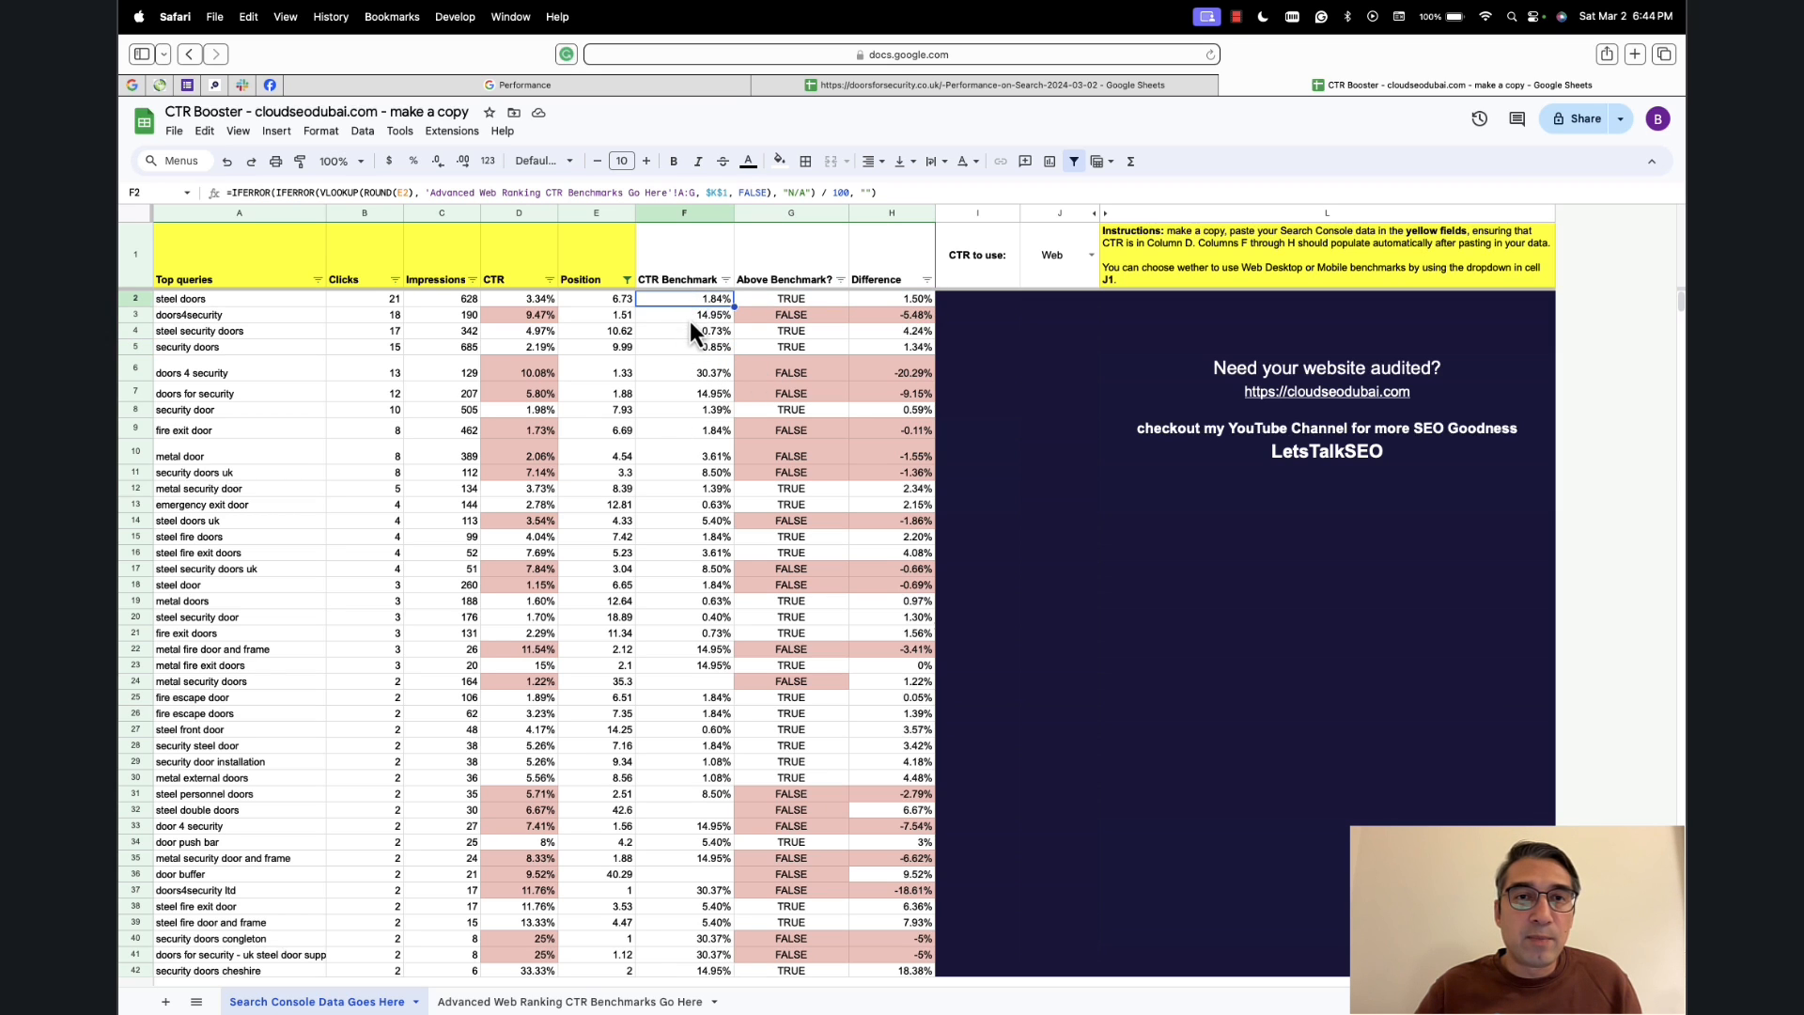
{"action": "mouse_move", "coordinate": [796, 322]}
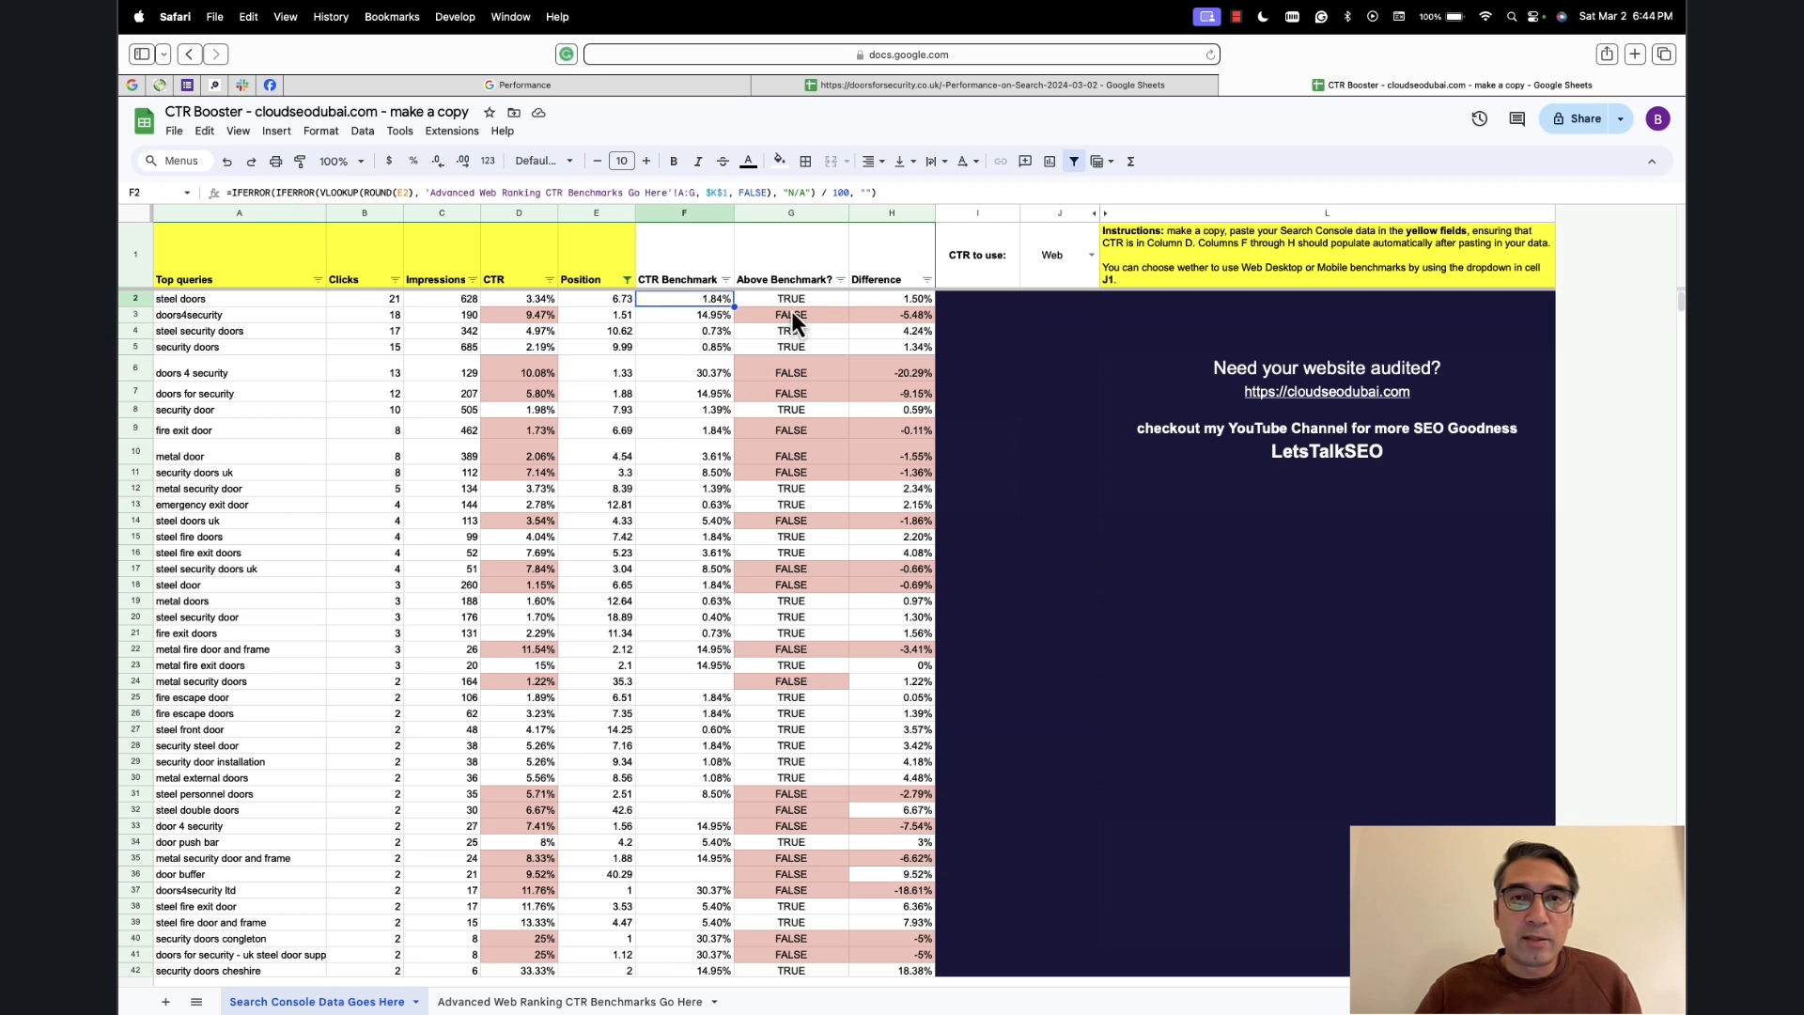
{"action": "mouse_move", "coordinate": [807, 325]}
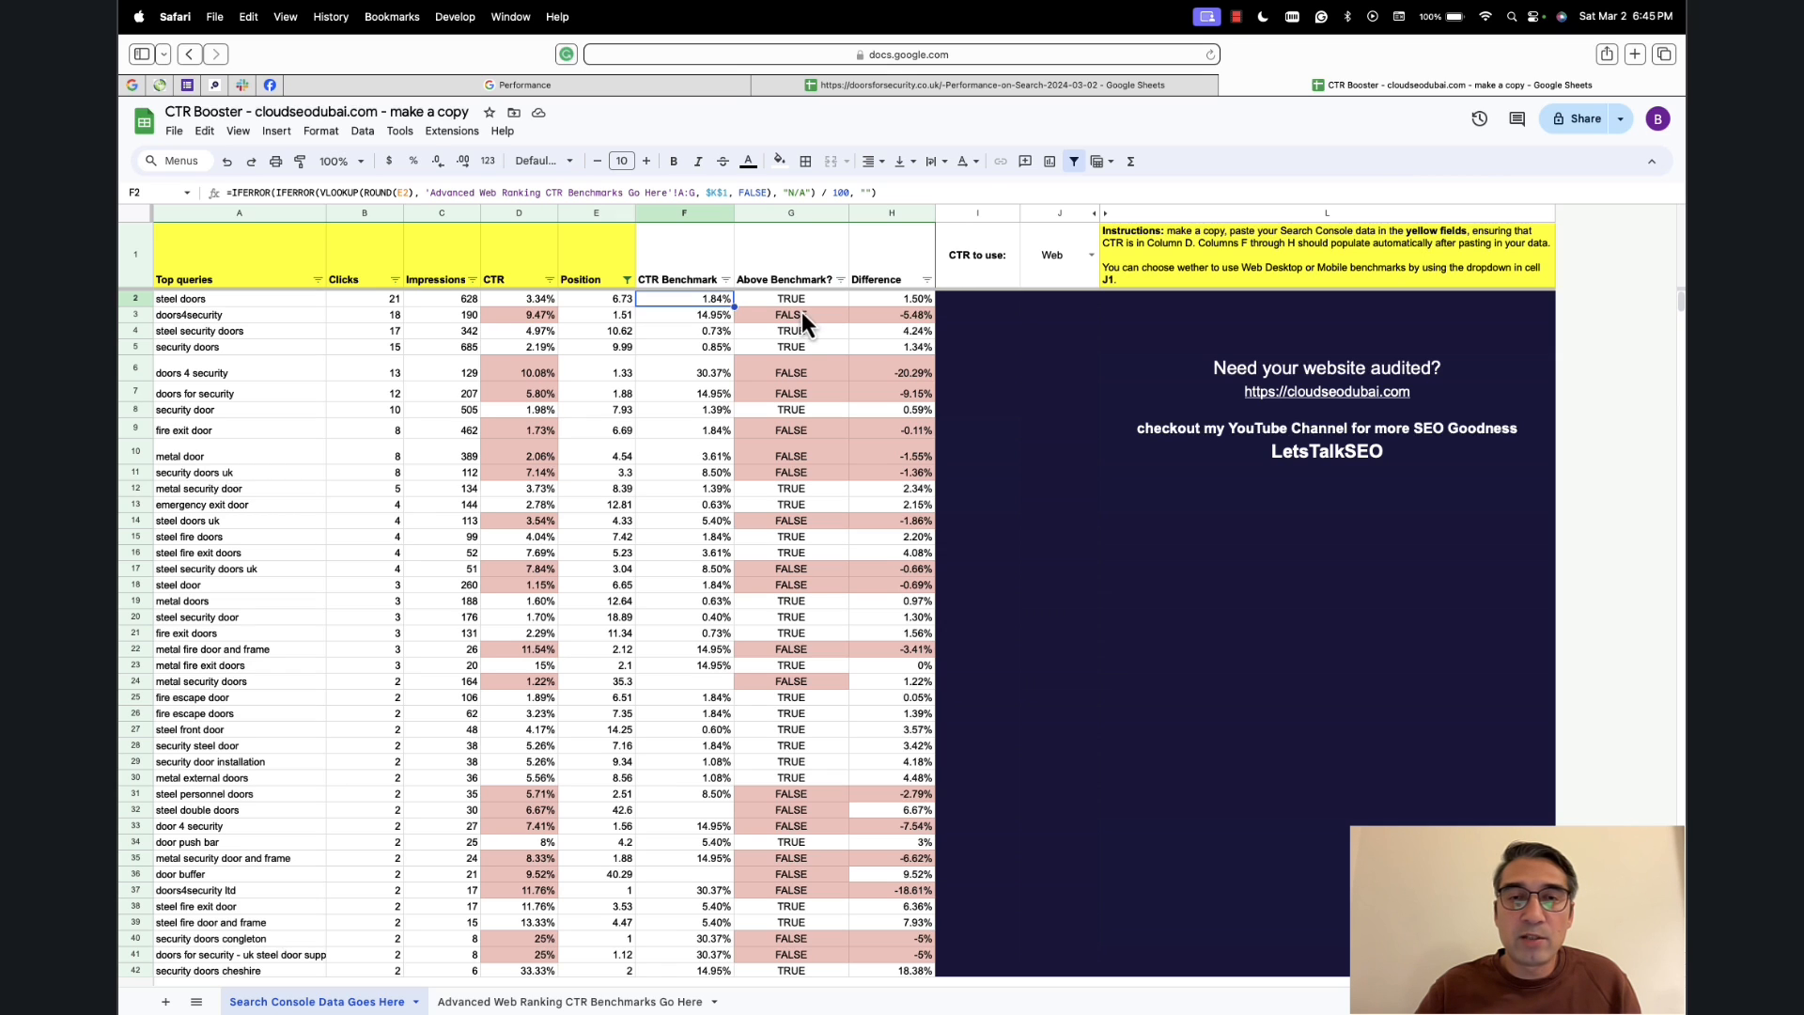
{"action": "mouse_move", "coordinate": [797, 334]}
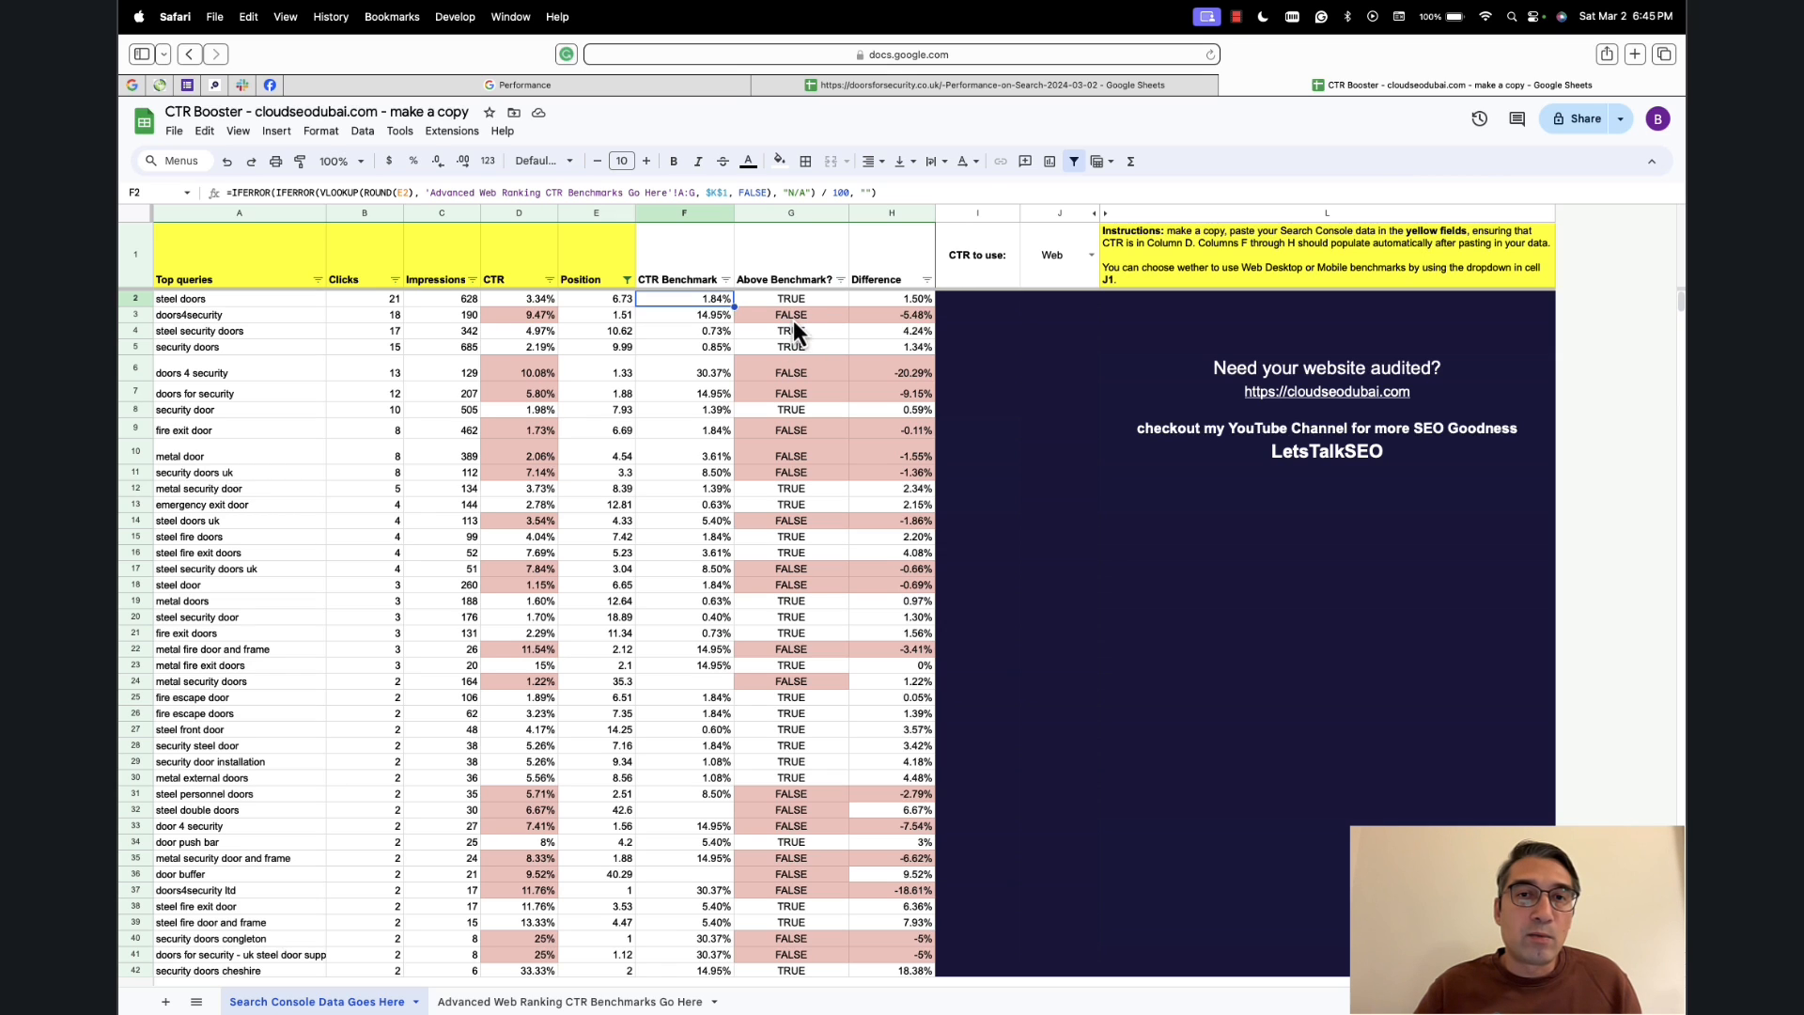
{"action": "left_click", "coordinate": [790, 315]}
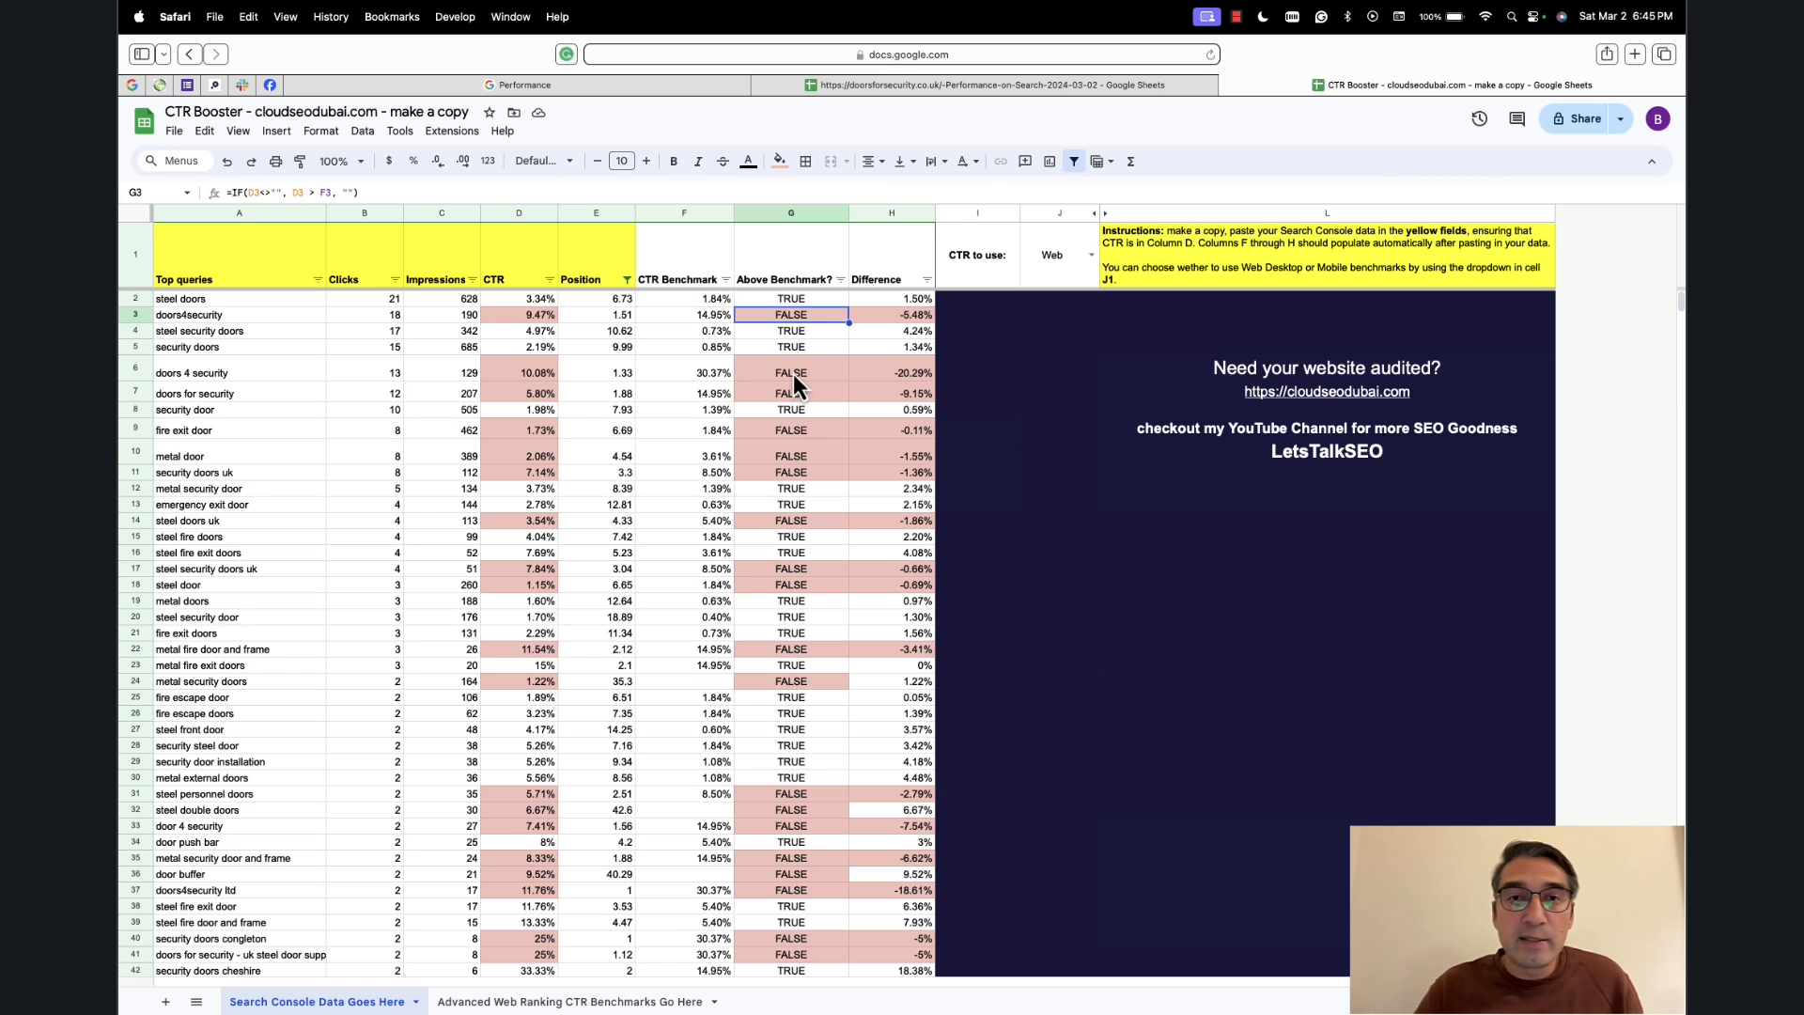
{"action": "left_click", "coordinate": [790, 393]}
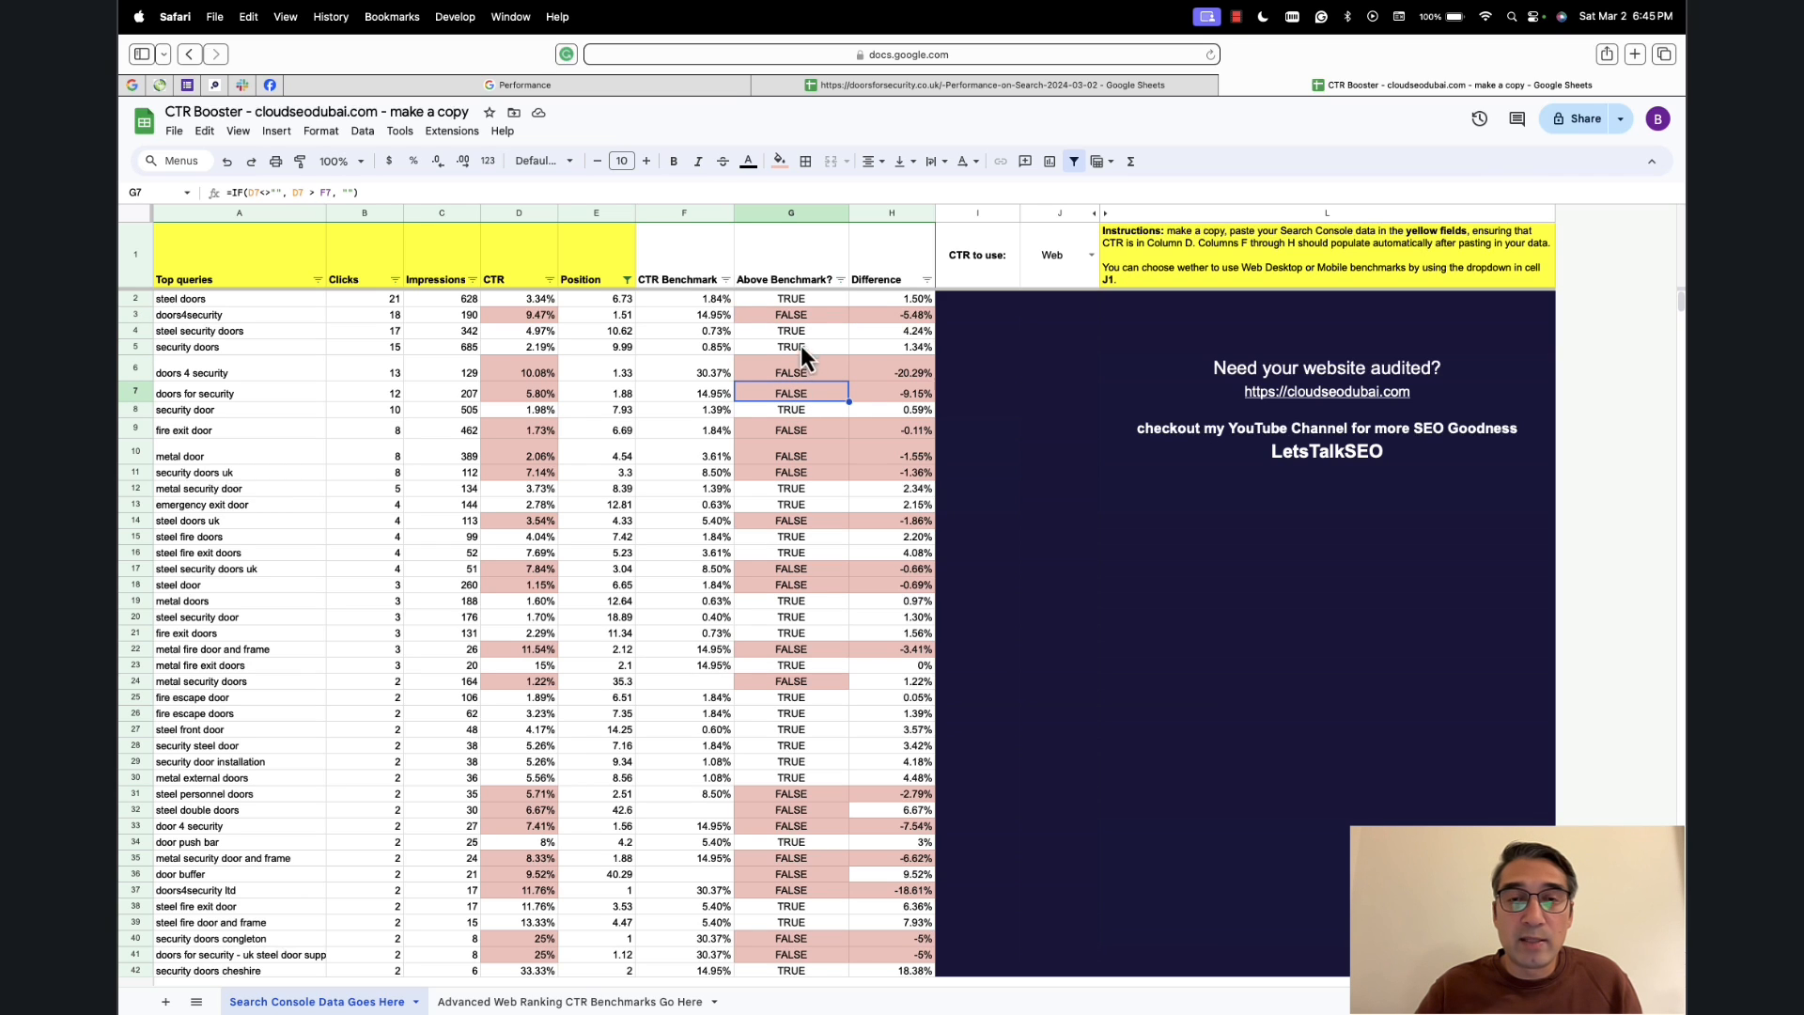
{"action": "left_click", "coordinate": [790, 372]}
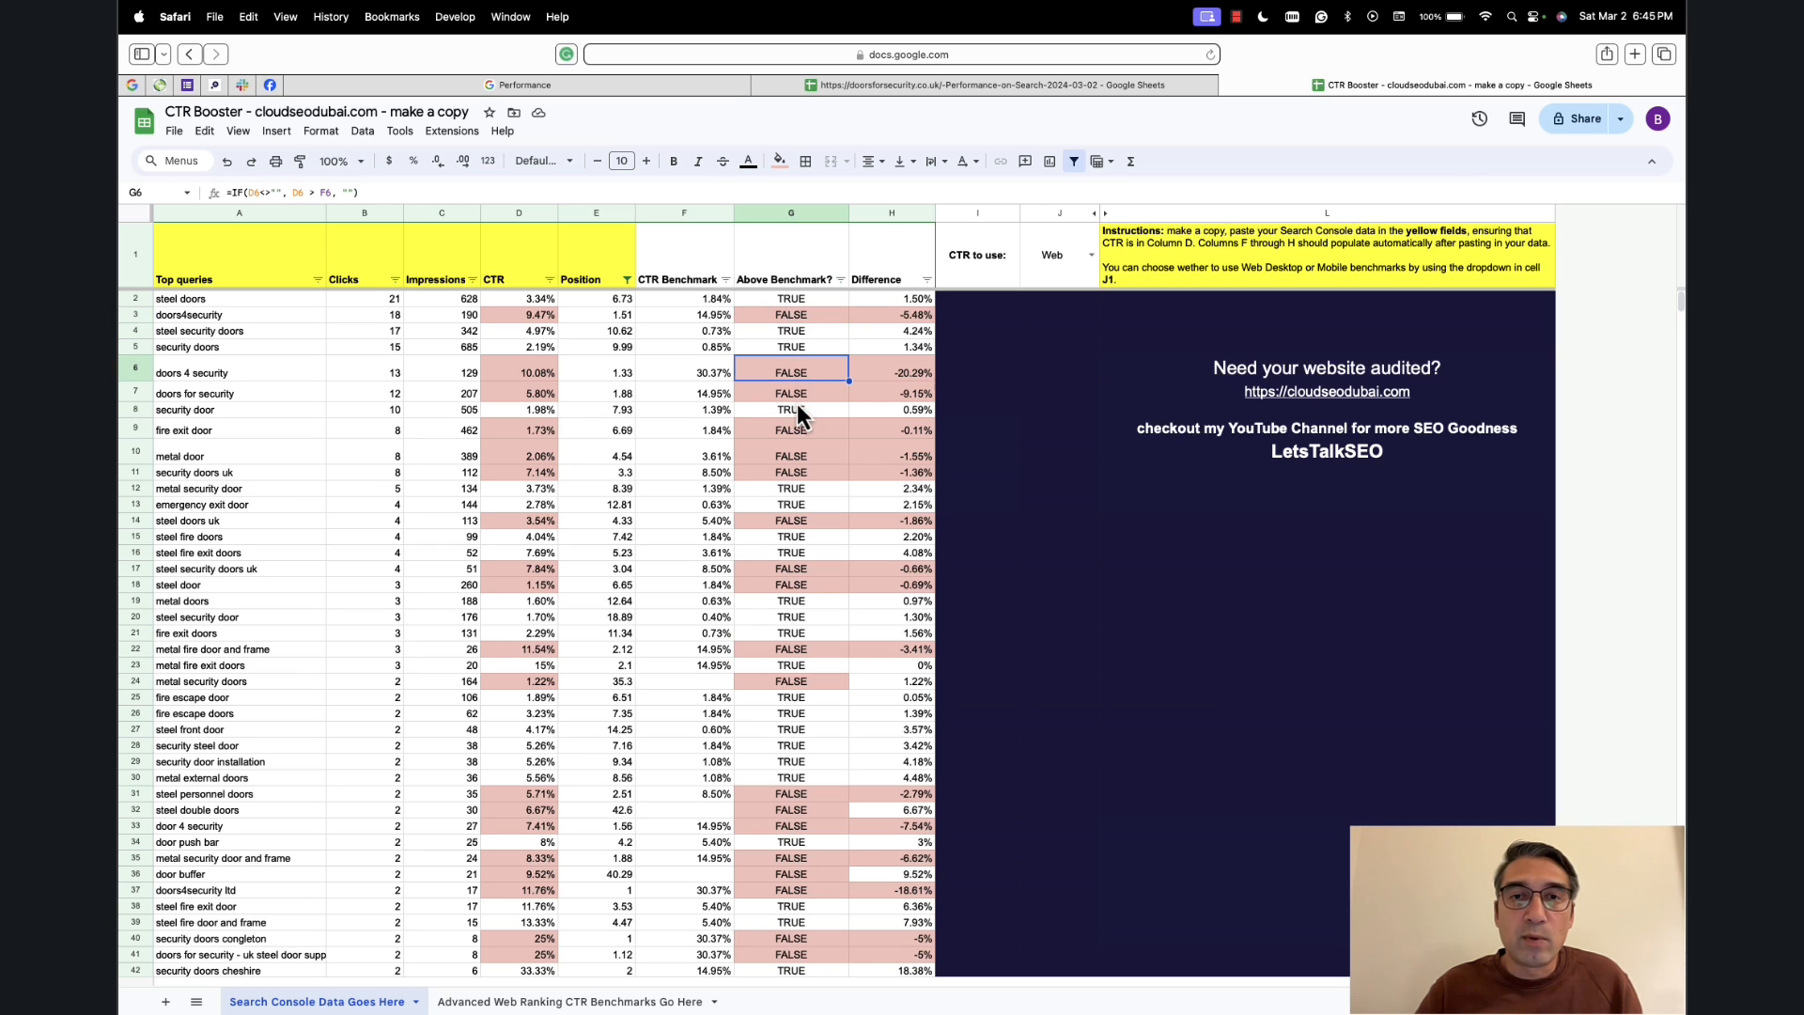
{"action": "mouse_move", "coordinate": [804, 396]}
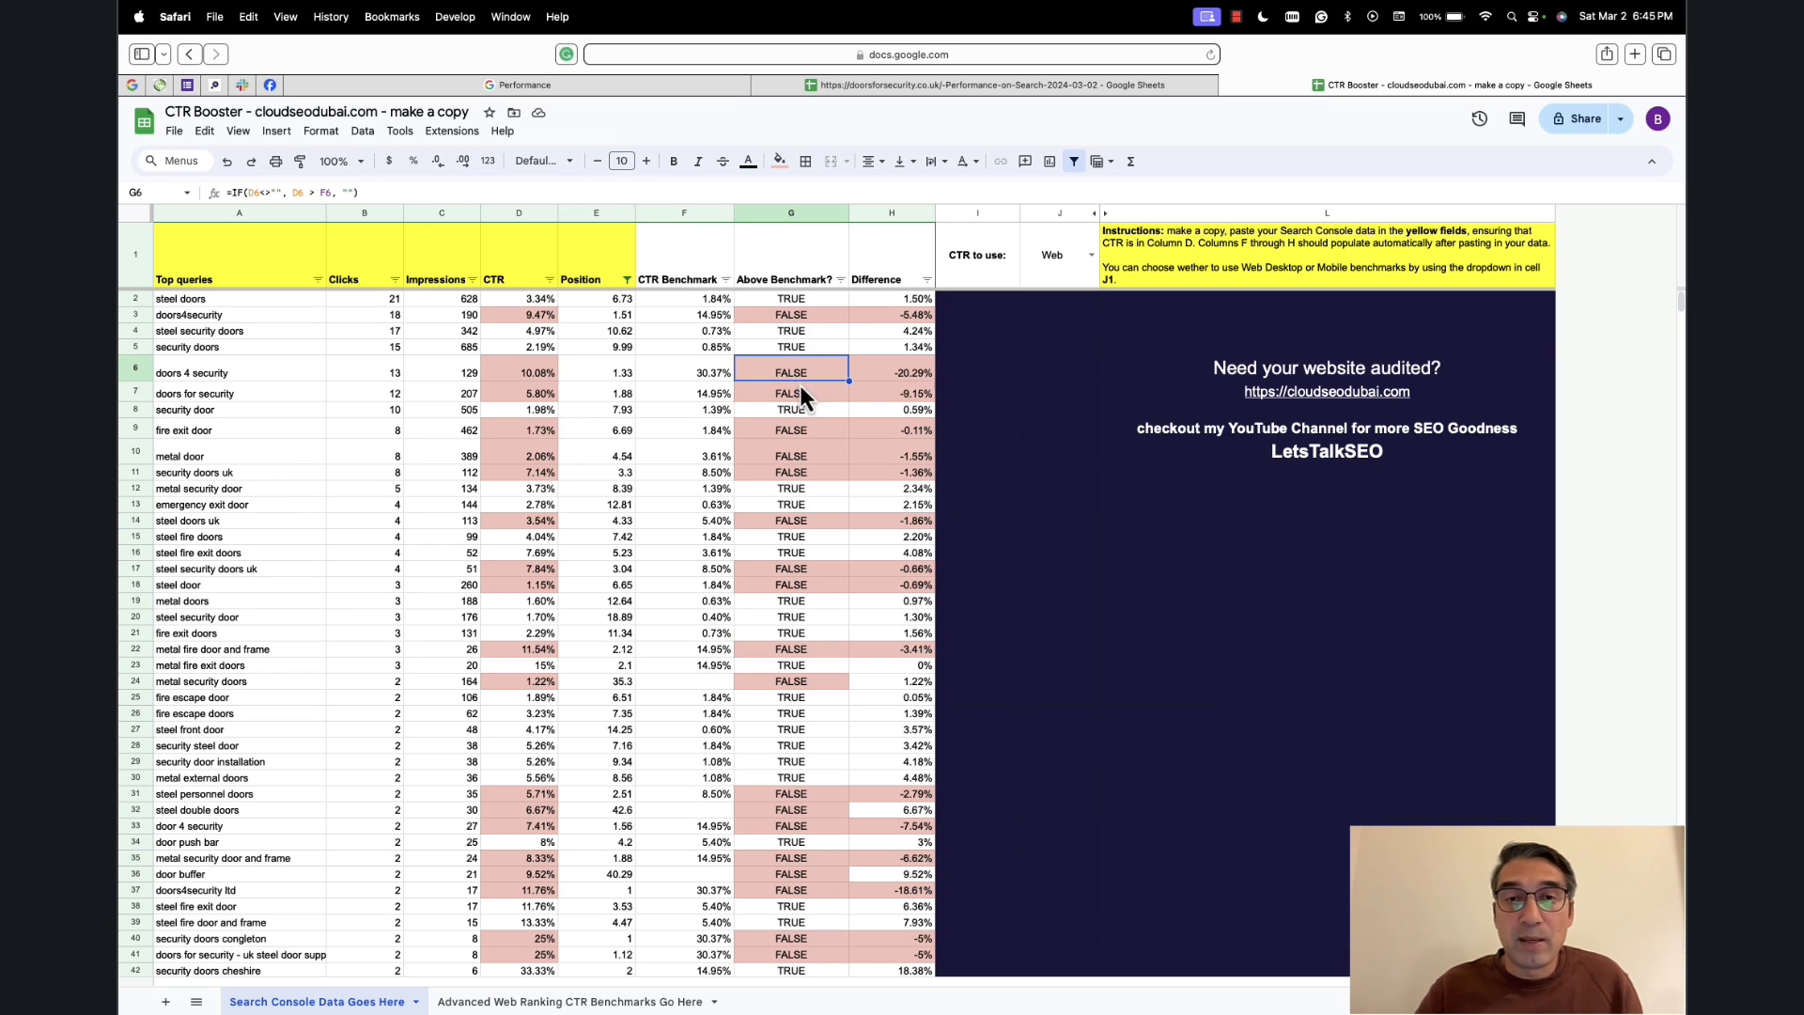
{"action": "left_click", "coordinate": [790, 315]}
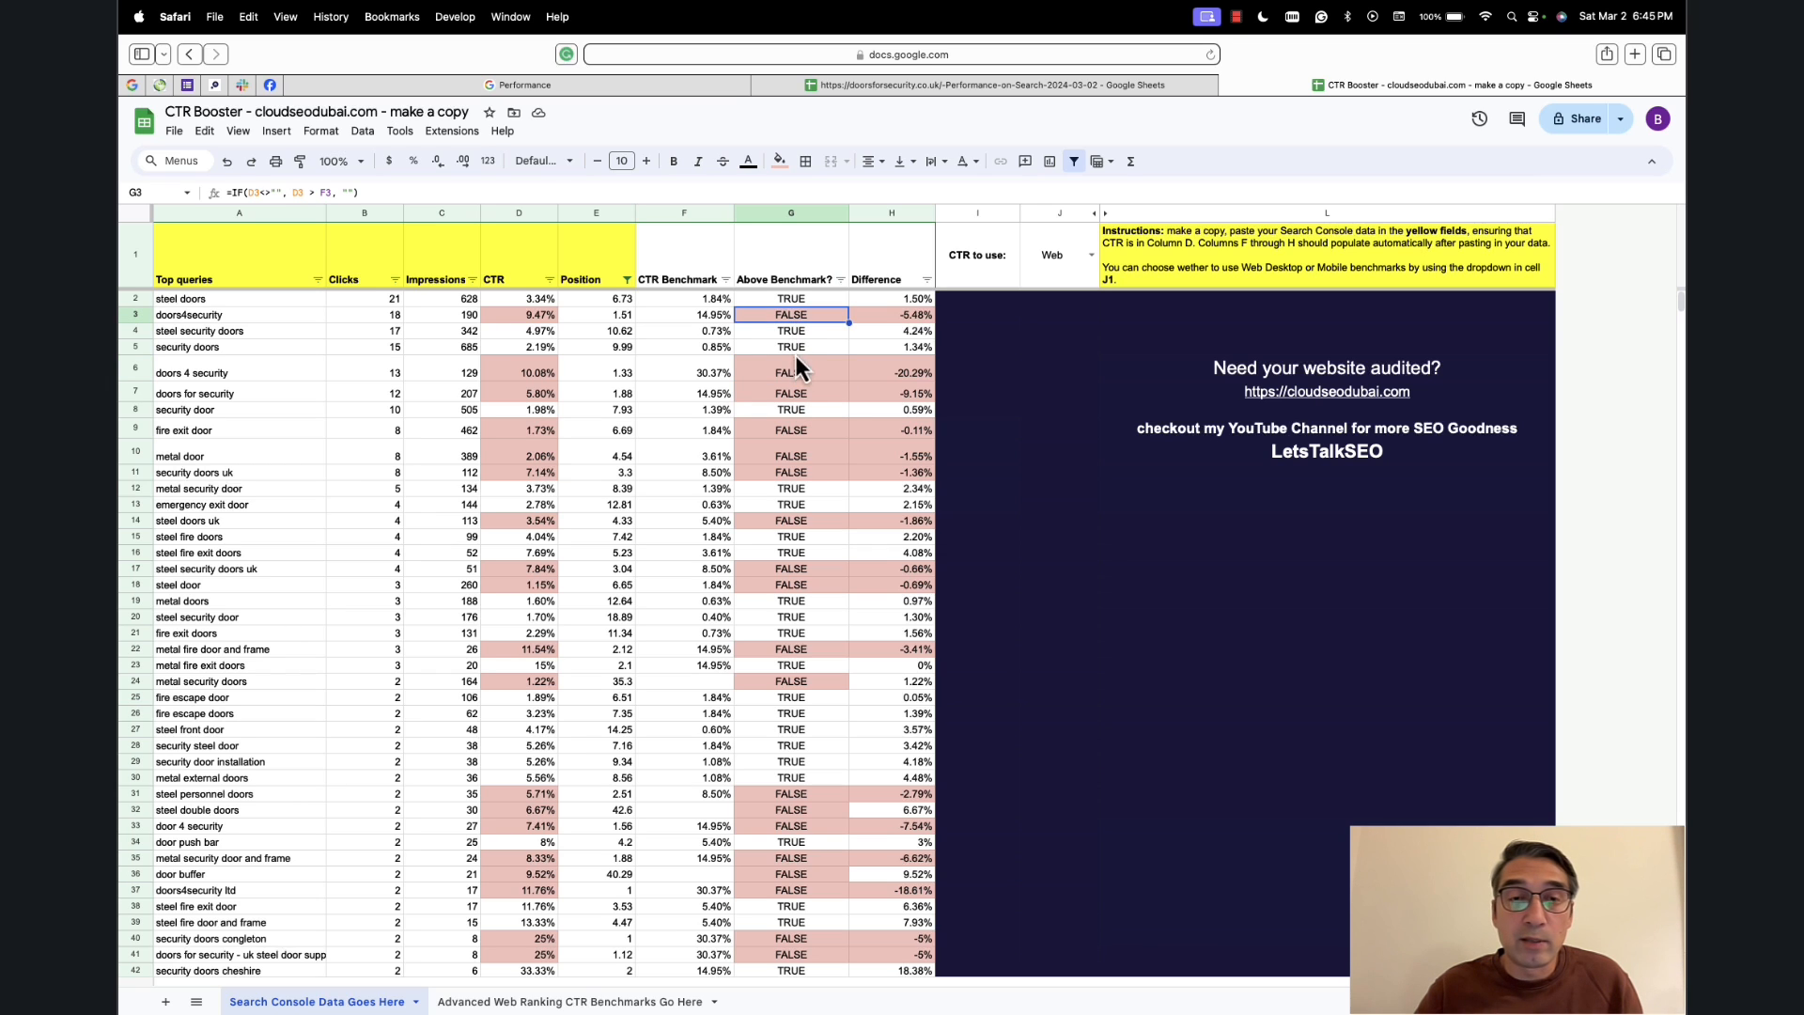
{"action": "mouse_move", "coordinate": [812, 393]}
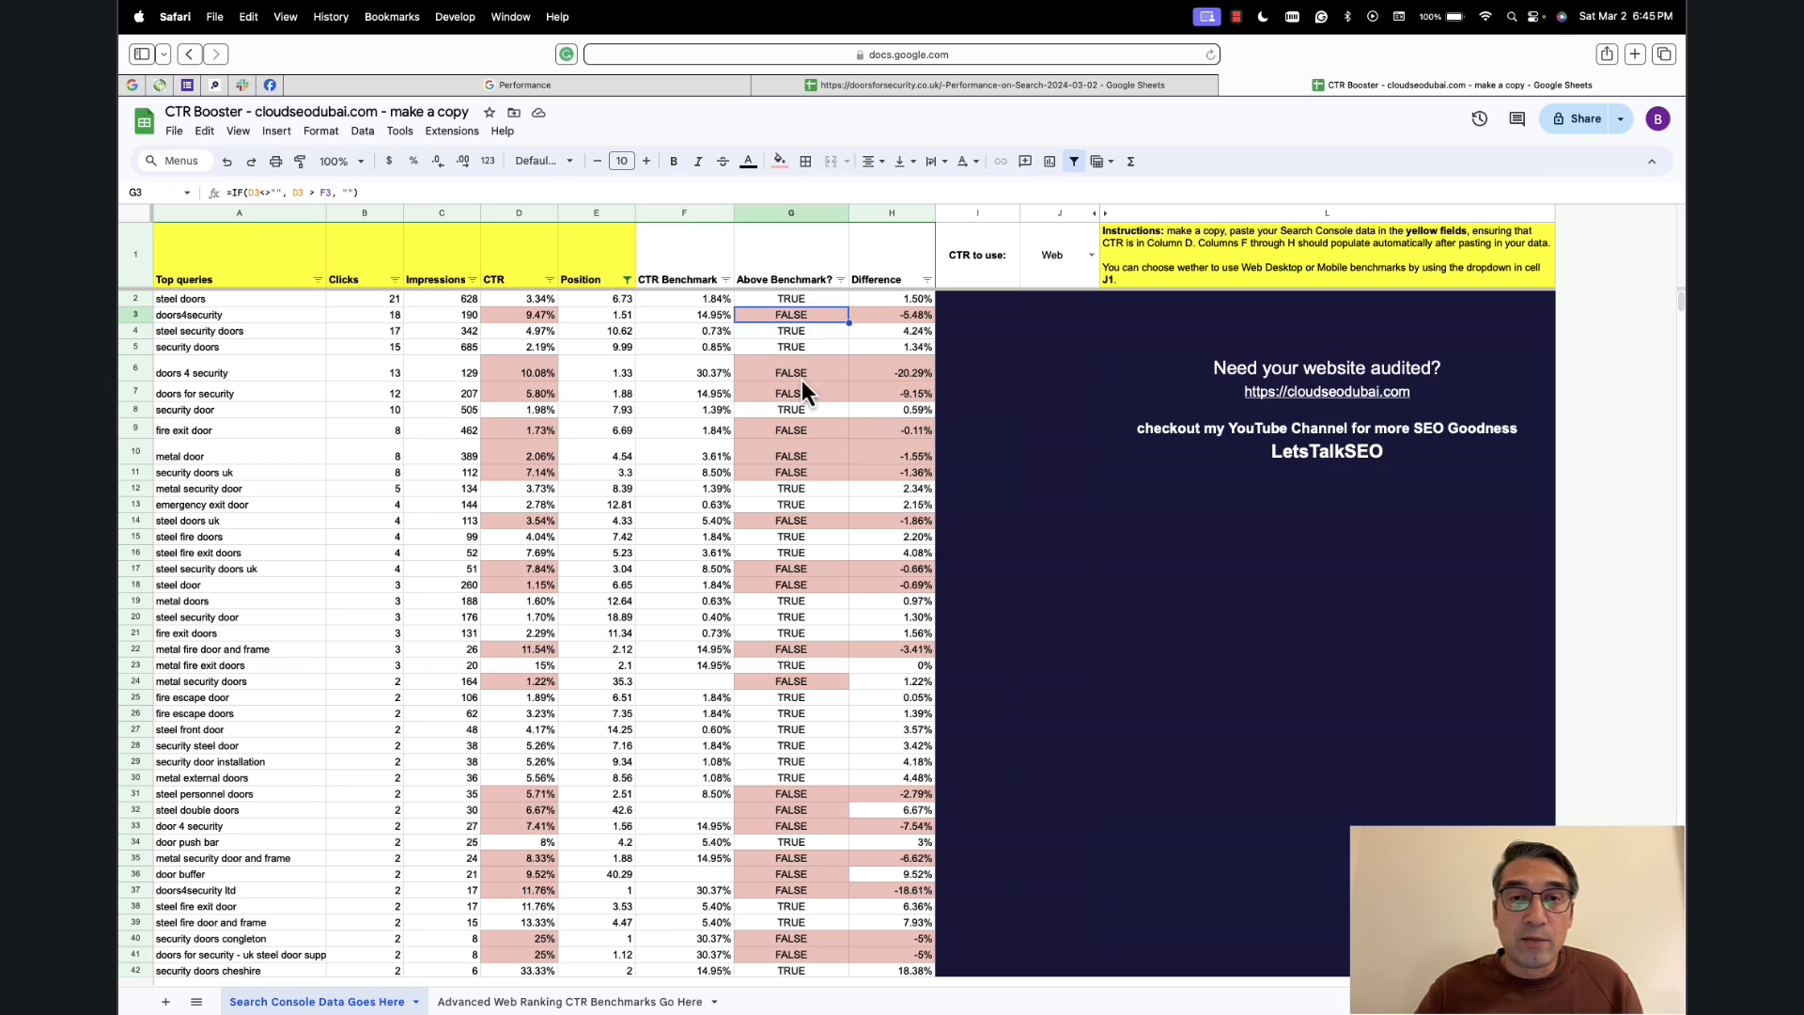
{"action": "left_click", "coordinate": [791, 454]}
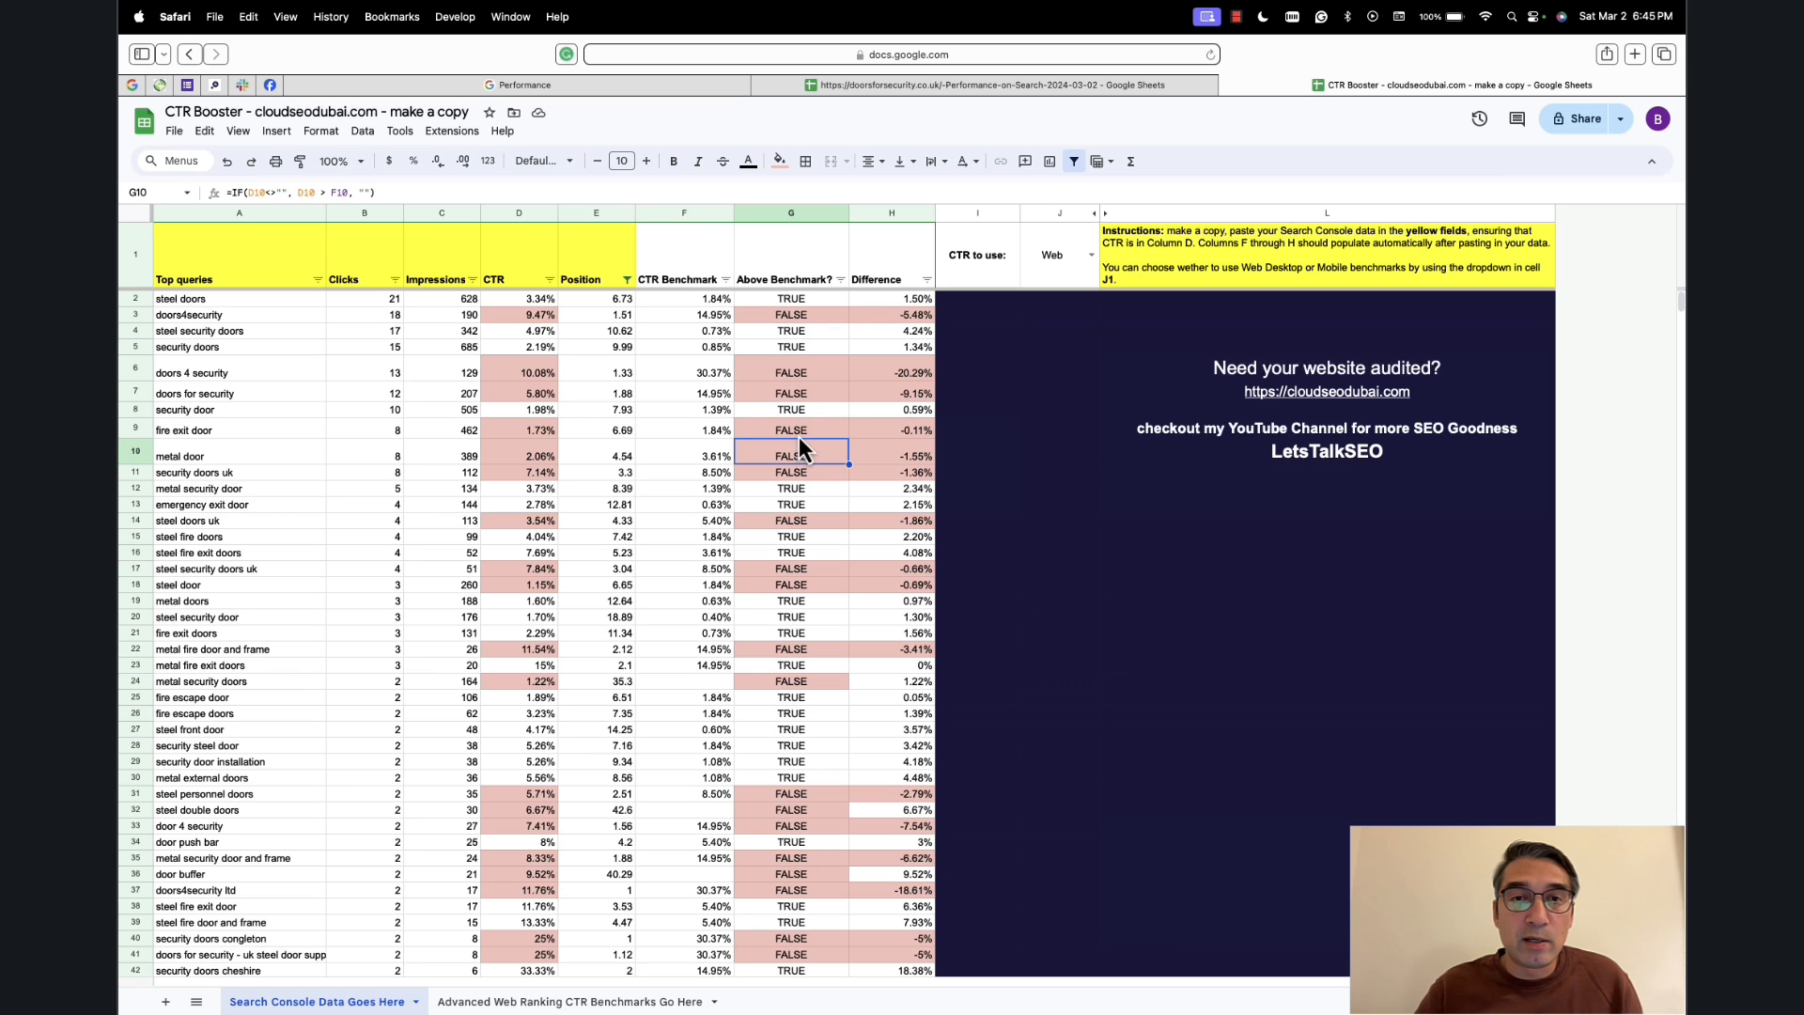
{"action": "left_click", "coordinate": [791, 520]}
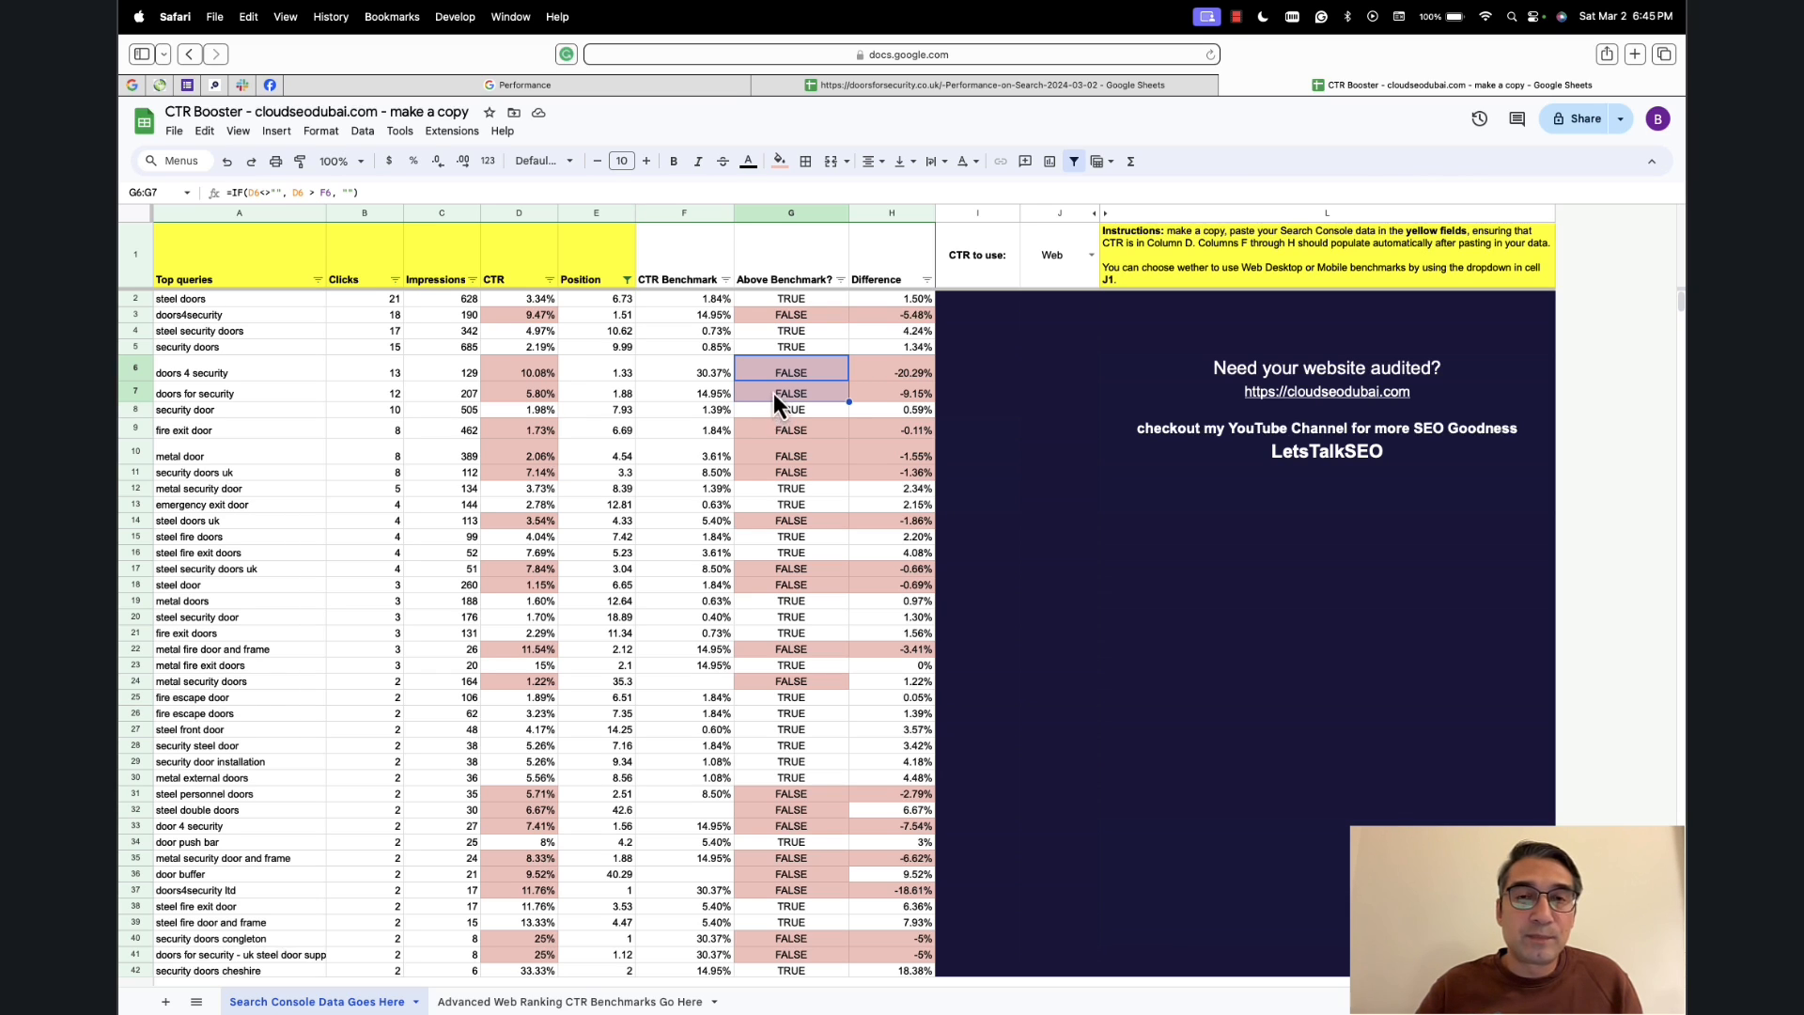
{"action": "left_click", "coordinate": [790, 456]}
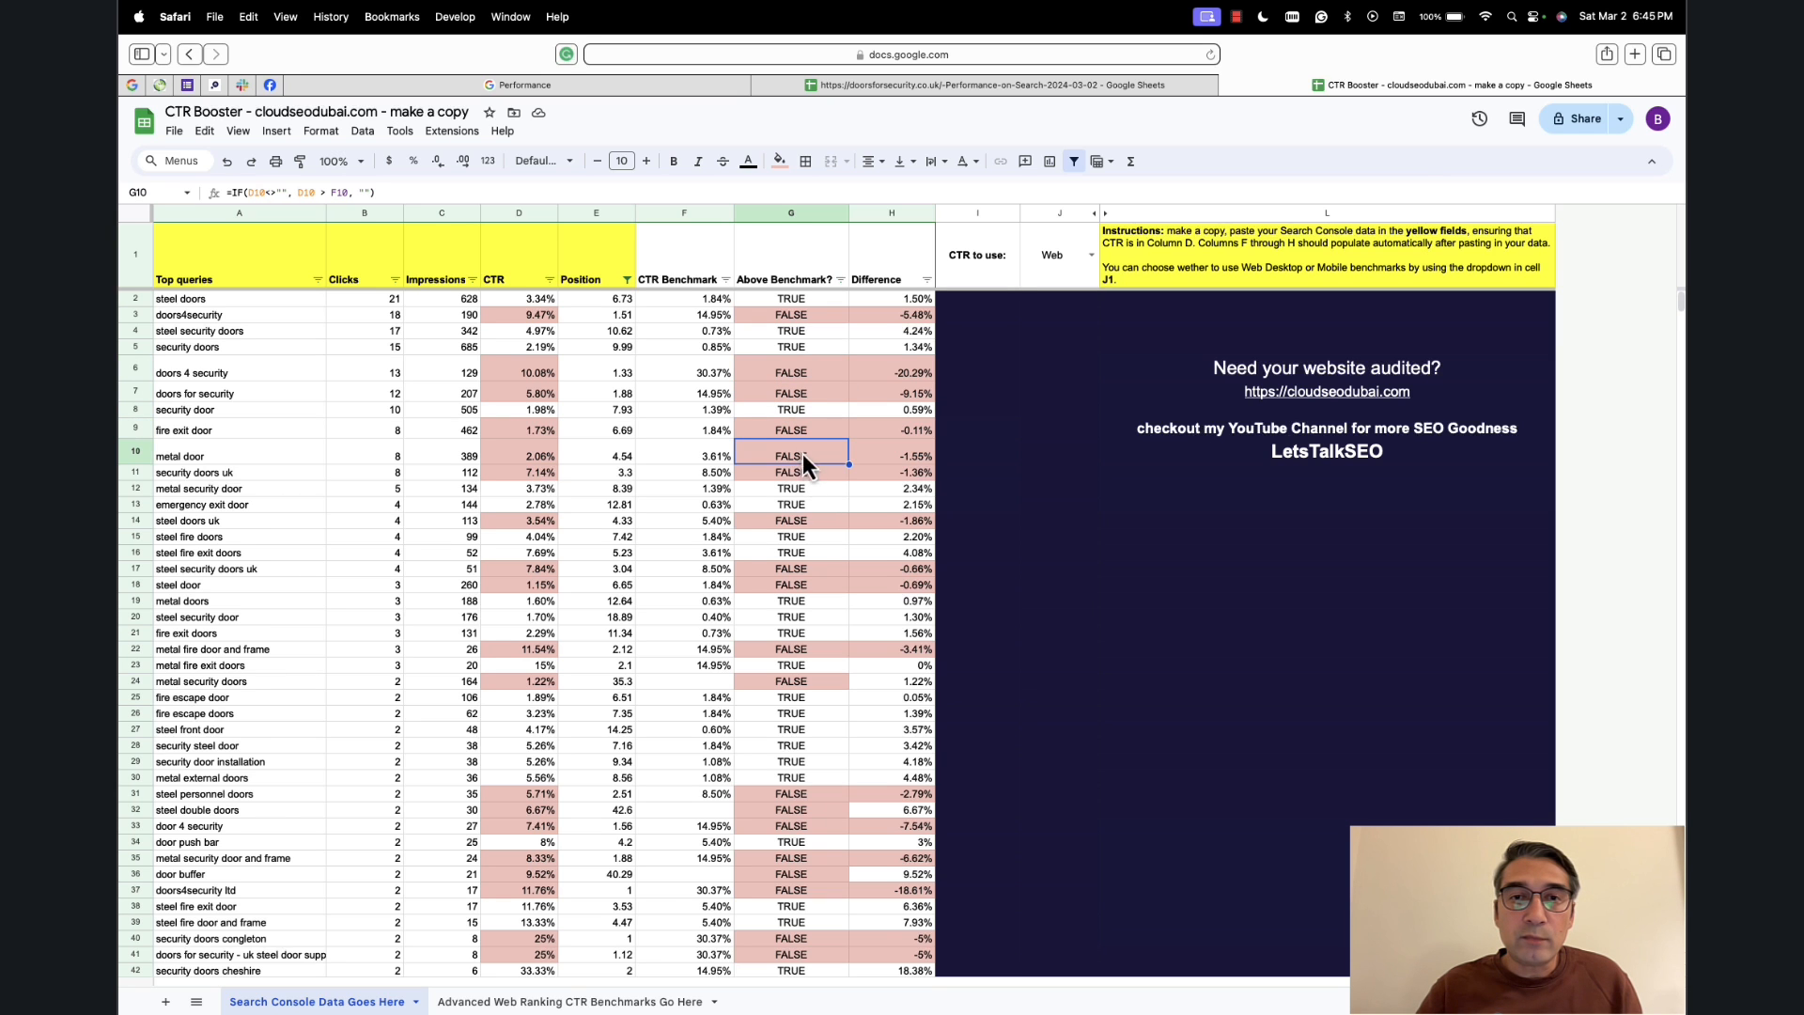
{"action": "scroll", "scroll_direction": "down", "scroll_amount": 3}
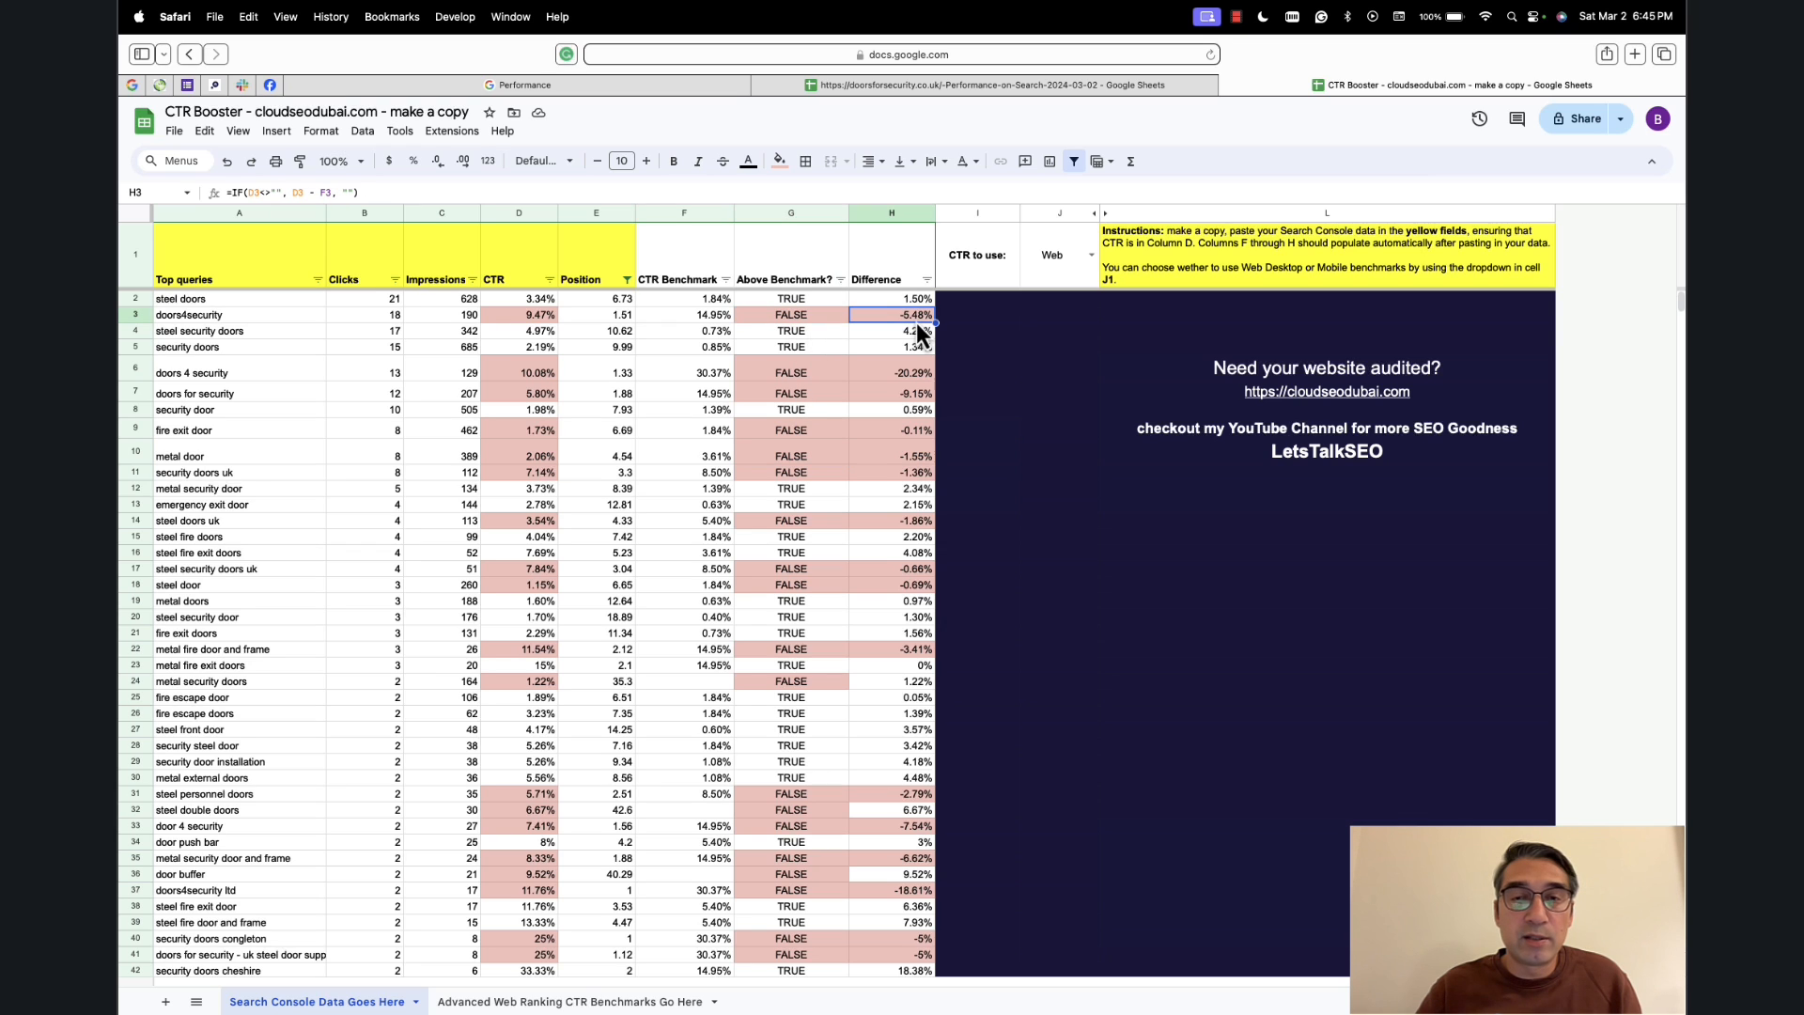
{"action": "mouse_move", "coordinate": [805, 354]}
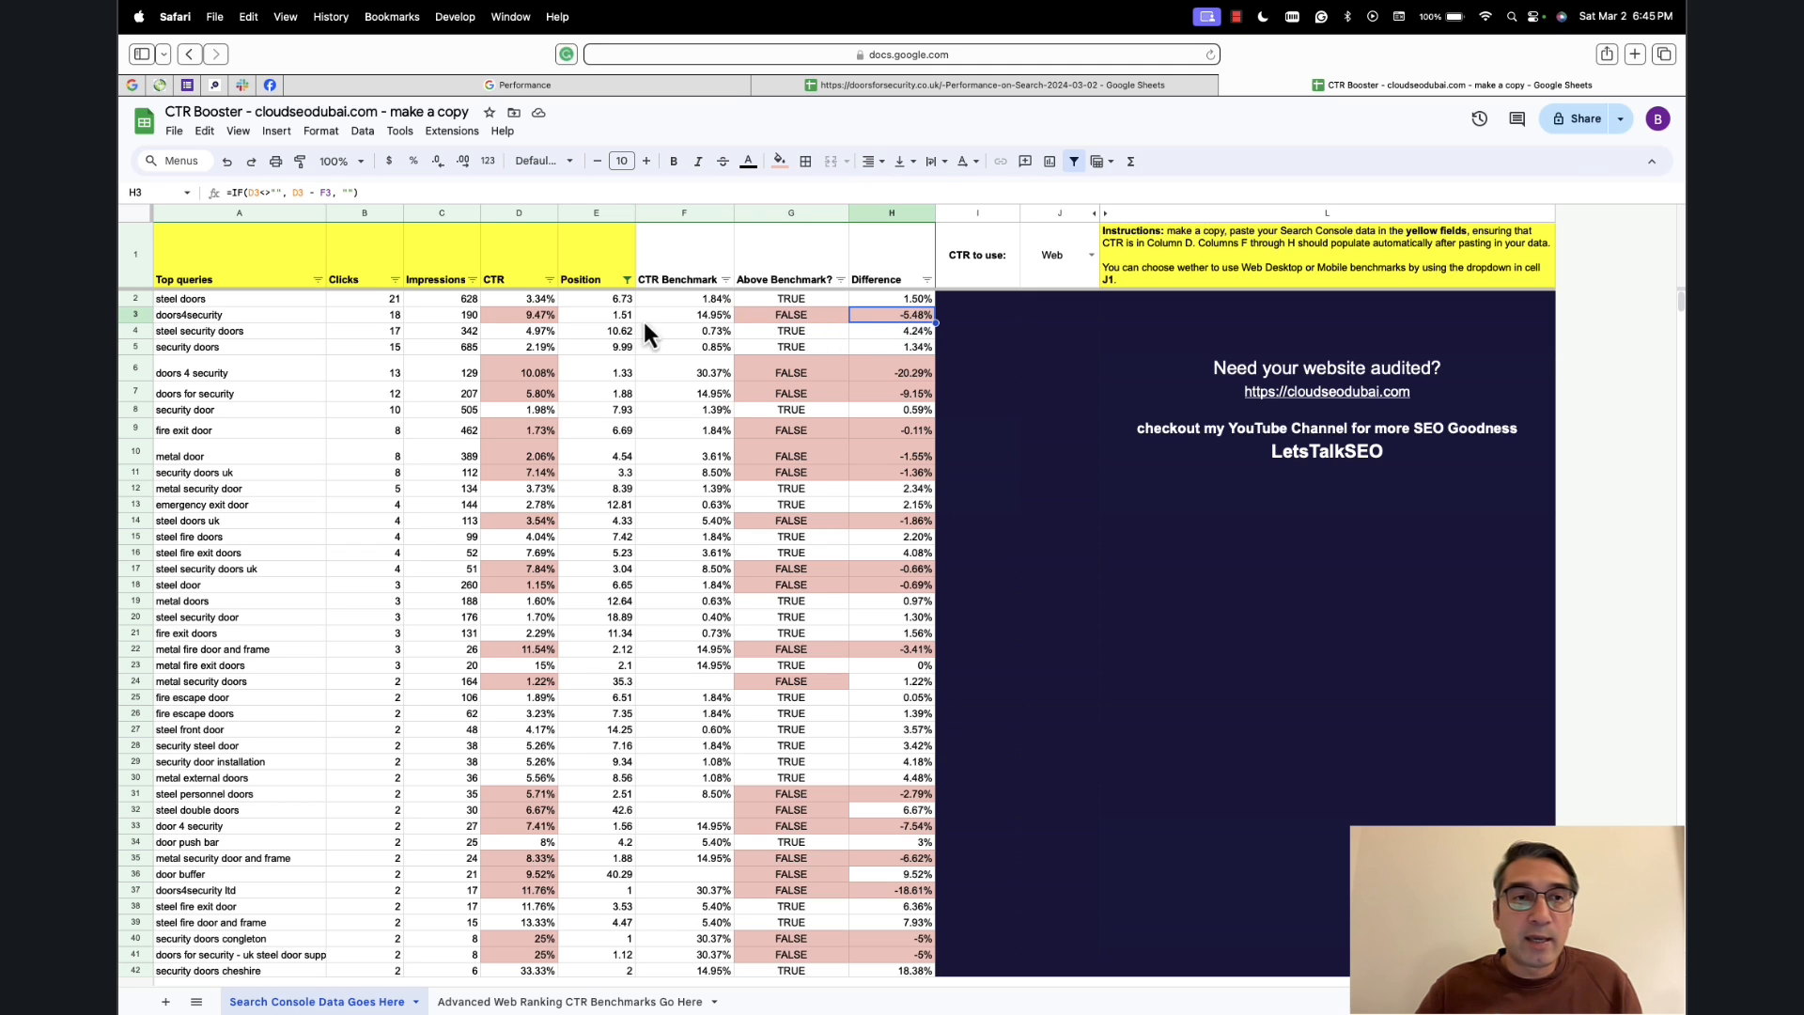
{"action": "mouse_move", "coordinate": [910, 355]}
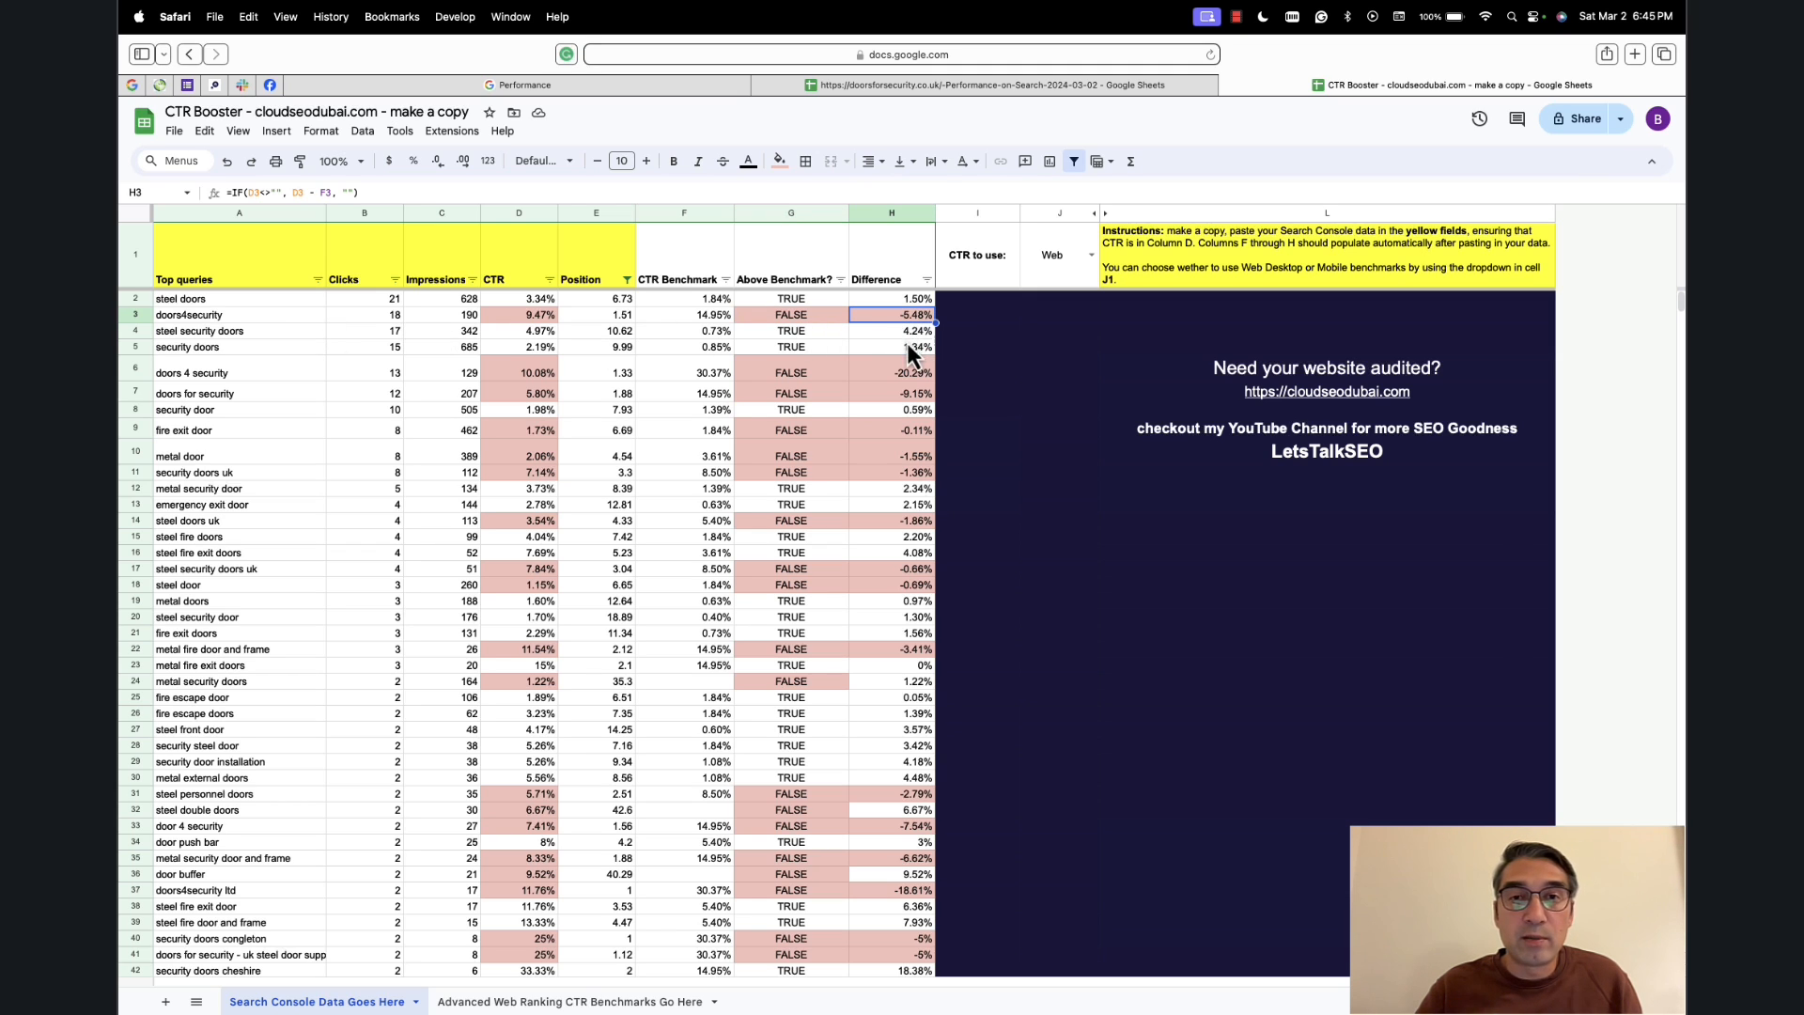
{"action": "left_click", "coordinate": [891, 372]}
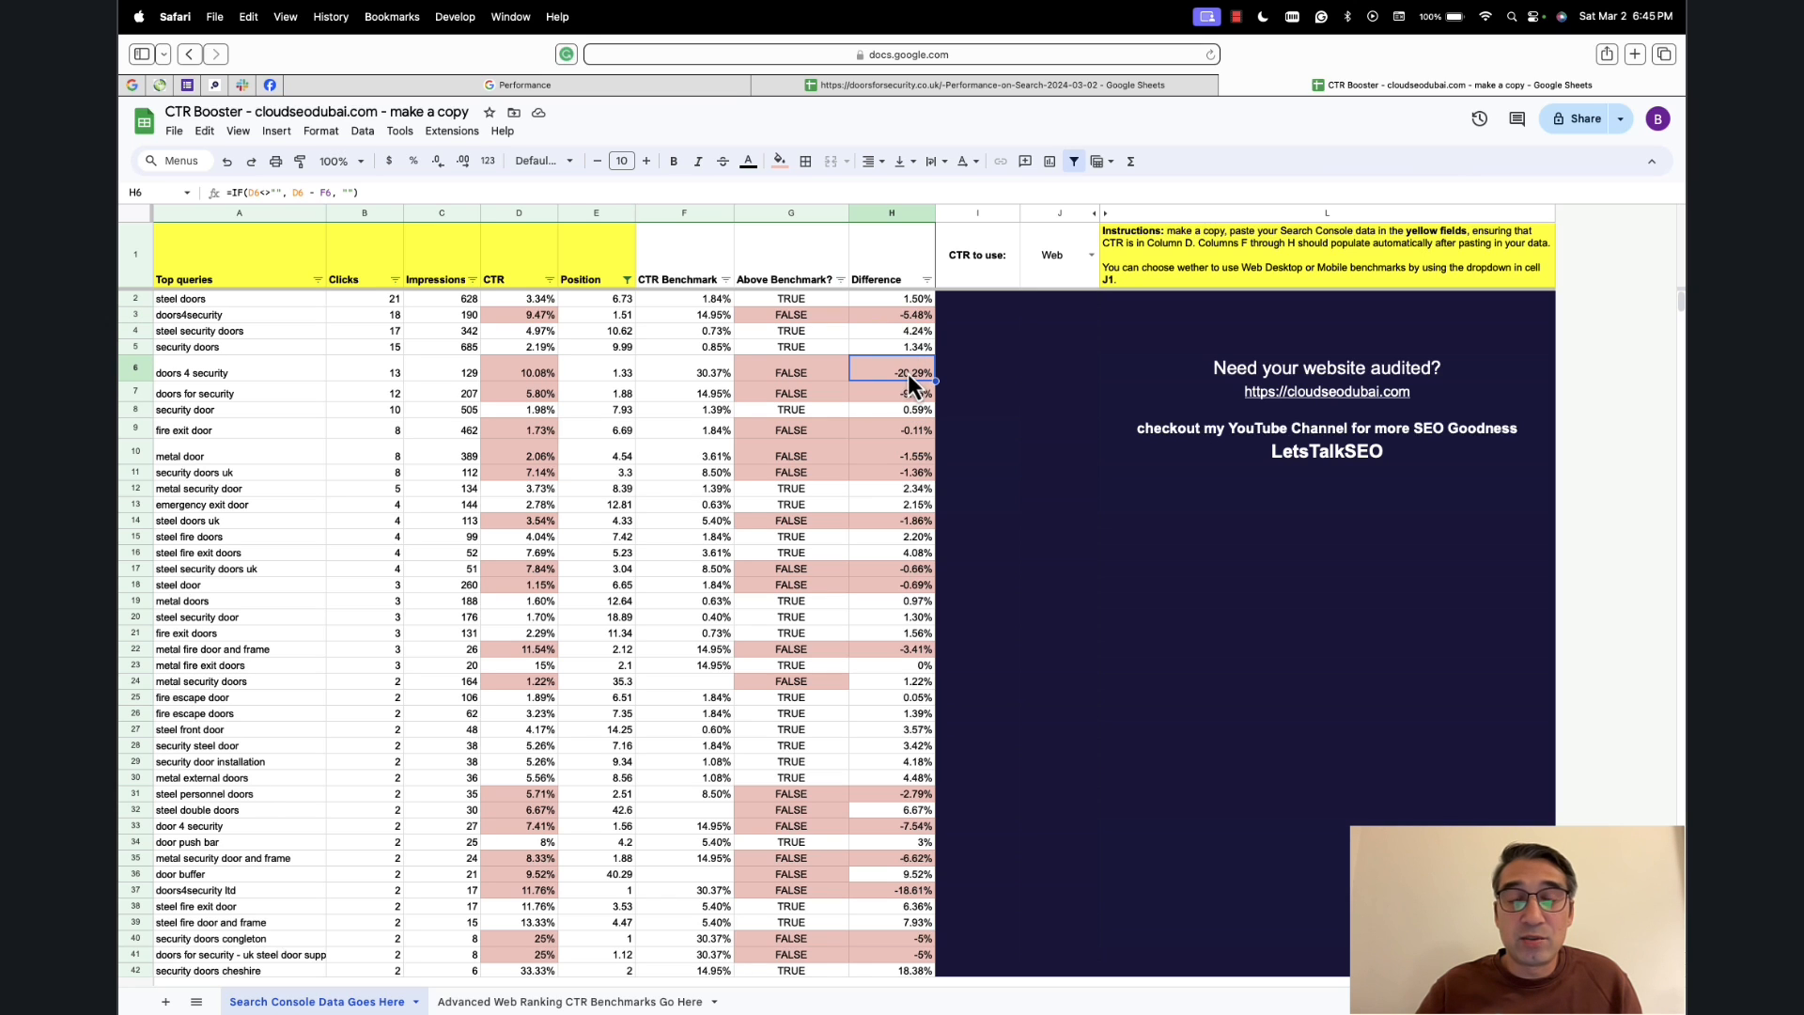
{"action": "scroll", "scroll_direction": "down", "scroll_amount": 3}
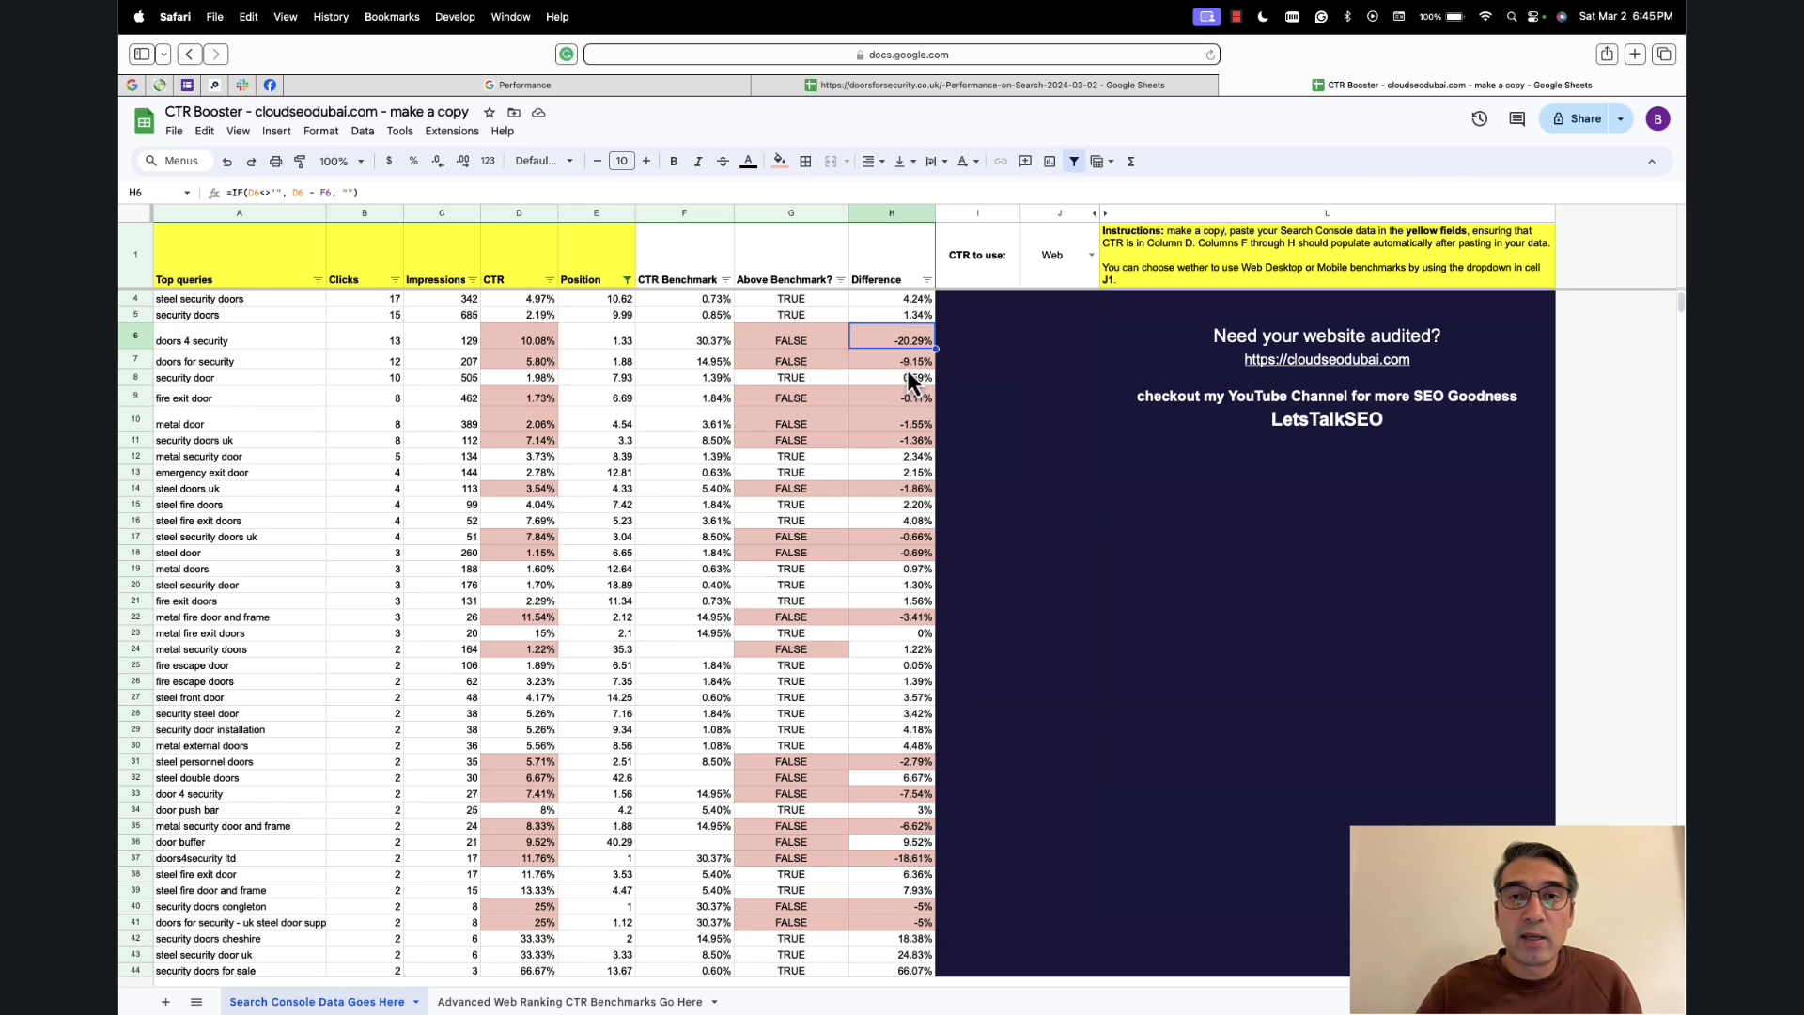
{"action": "left_click", "coordinate": [891, 361]}
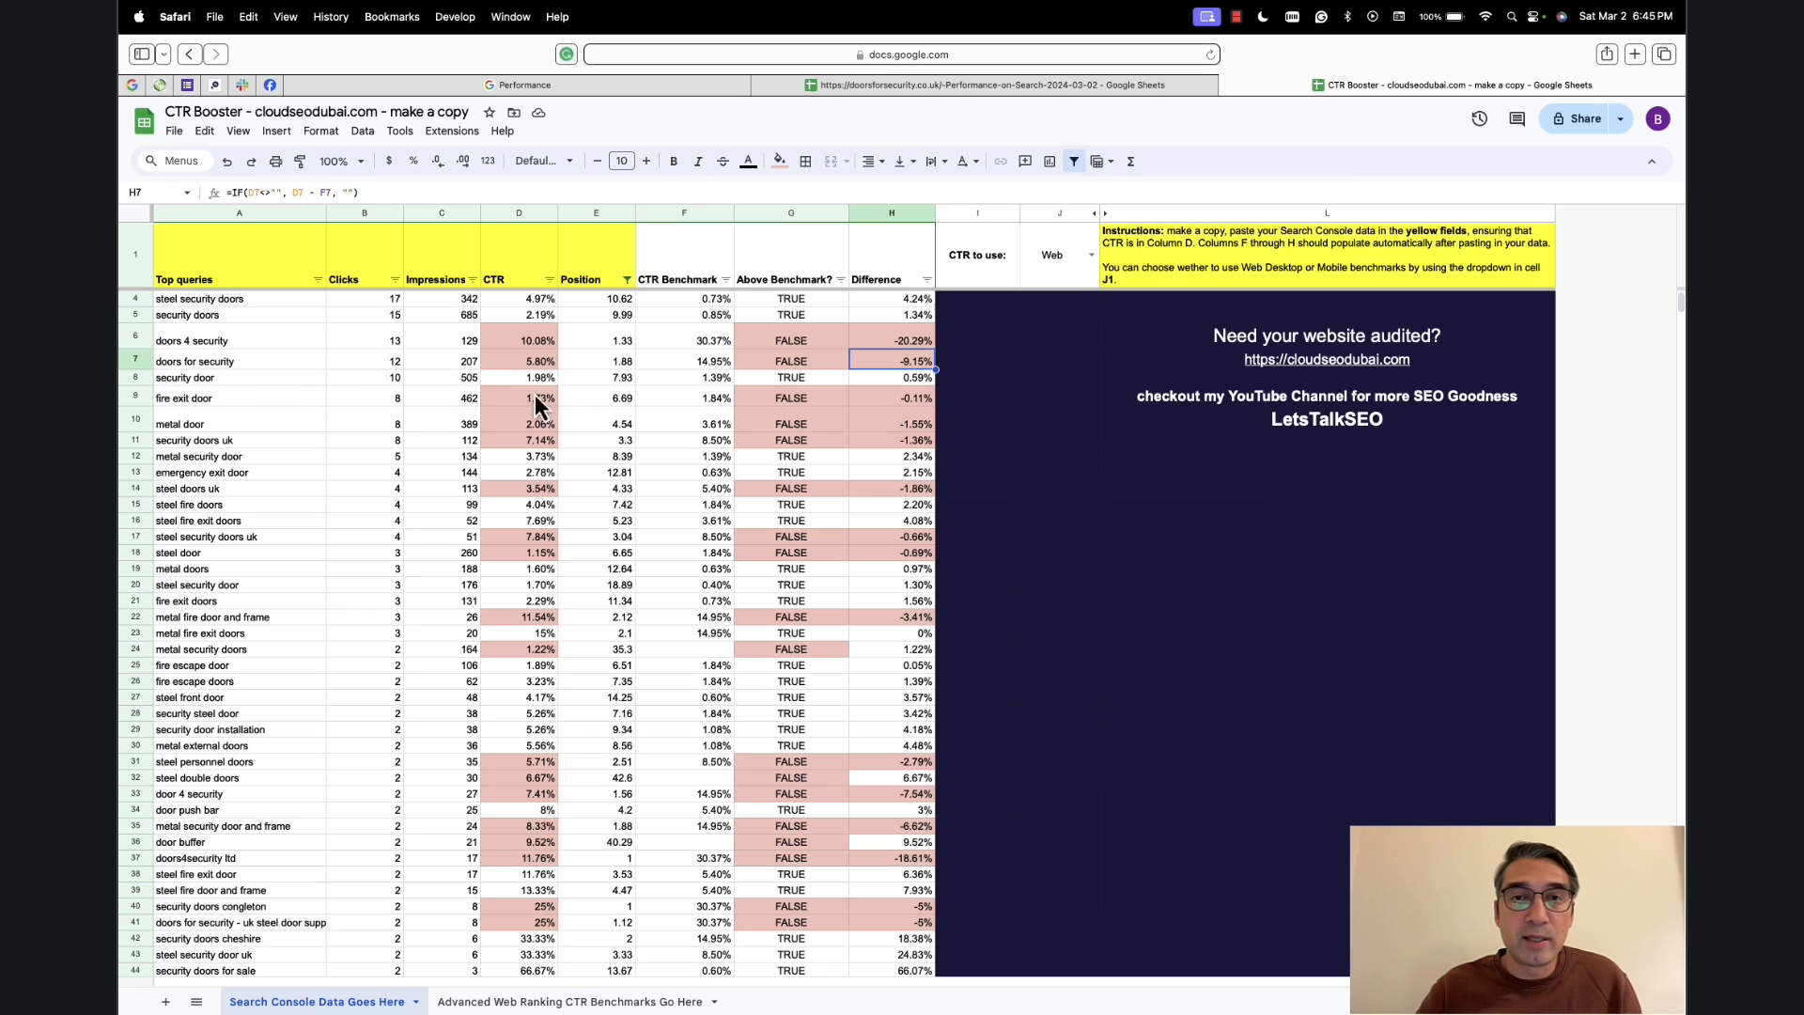
{"action": "left_click", "coordinate": [194, 361]}
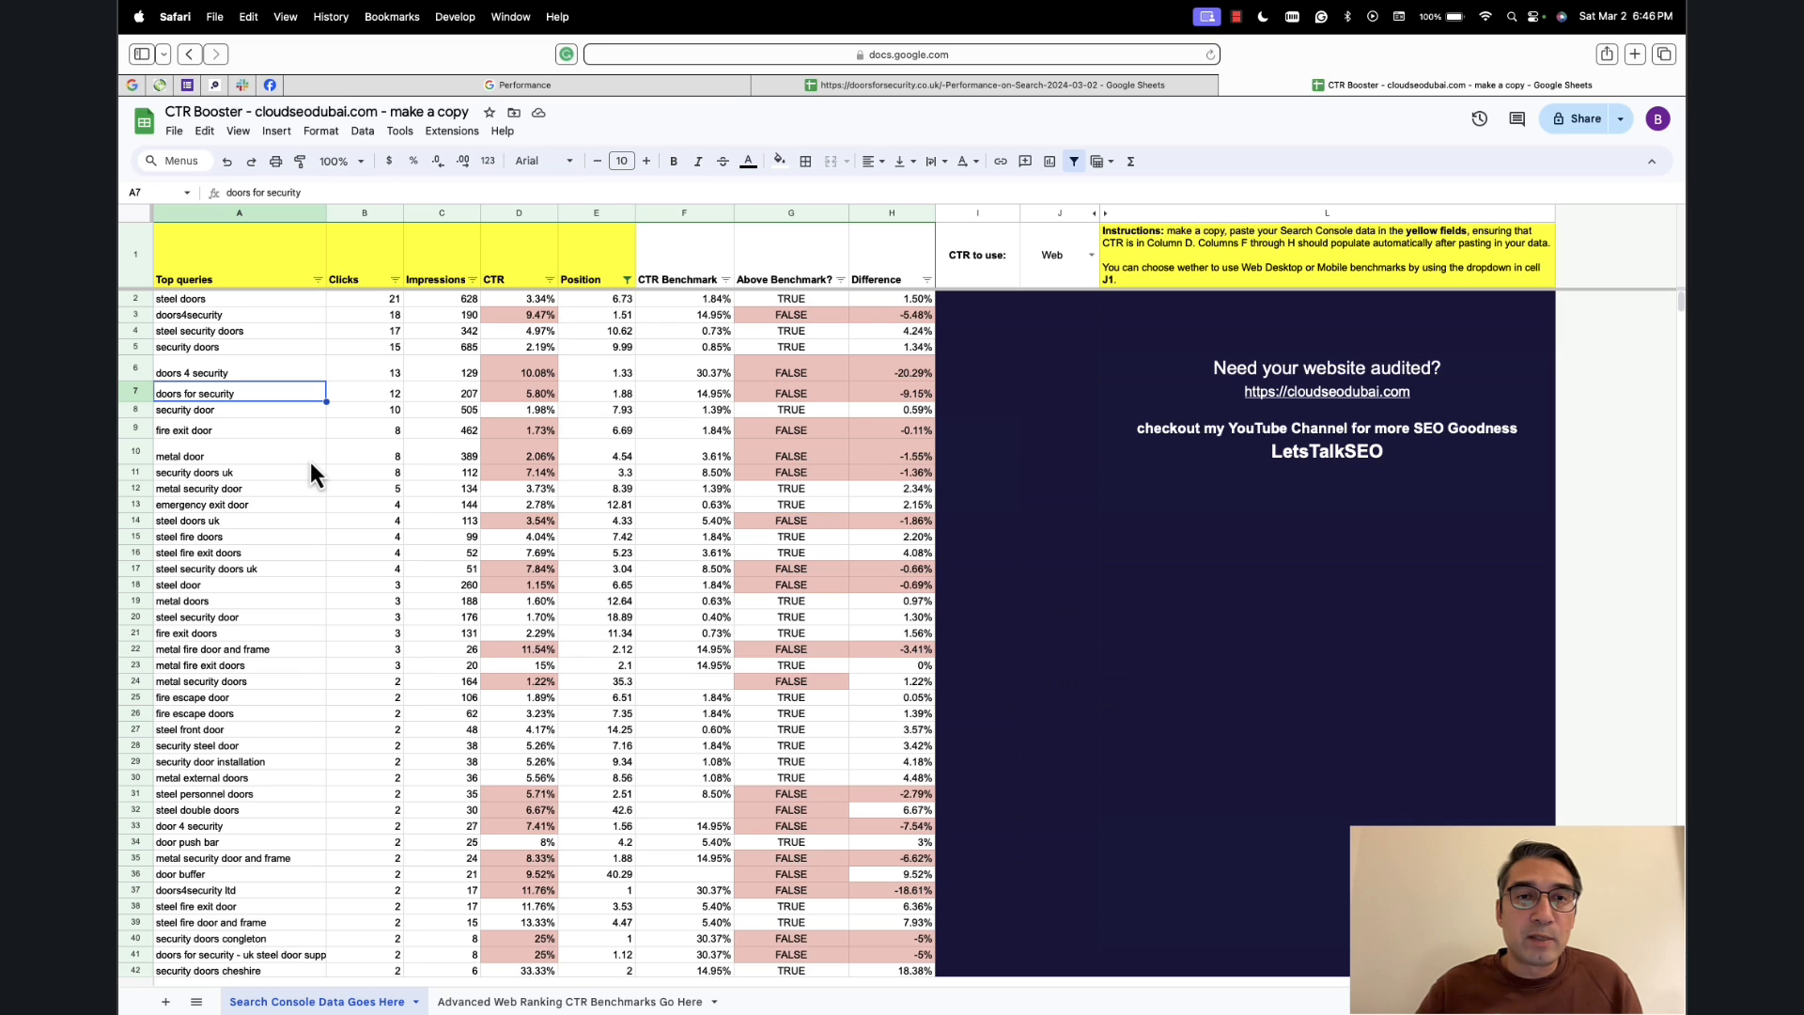
{"action": "mouse_move", "coordinate": [798, 477]}
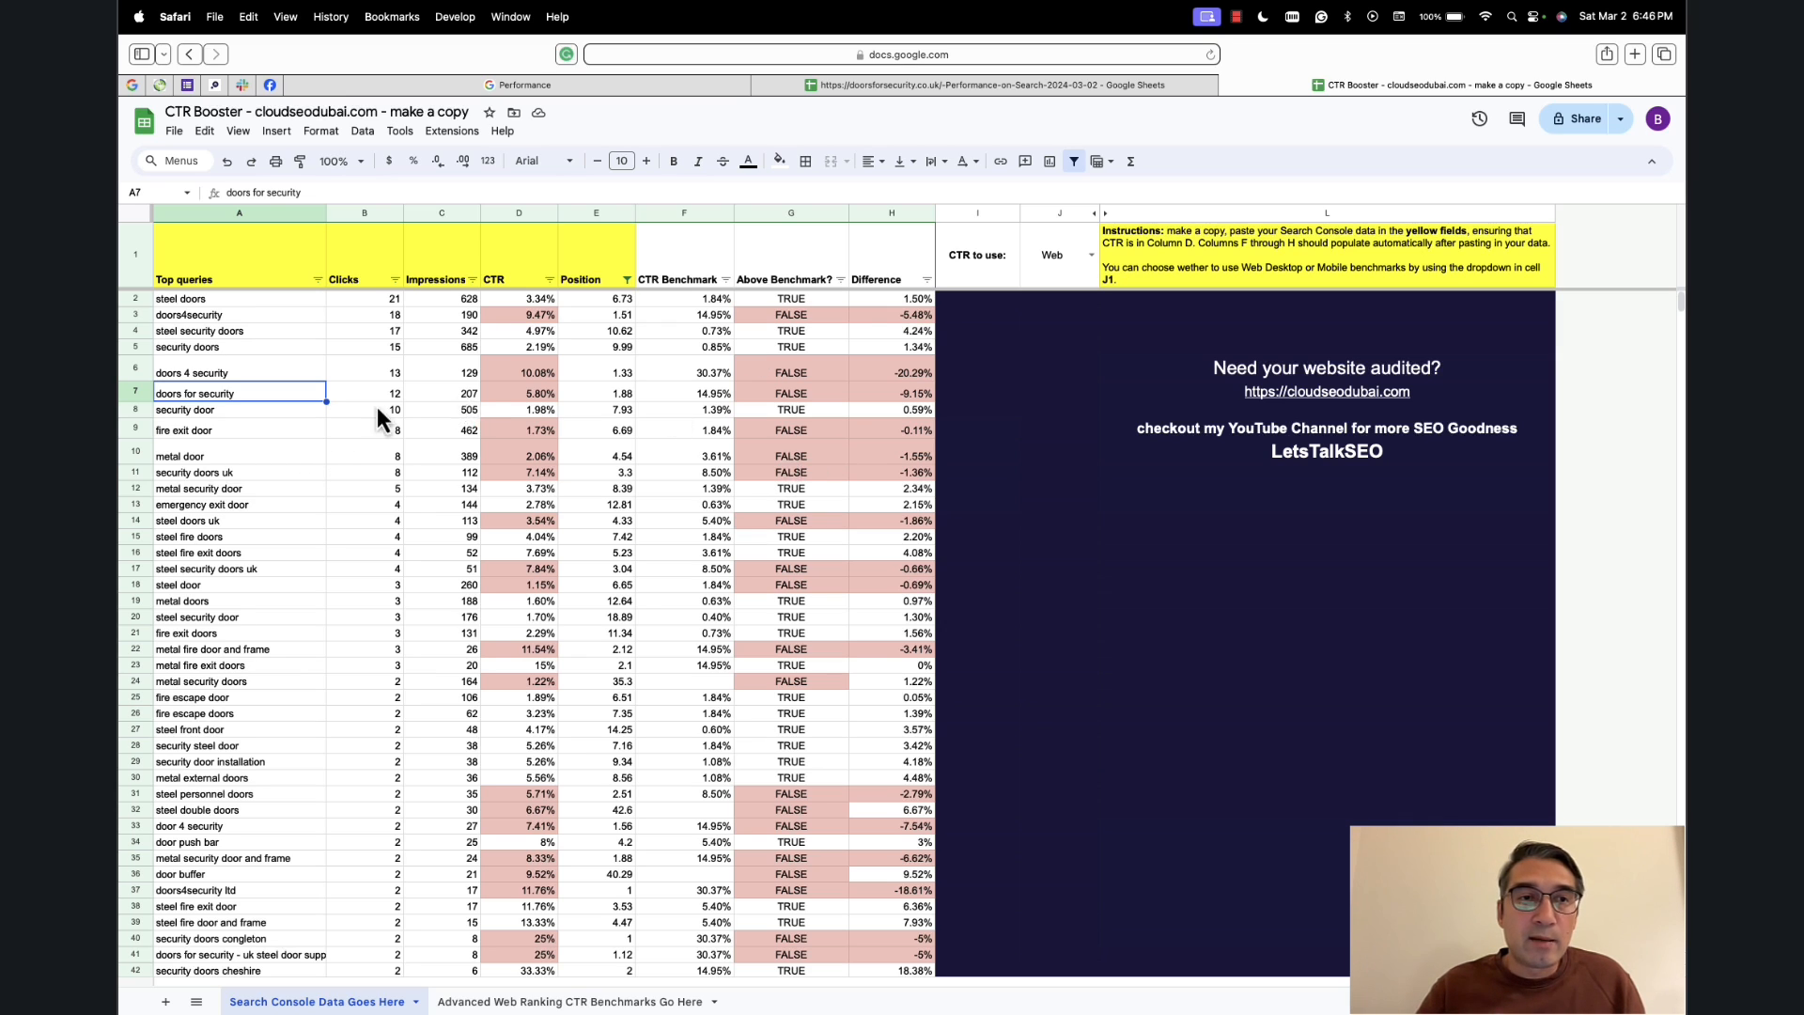
{"action": "left_click", "coordinate": [184, 410]}
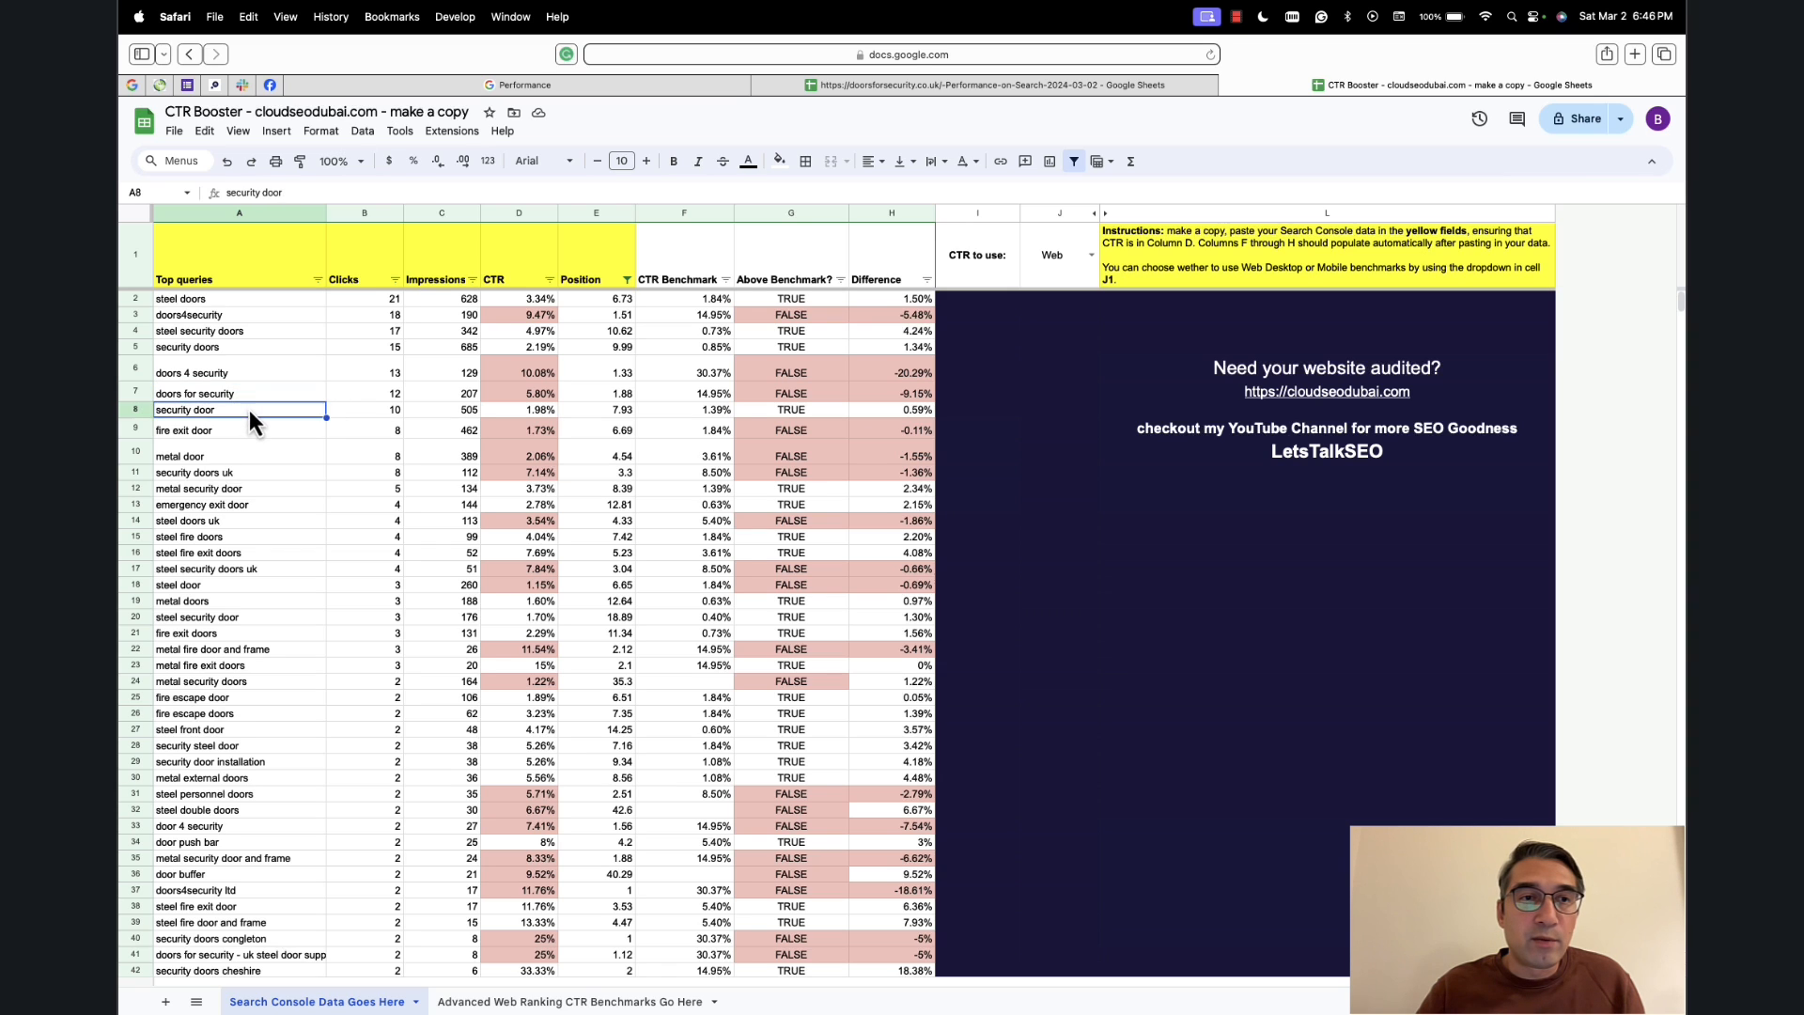
{"action": "left_click", "coordinate": [194, 393]}
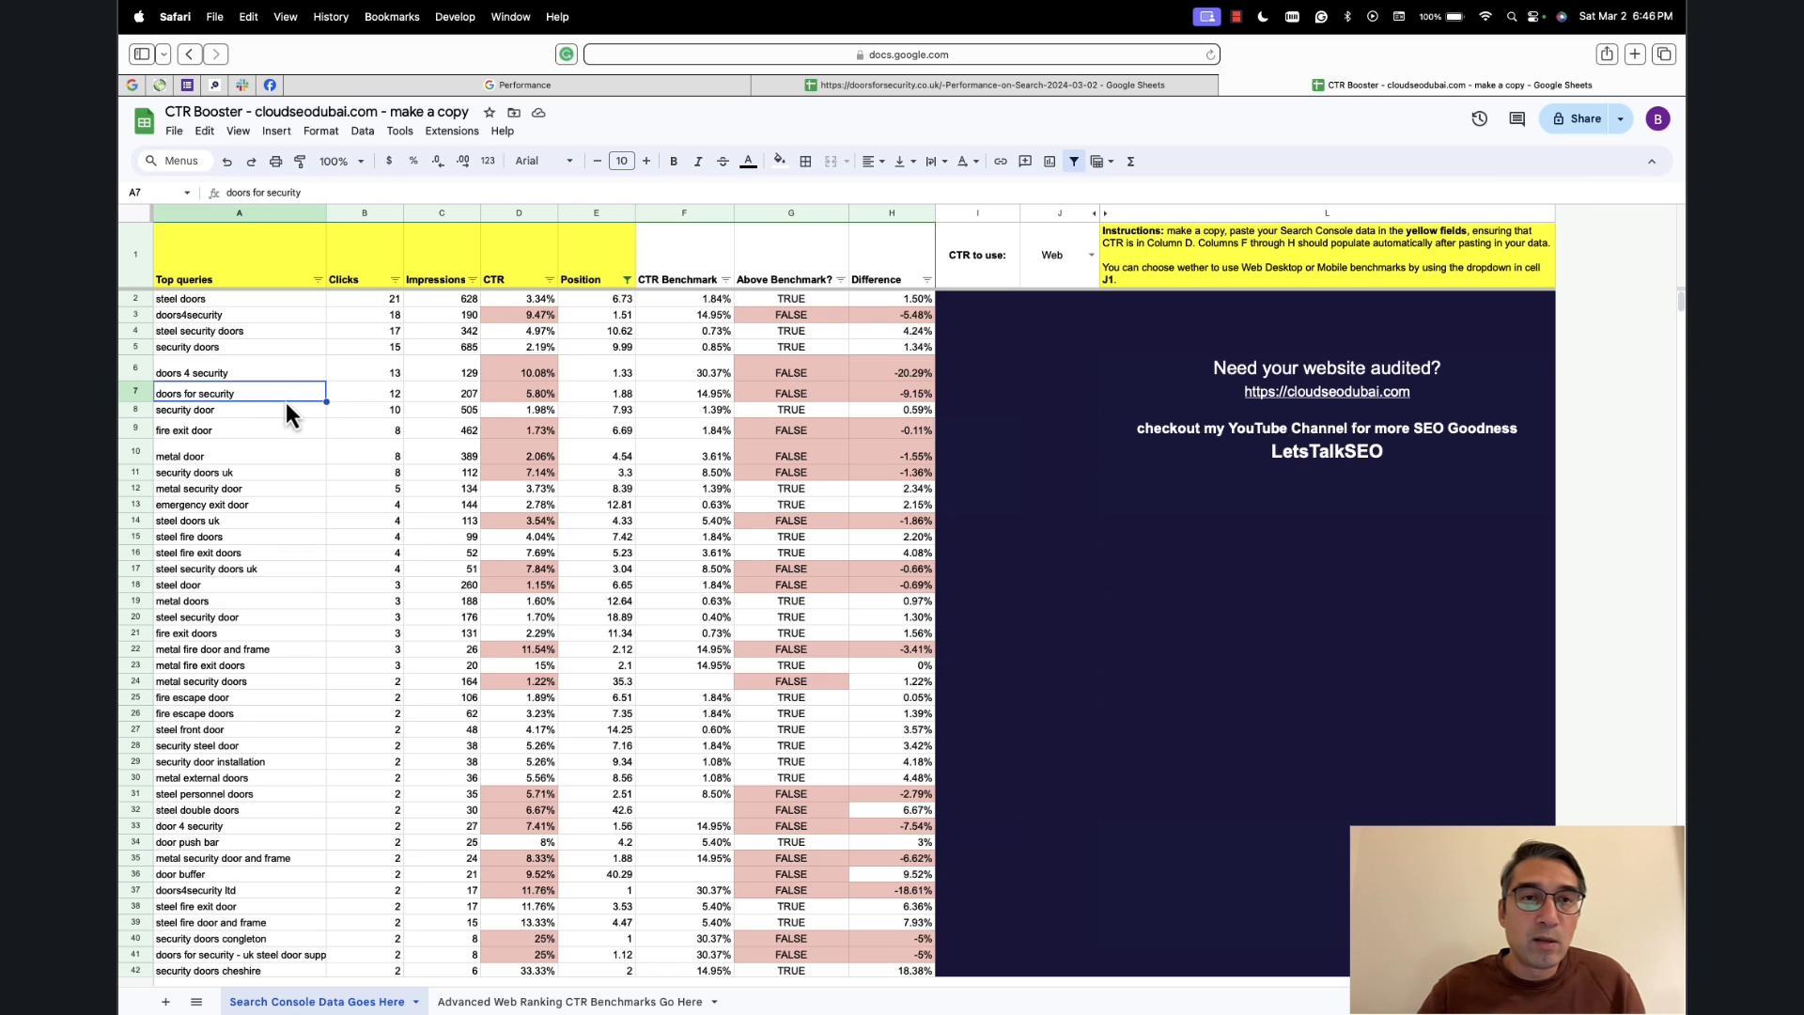
{"action": "left_click", "coordinate": [518, 392]}
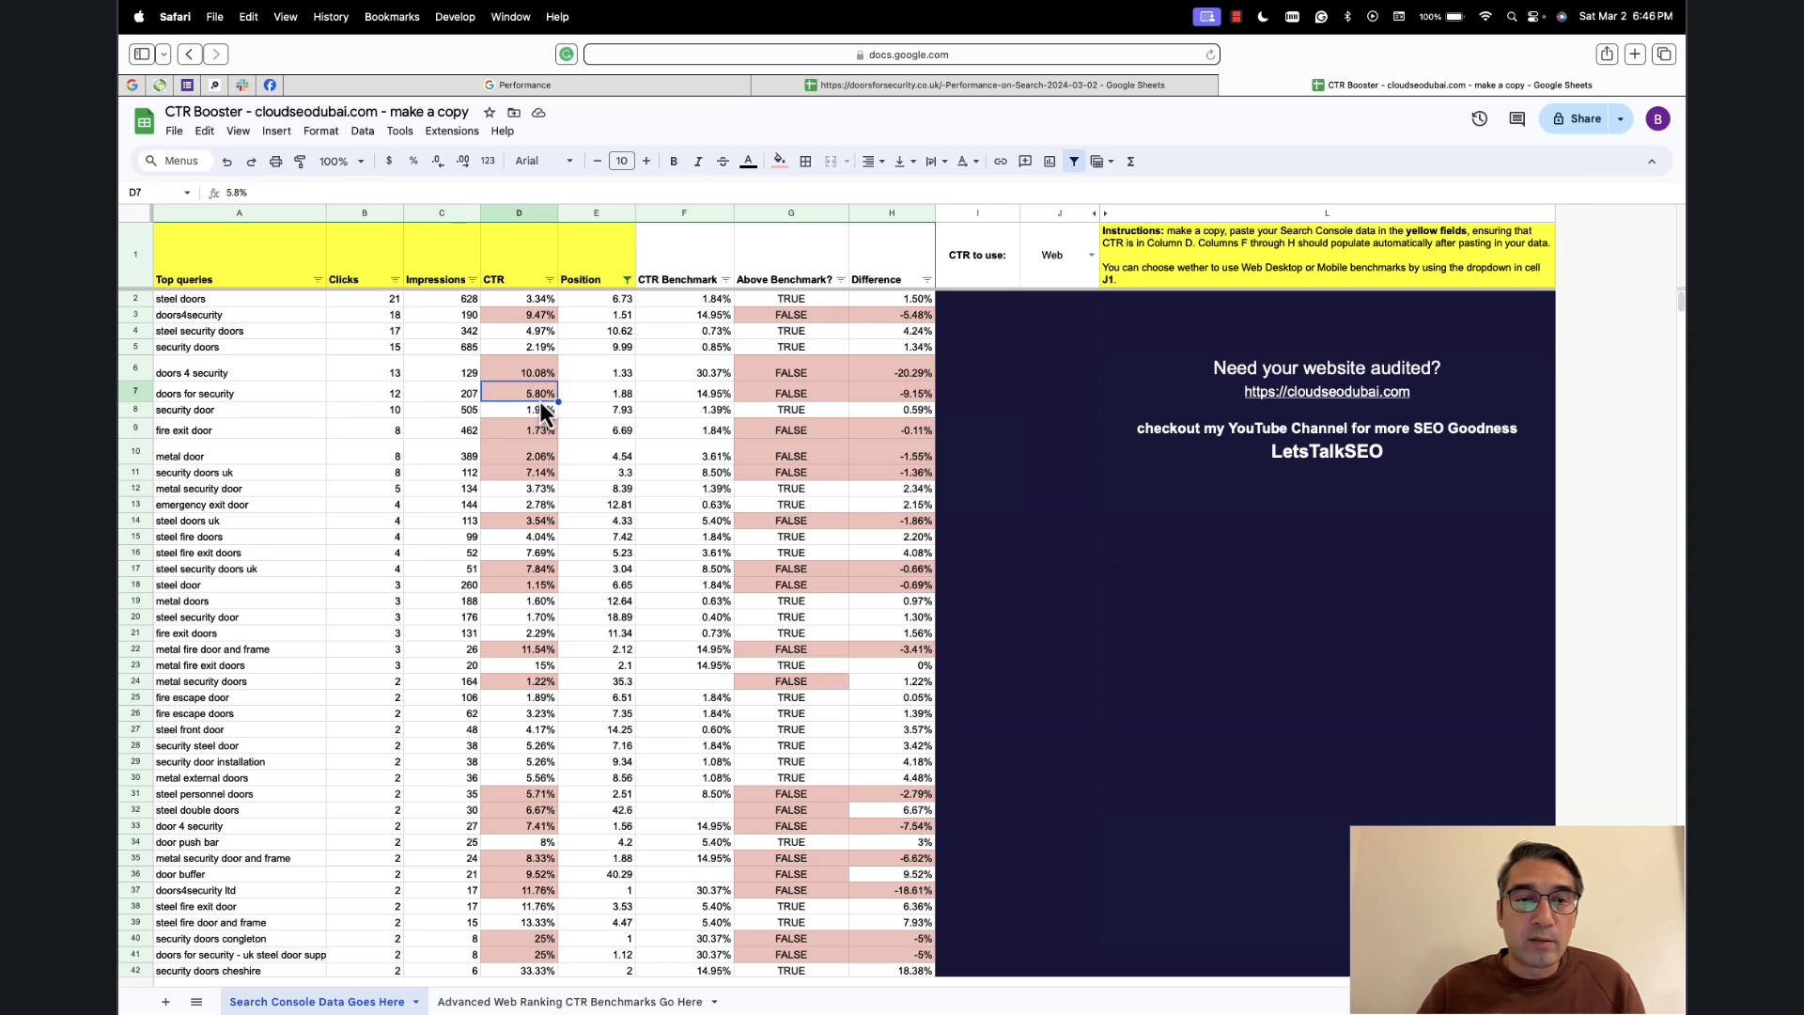
{"action": "left_click", "coordinate": [195, 392]}
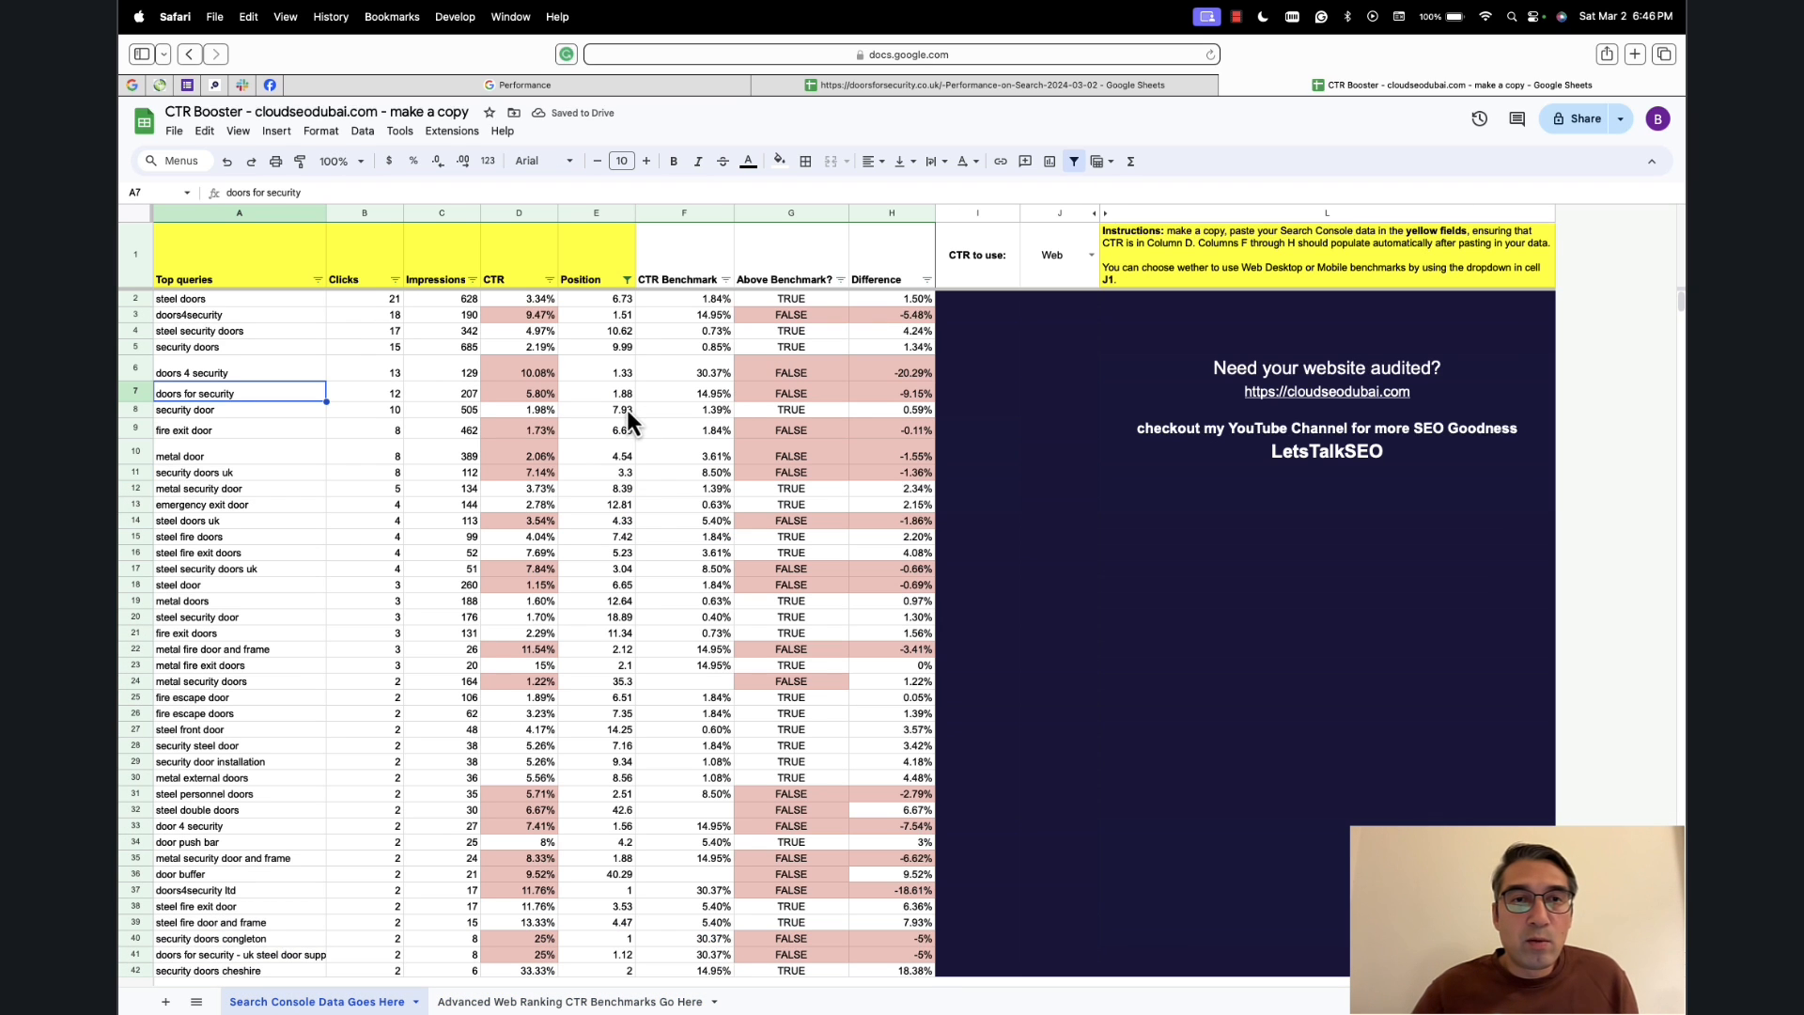
{"action": "mouse_move", "coordinate": [212, 293]}
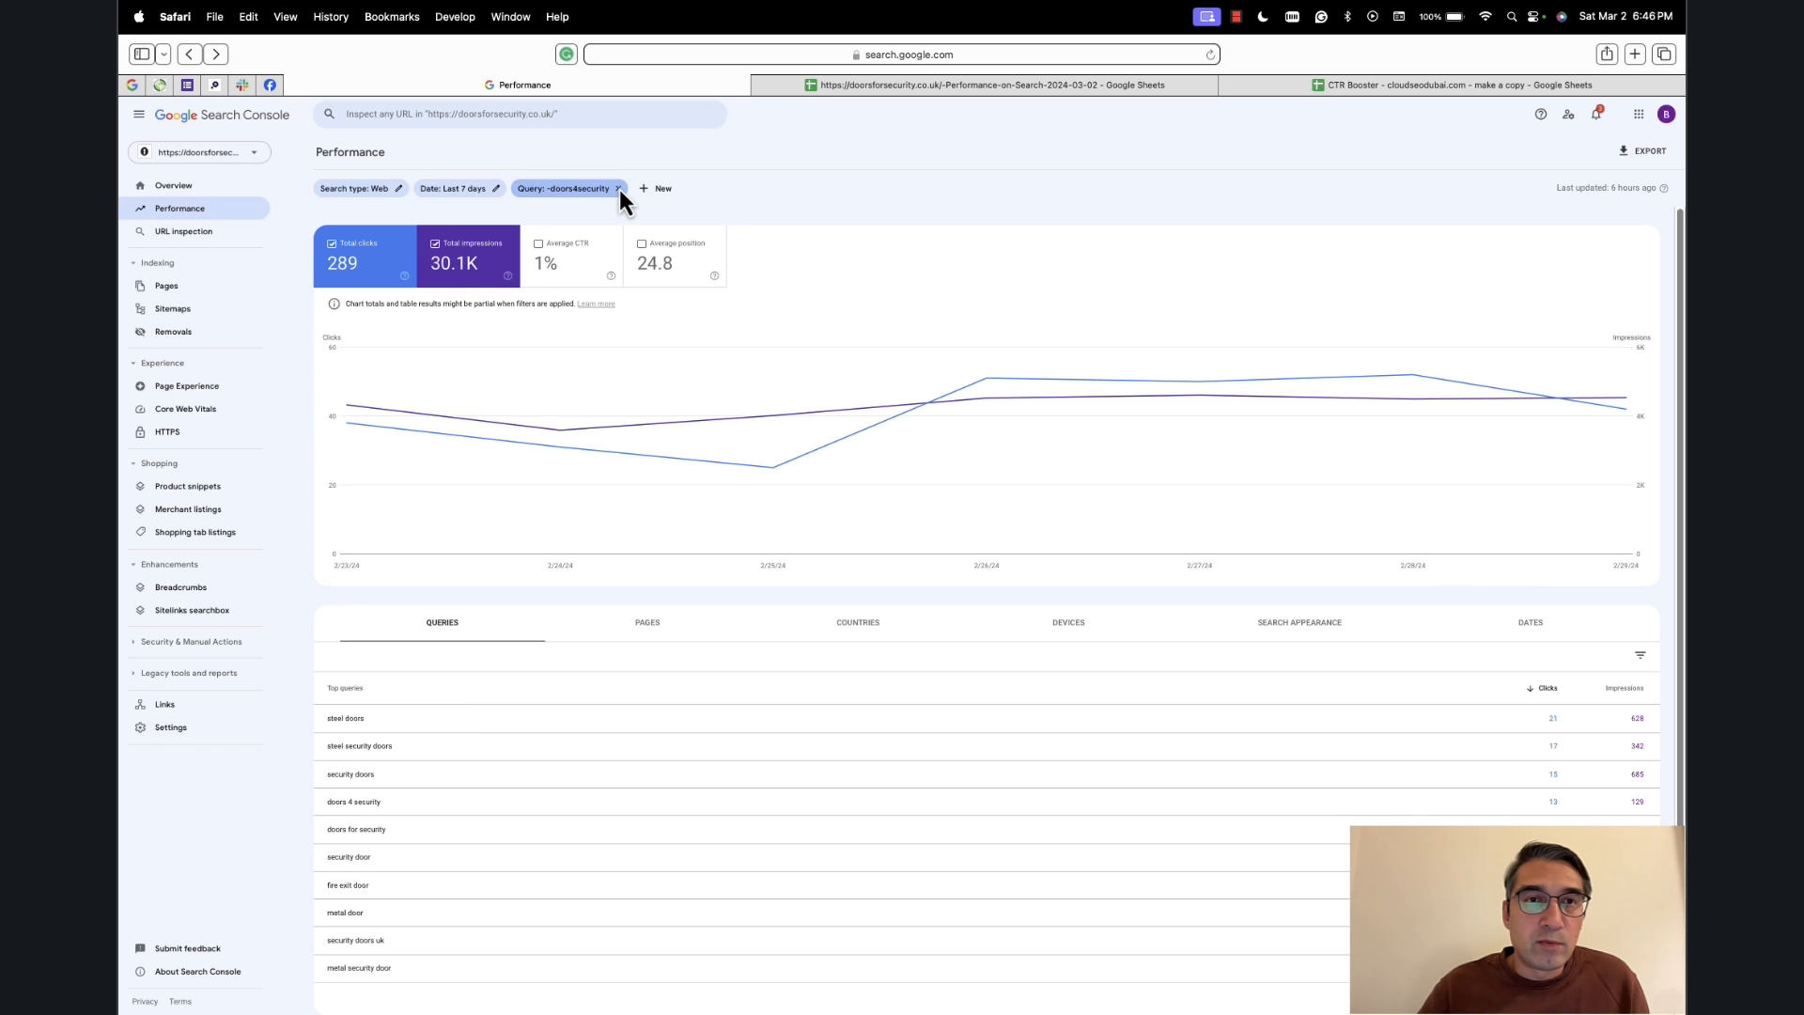
Swap the doors4security exclusion for a 'doors for security' query filter (16 clicks, 6% CTR).
{"action": "left_click", "coordinate": [617, 188]}
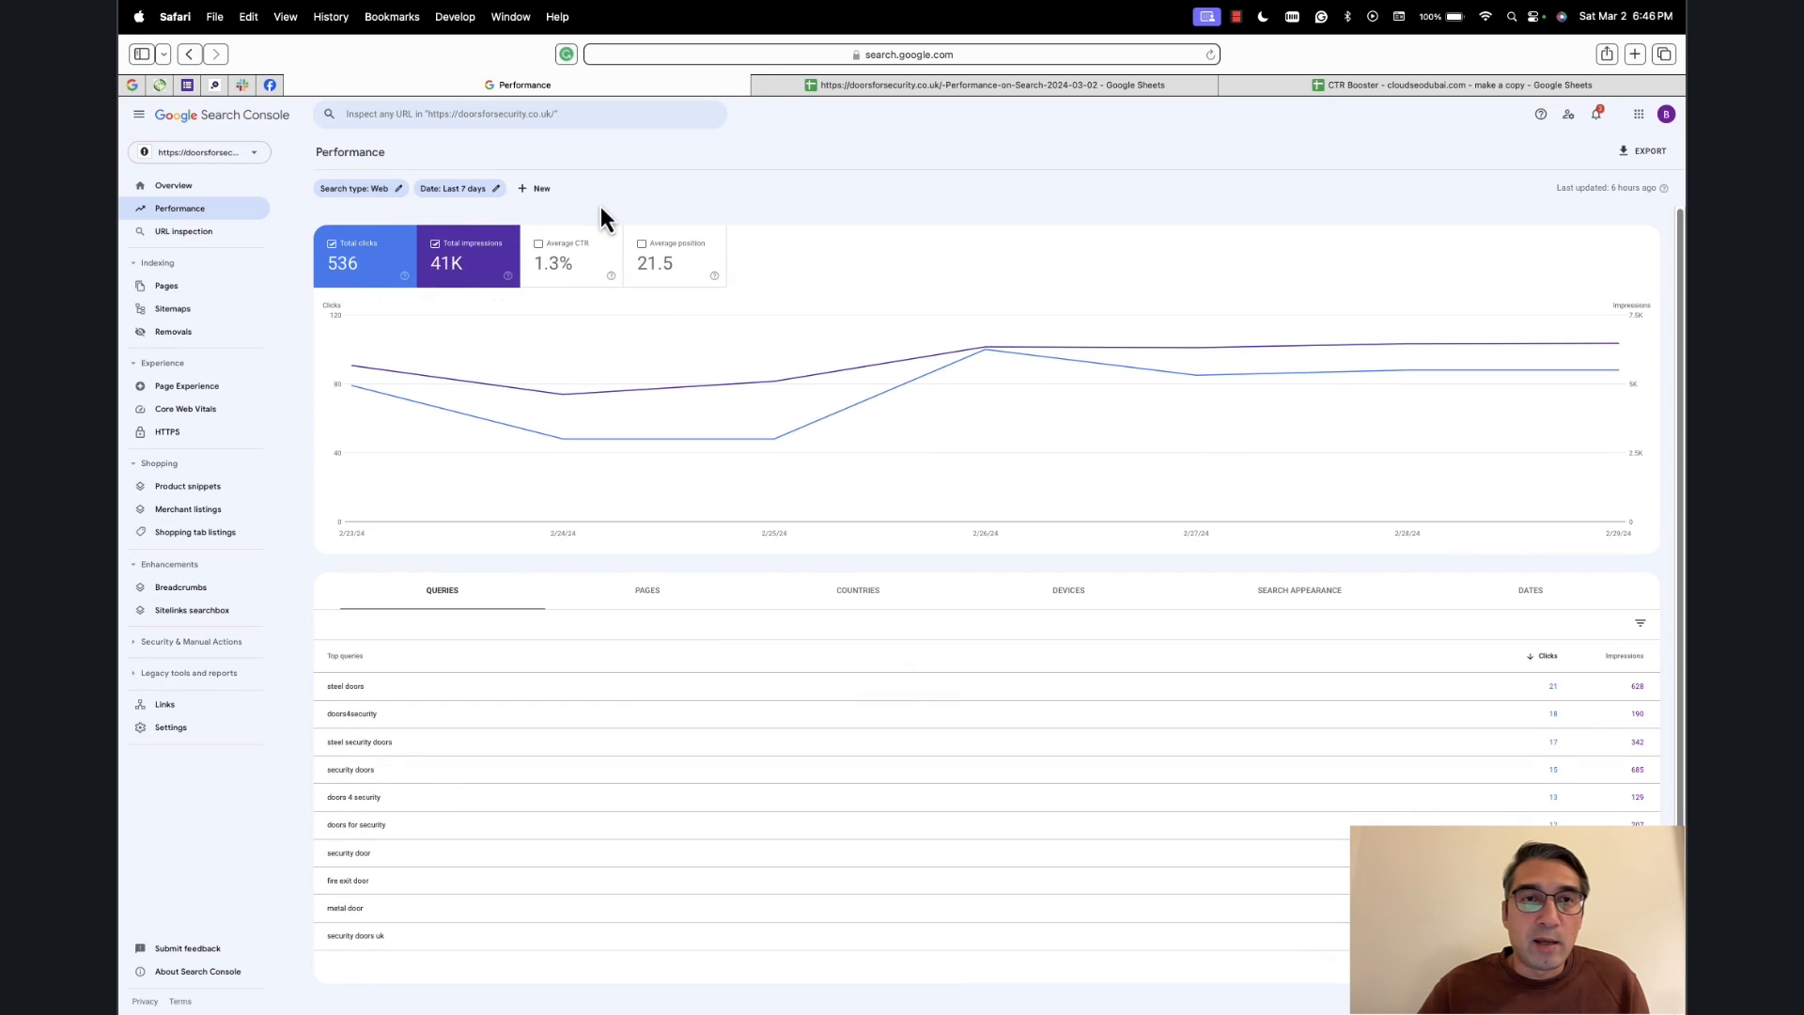
{"action": "left_click", "coordinate": [536, 188]}
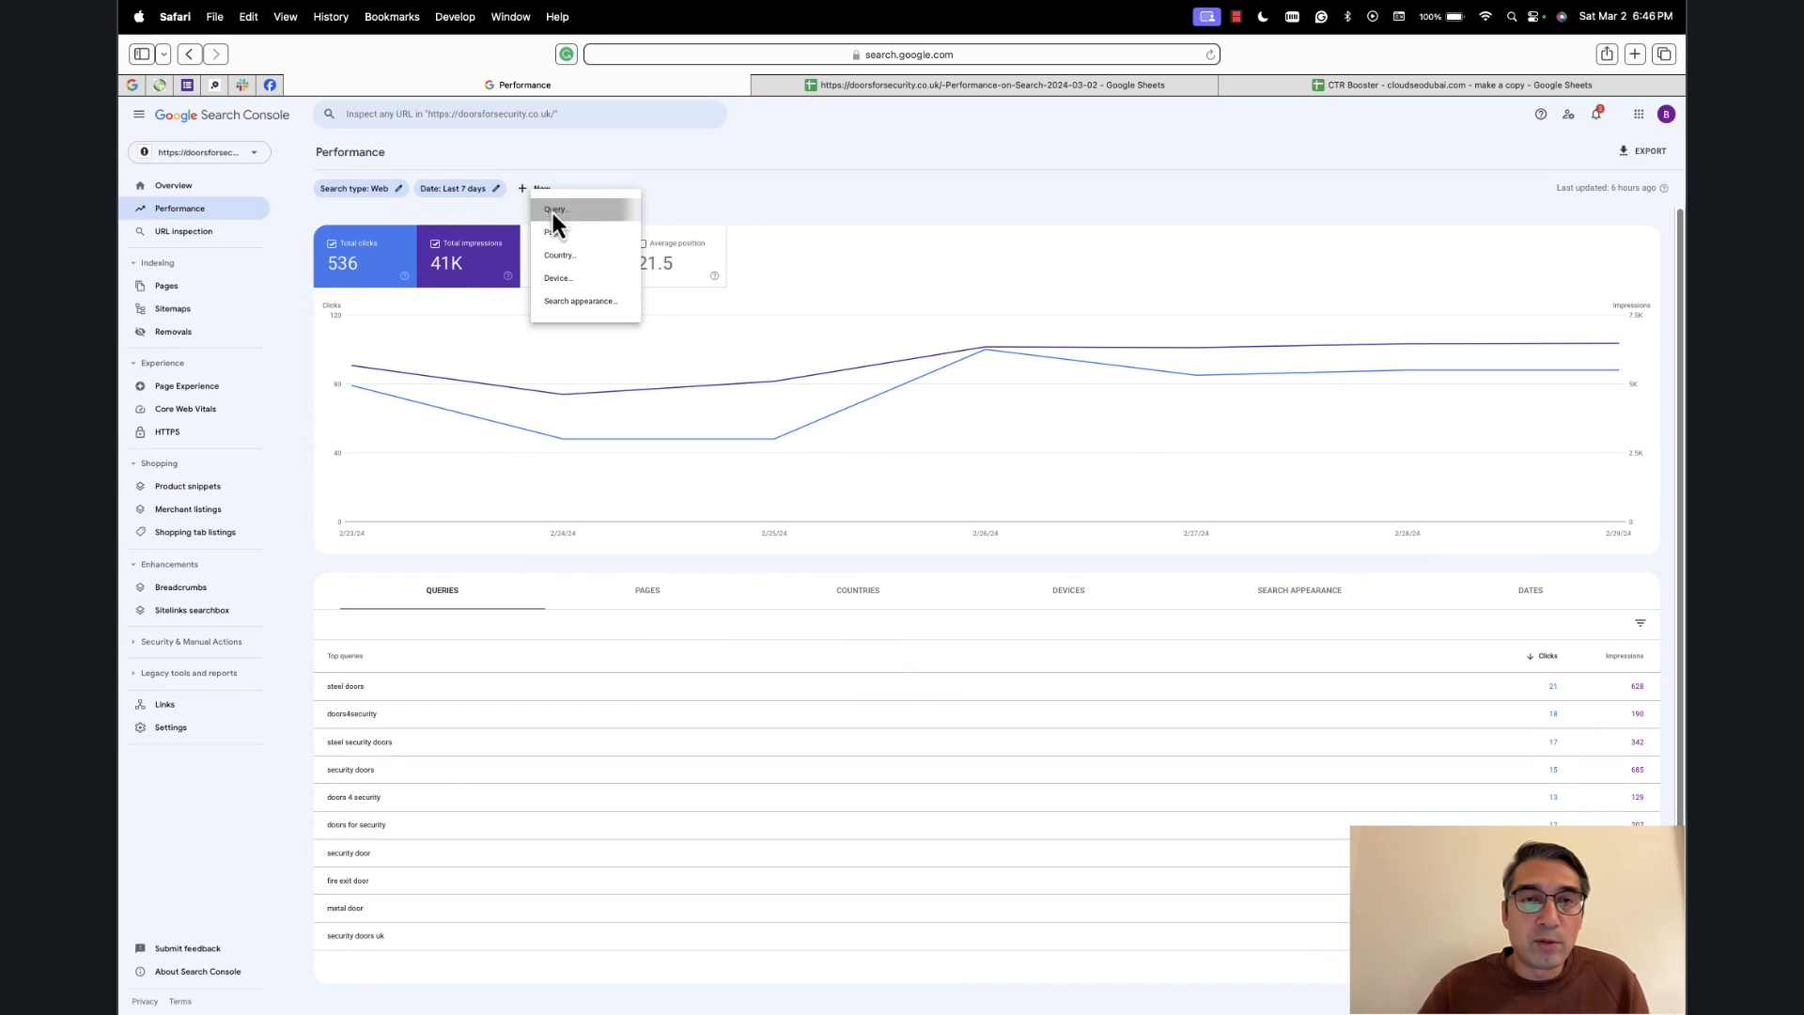
{"action": "left_click", "coordinate": [555, 209]}
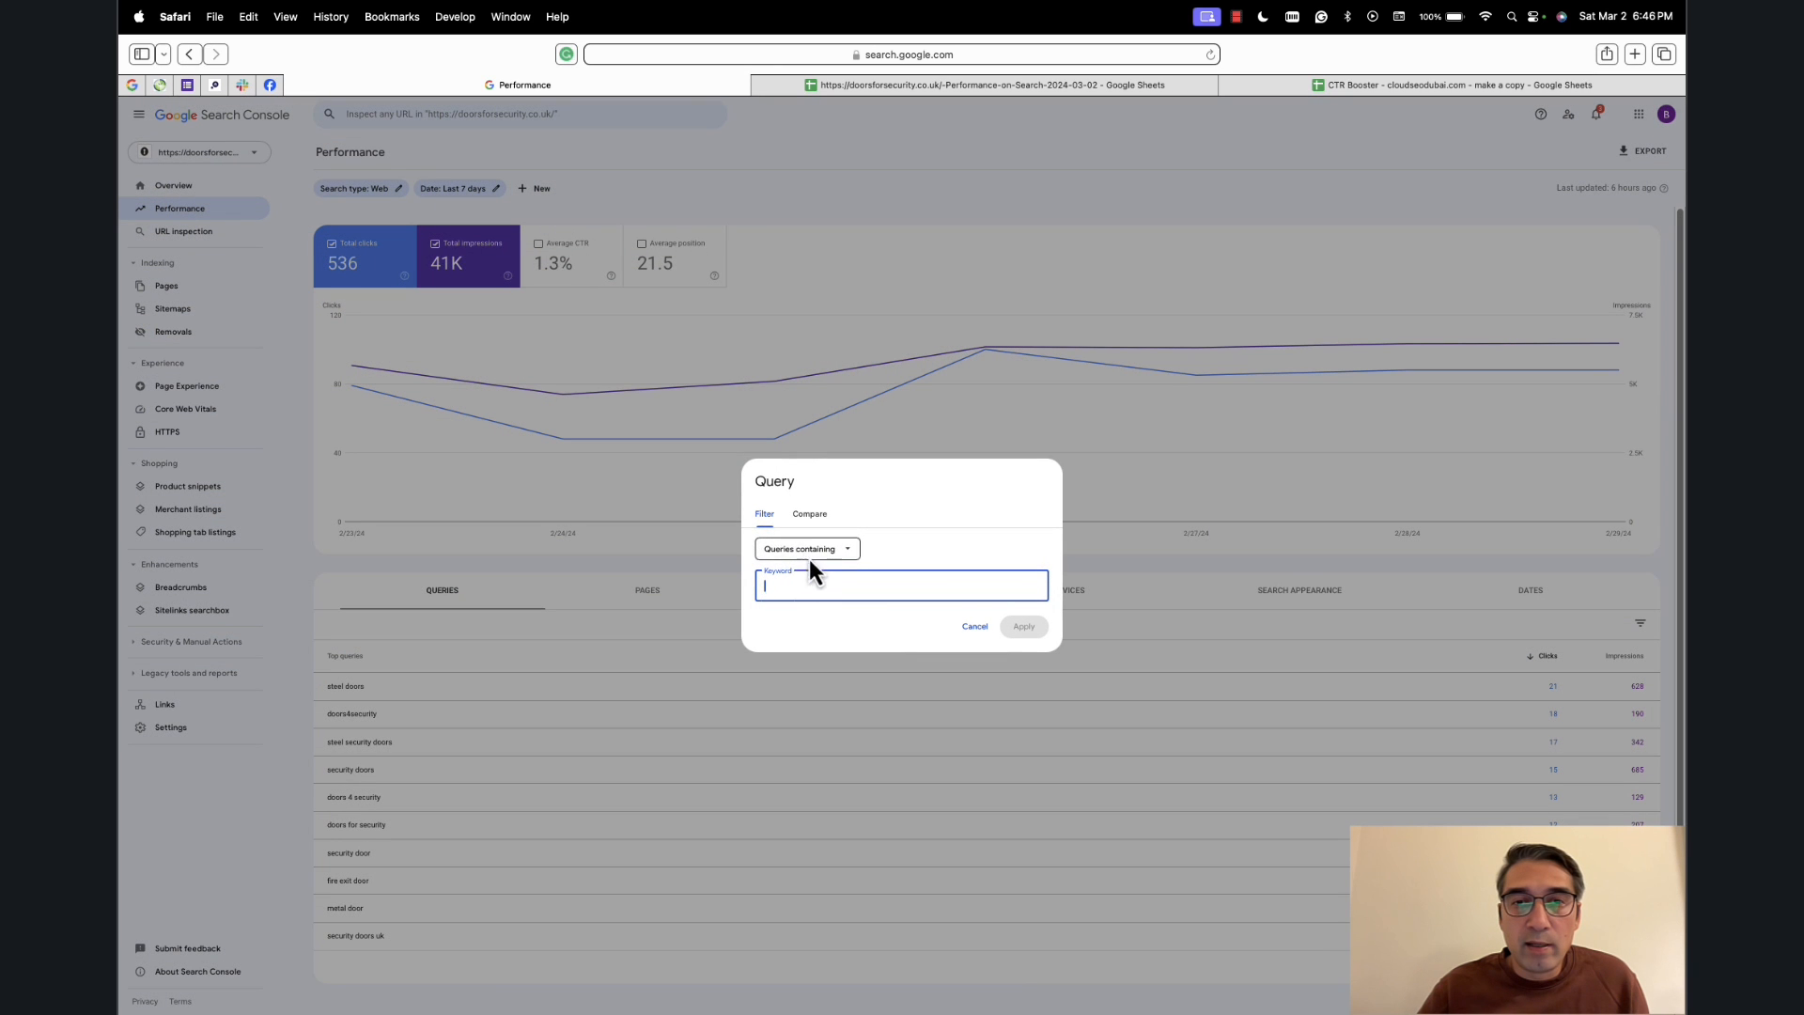
{"action": "type", "text": "doors for security"}
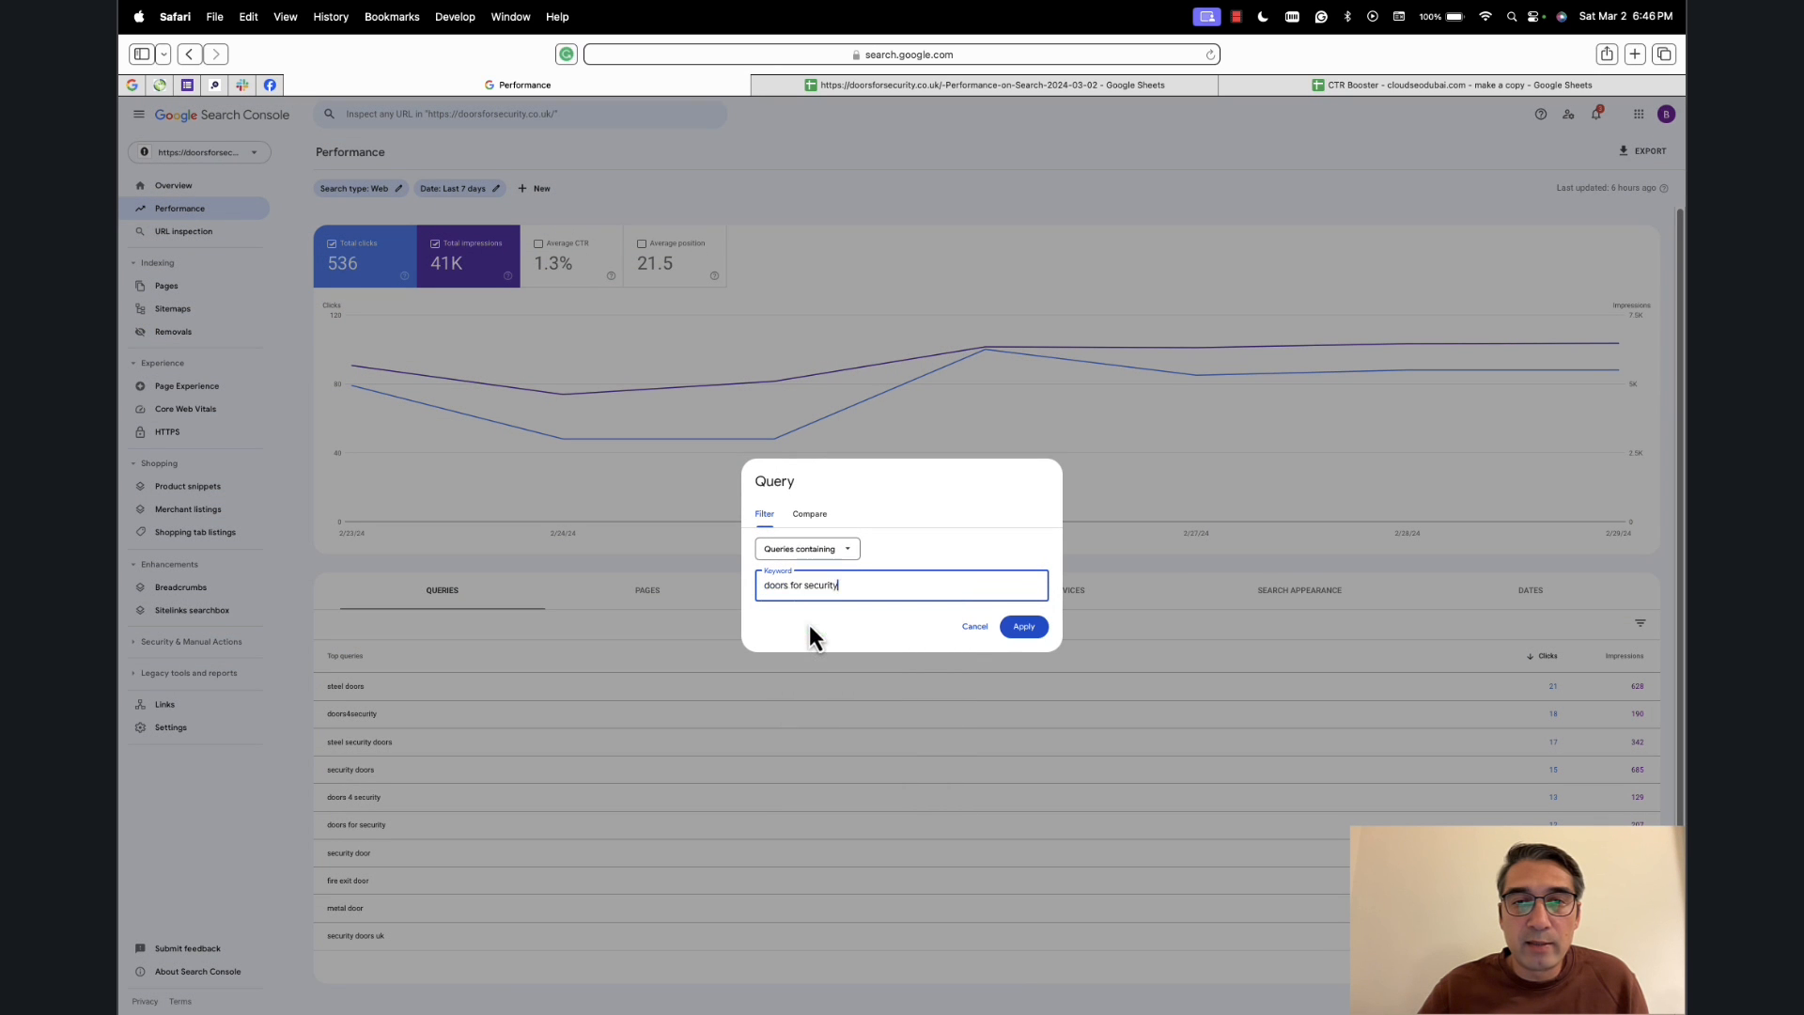
{"action": "left_click", "coordinate": [1024, 625]}
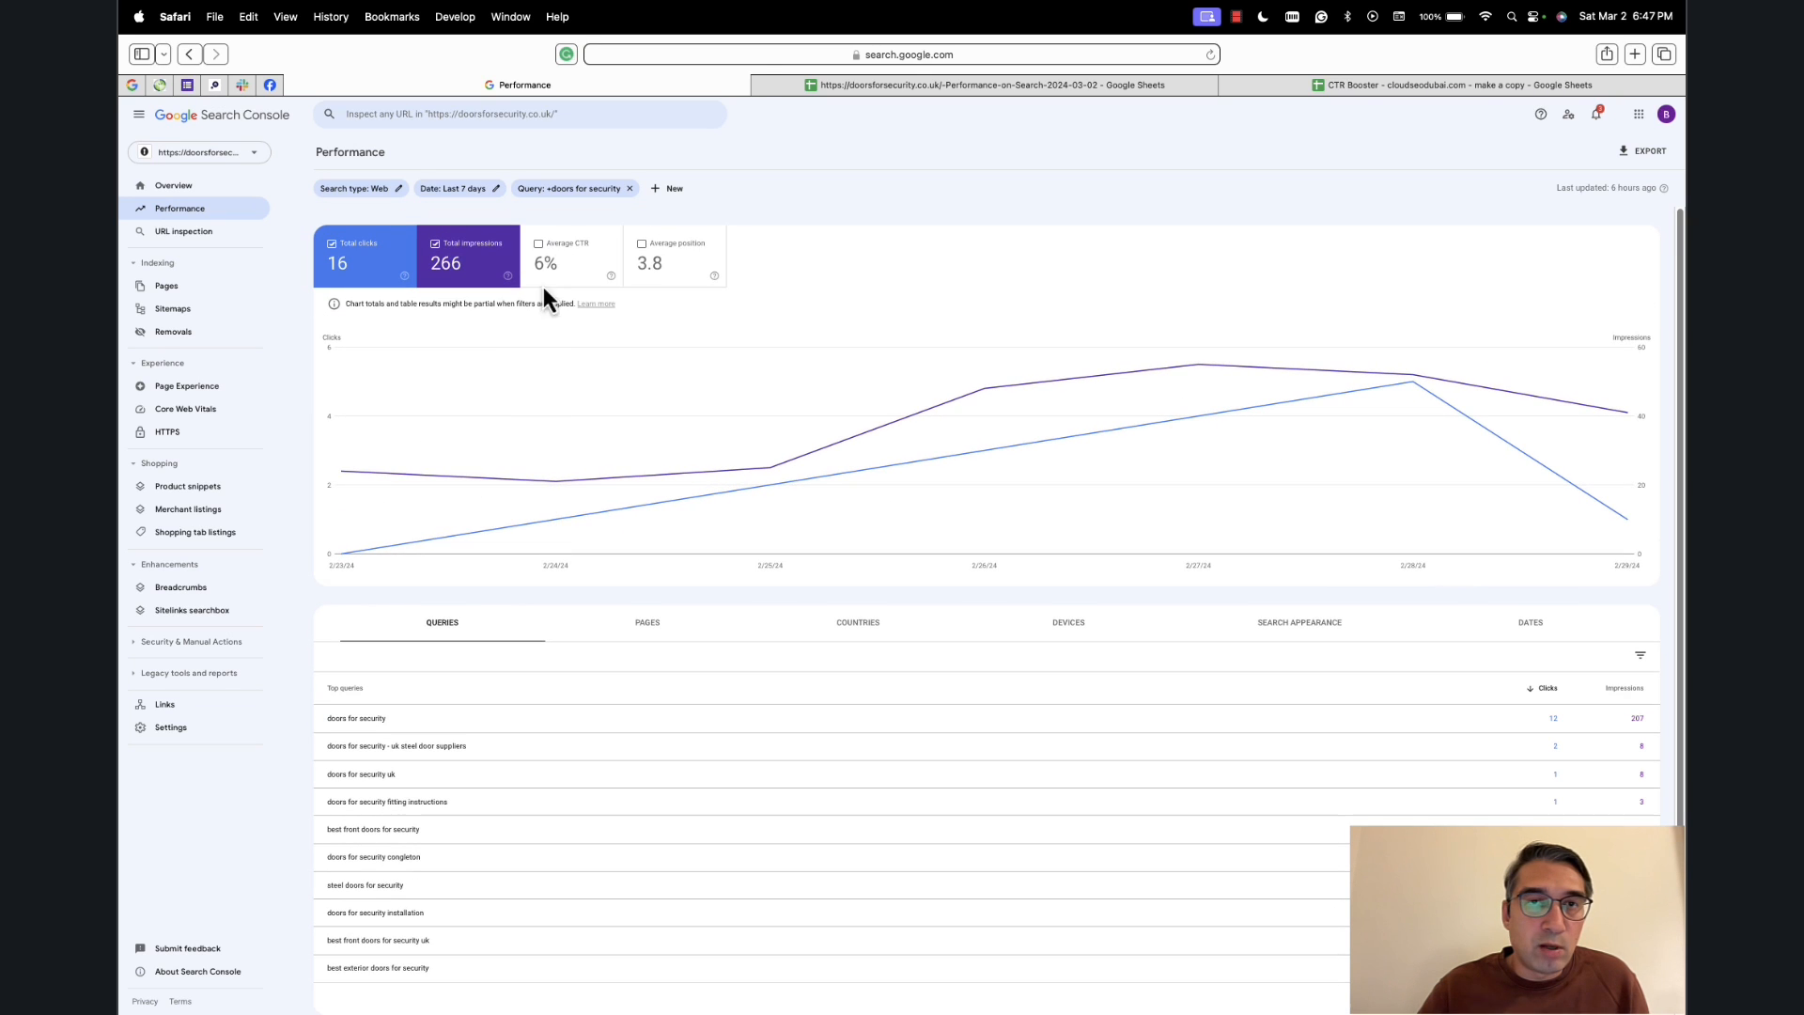
List the pages ranking for exact 'doors for security' and right-click the homepage URL.
{"action": "scroll", "scroll_direction": "down", "scroll_amount": 3}
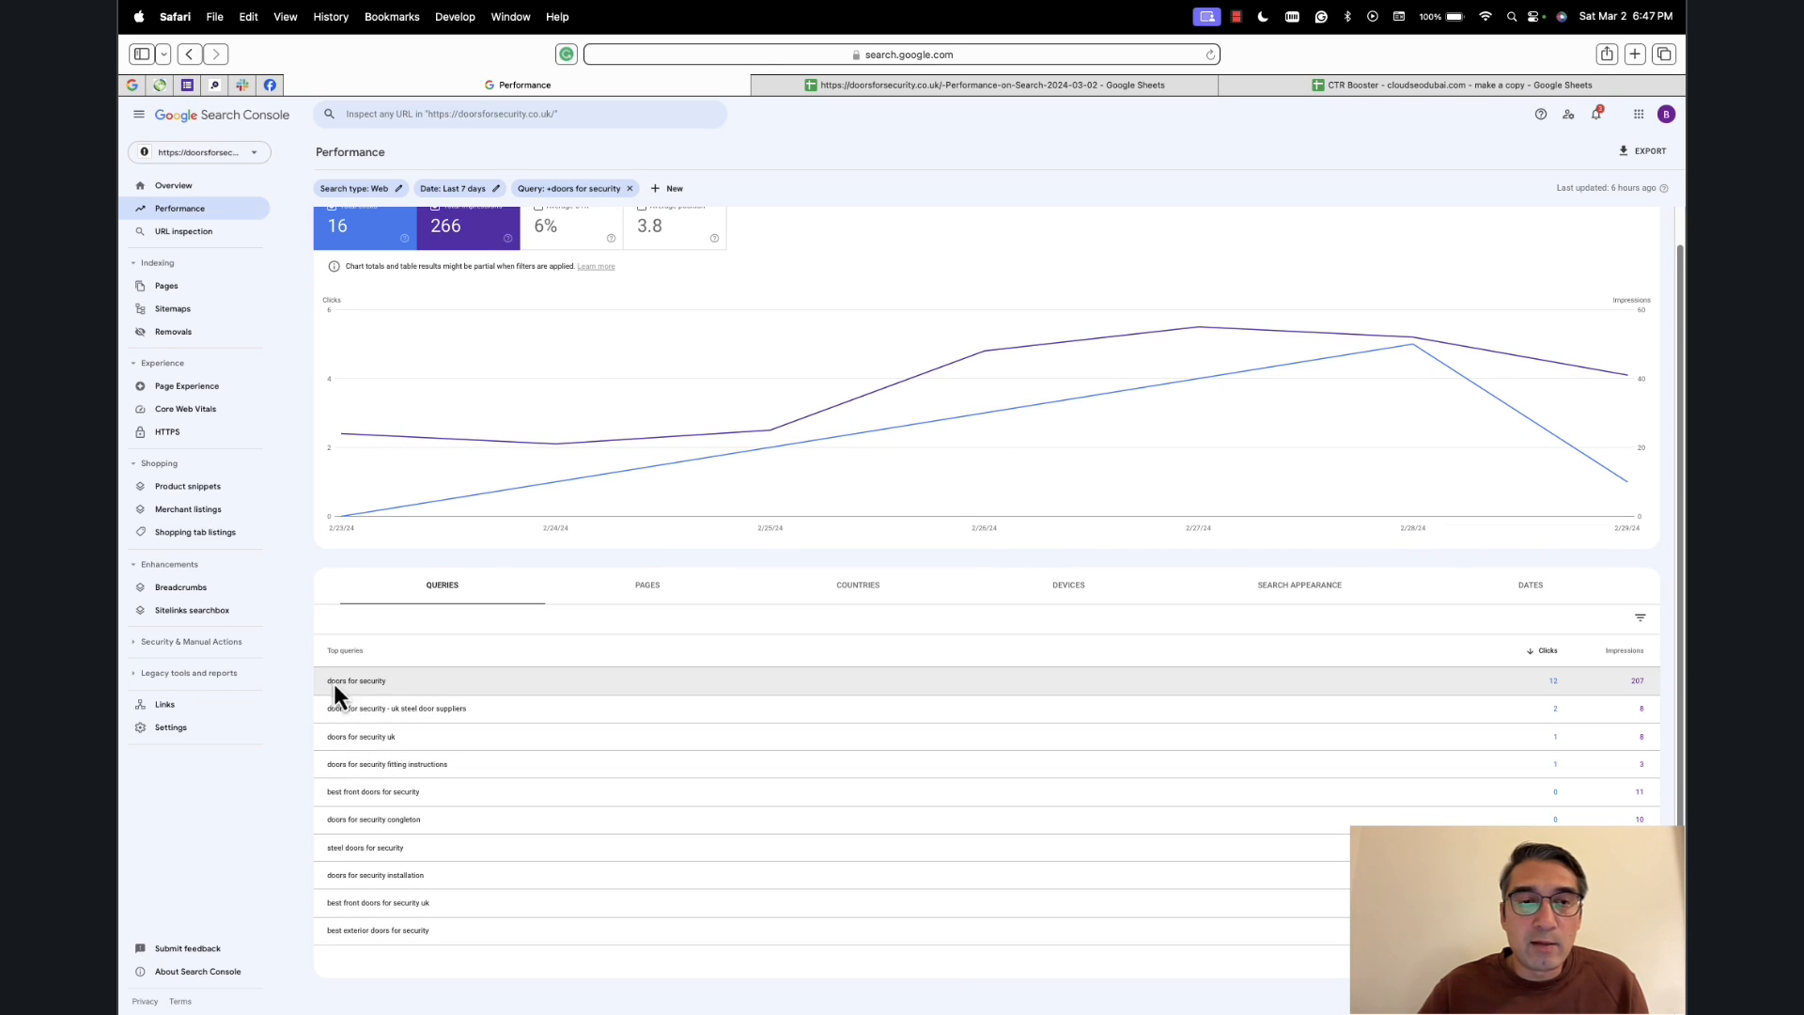
{"action": "mouse_move", "coordinate": [369, 700]}
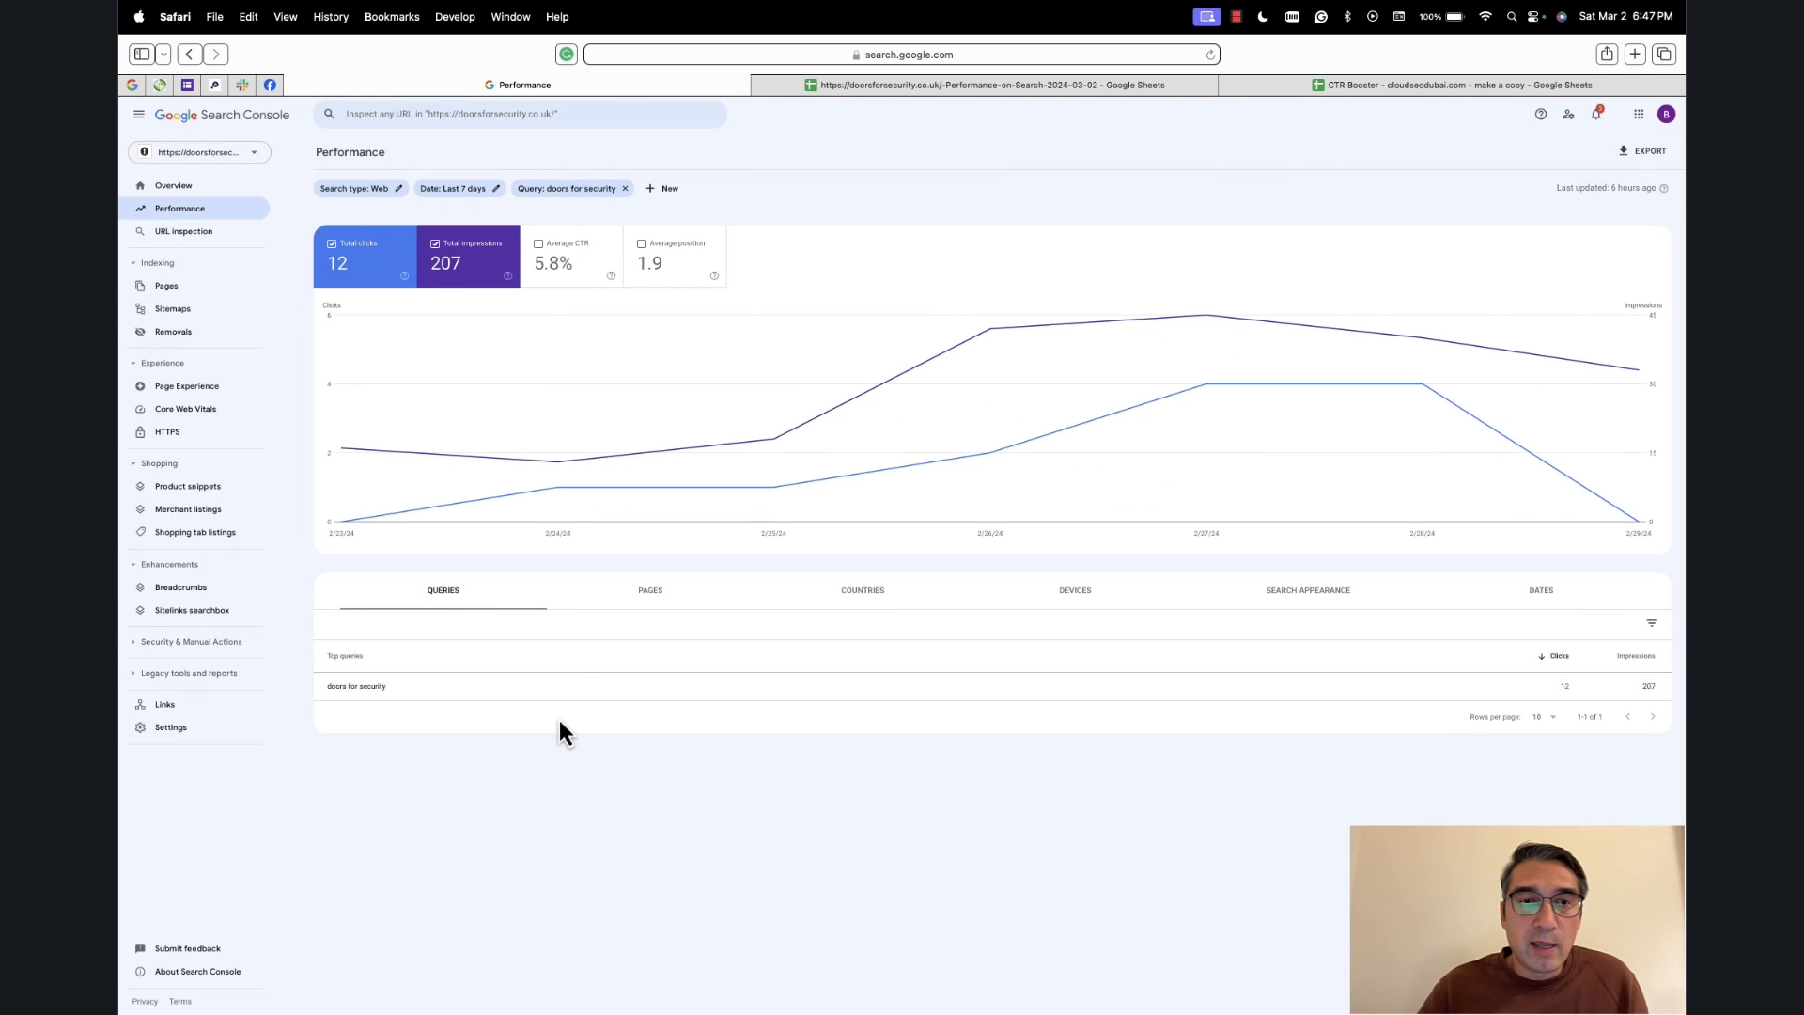
{"action": "mouse_move", "coordinate": [645, 609]}
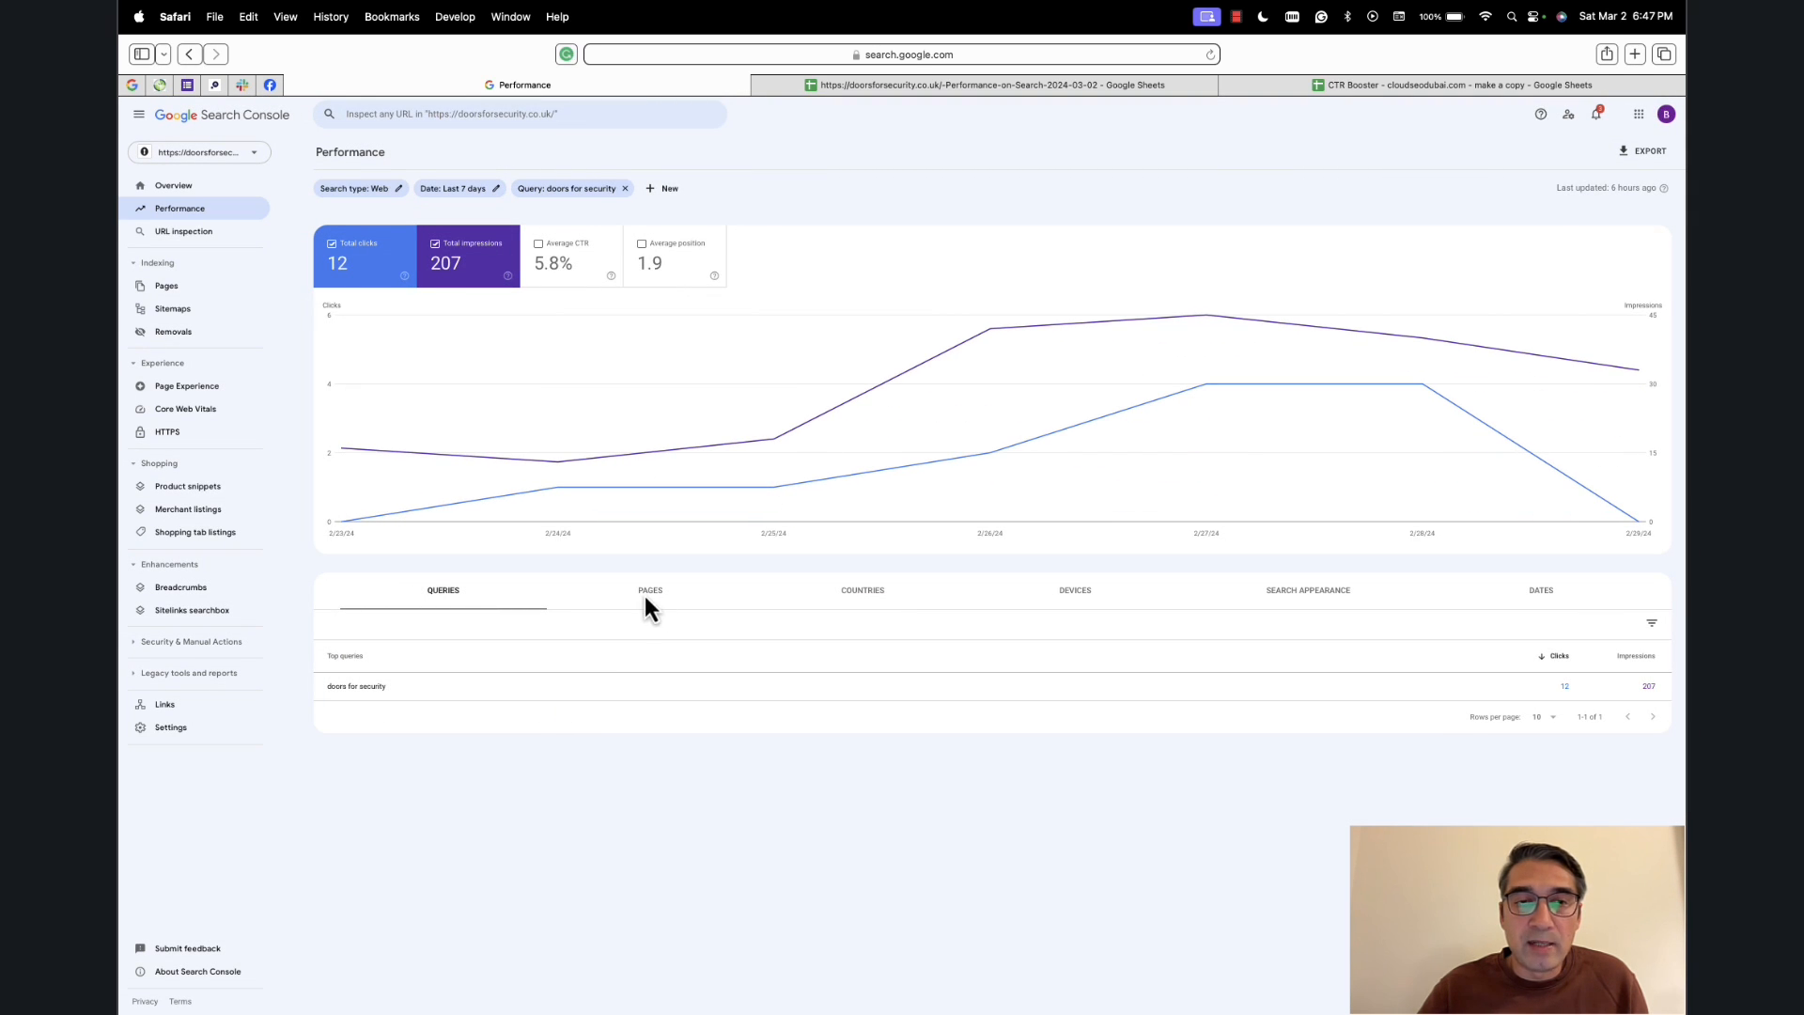
{"action": "left_click", "coordinate": [650, 590]}
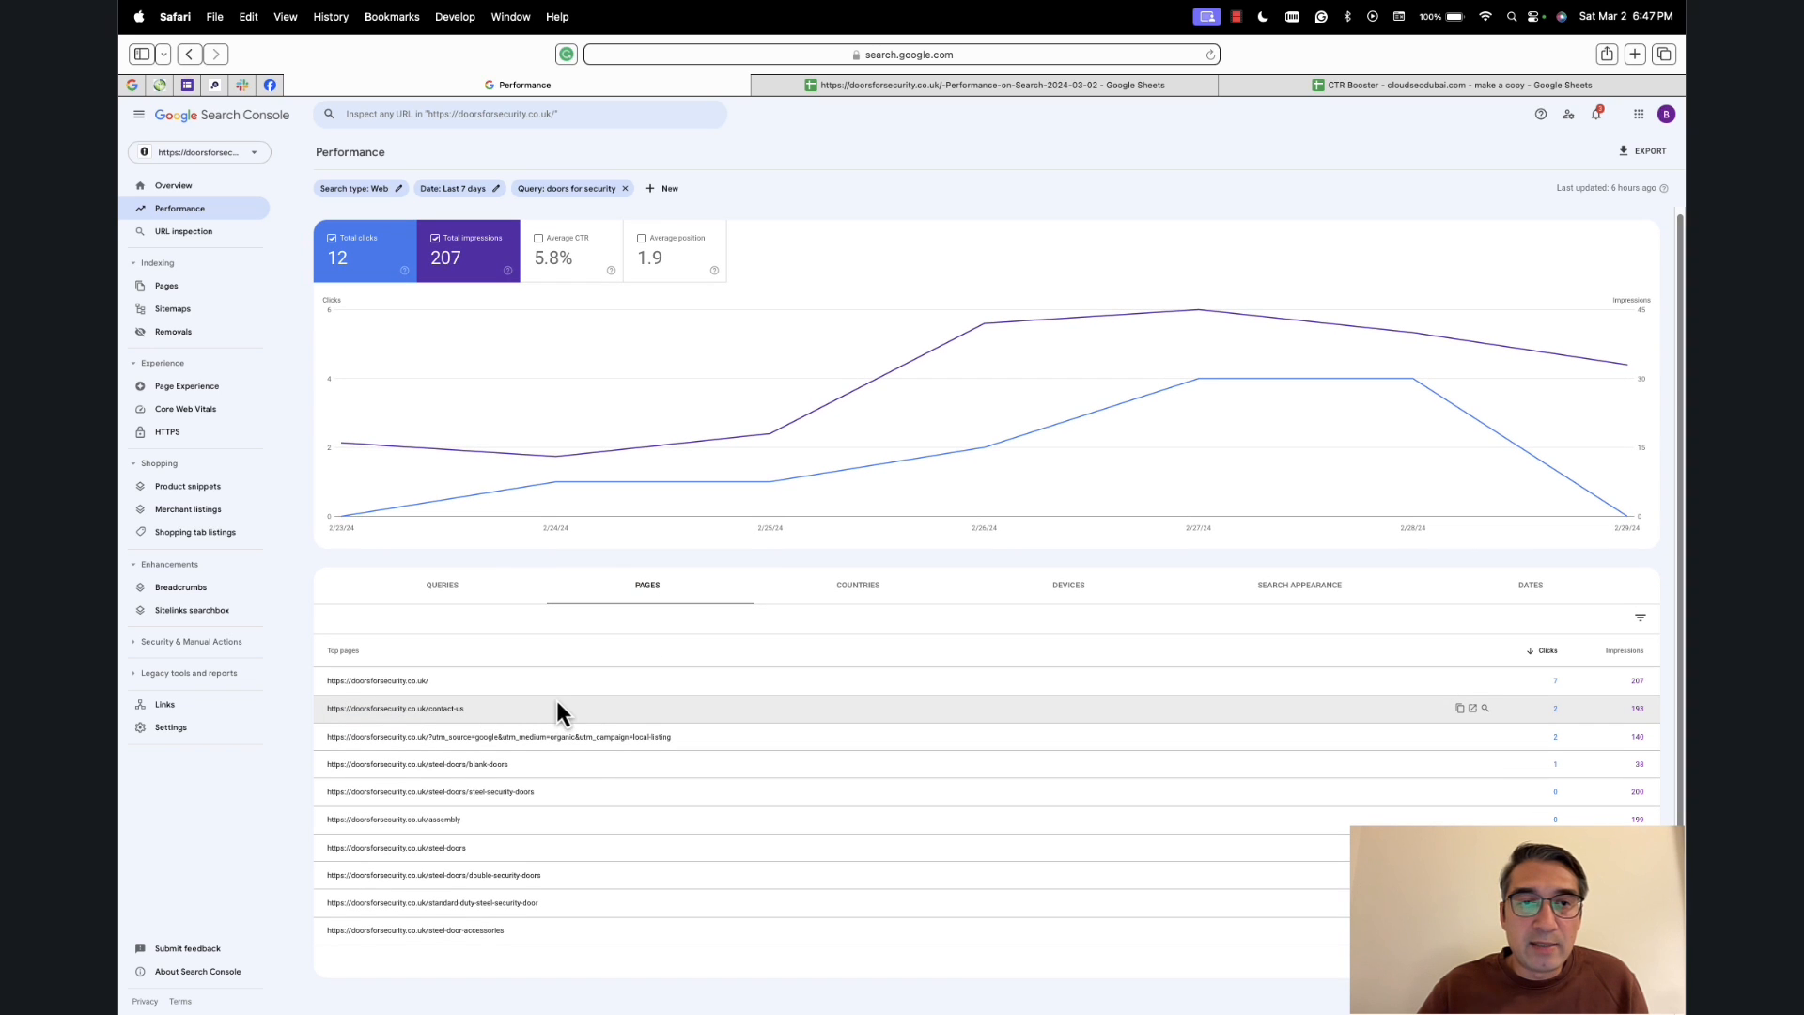
{"action": "mouse_move", "coordinate": [628, 755]}
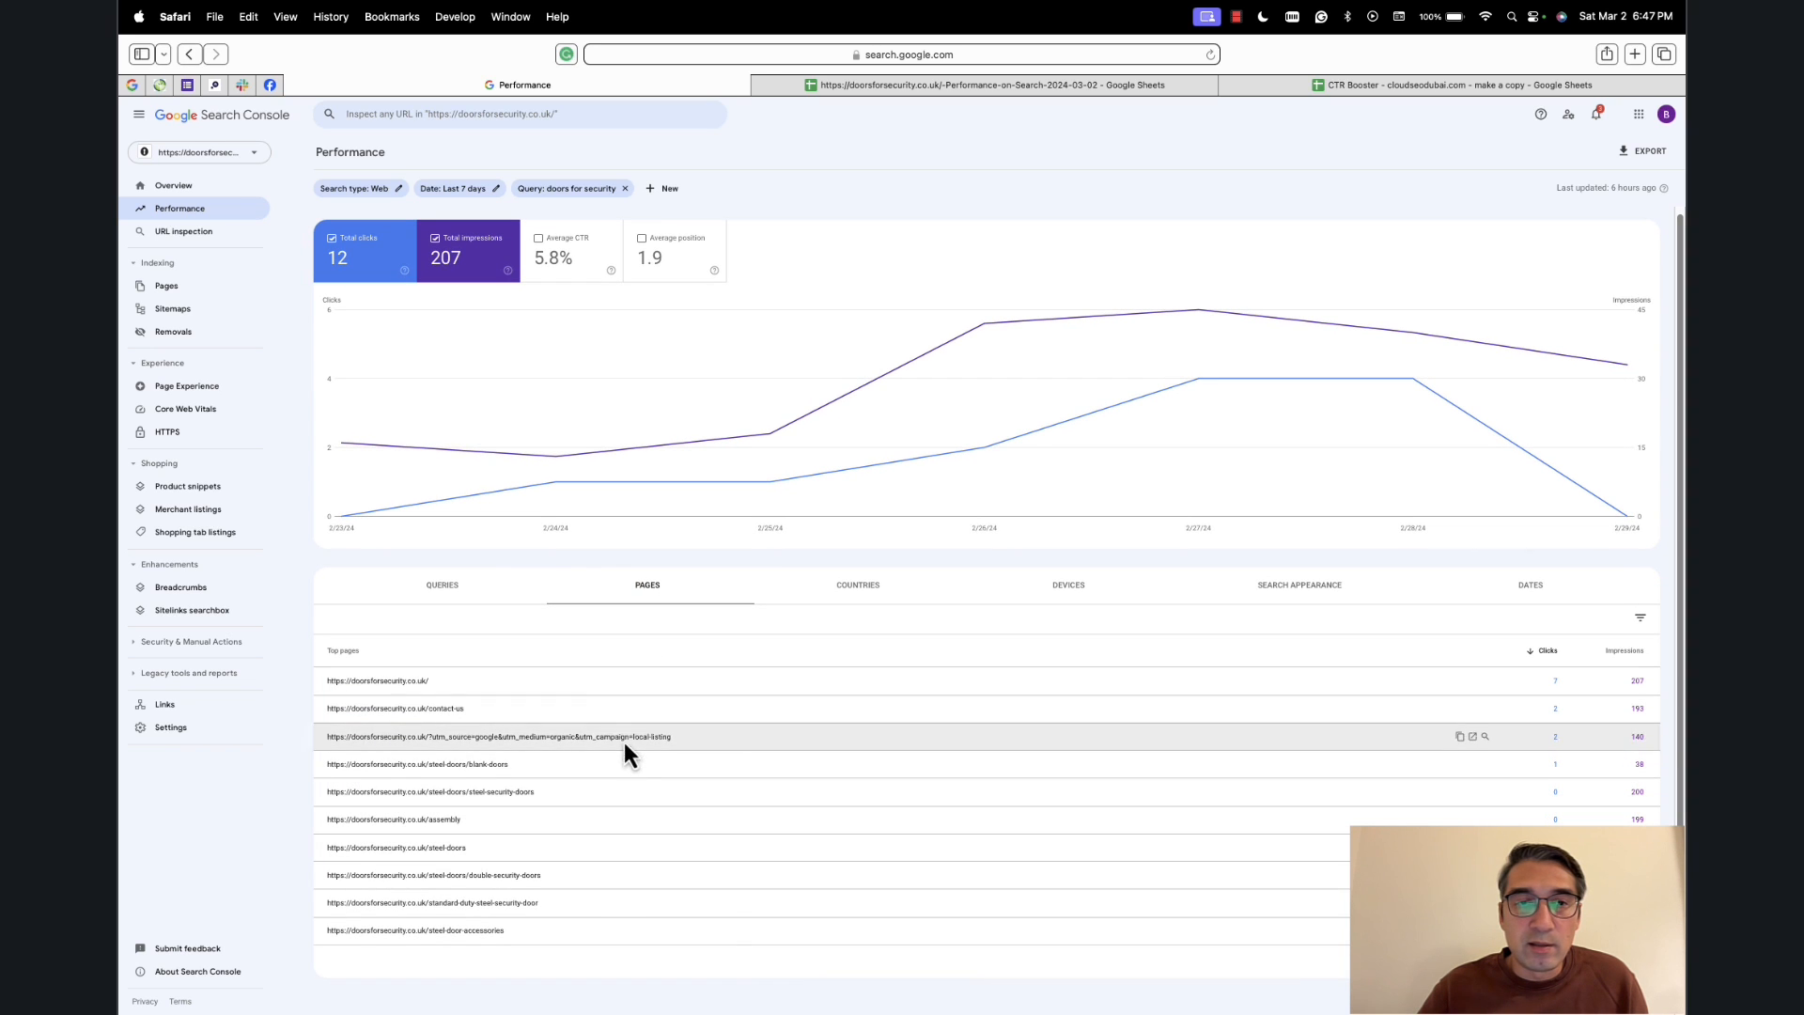
{"action": "mouse_move", "coordinate": [472, 696]}
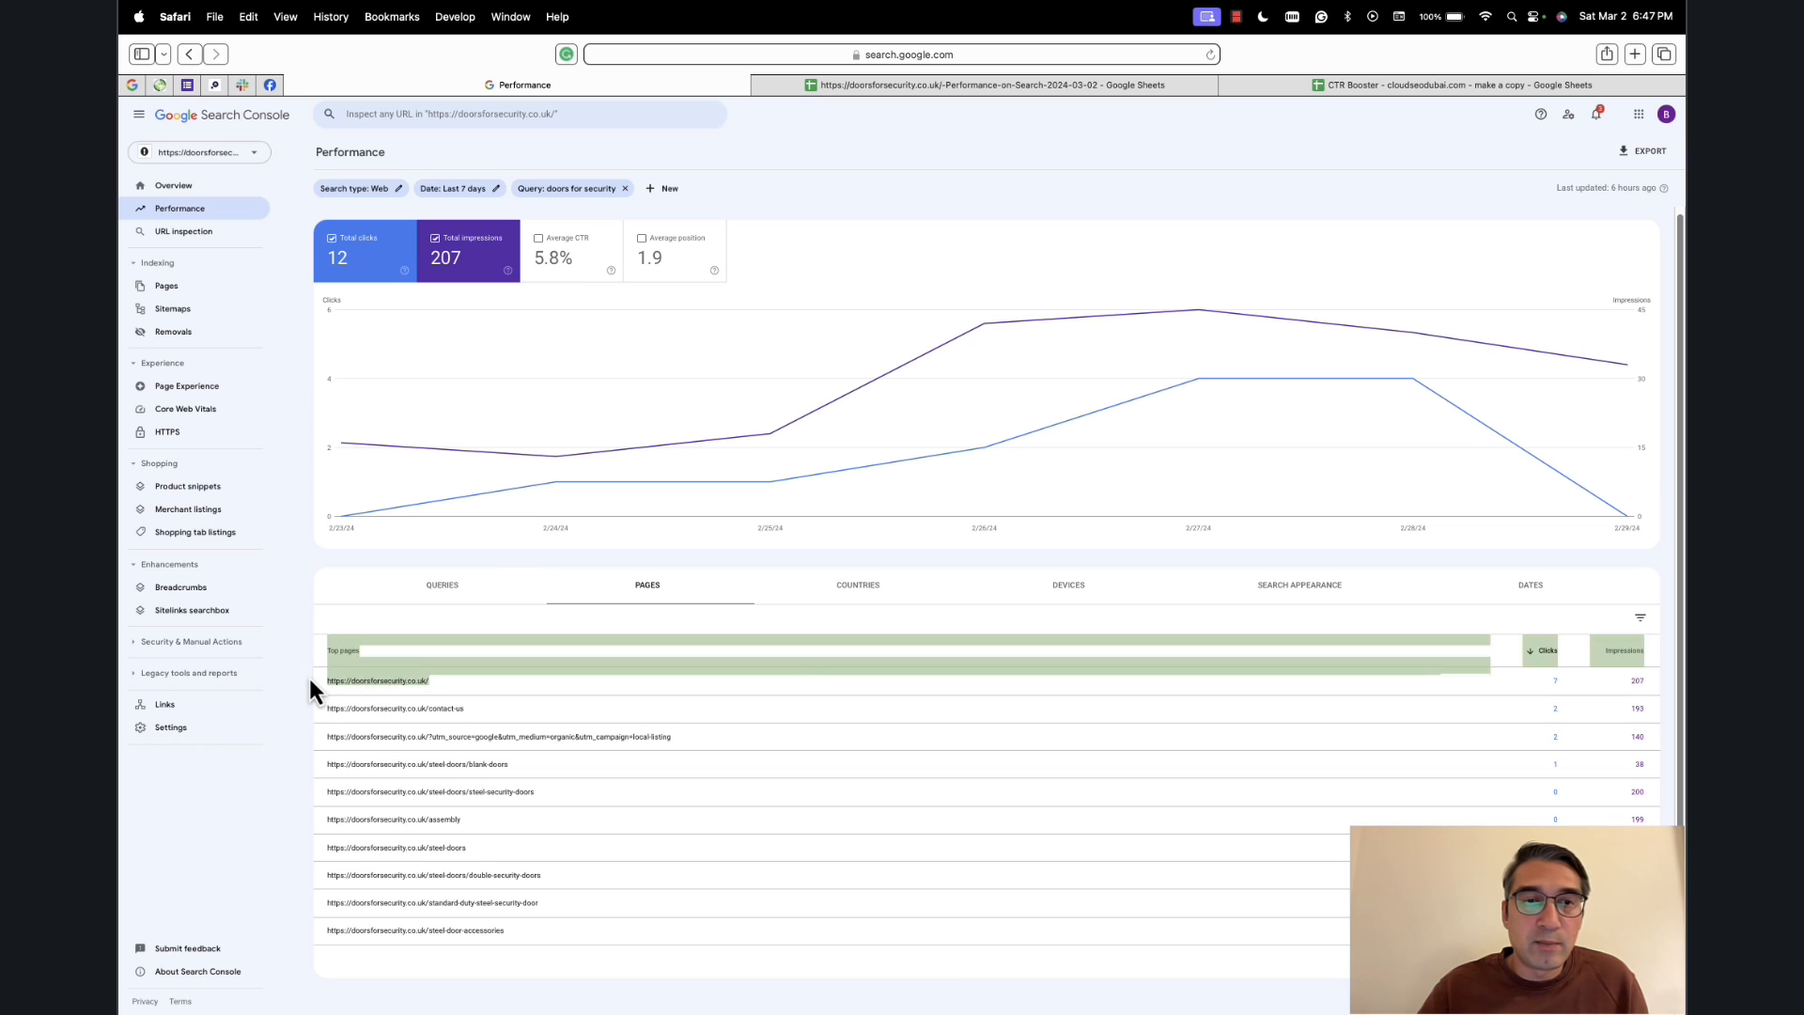
{"action": "right_click", "coordinate": [368, 681]}
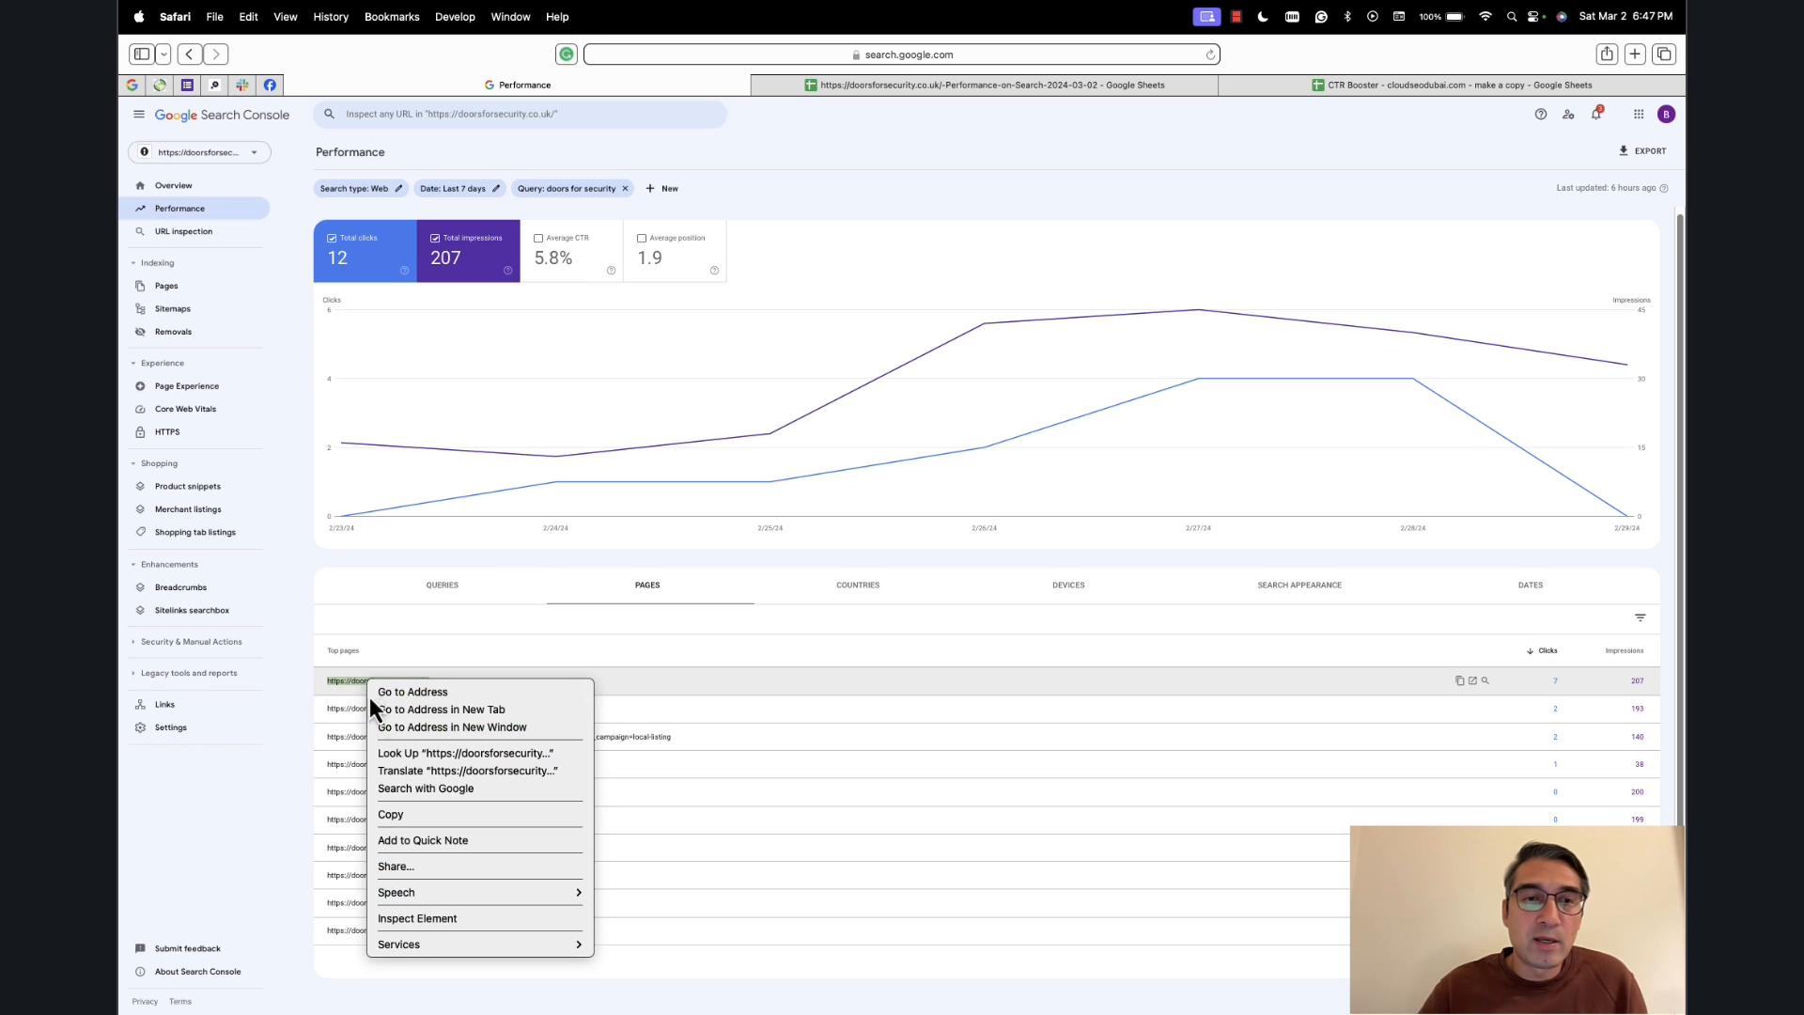
{"action": "mouse_move", "coordinate": [1309, 107]}
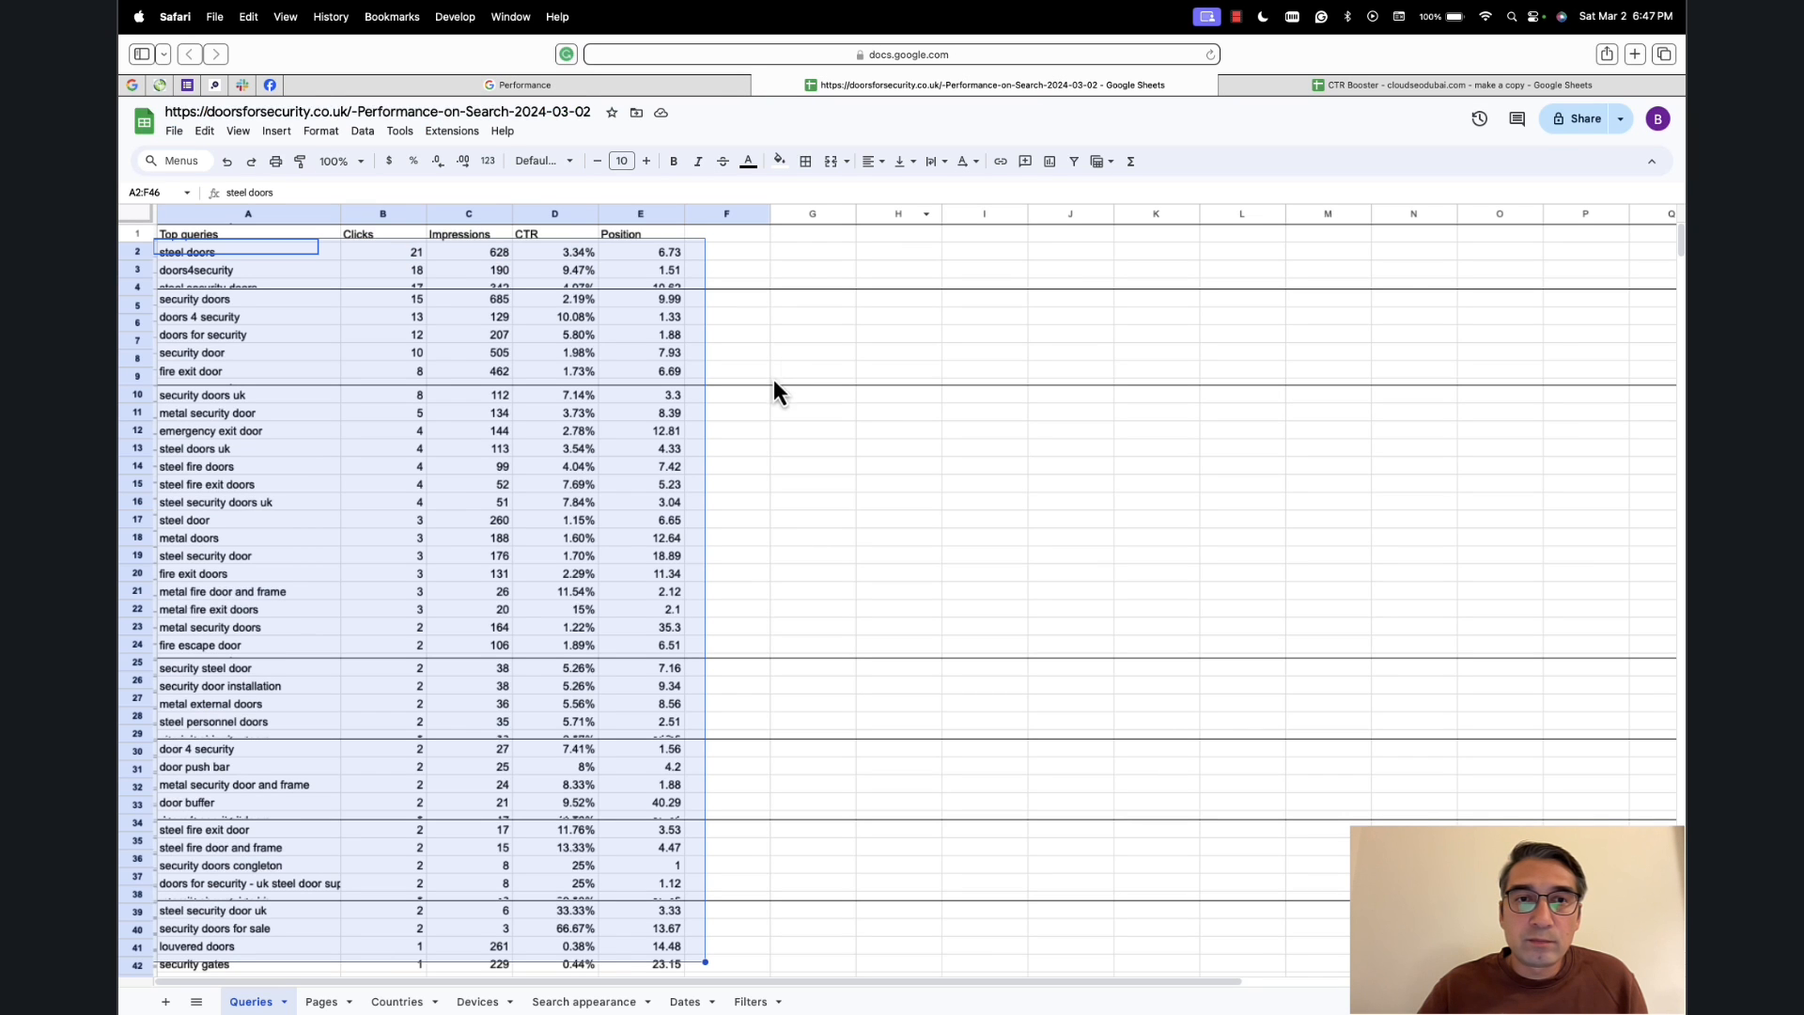
In CTR Booster, select the fire exit door and security door rows to compare CTR with benchmark.
{"action": "left_click", "coordinate": [1451, 85]}
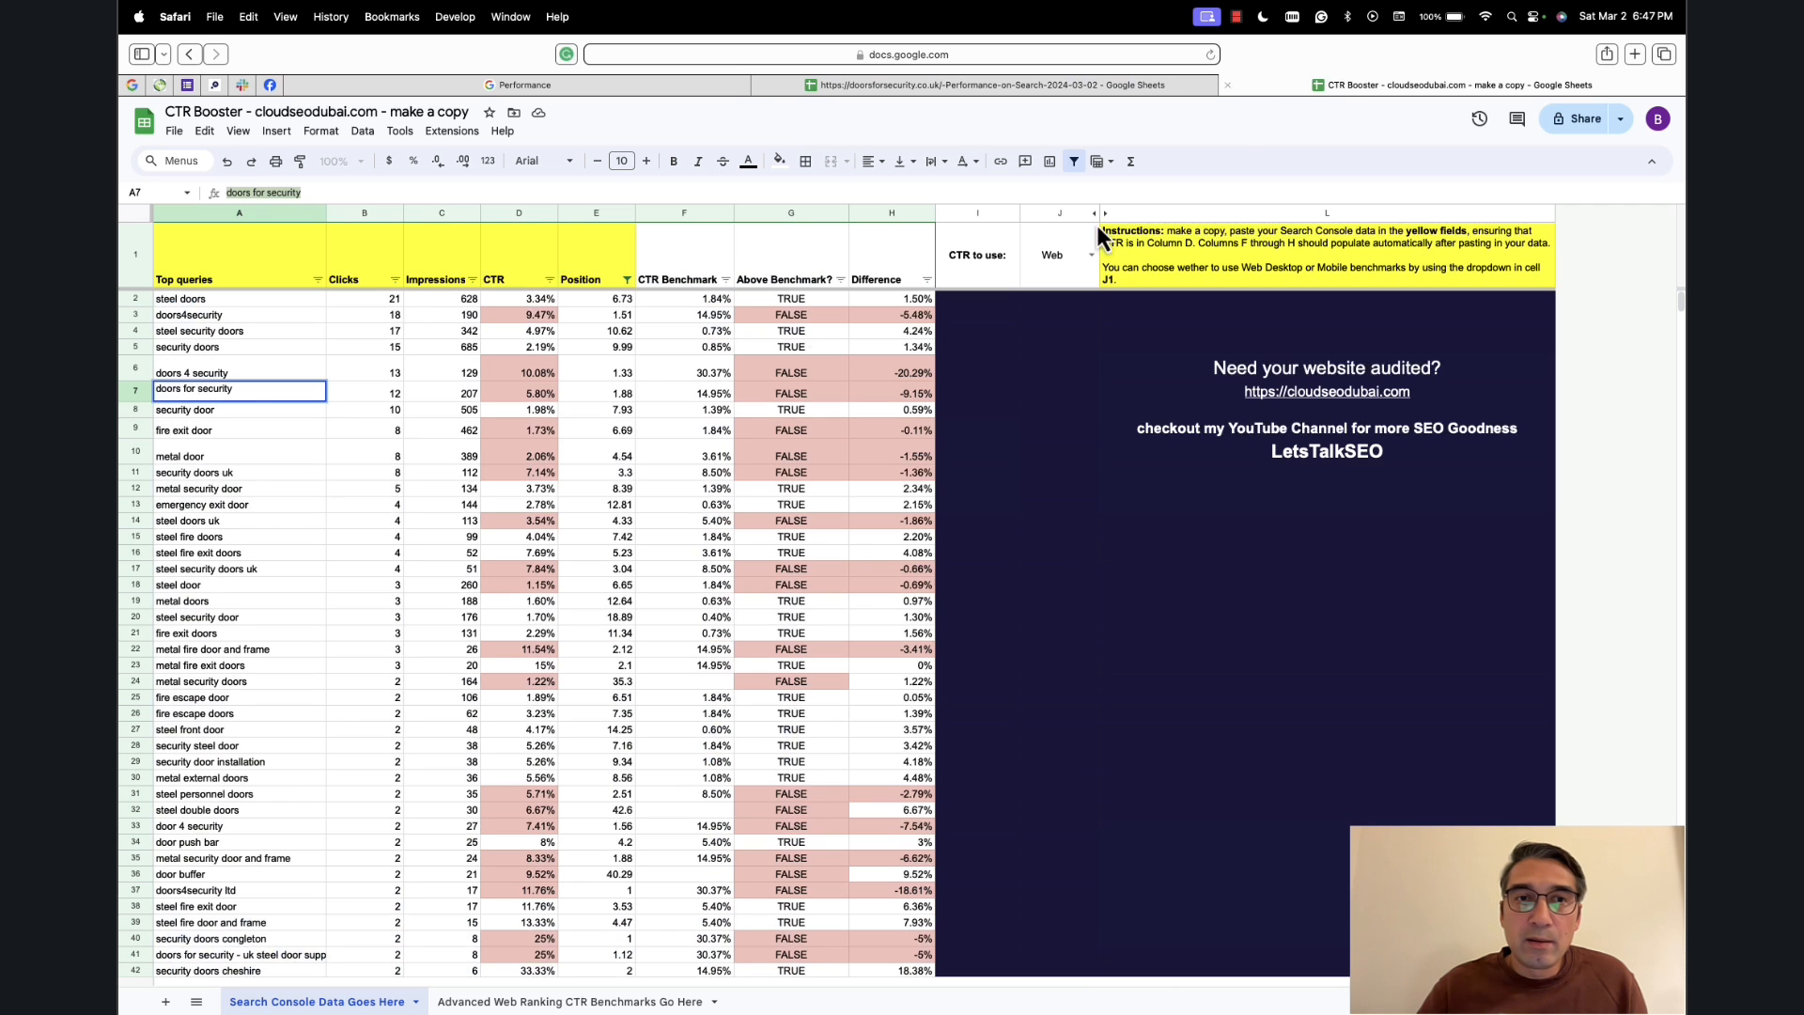
{"action": "left_click", "coordinate": [184, 429]}
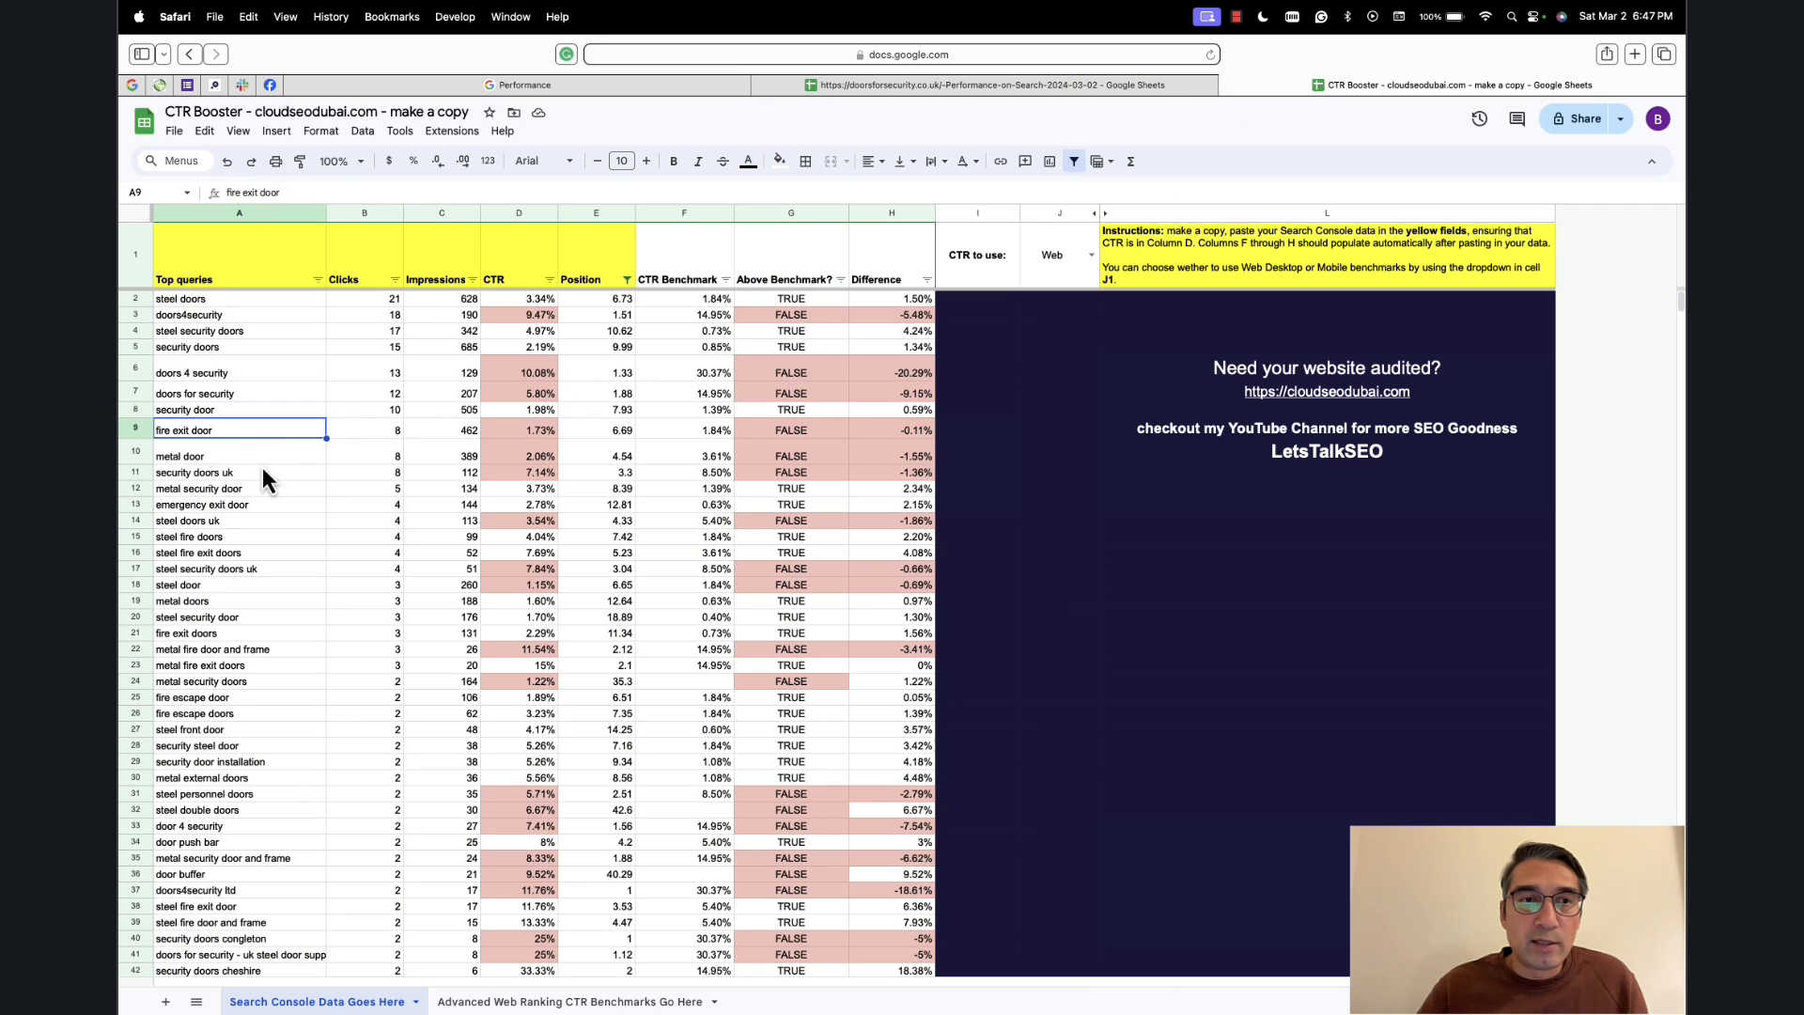
{"action": "left_click", "coordinate": [216, 410]}
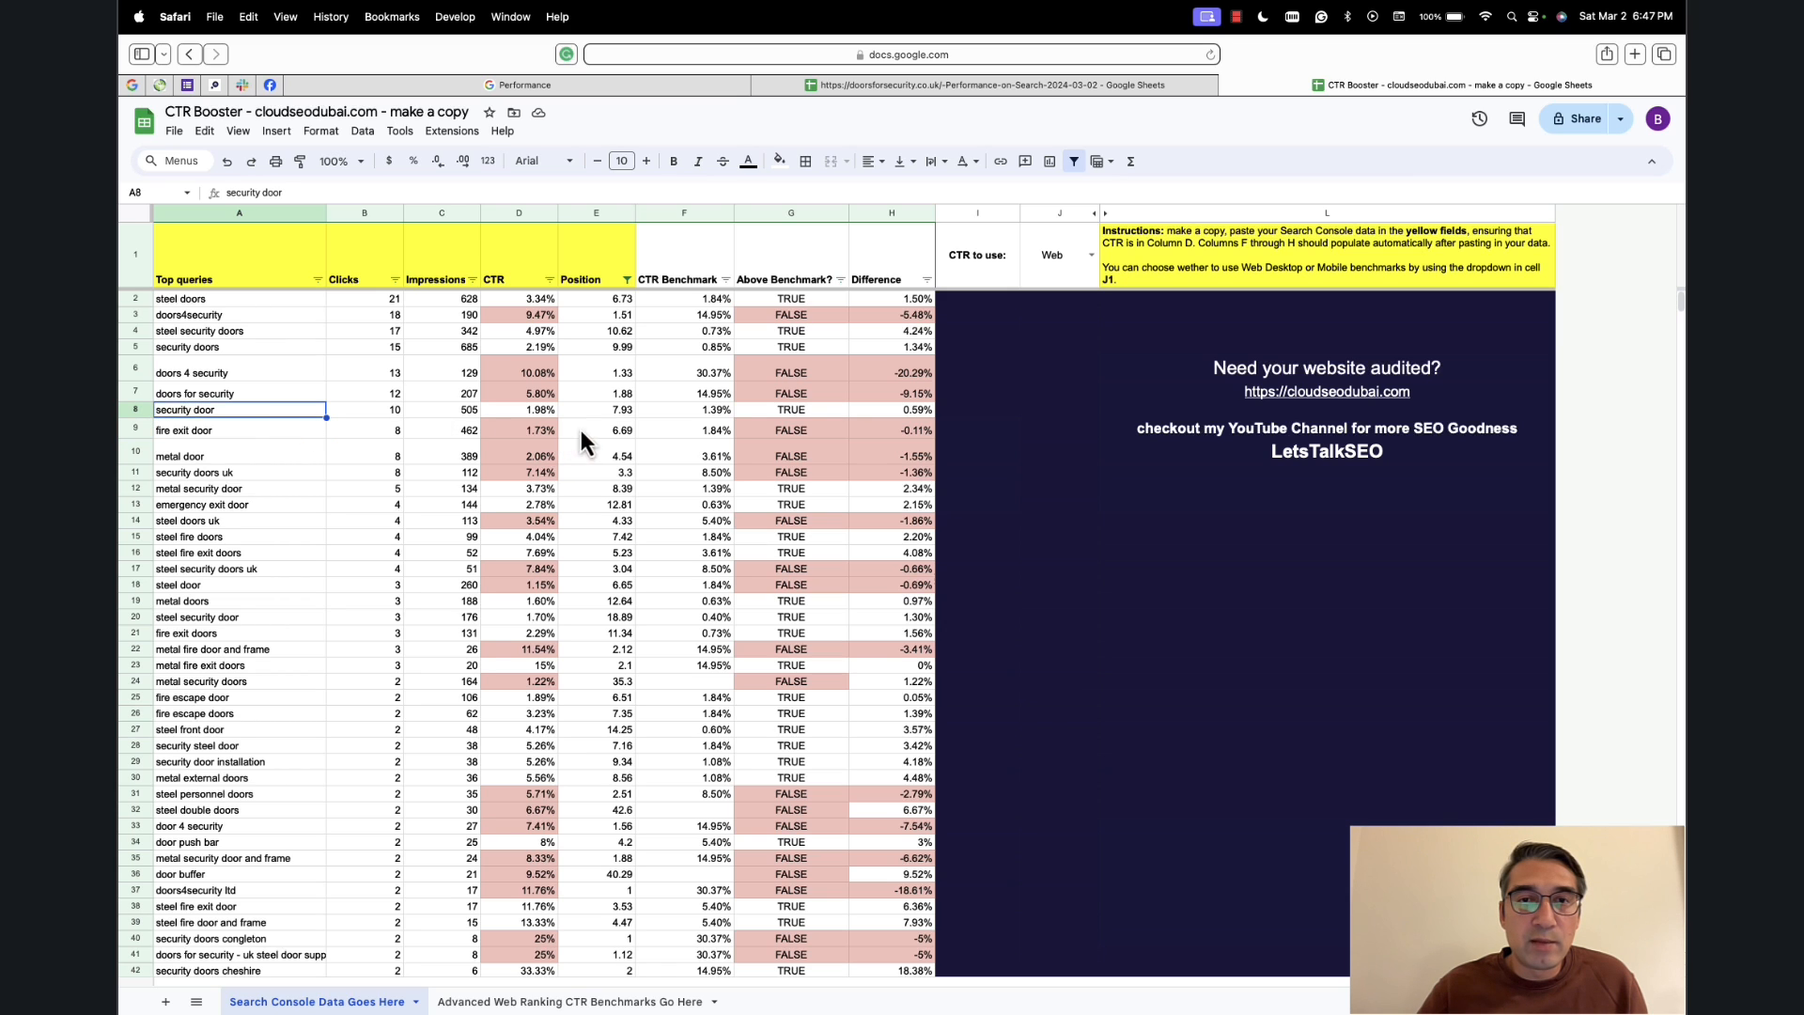
{"action": "mouse_move", "coordinate": [770, 443]}
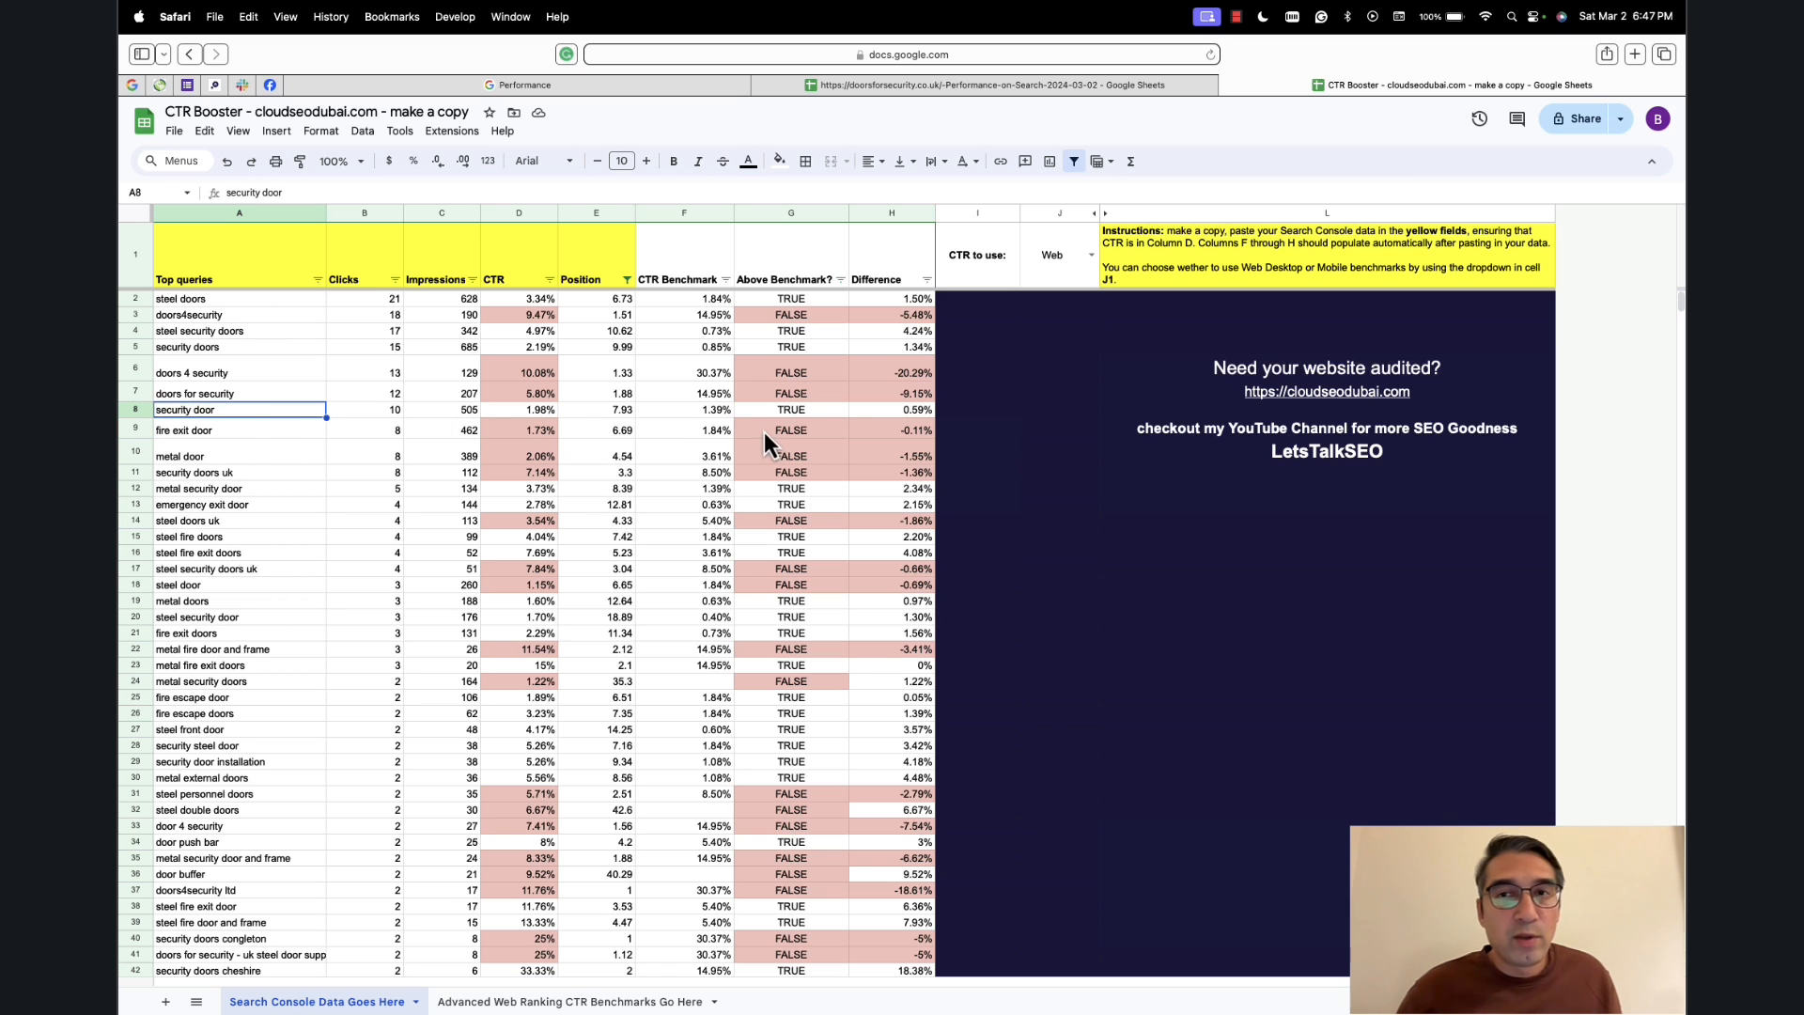
{"action": "mouse_move", "coordinate": [743, 421]}
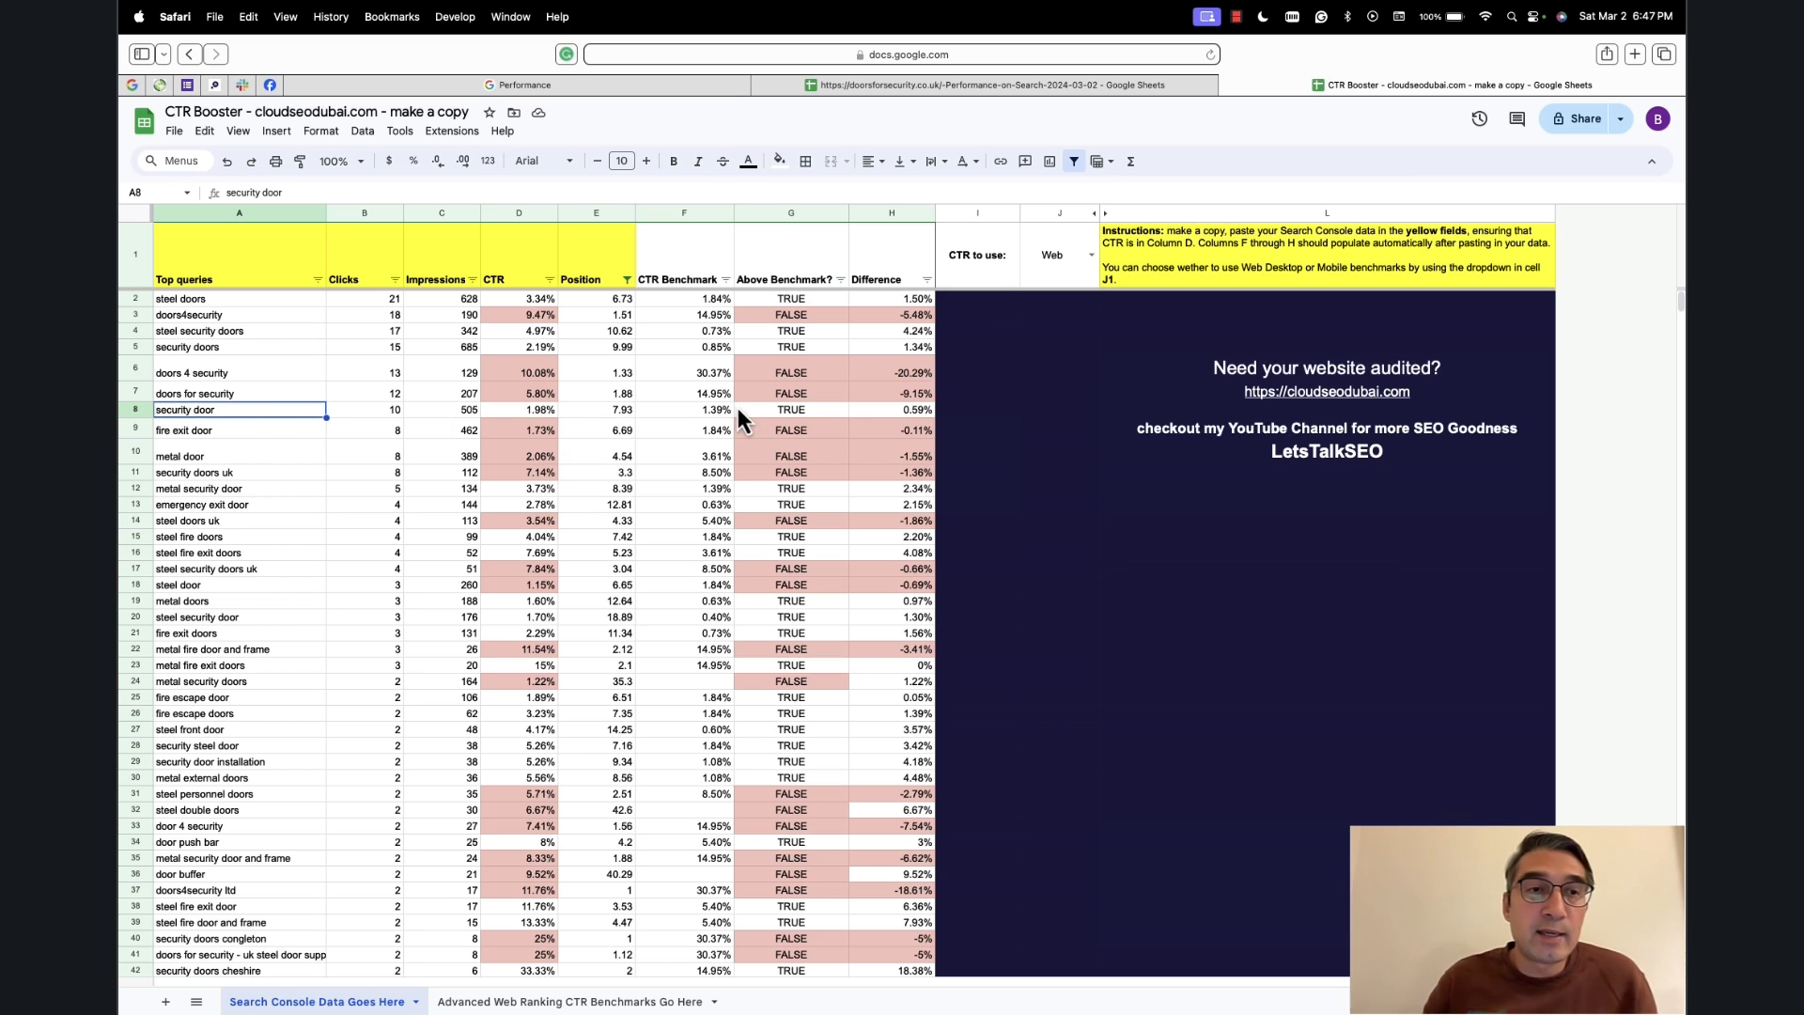
{"action": "mouse_move", "coordinate": [655, 431]}
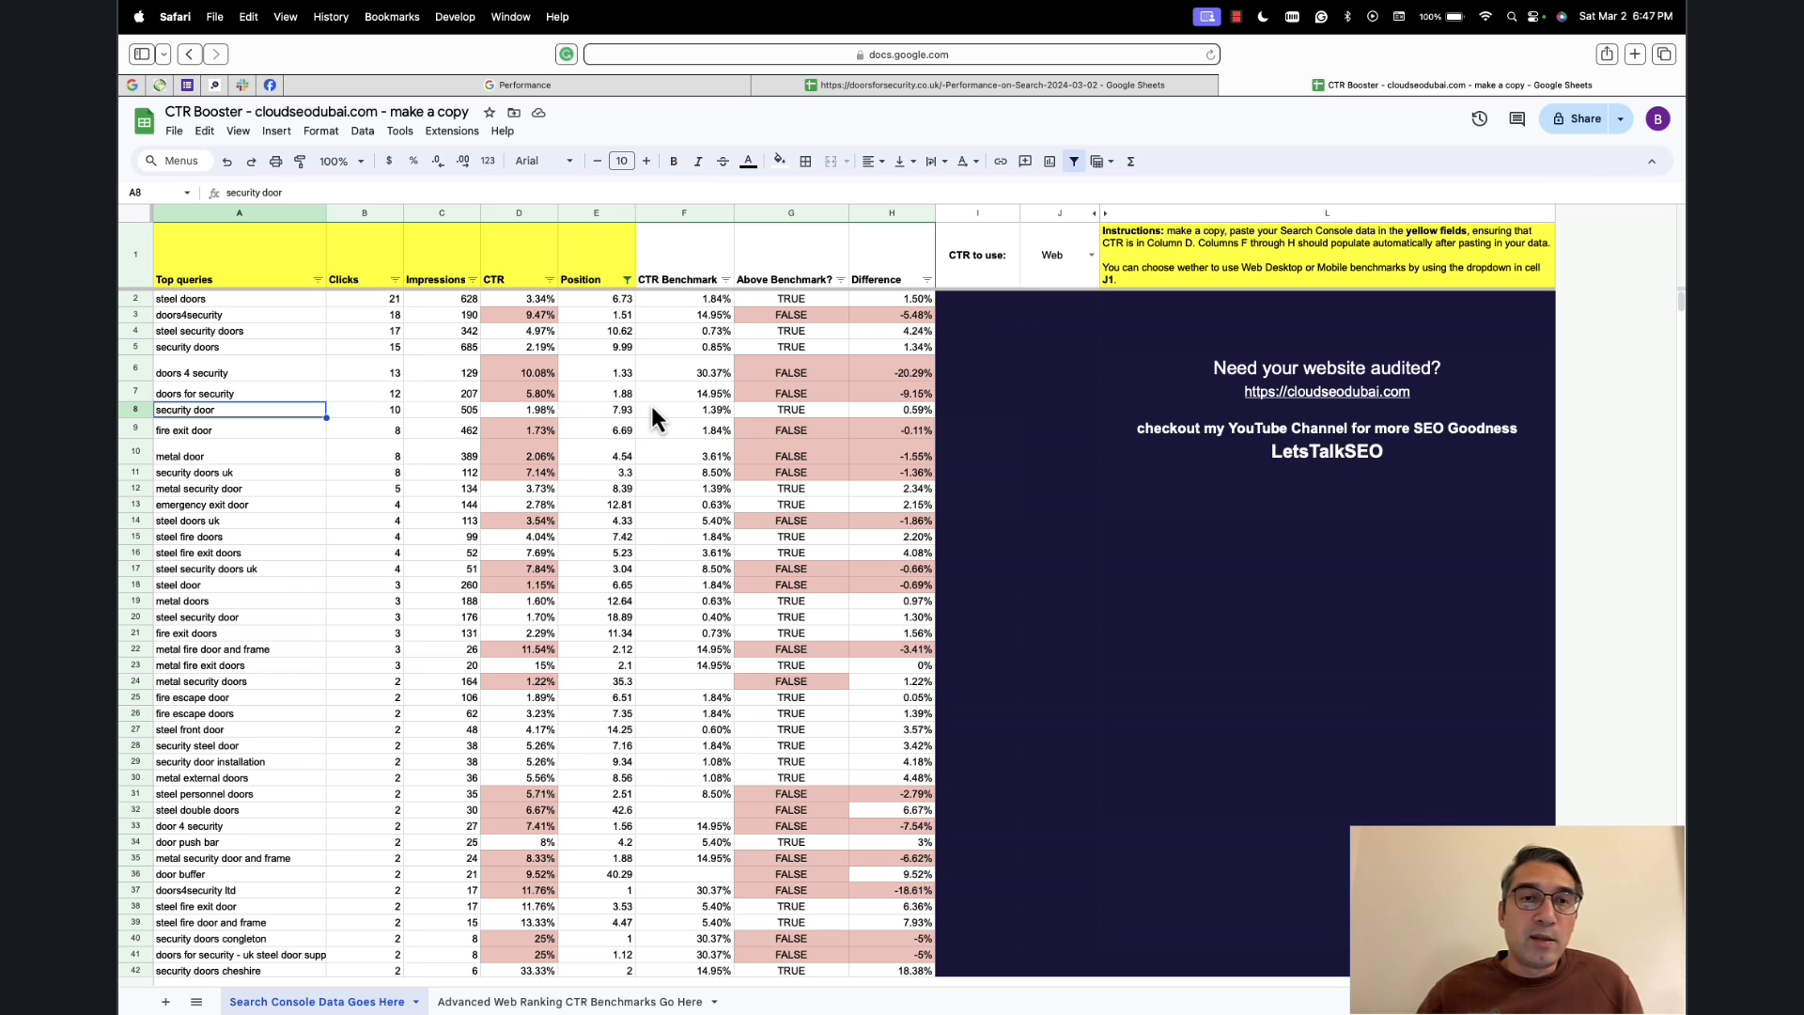
{"action": "mouse_move", "coordinate": [525, 465]}
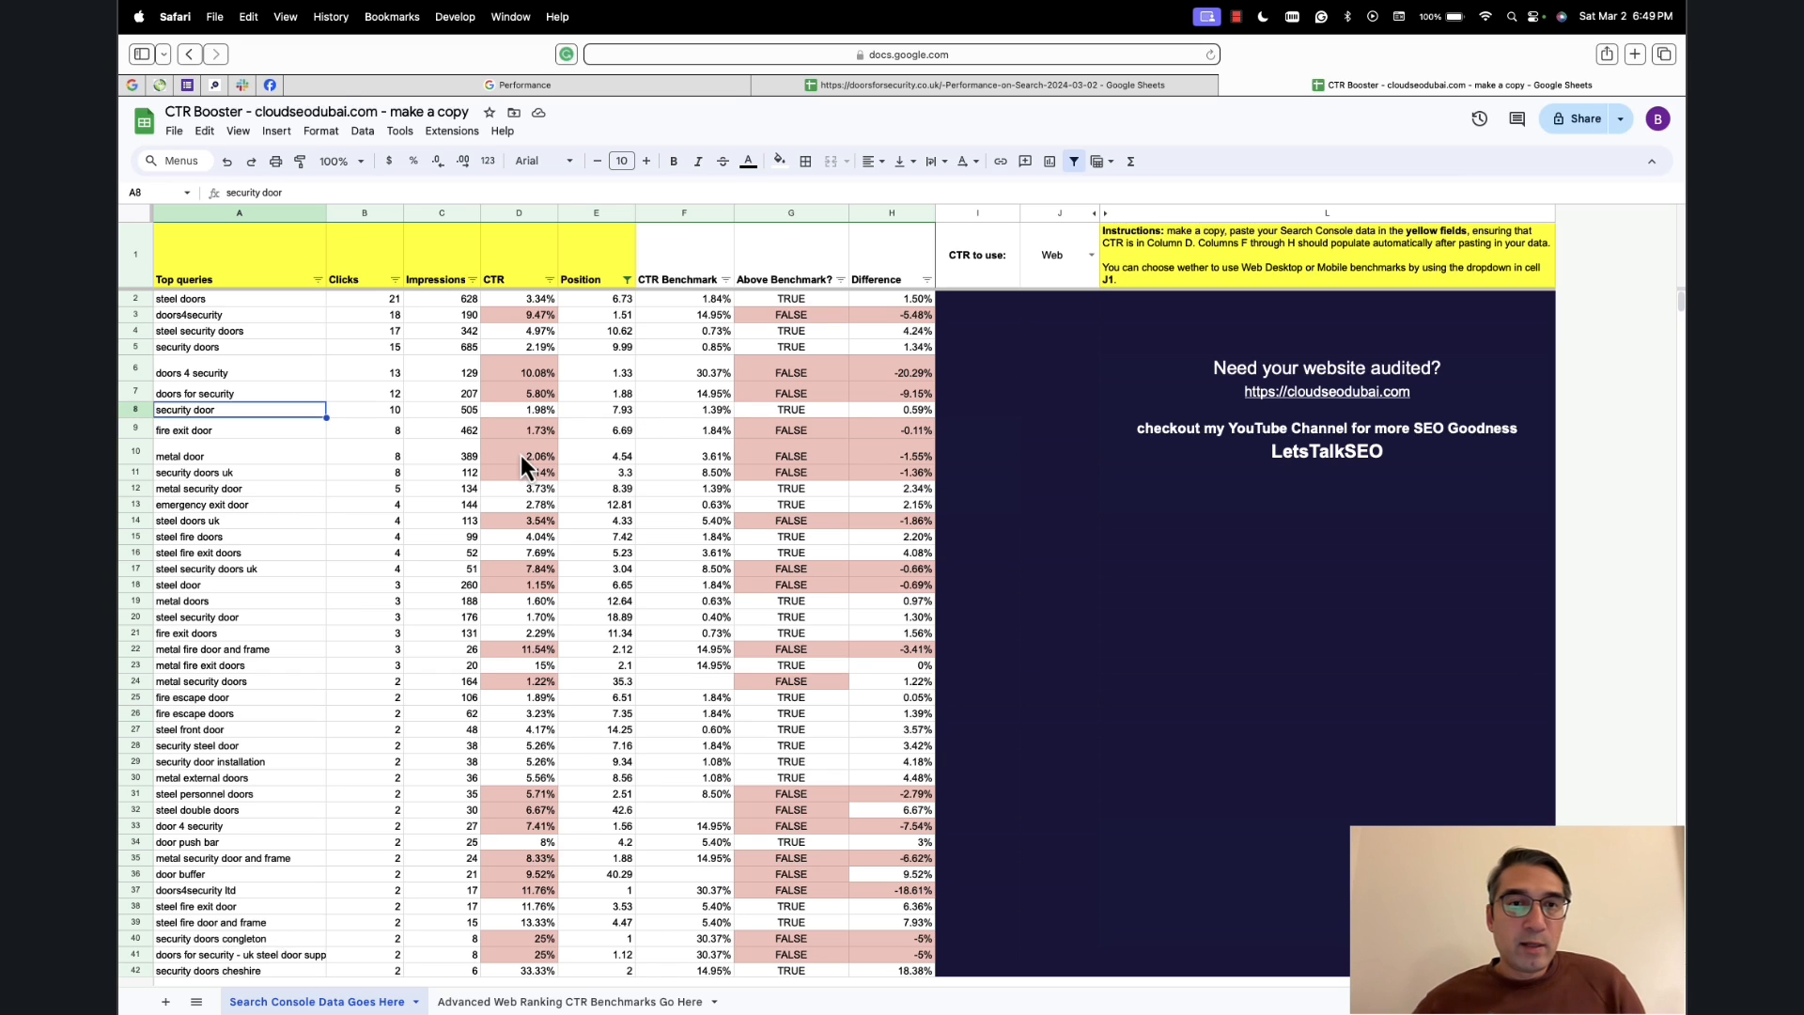
{"action": "mouse_move", "coordinate": [354, 394]}
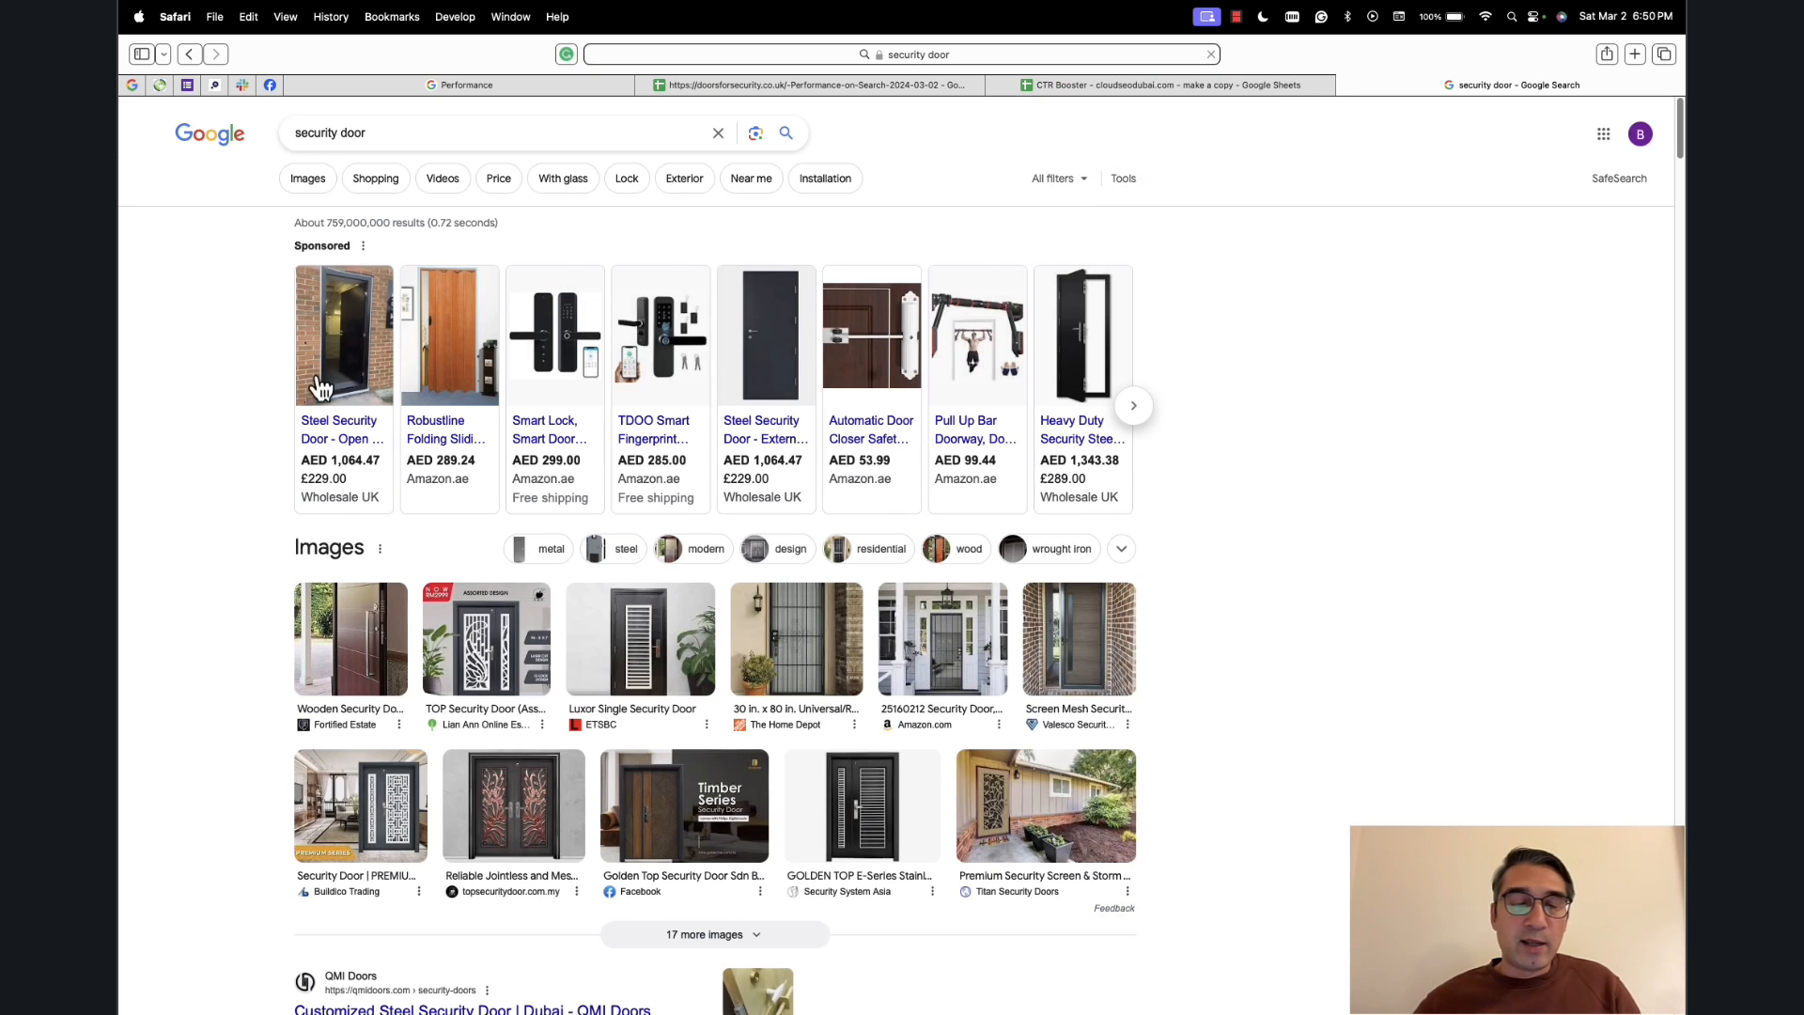
Scroll through the competing organic 'security door' listings and their titles.
{"action": "scroll", "scroll_direction": "down", "scroll_amount": 3}
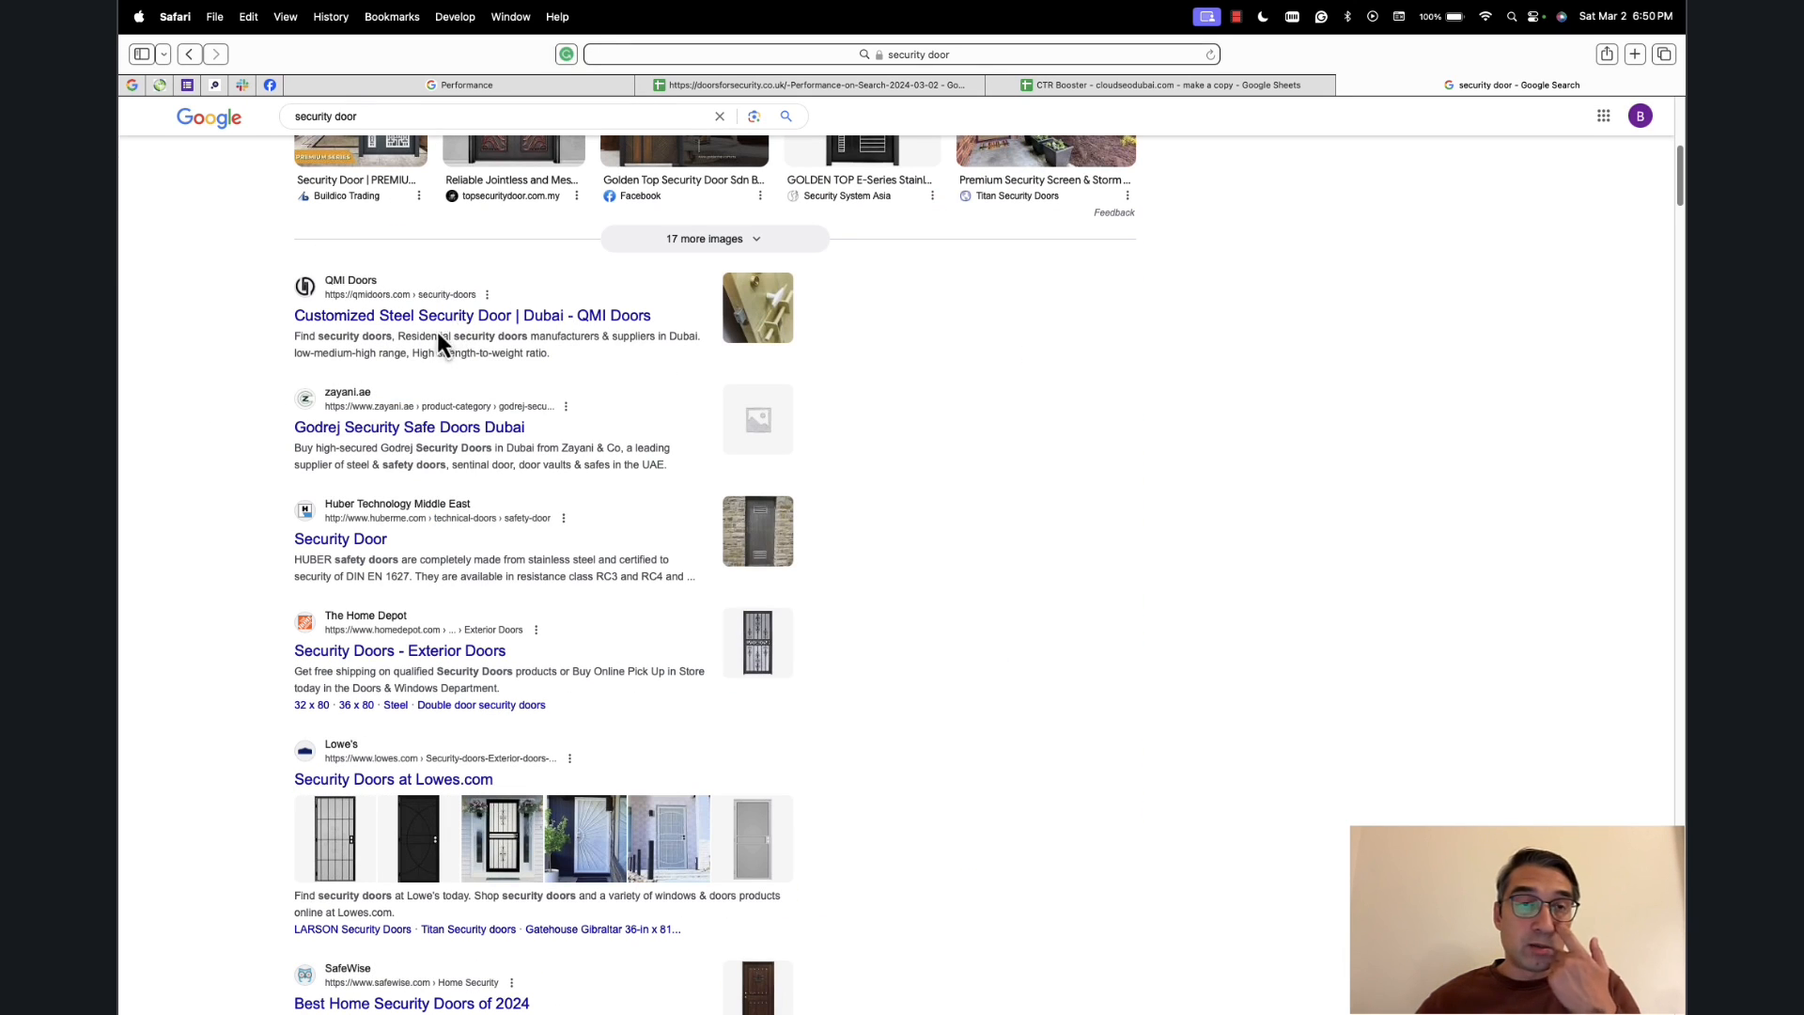
{"action": "mouse_move", "coordinate": [538, 342]}
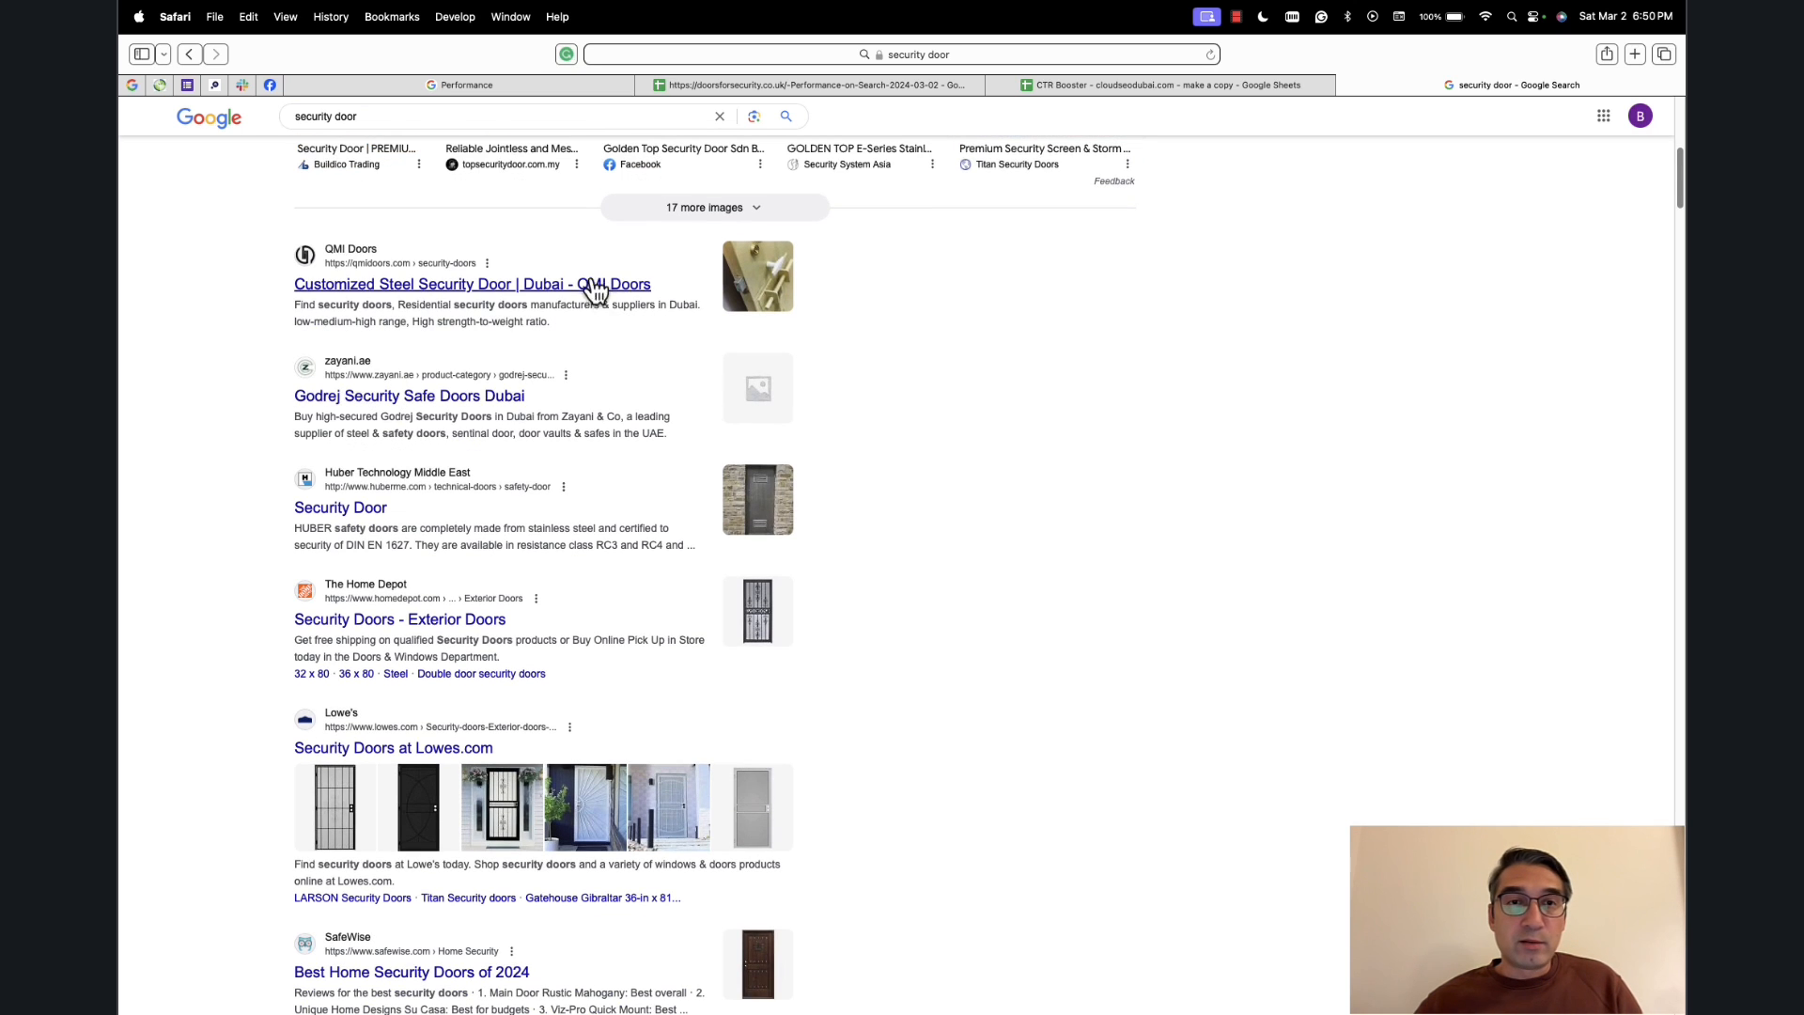
{"action": "scroll", "scroll_direction": "down", "scroll_amount": 3}
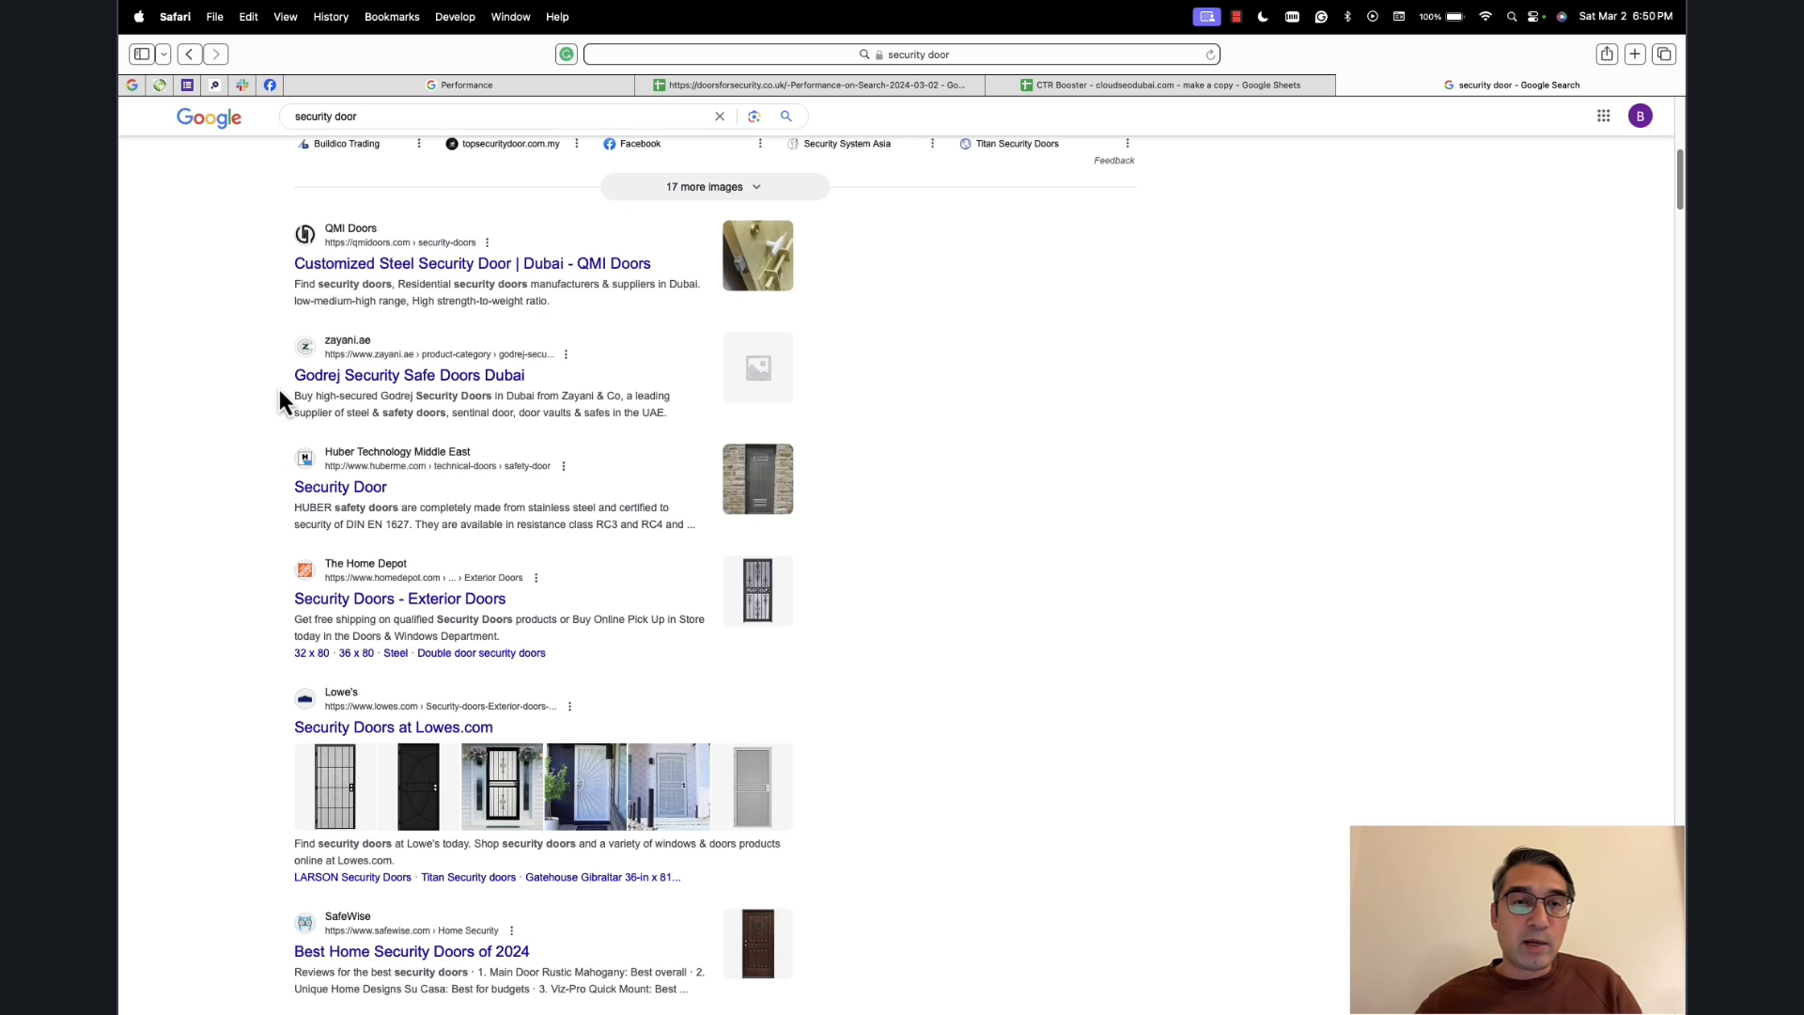
{"action": "mouse_move", "coordinate": [810, 380]}
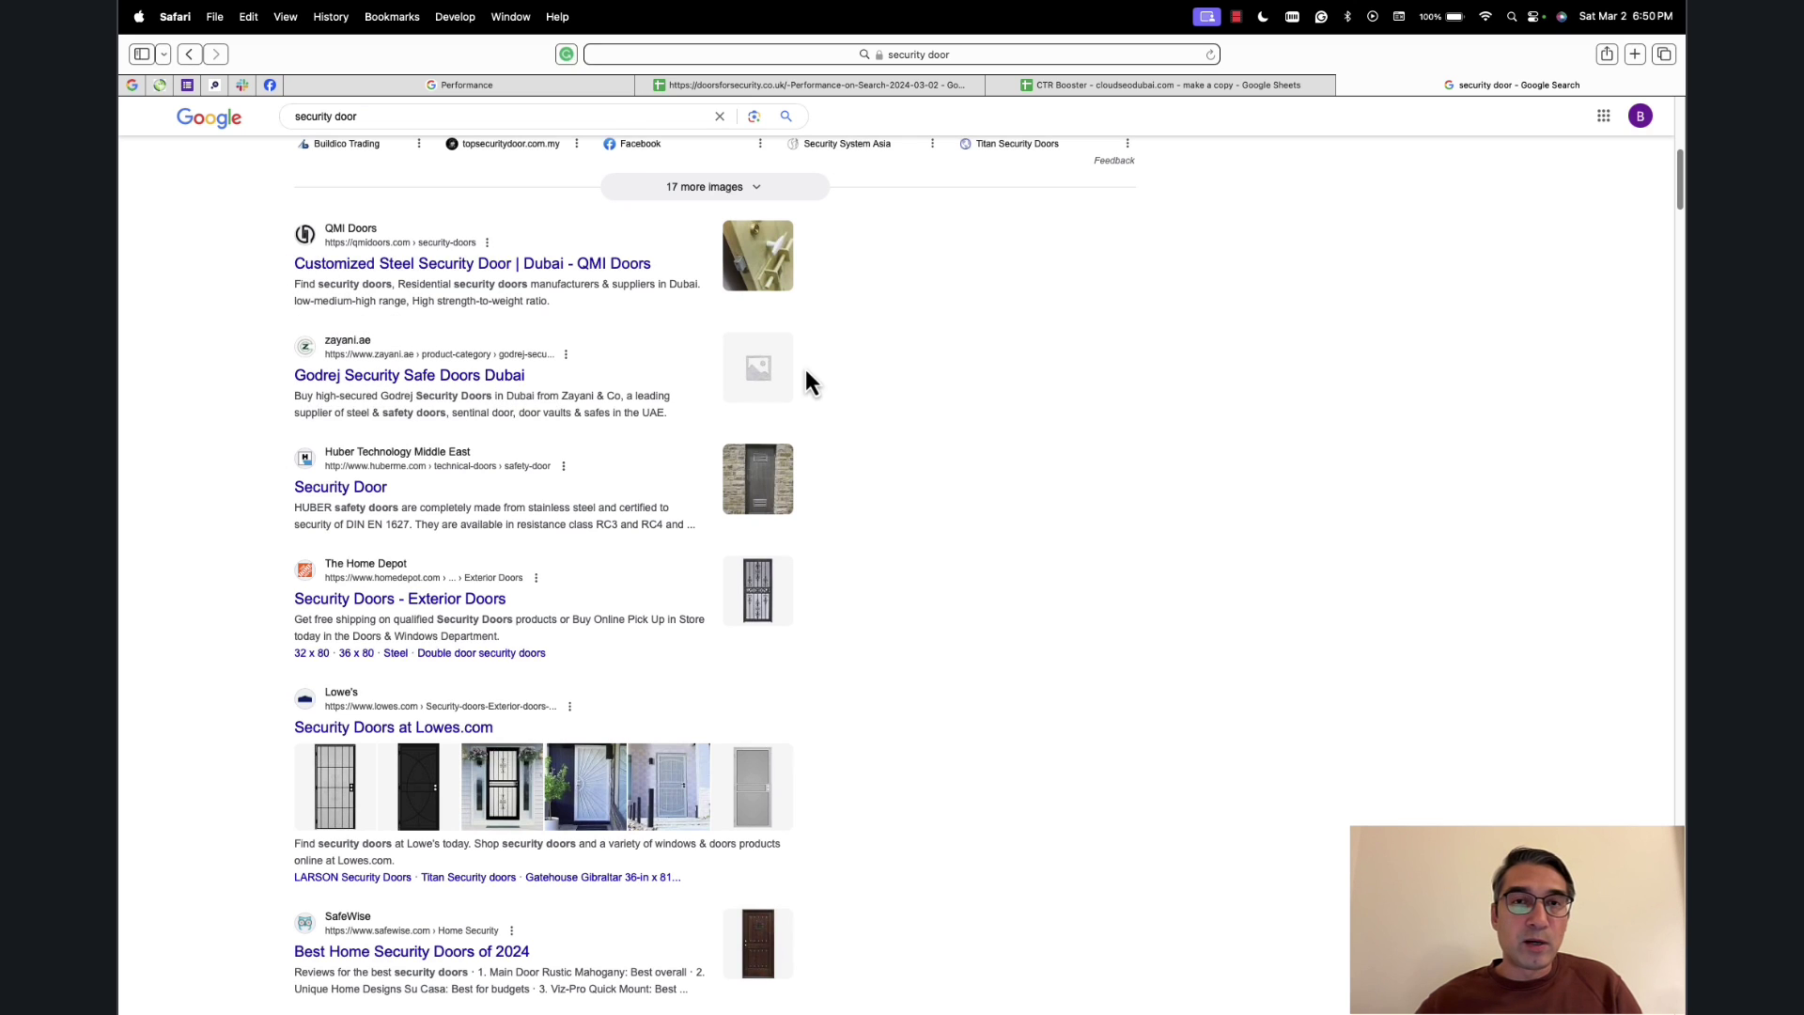
{"action": "mouse_move", "coordinate": [820, 403]}
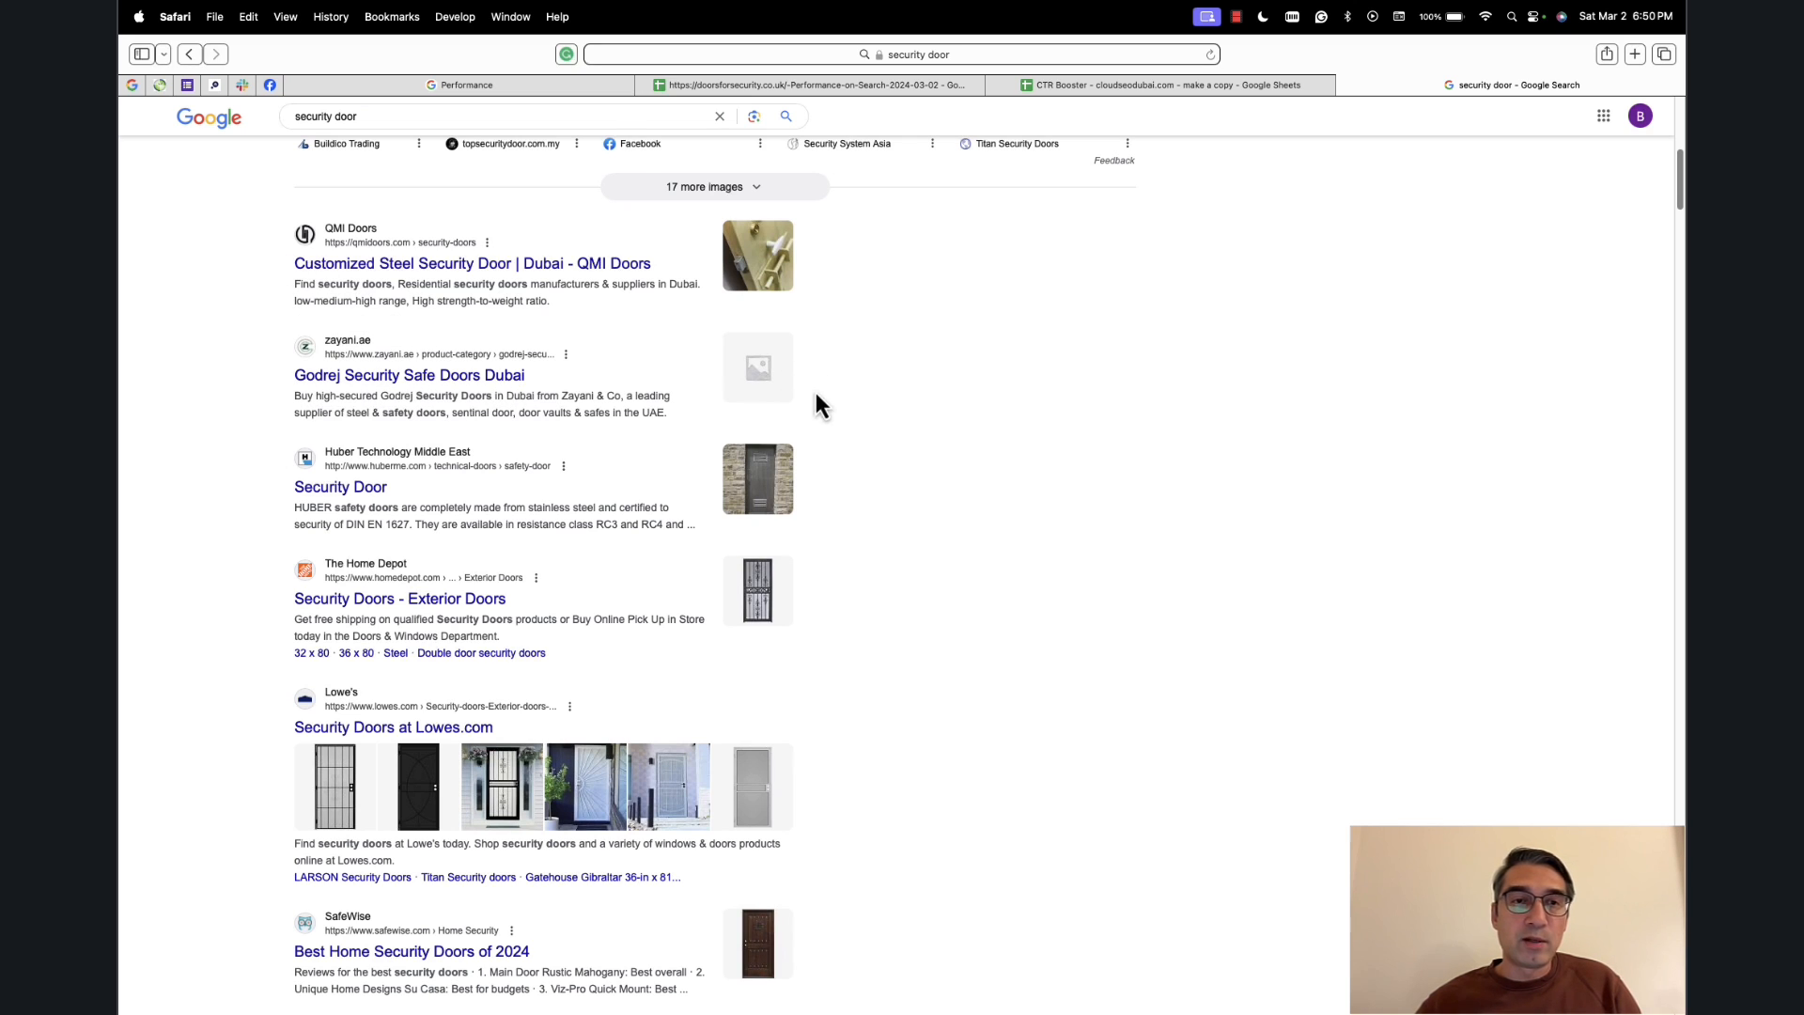
{"action": "mouse_move", "coordinate": [962, 391]}
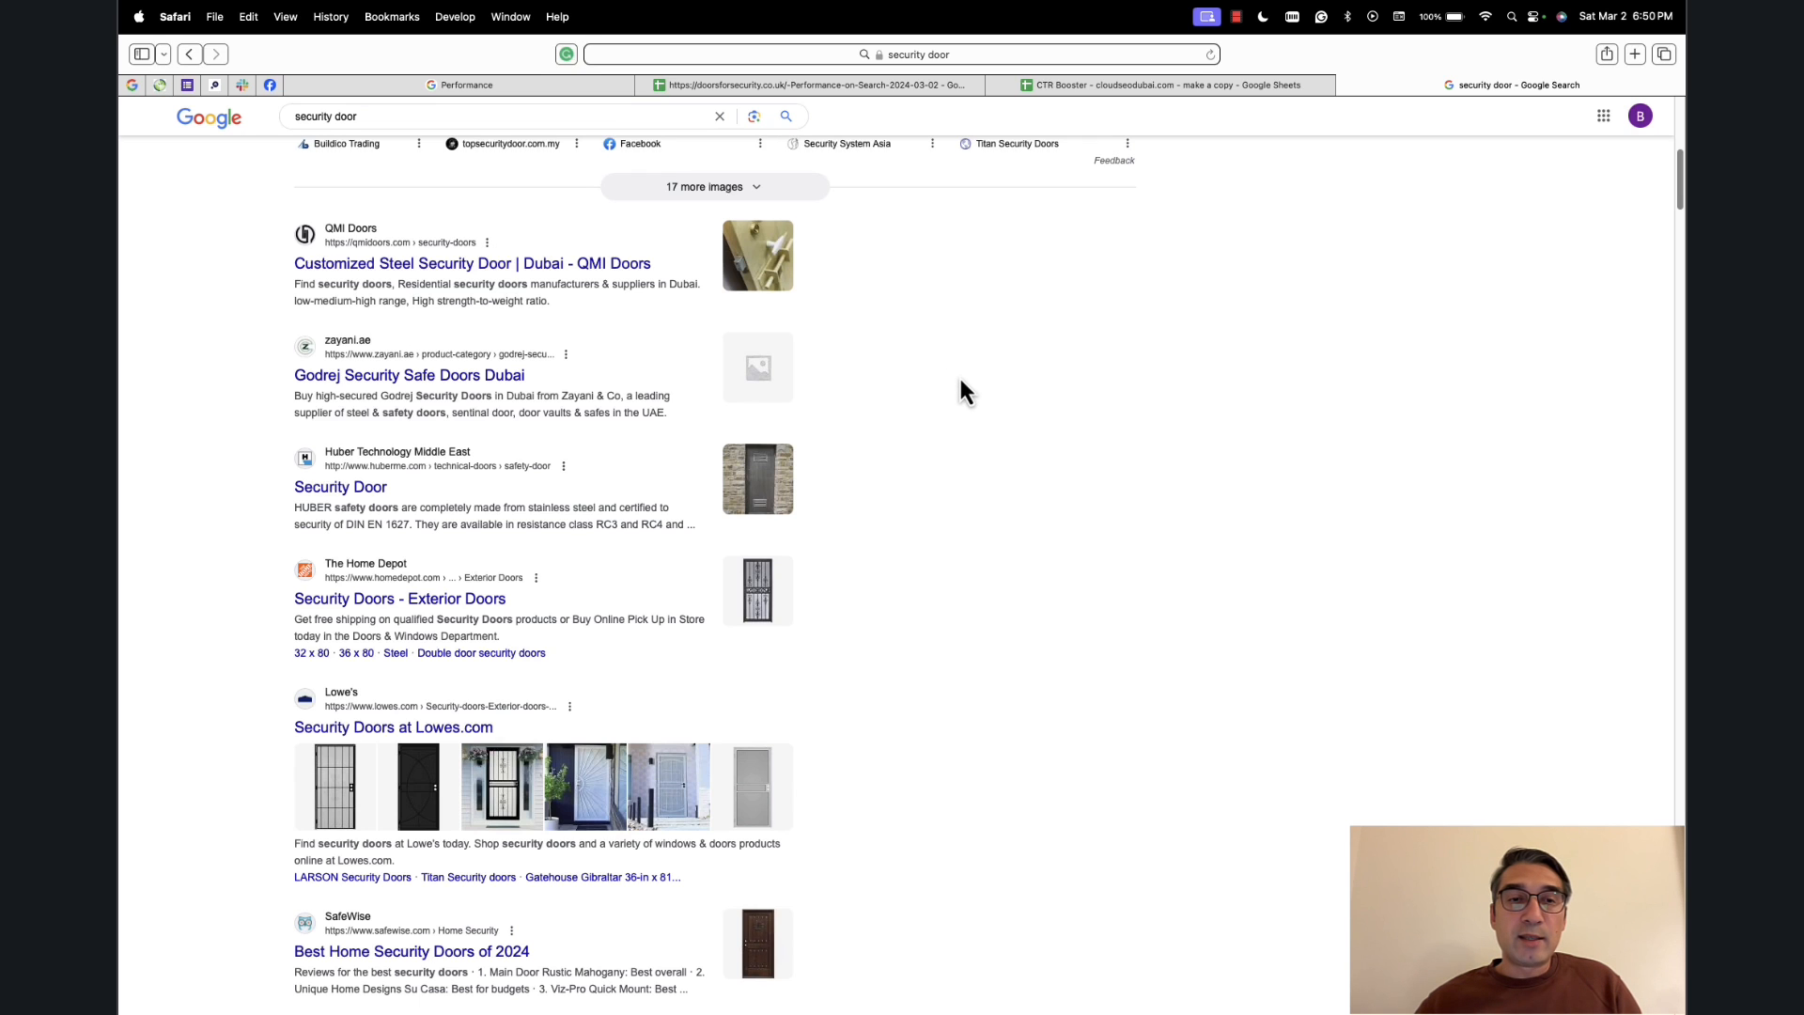
{"action": "scroll", "scroll_direction": "down", "scroll_amount": 3}
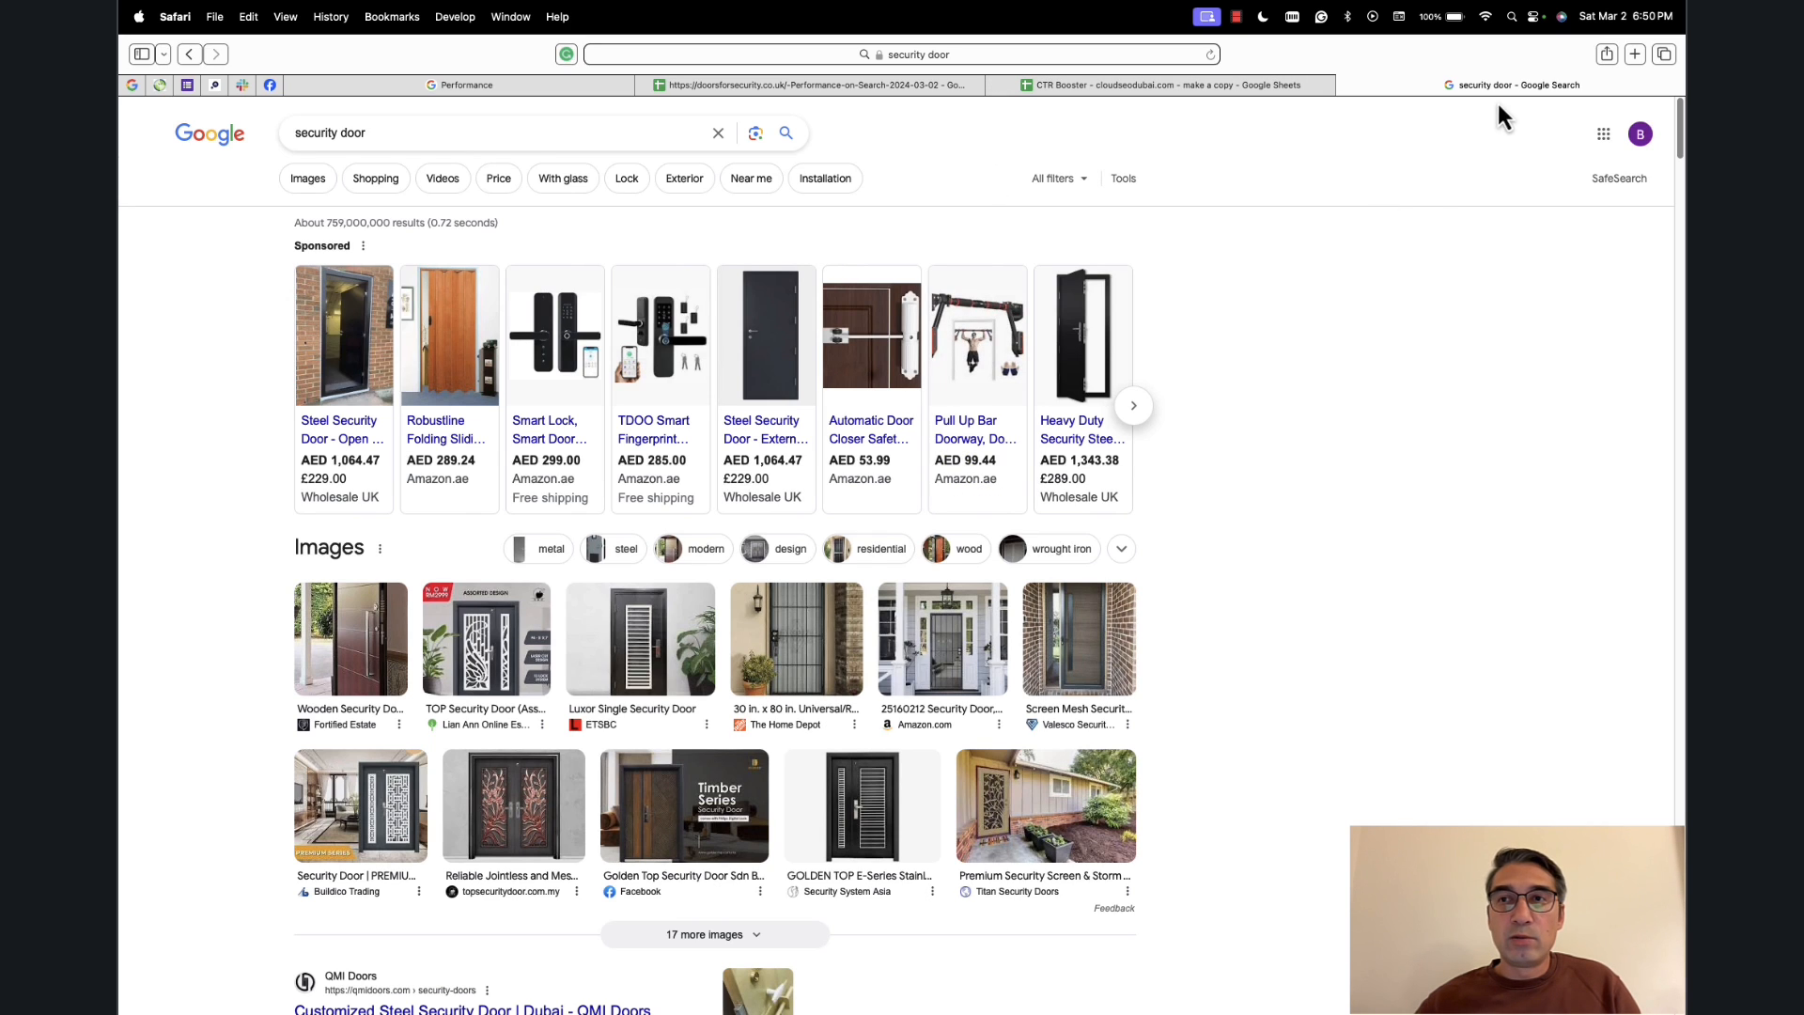
Extend the search to 'security door with 100% Money Back Guarantee UAE' and run it.
{"action": "left_click", "coordinate": [507, 137]}
{"action": "type", "text": " With 1000"}
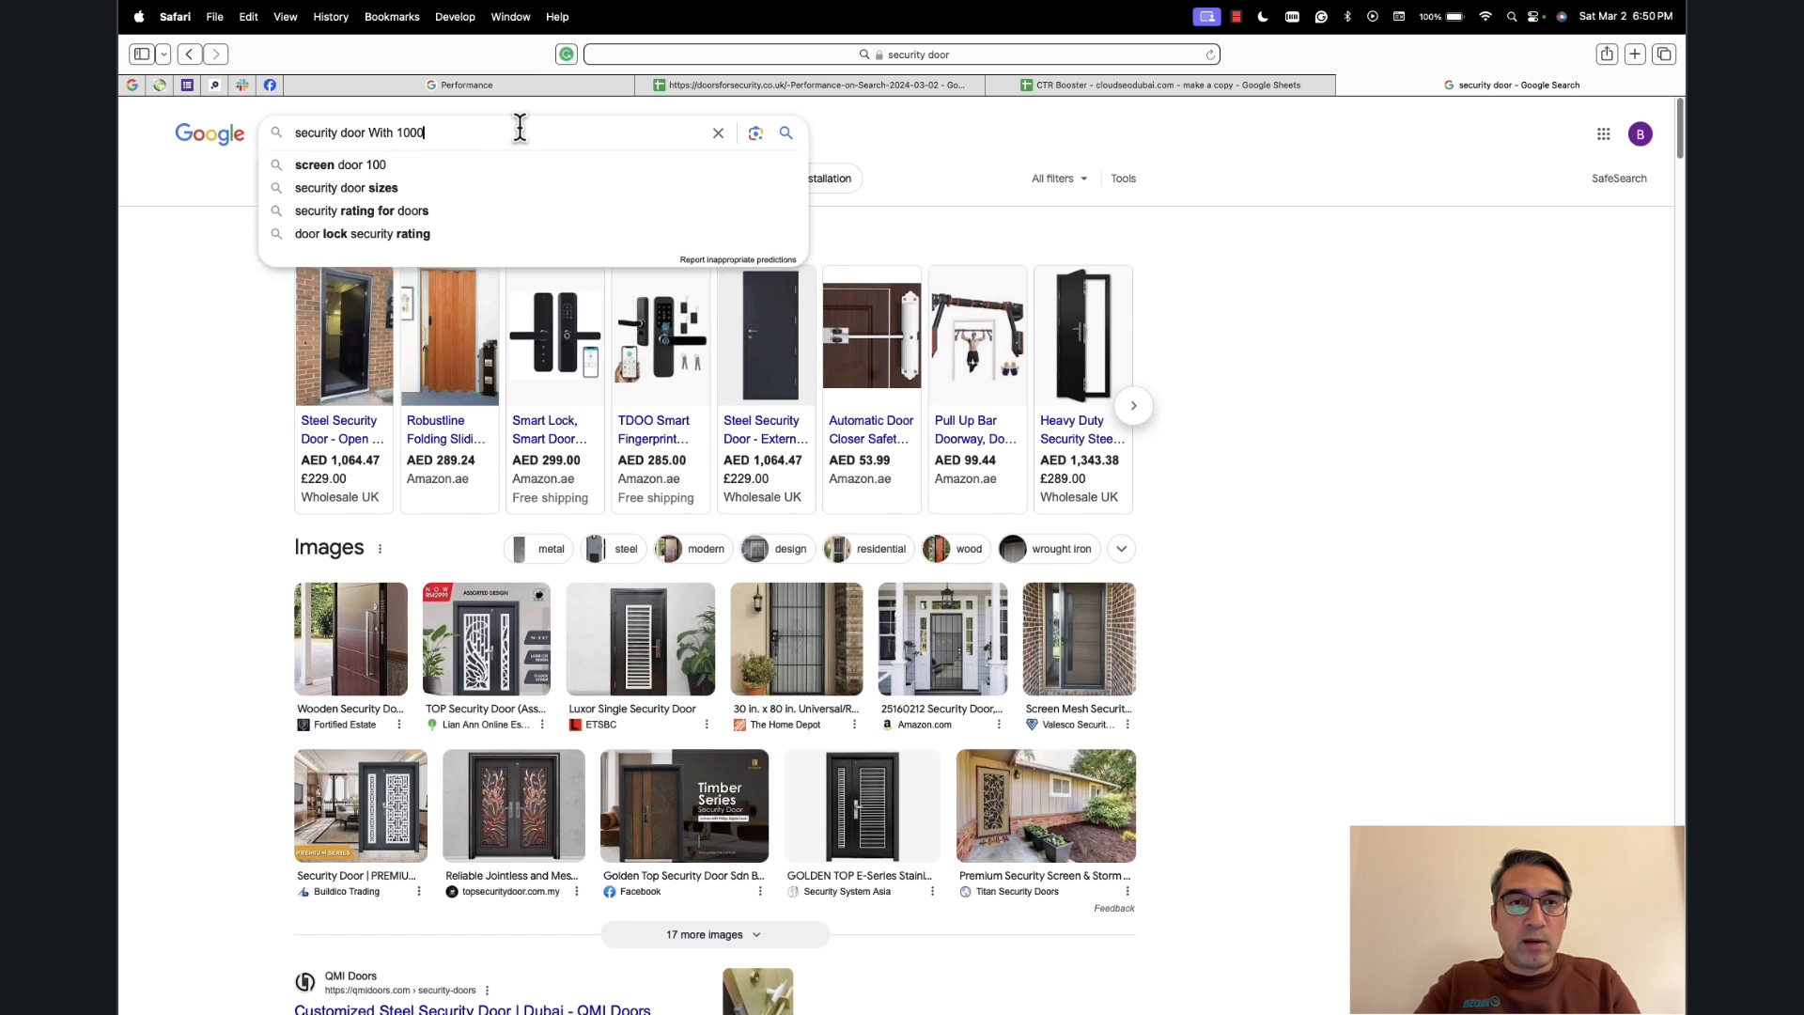
{"action": "type", "text": "%"}
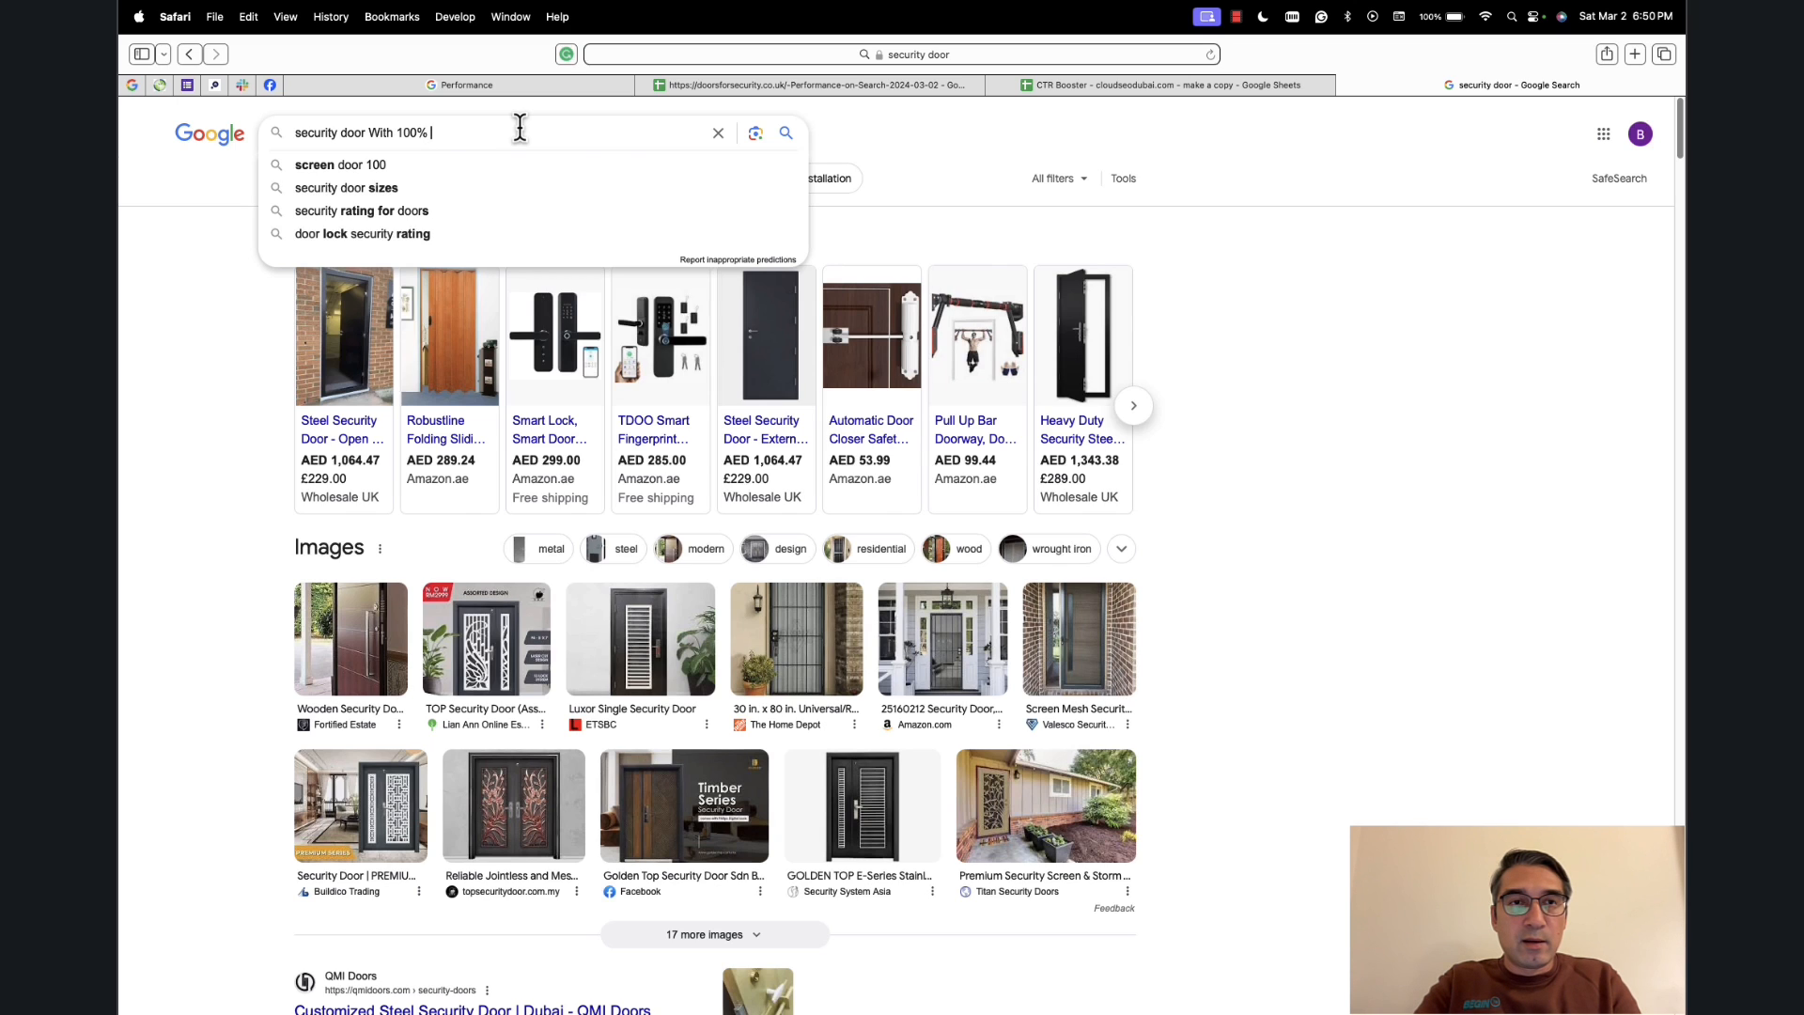
{"action": "type", "text": "Money Ba"}
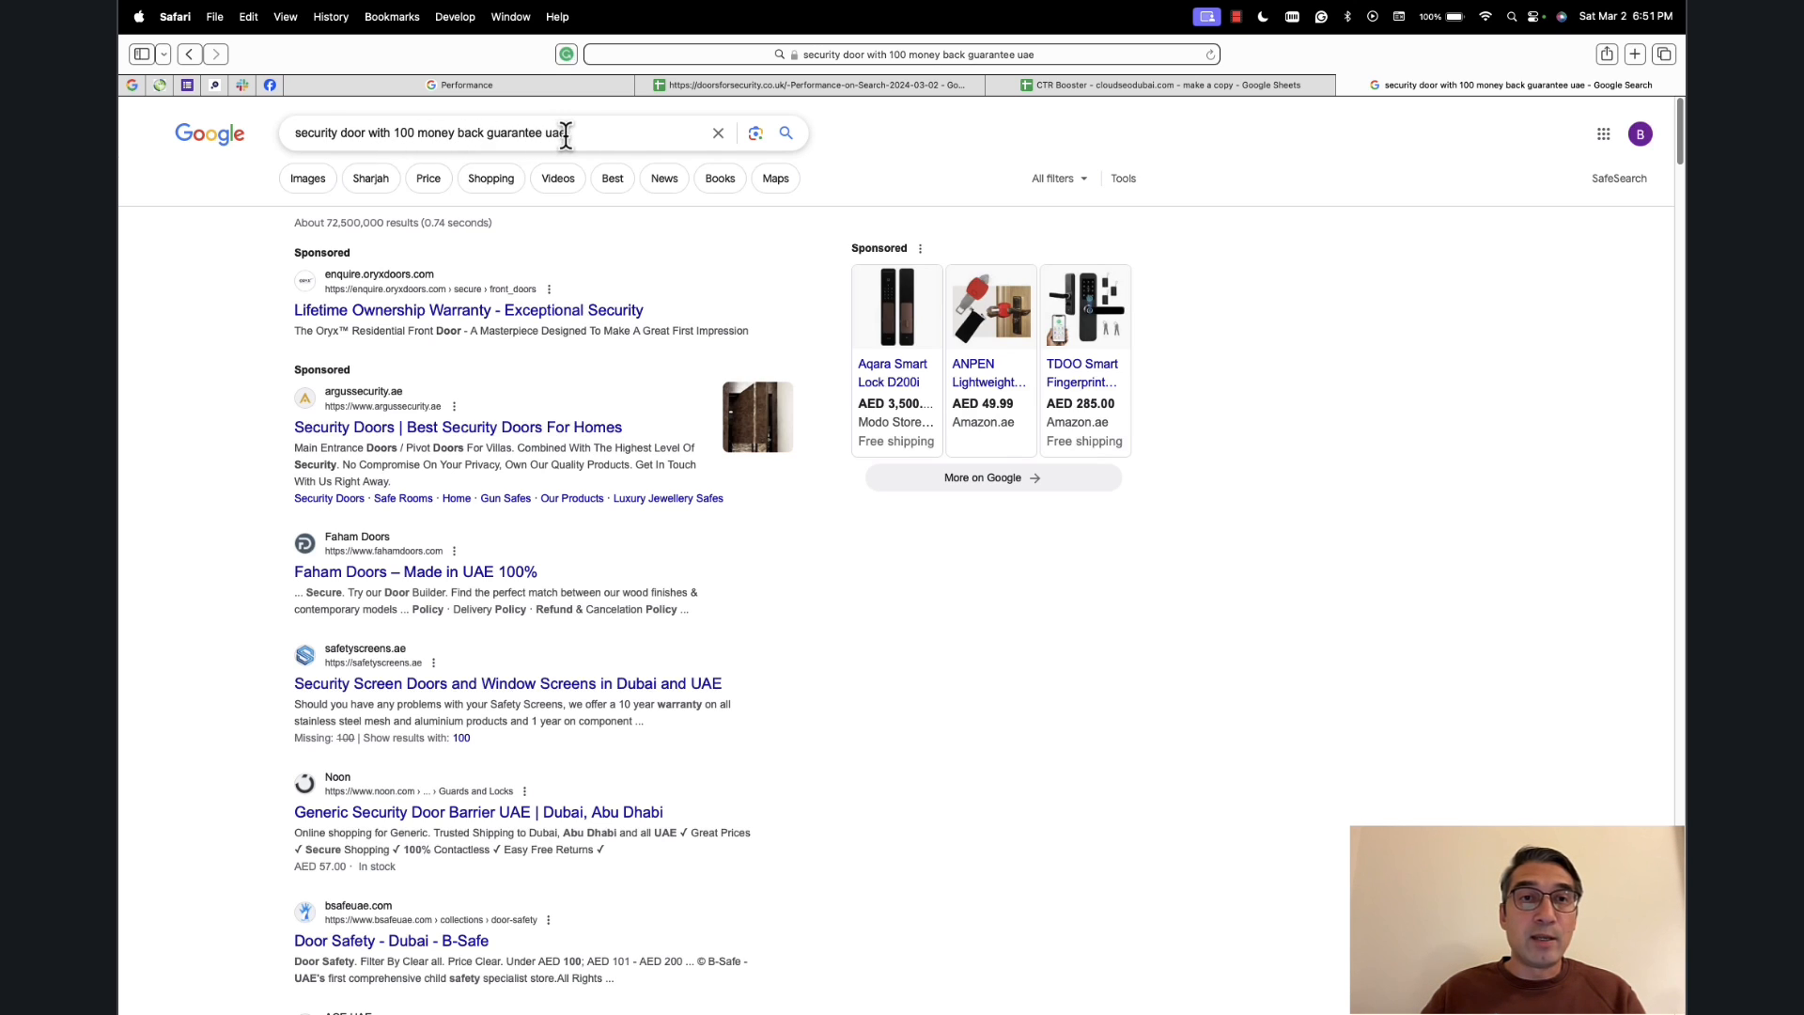
{"action": "mouse_move", "coordinate": [480, 139]}
{"action": "type", "text": "security door At Great Prices"}
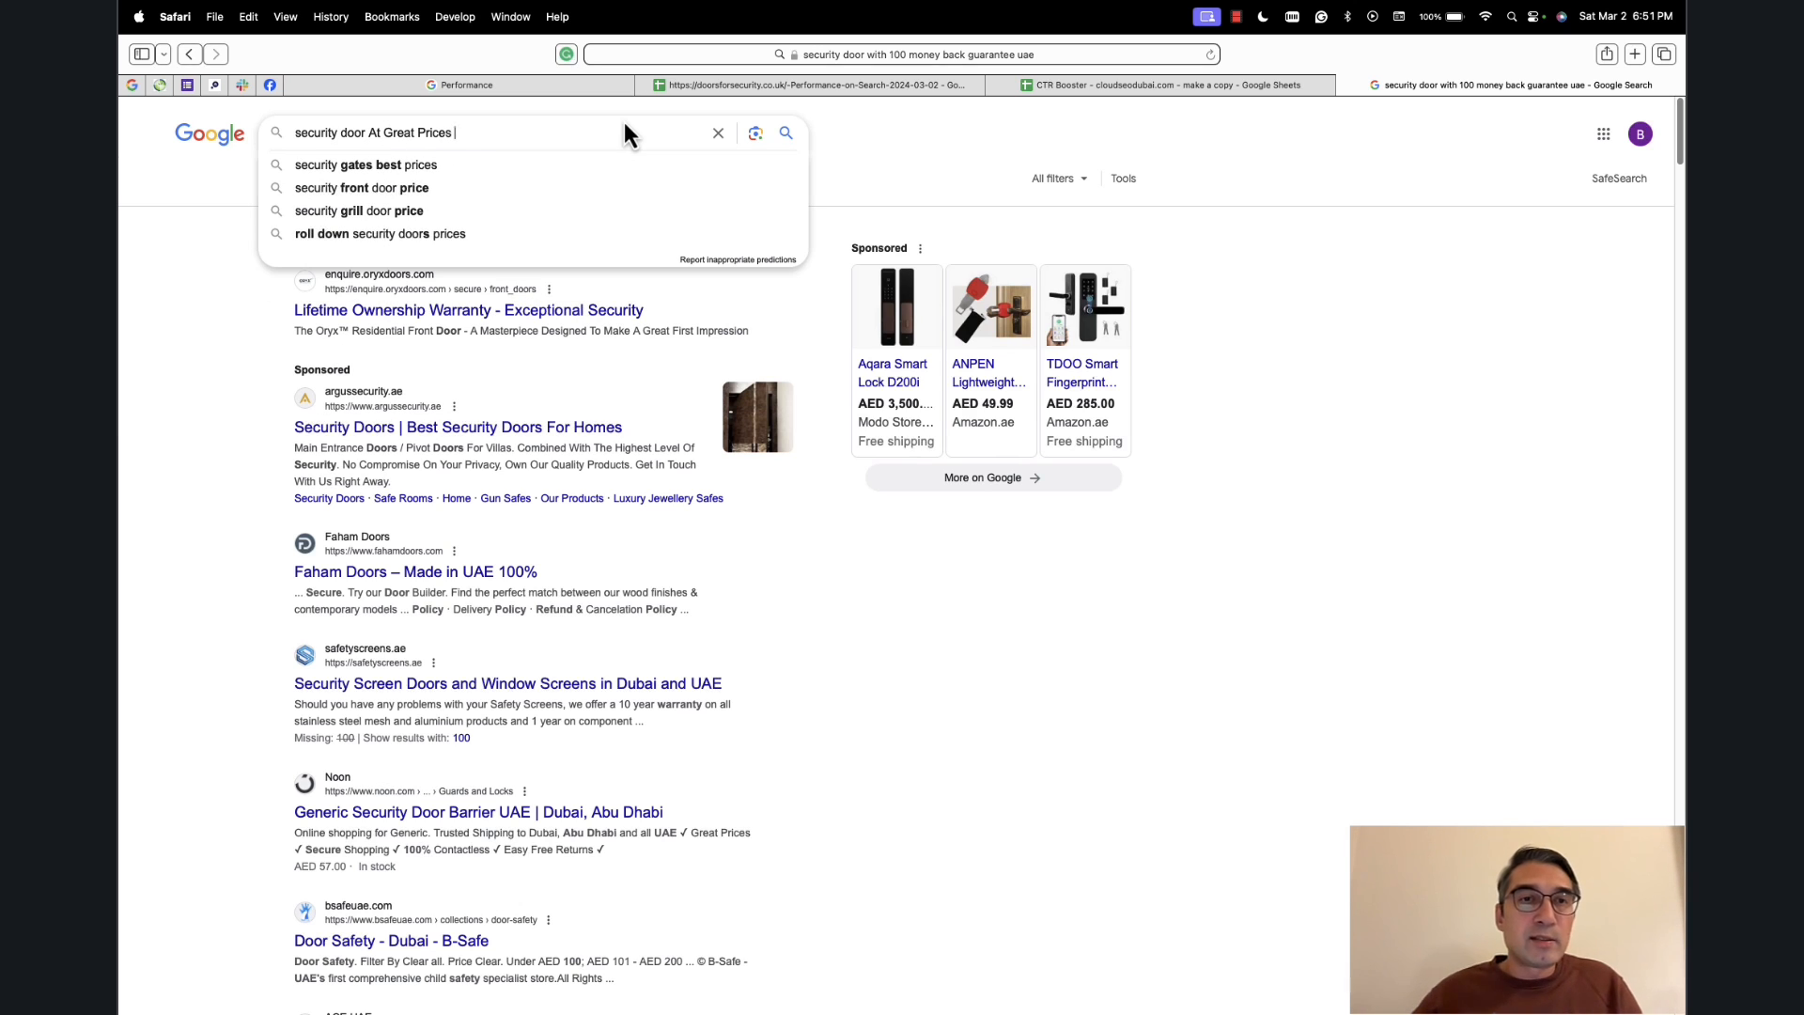
{"action": "mouse_move", "coordinate": [313, 188]}
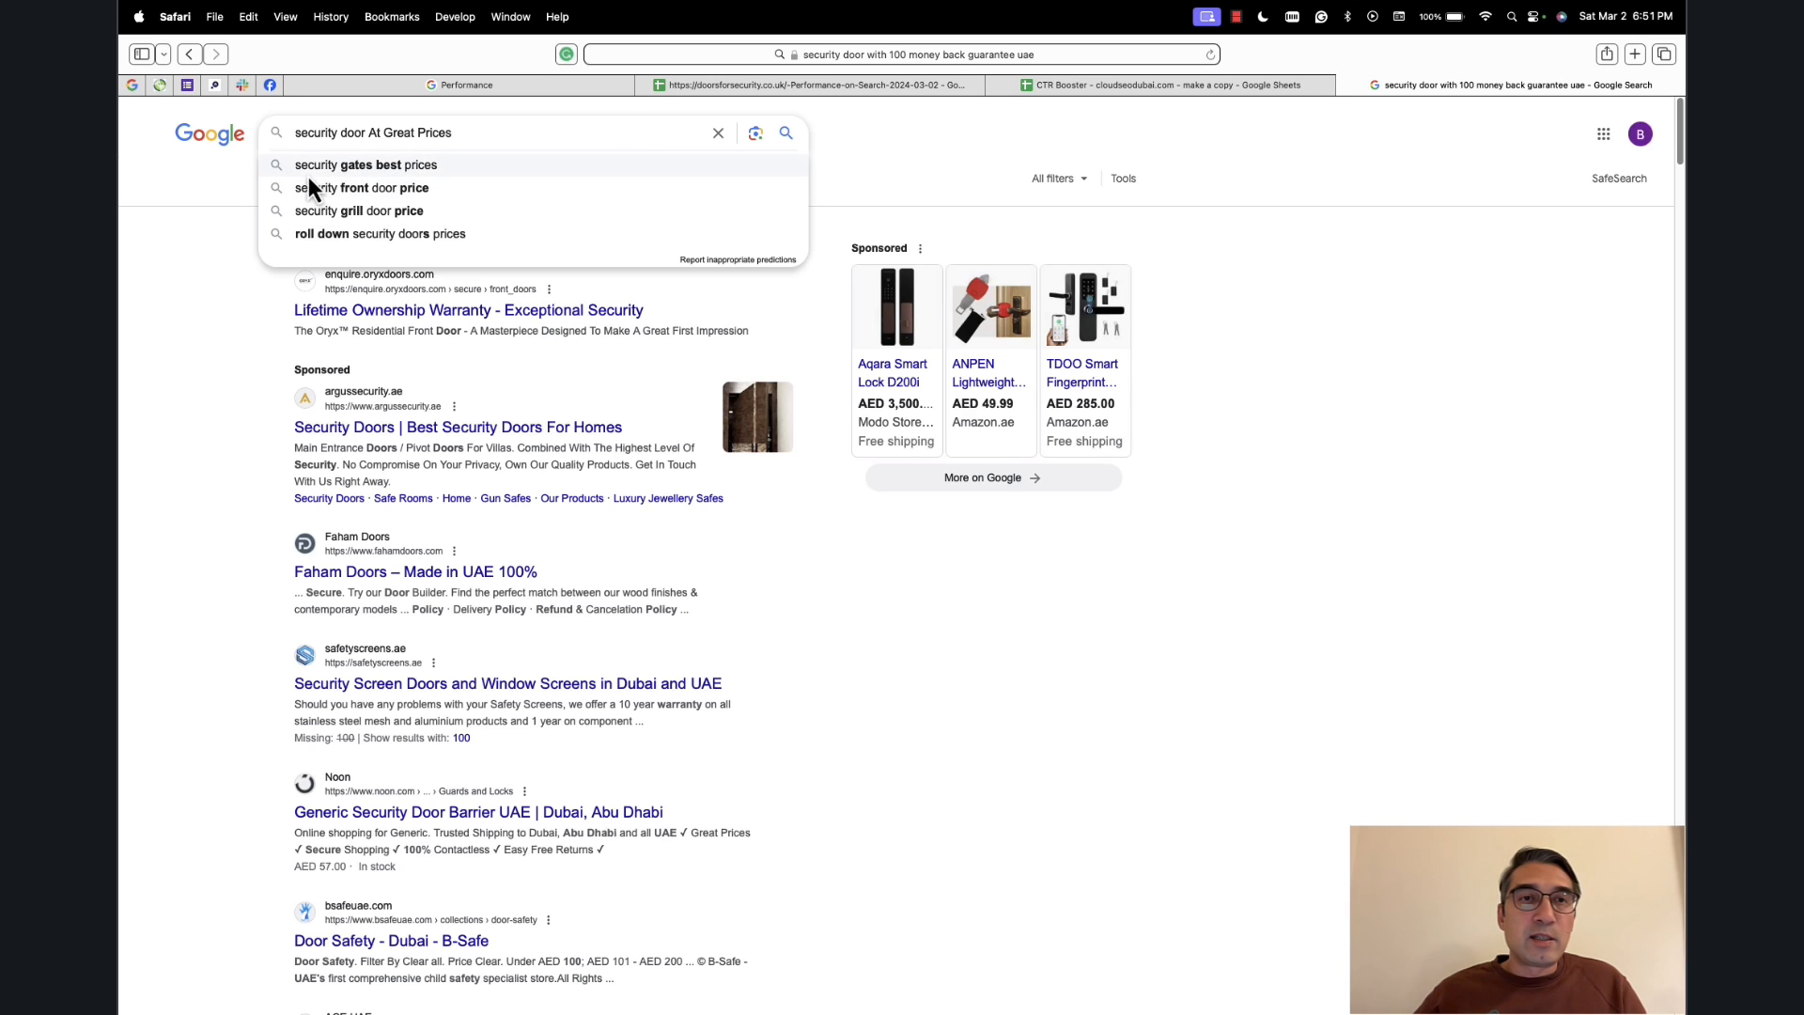
{"action": "mouse_move", "coordinate": [317, 212]}
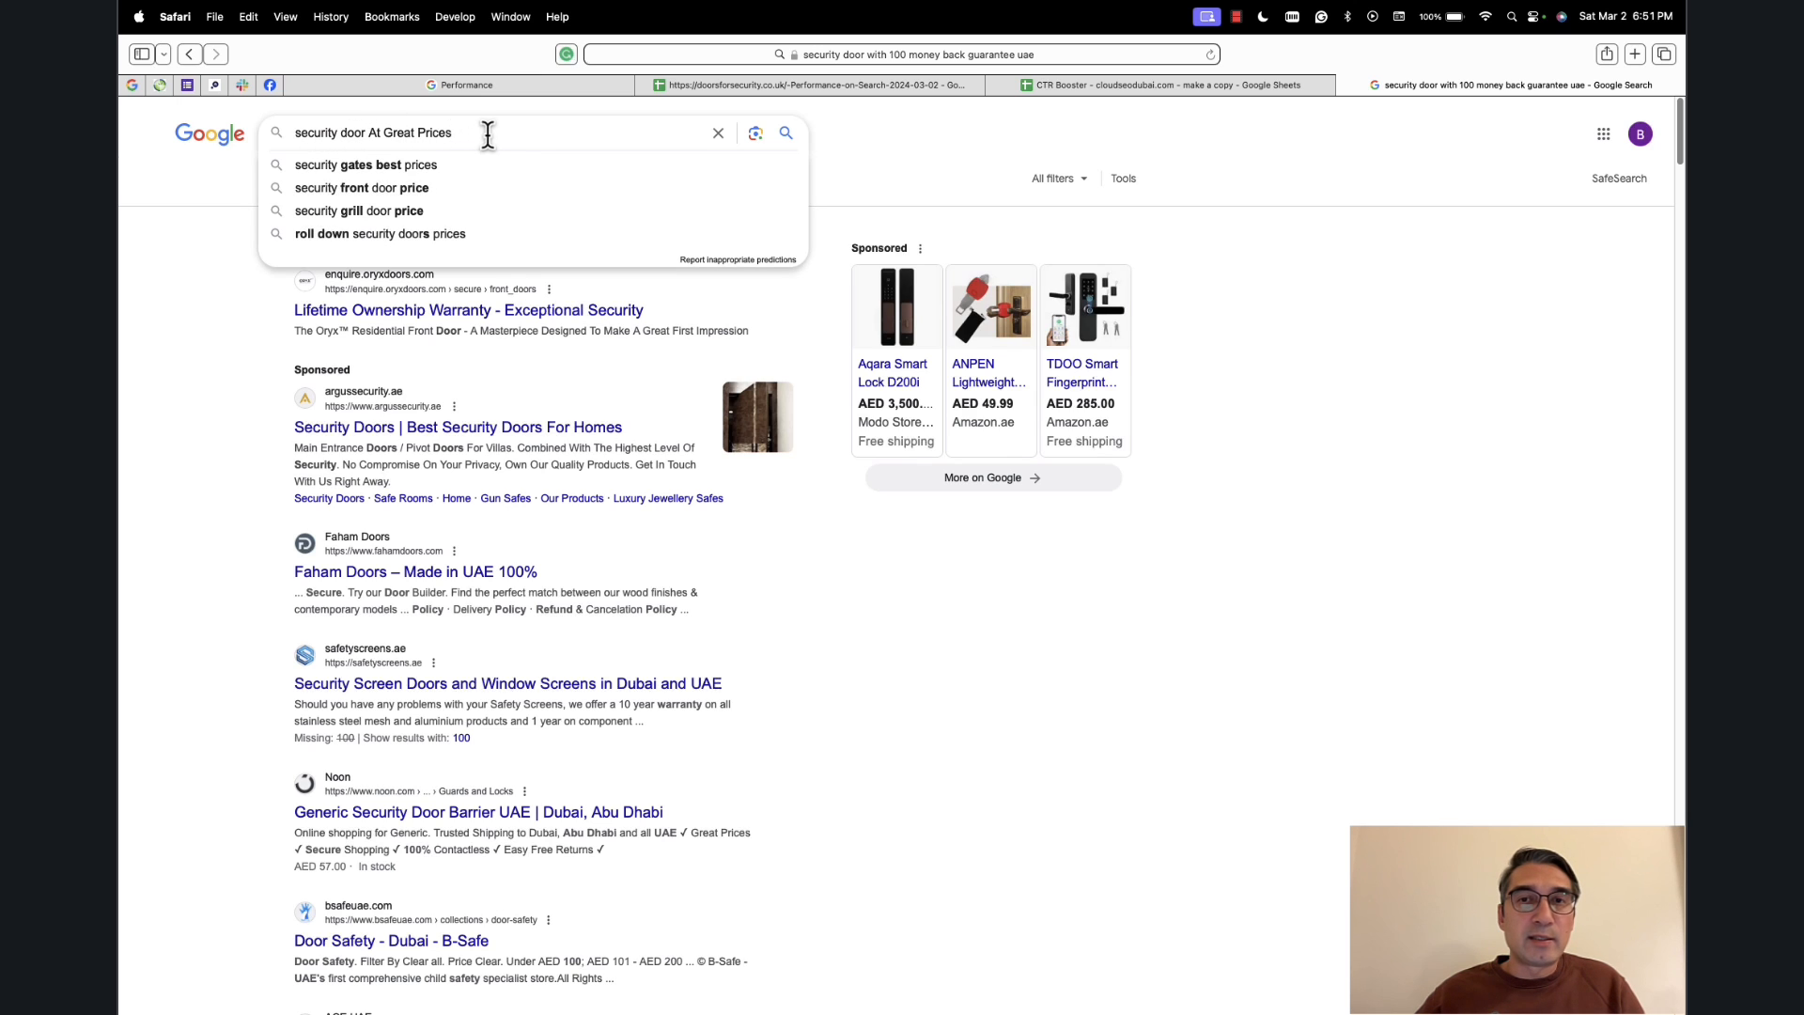
Enter the title 'security door At Great Prices - Buy Now' and highlight 'security door'.
{"action": "type", "text": "-"}
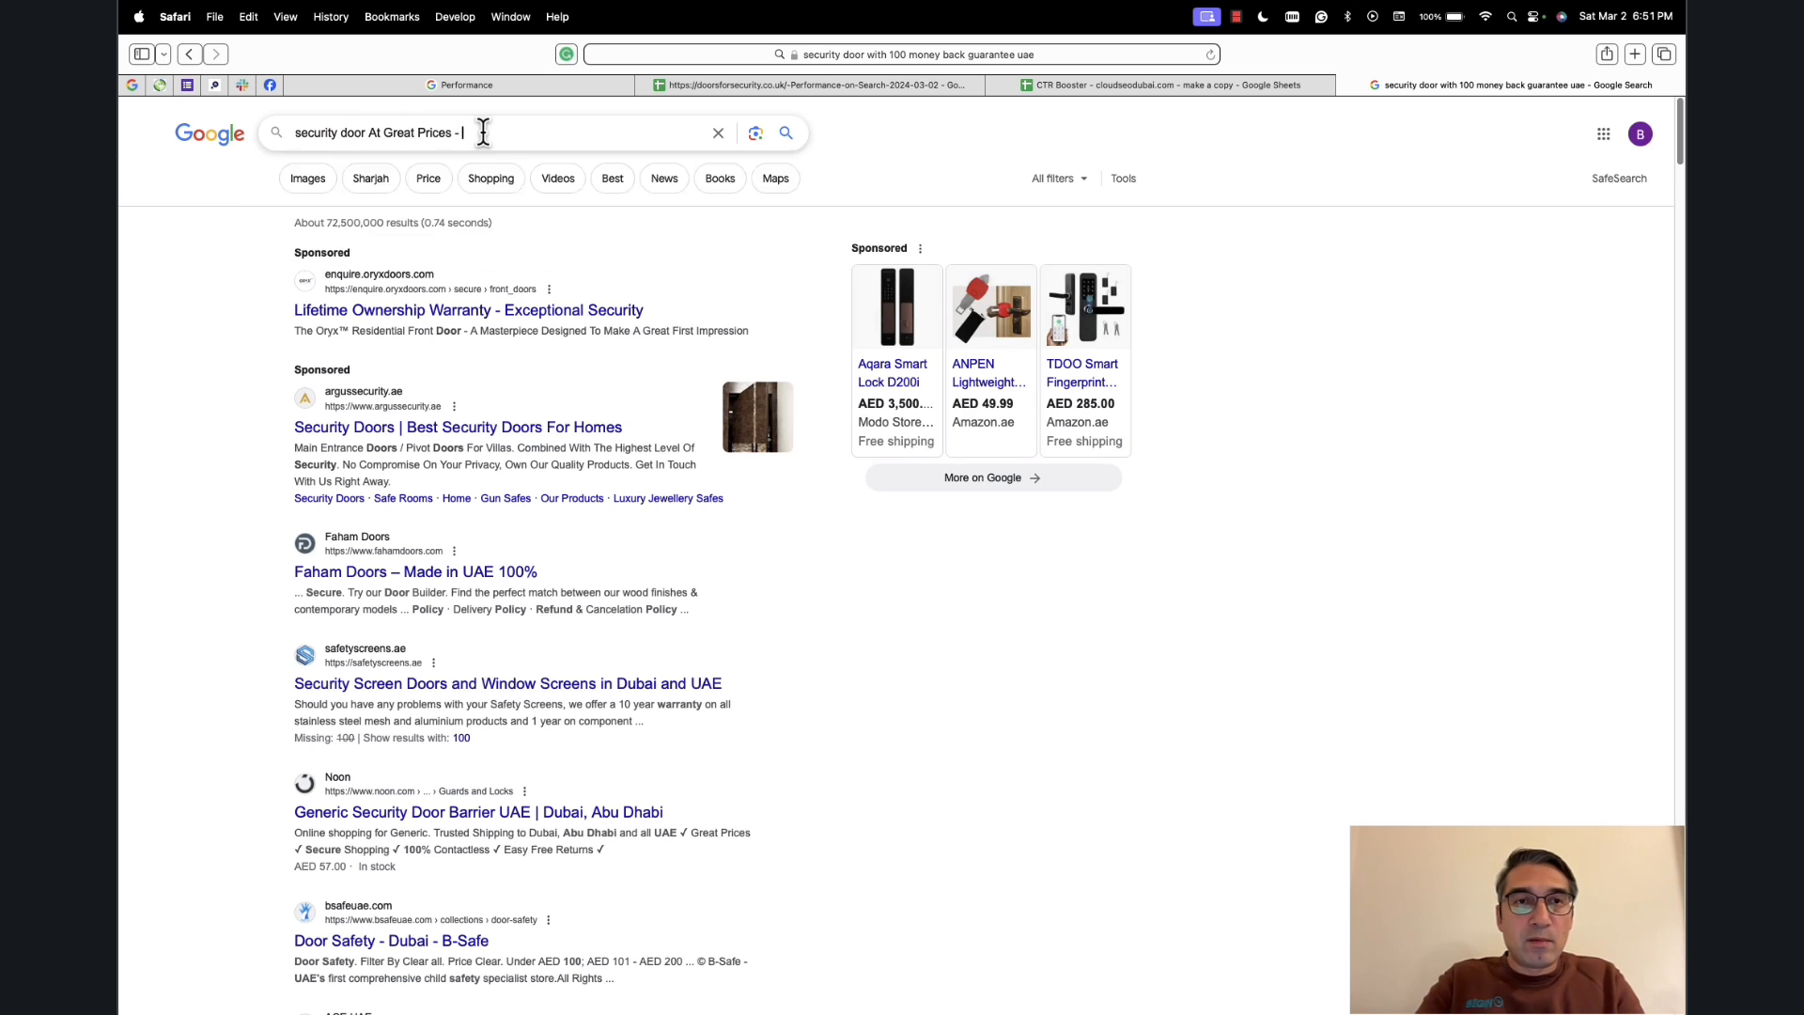
{"action": "type", "text": "Buy Now"}
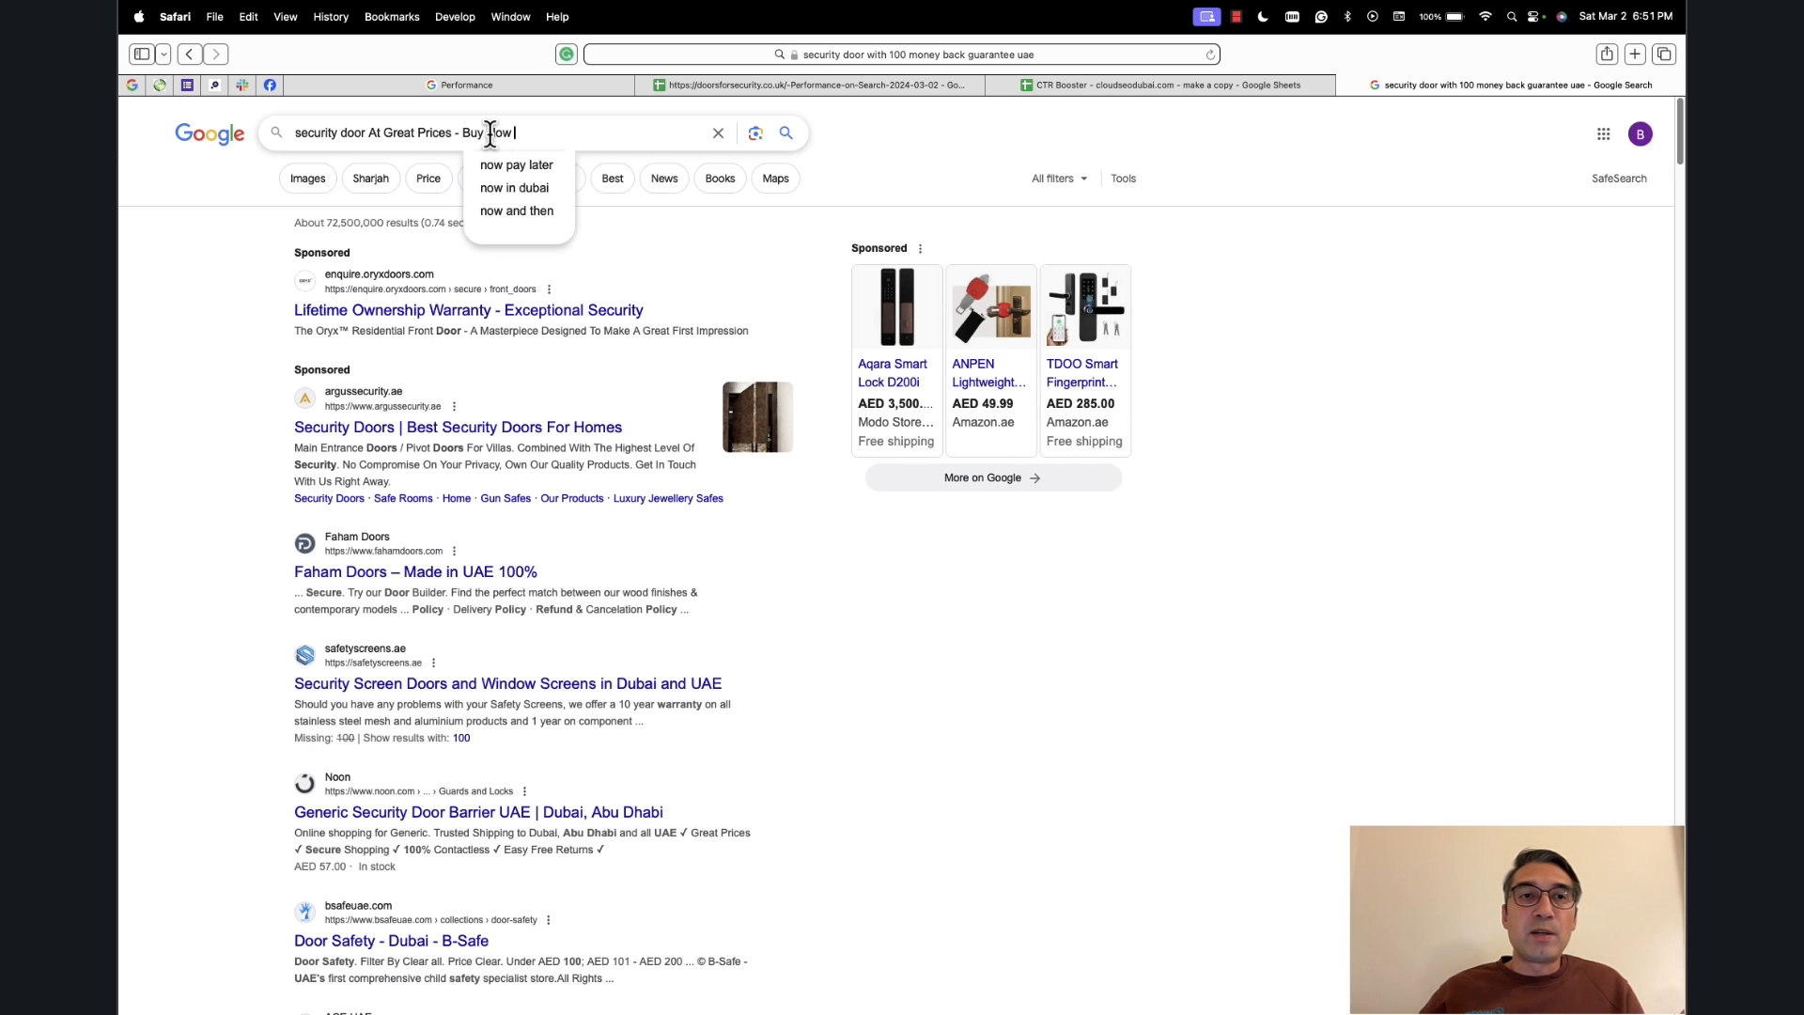
{"action": "double_click", "coordinate": [325, 133]}
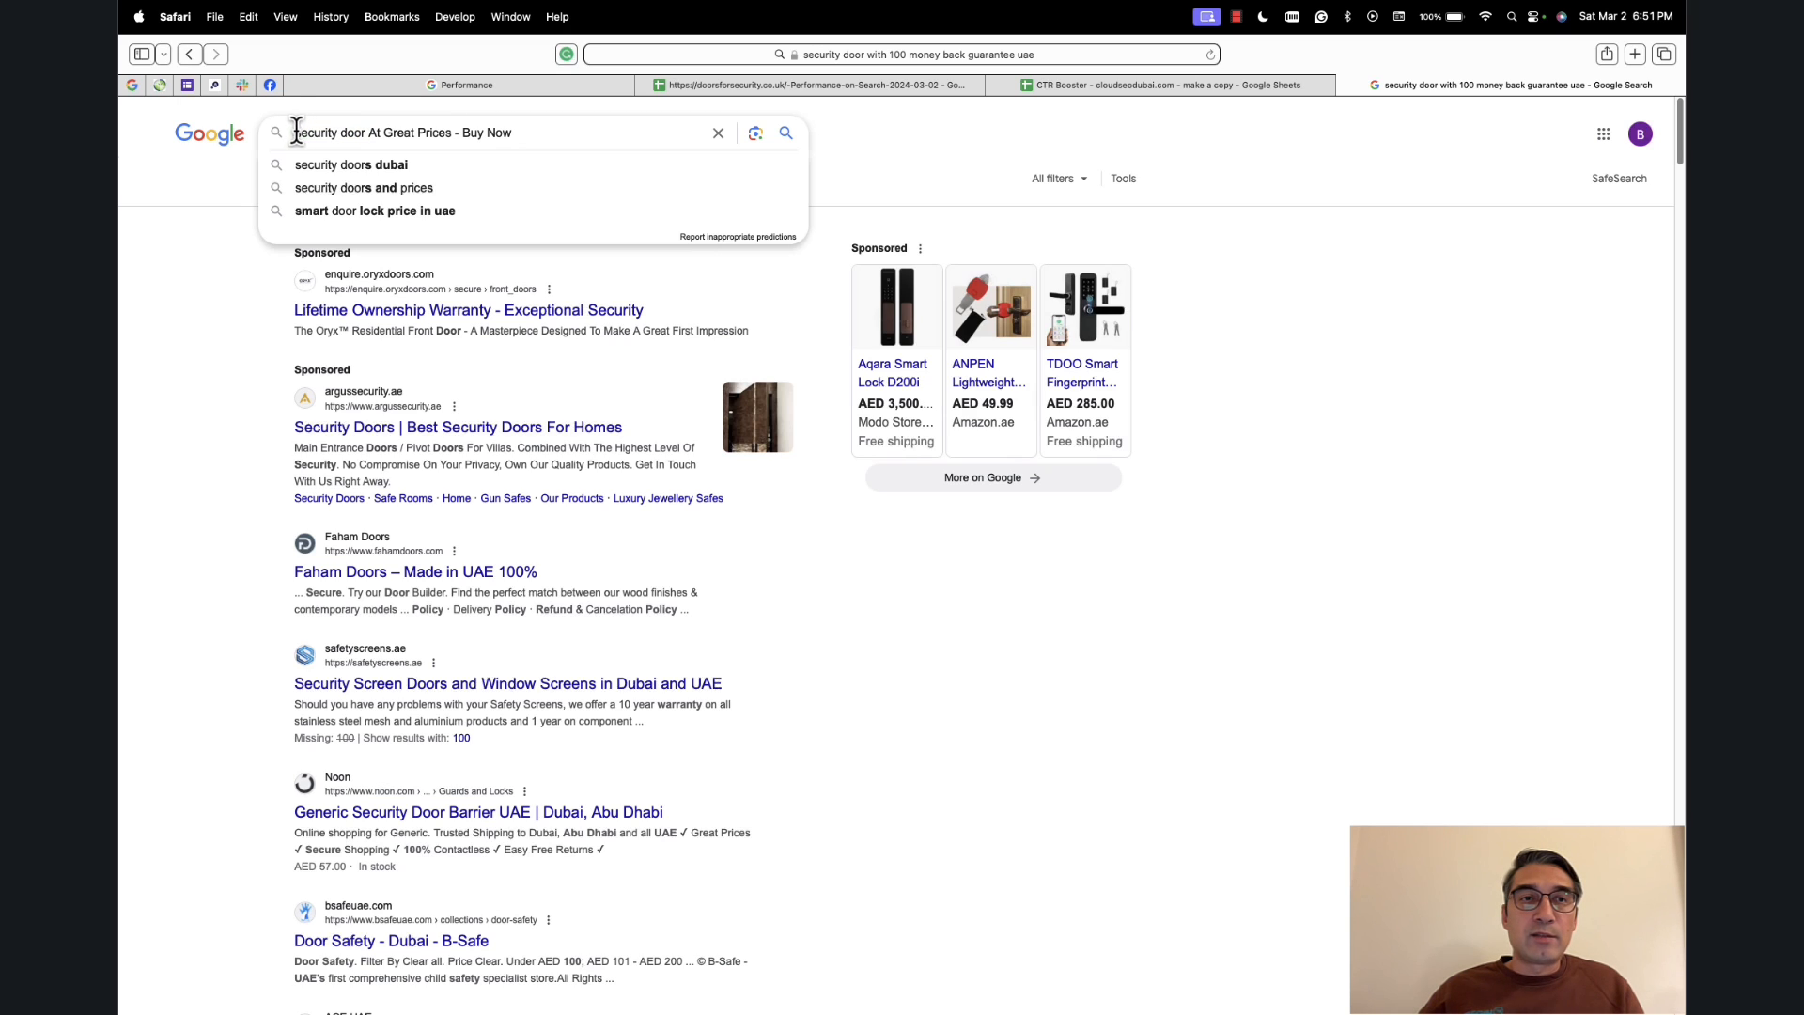
{"action": "double_click", "coordinate": [353, 132]}
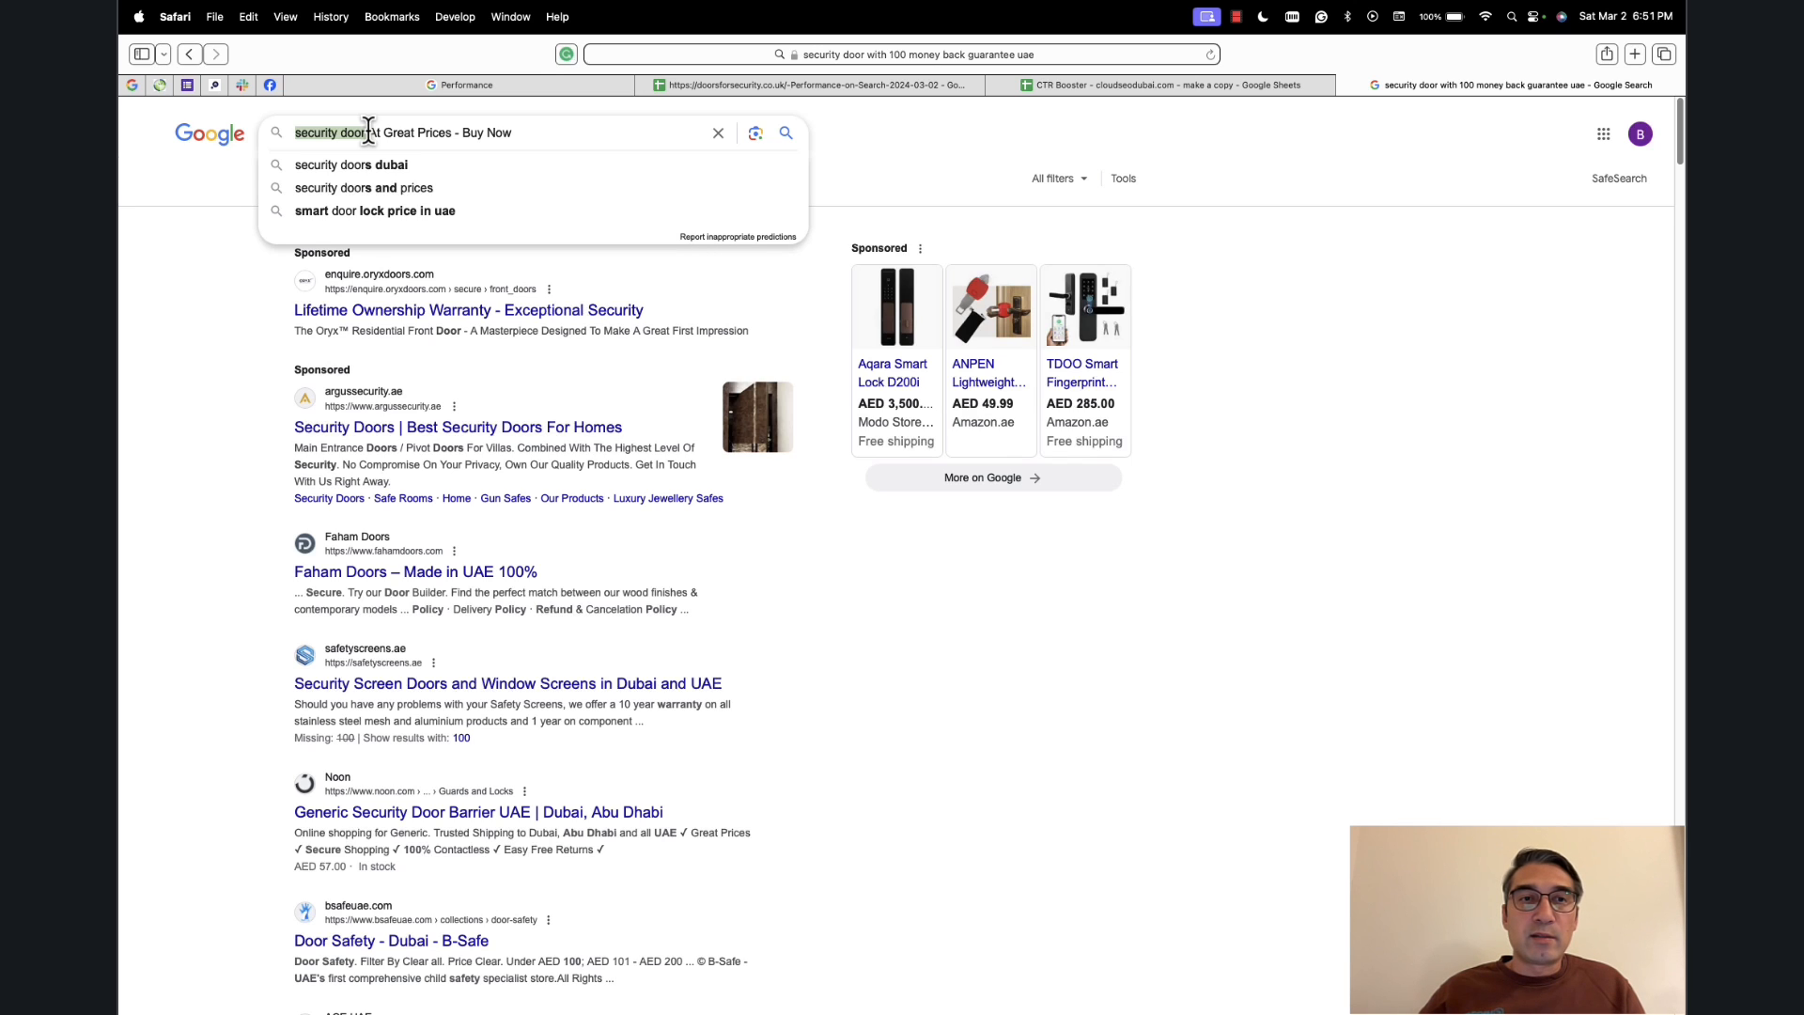
{"action": "left_click", "coordinate": [1208, 340]}
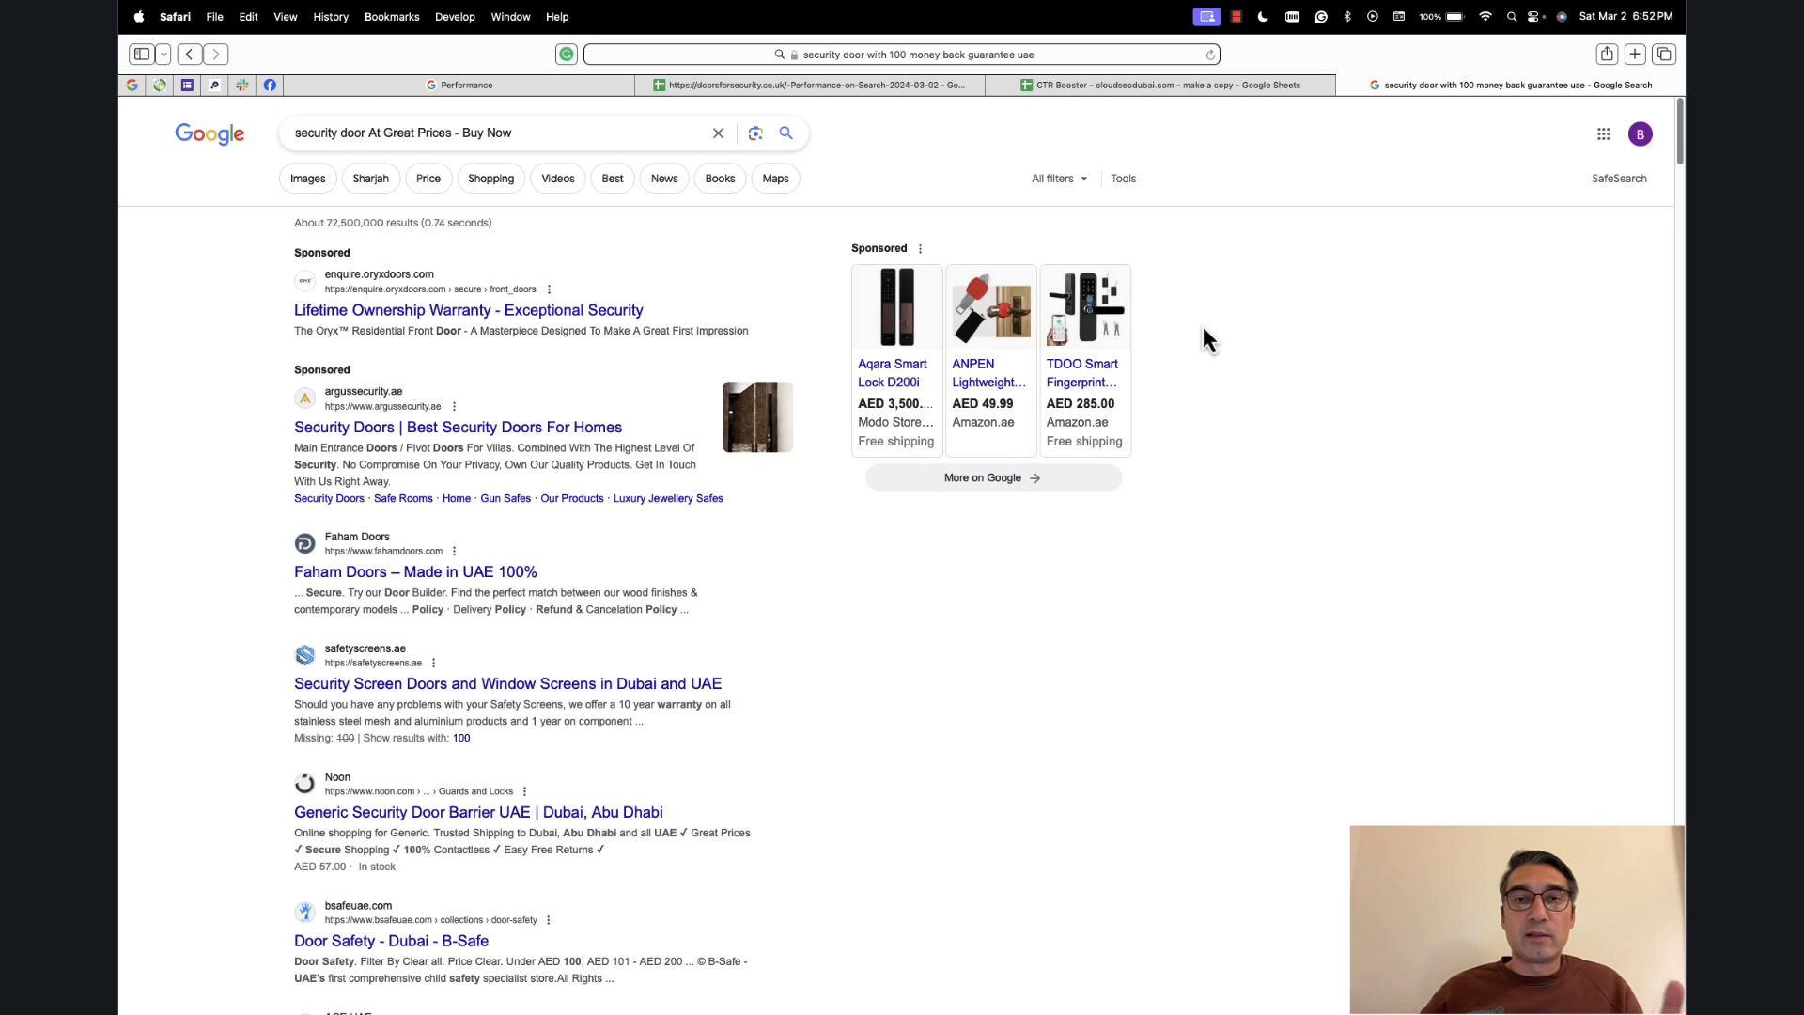
{"action": "mouse_move", "coordinate": [1189, 334]}
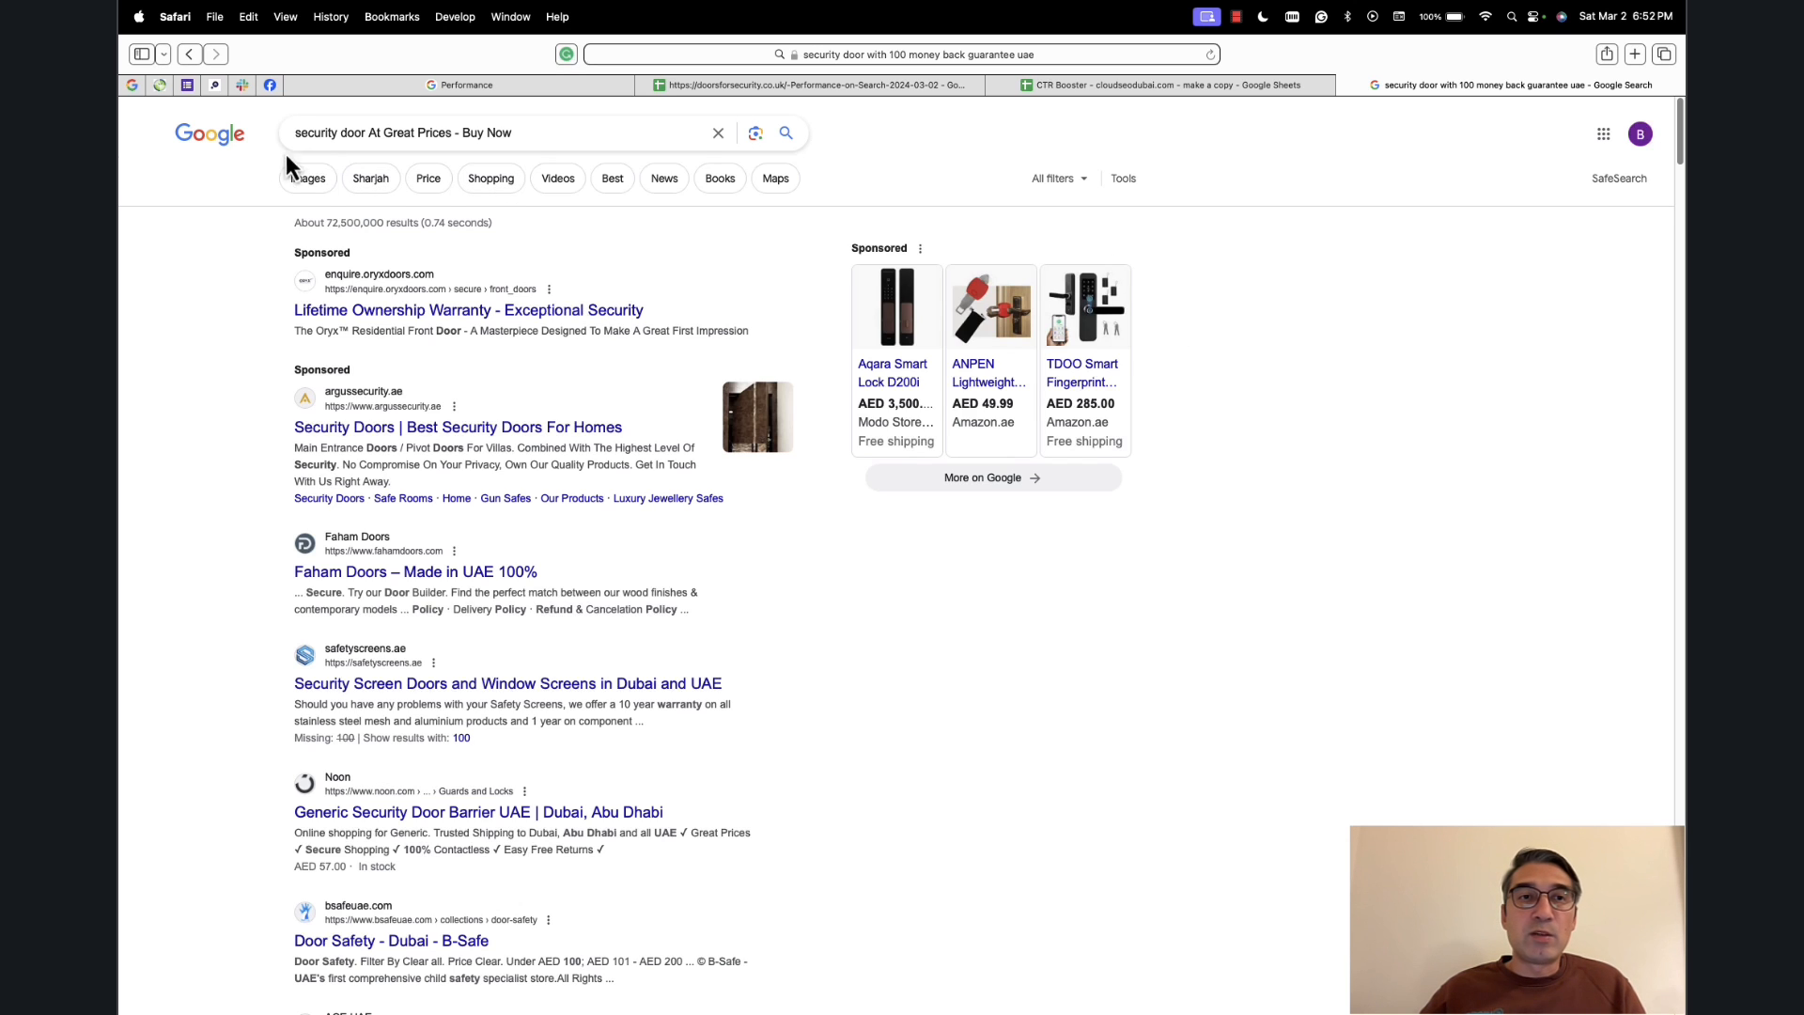
{"action": "right_click", "coordinate": [316, 141]}
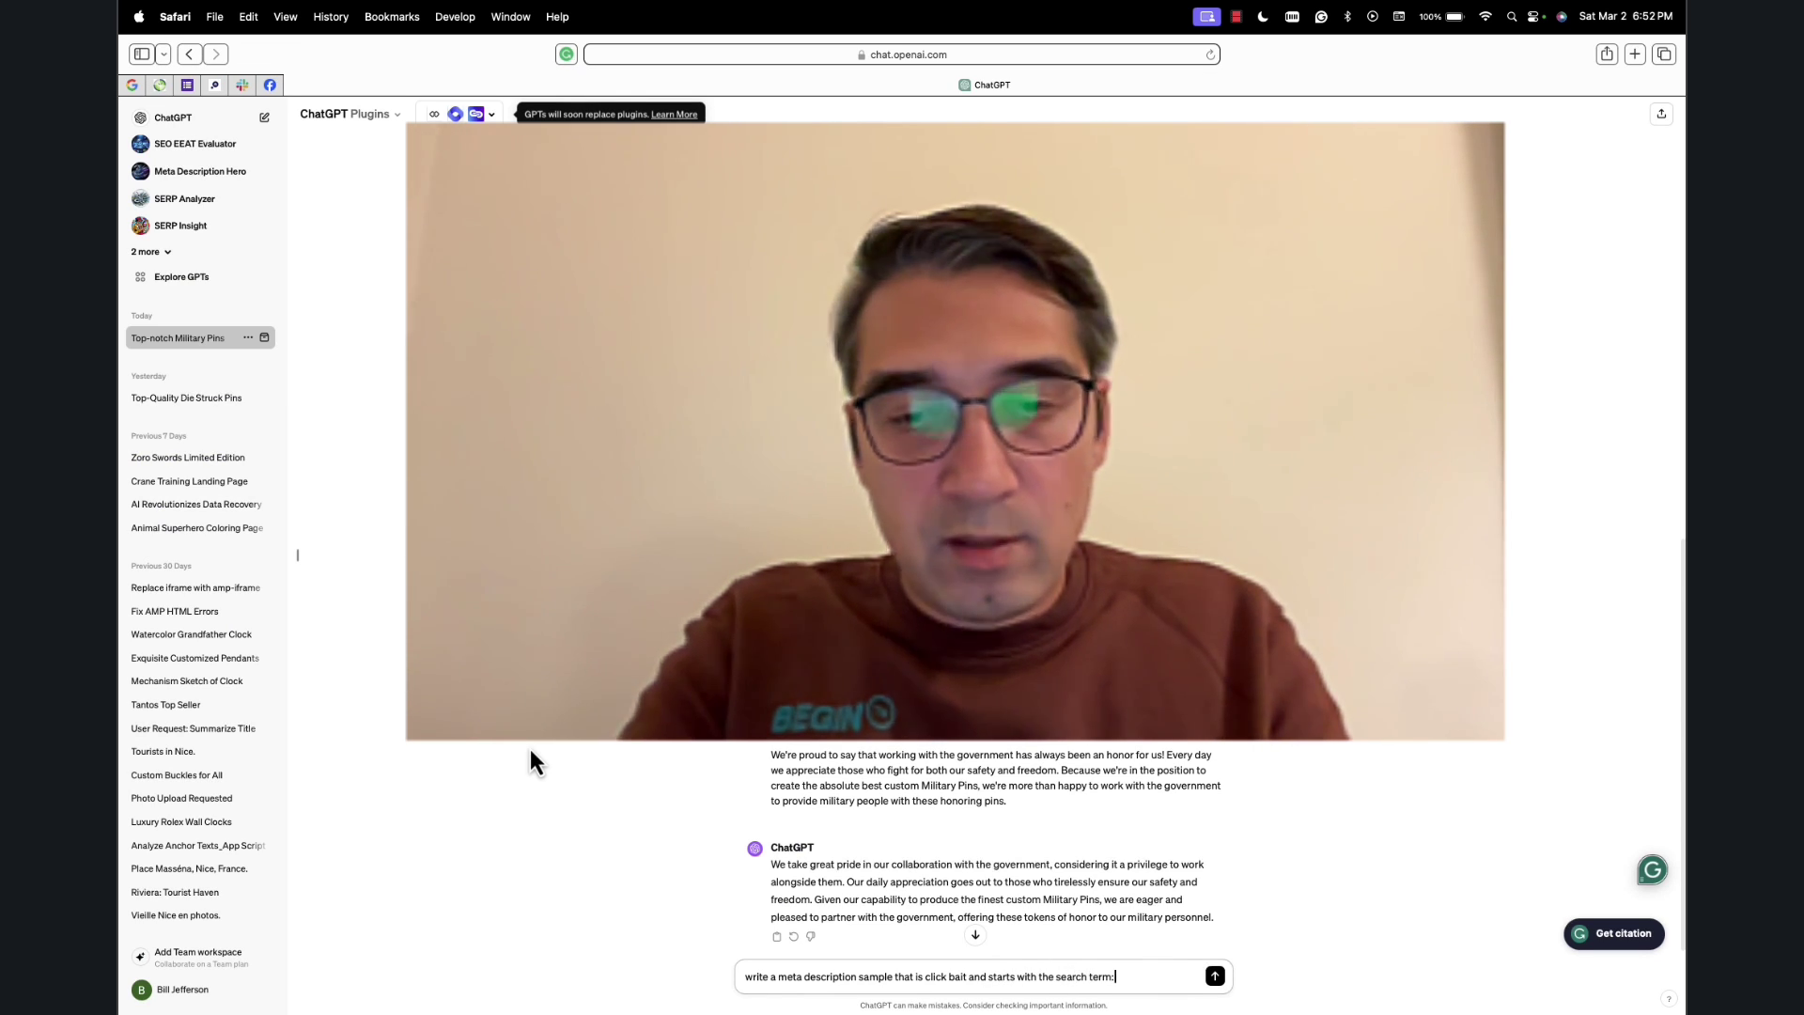
Get a salesier ChatGPT meta description starting with 'security door', then return to the CTR Booster sheet.
{"action": "type", "text": "security door"}
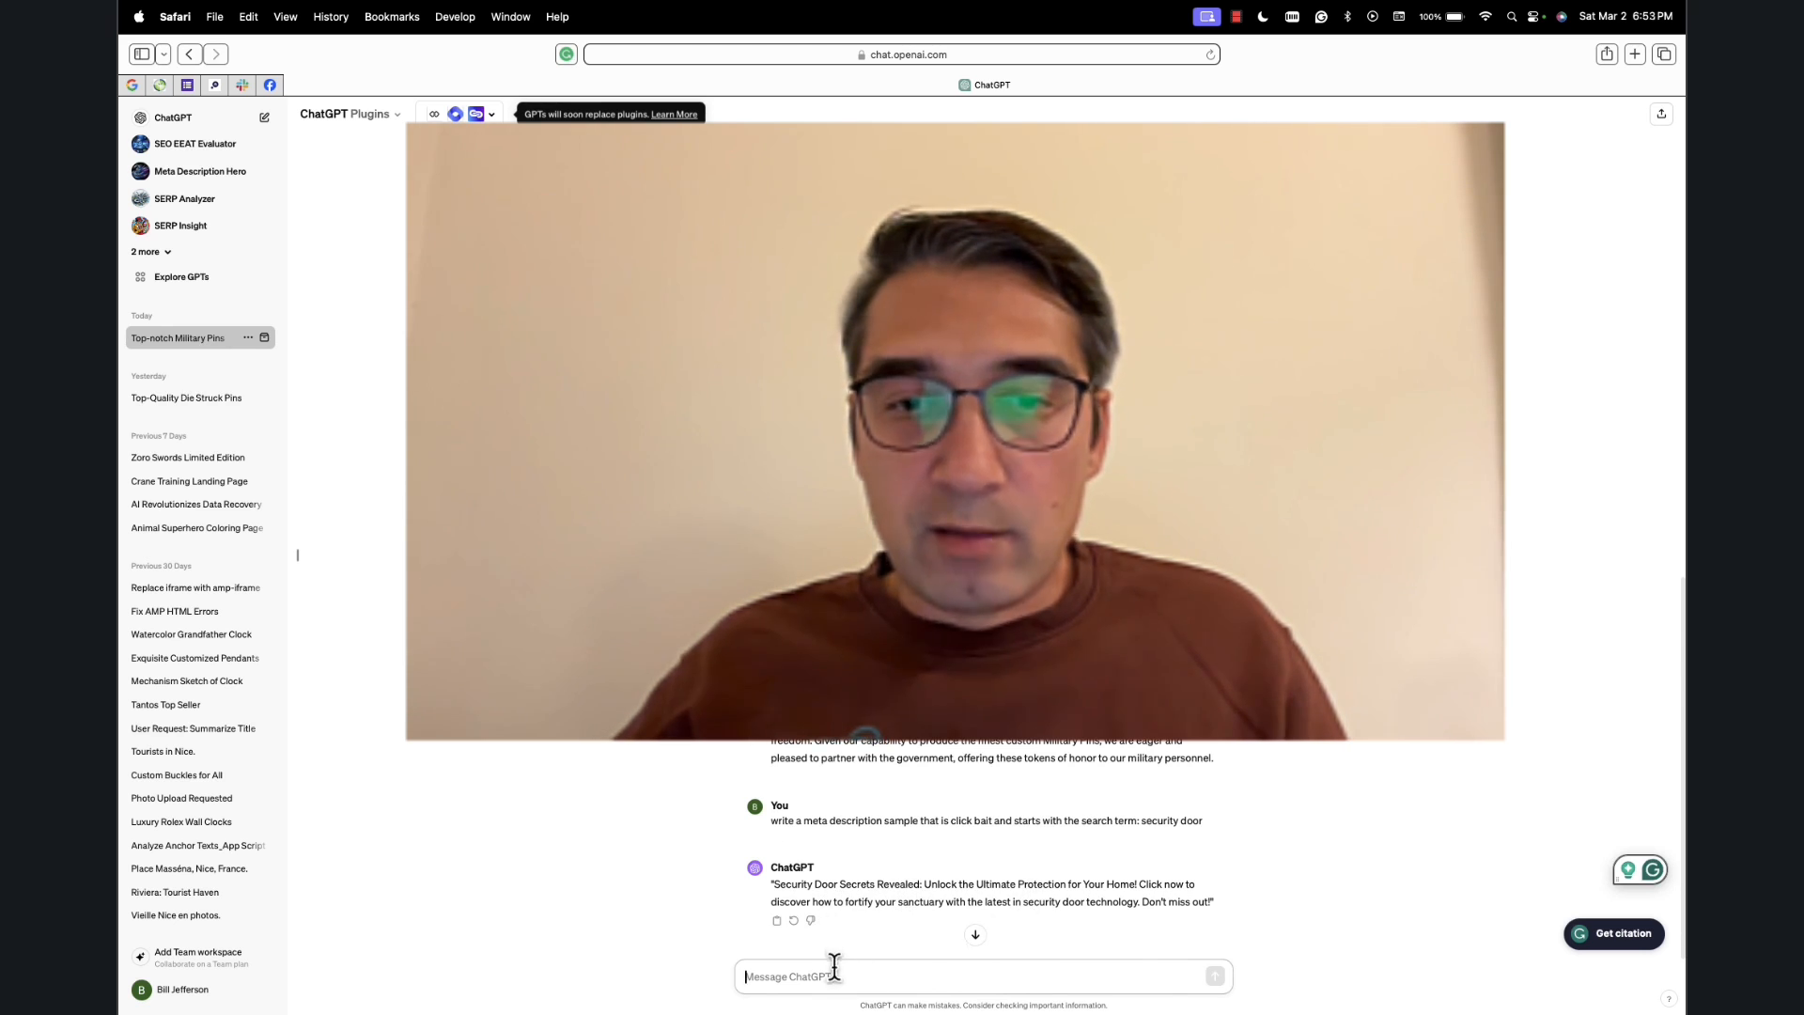
{"action": "type", "text": "We want something"}
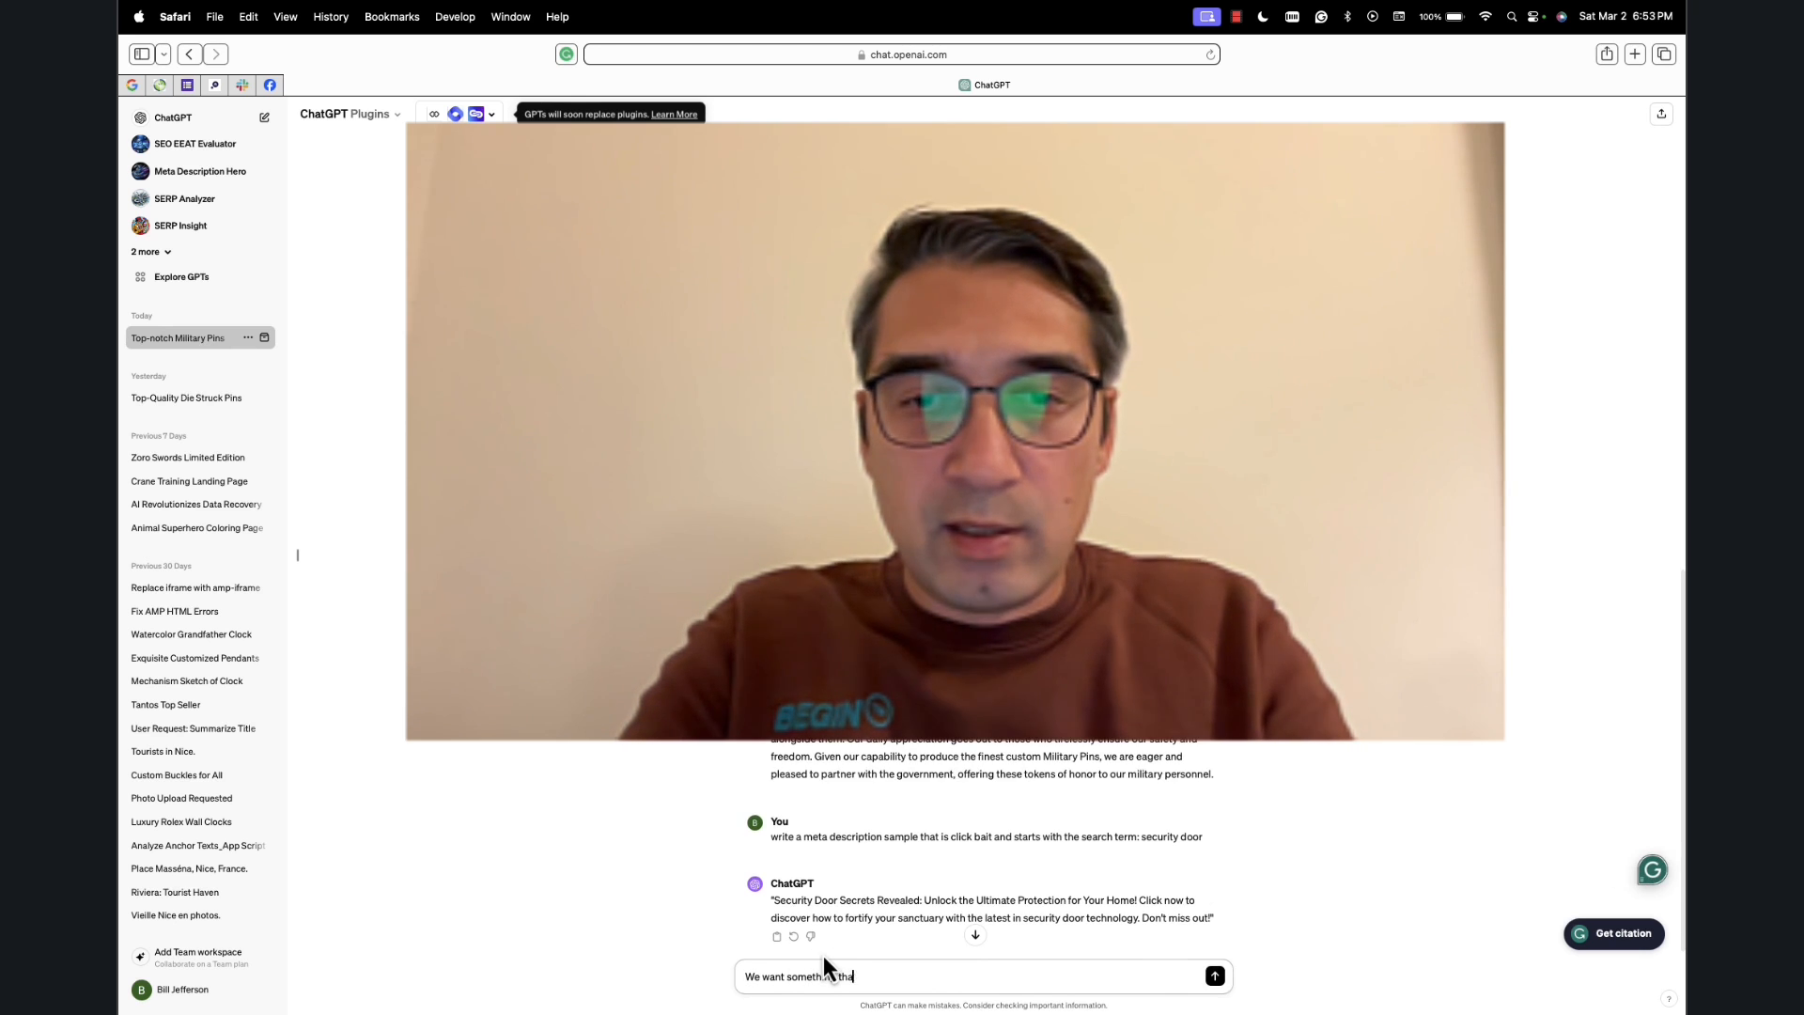
{"action": "type", "text": "that is more salesy"}
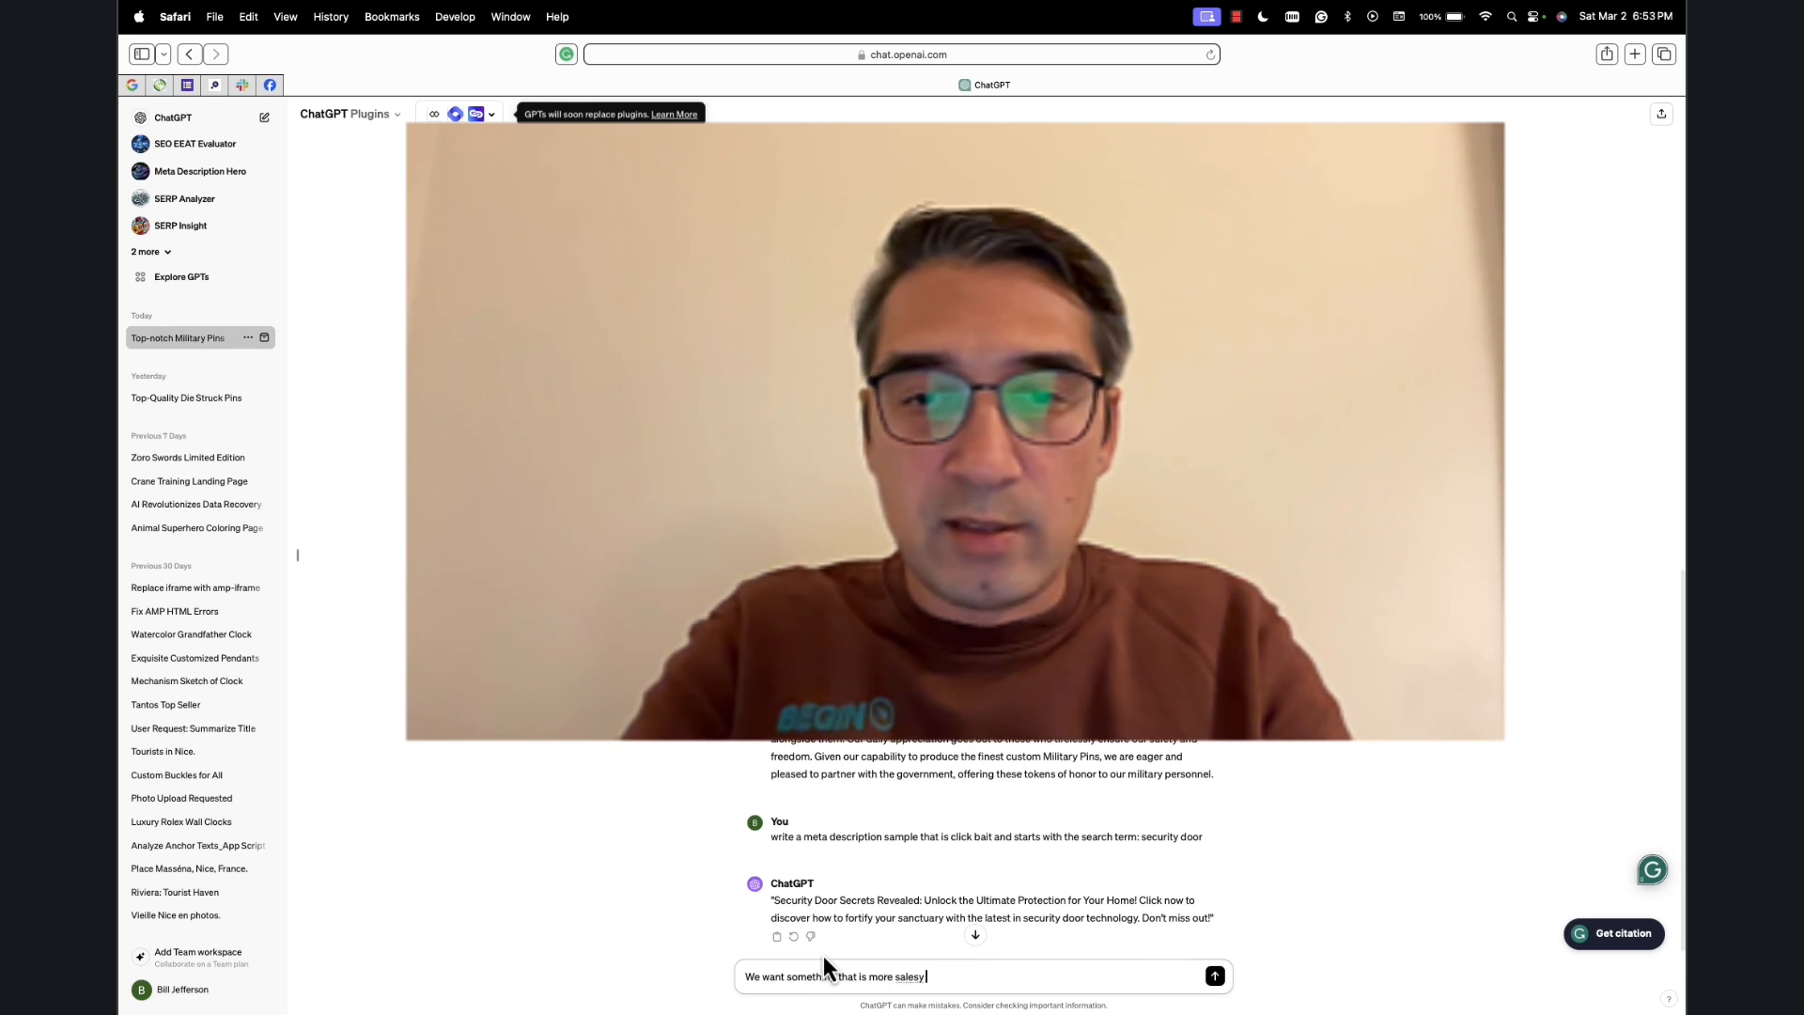
{"action": "left_click", "coordinate": [1214, 976]}
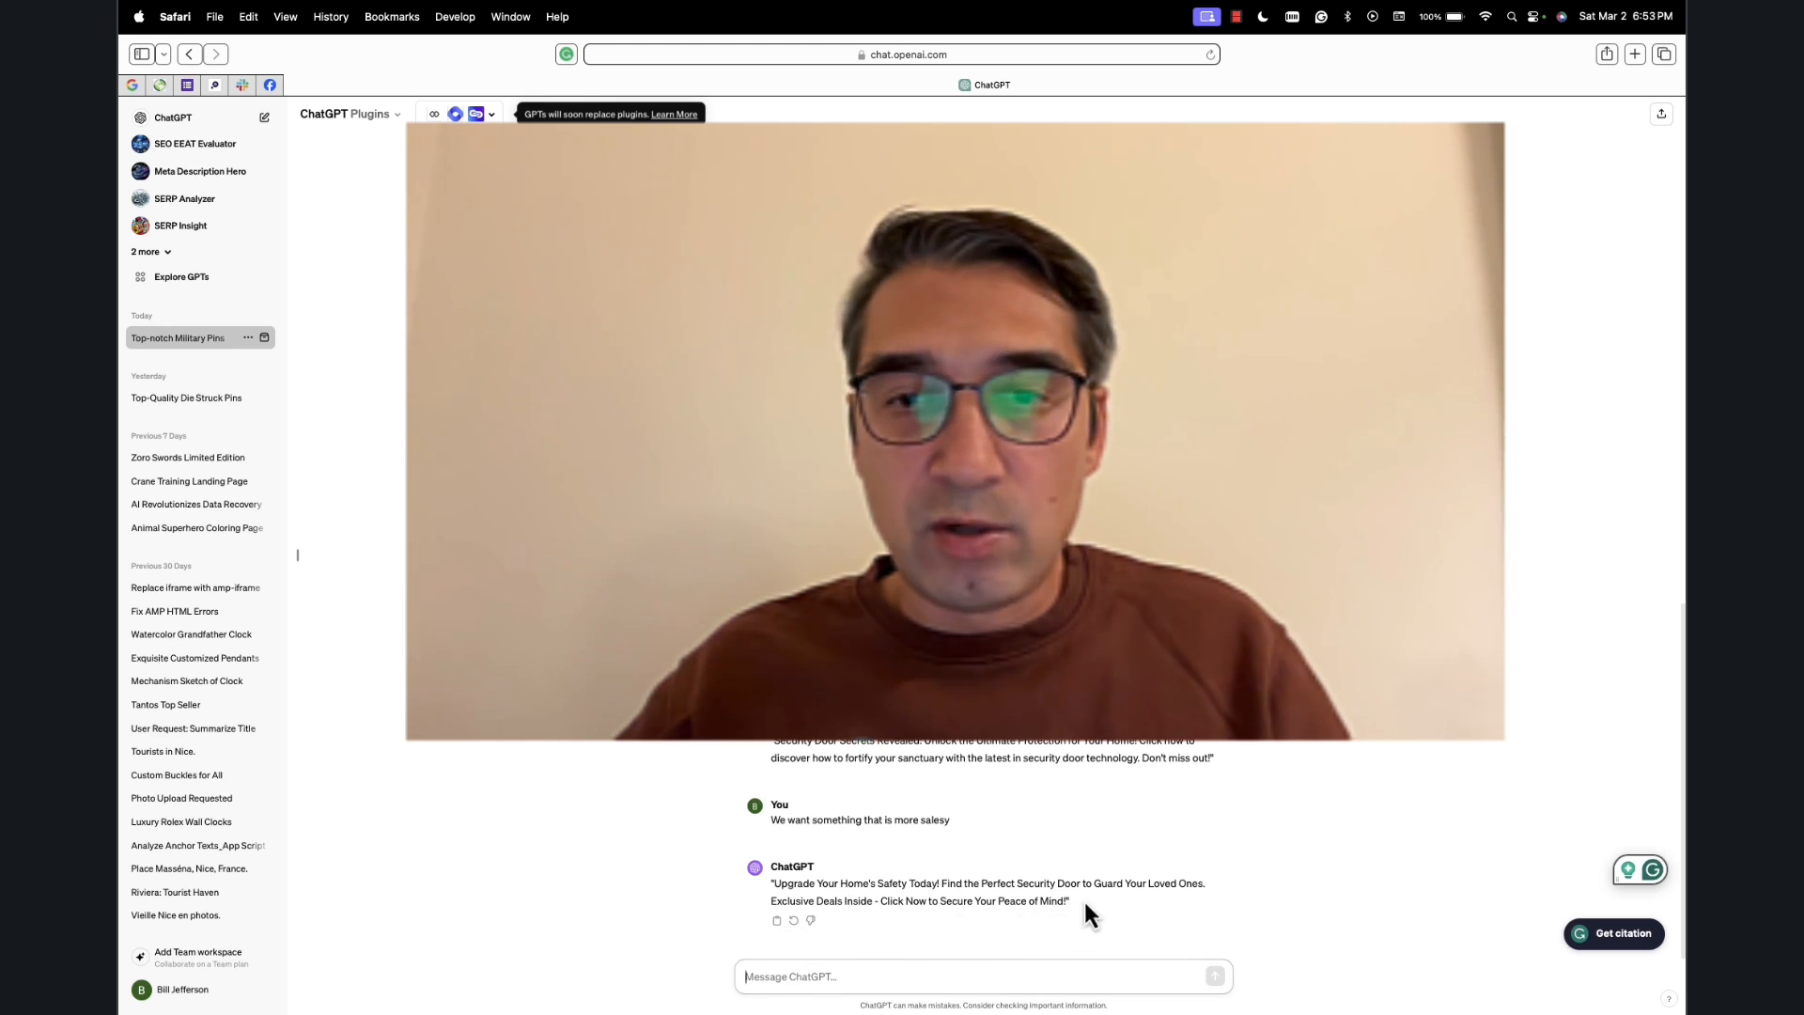
{"action": "left_click_drag", "start_coordinate": [770, 883], "coordinate": [1068, 901]}
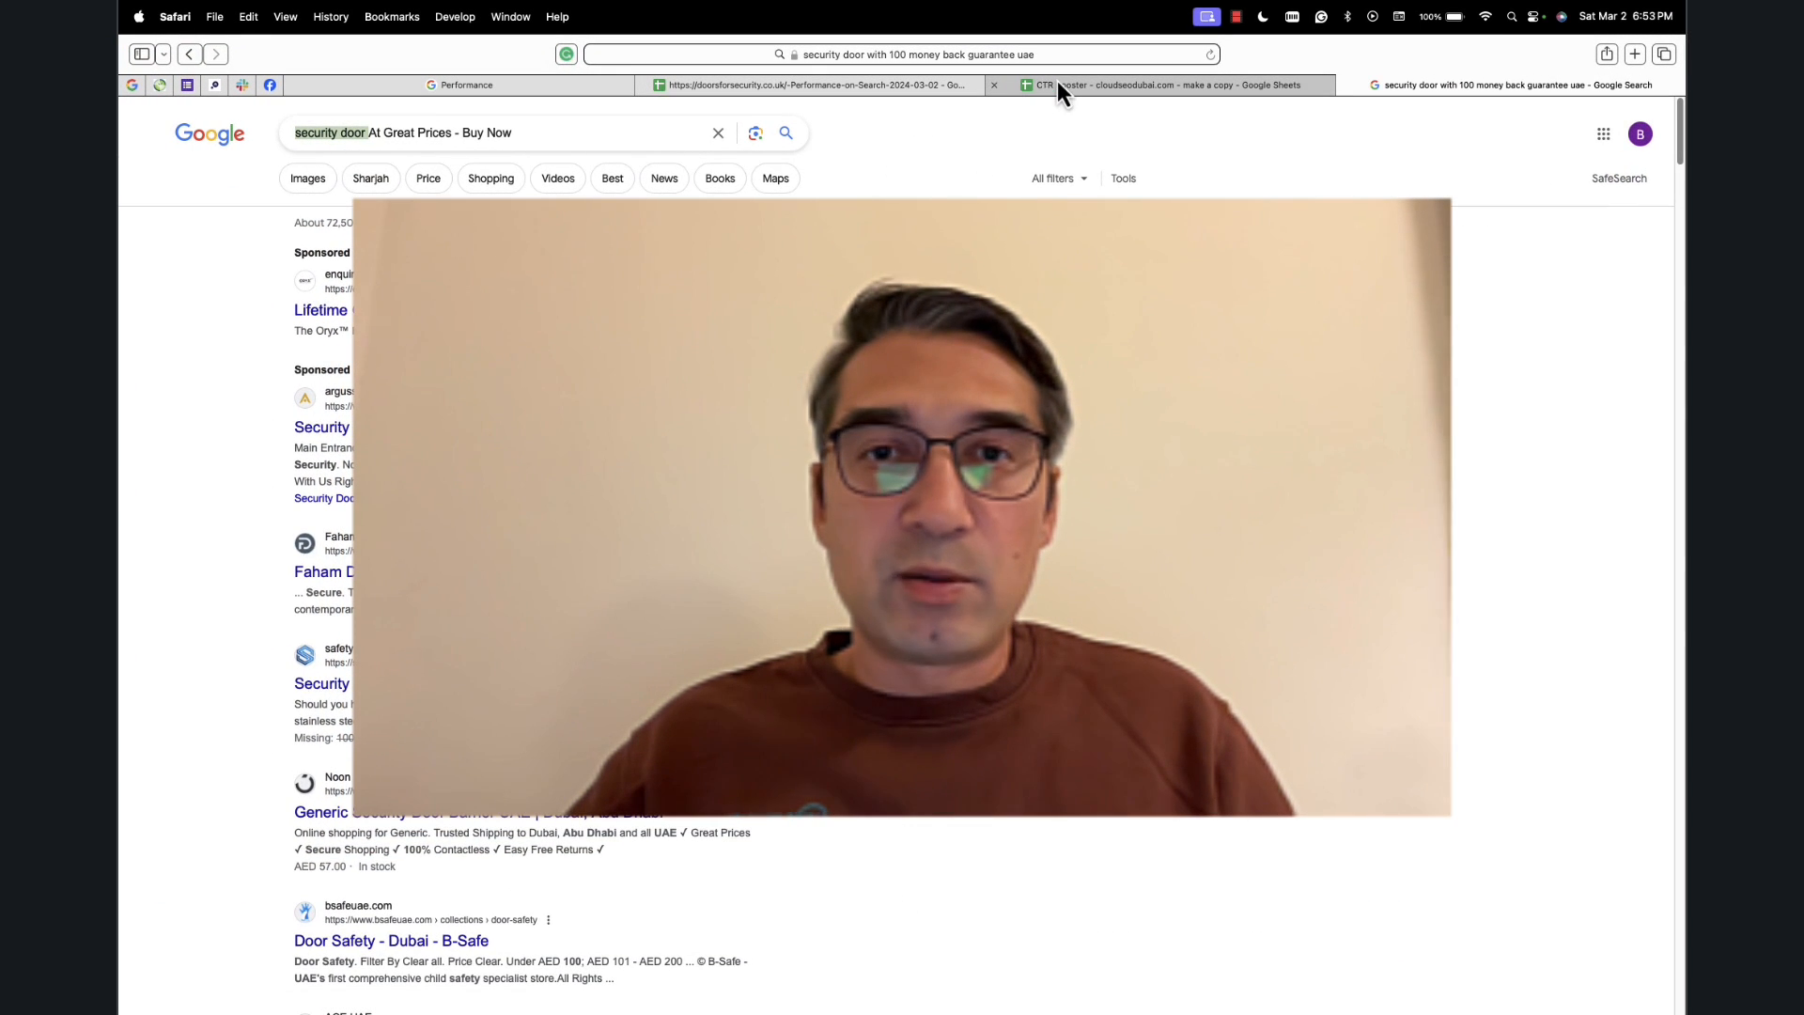
{"action": "left_click", "coordinate": [1133, 85]}
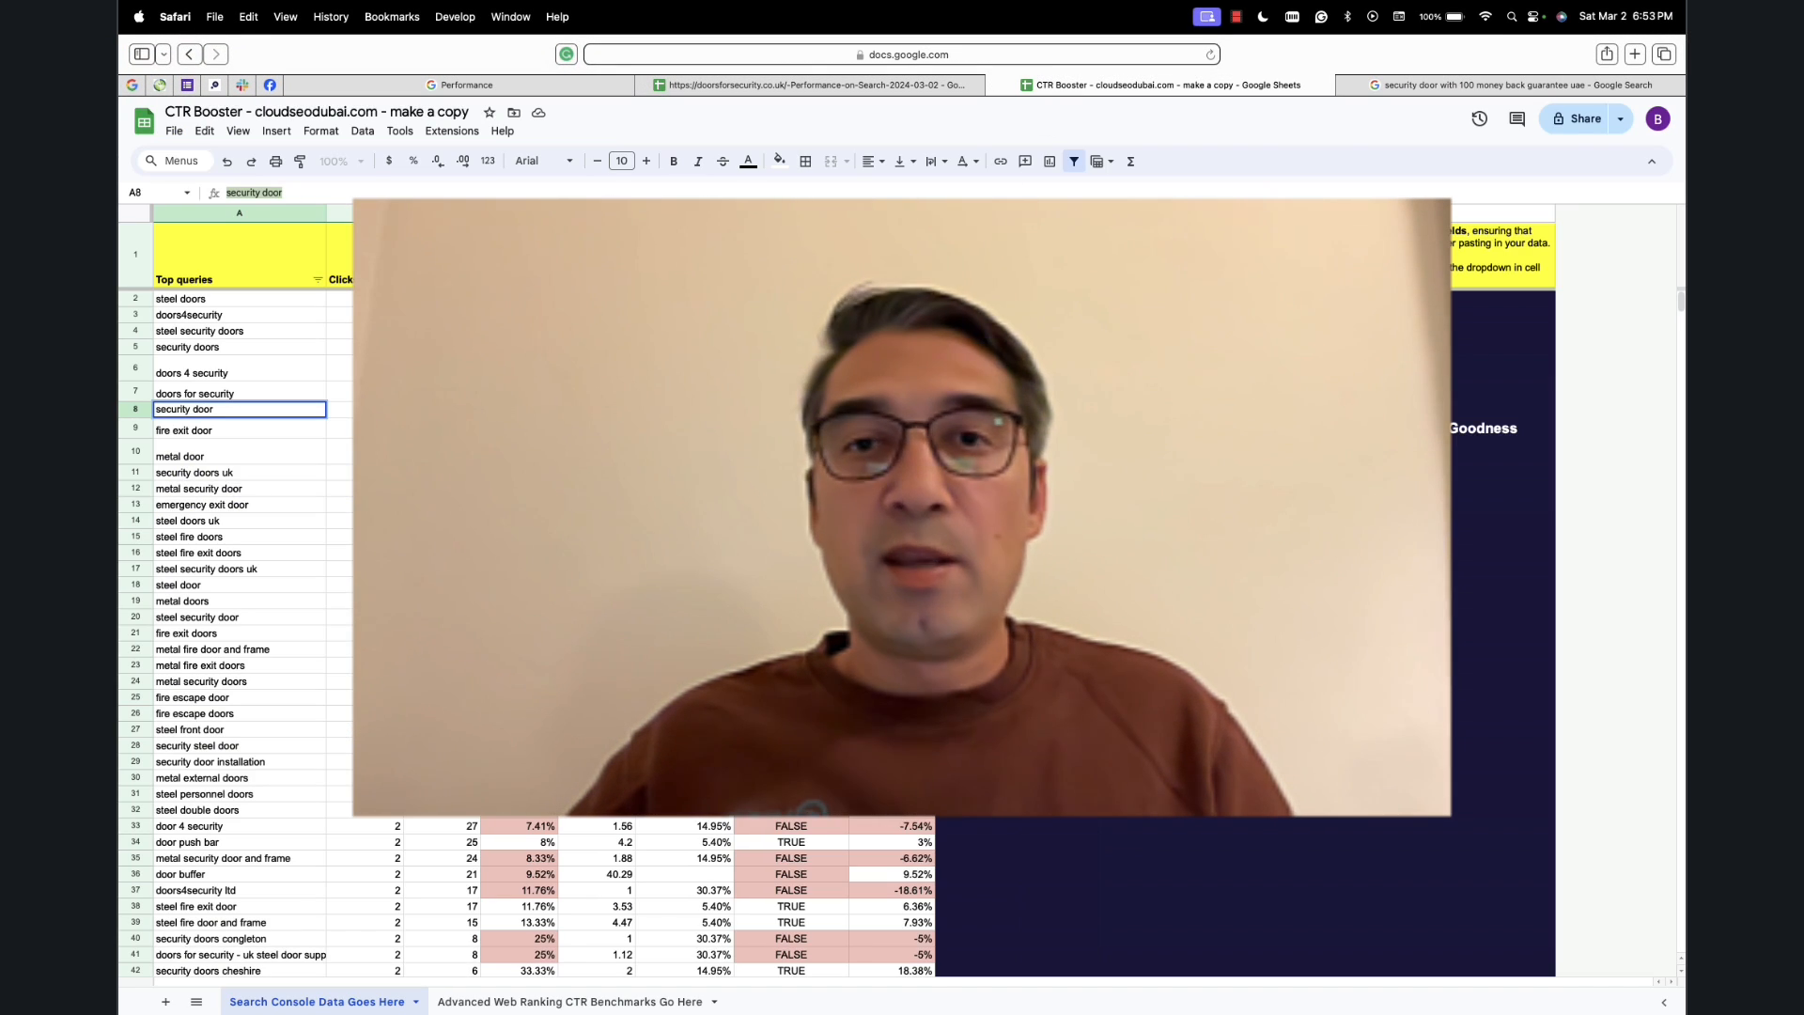